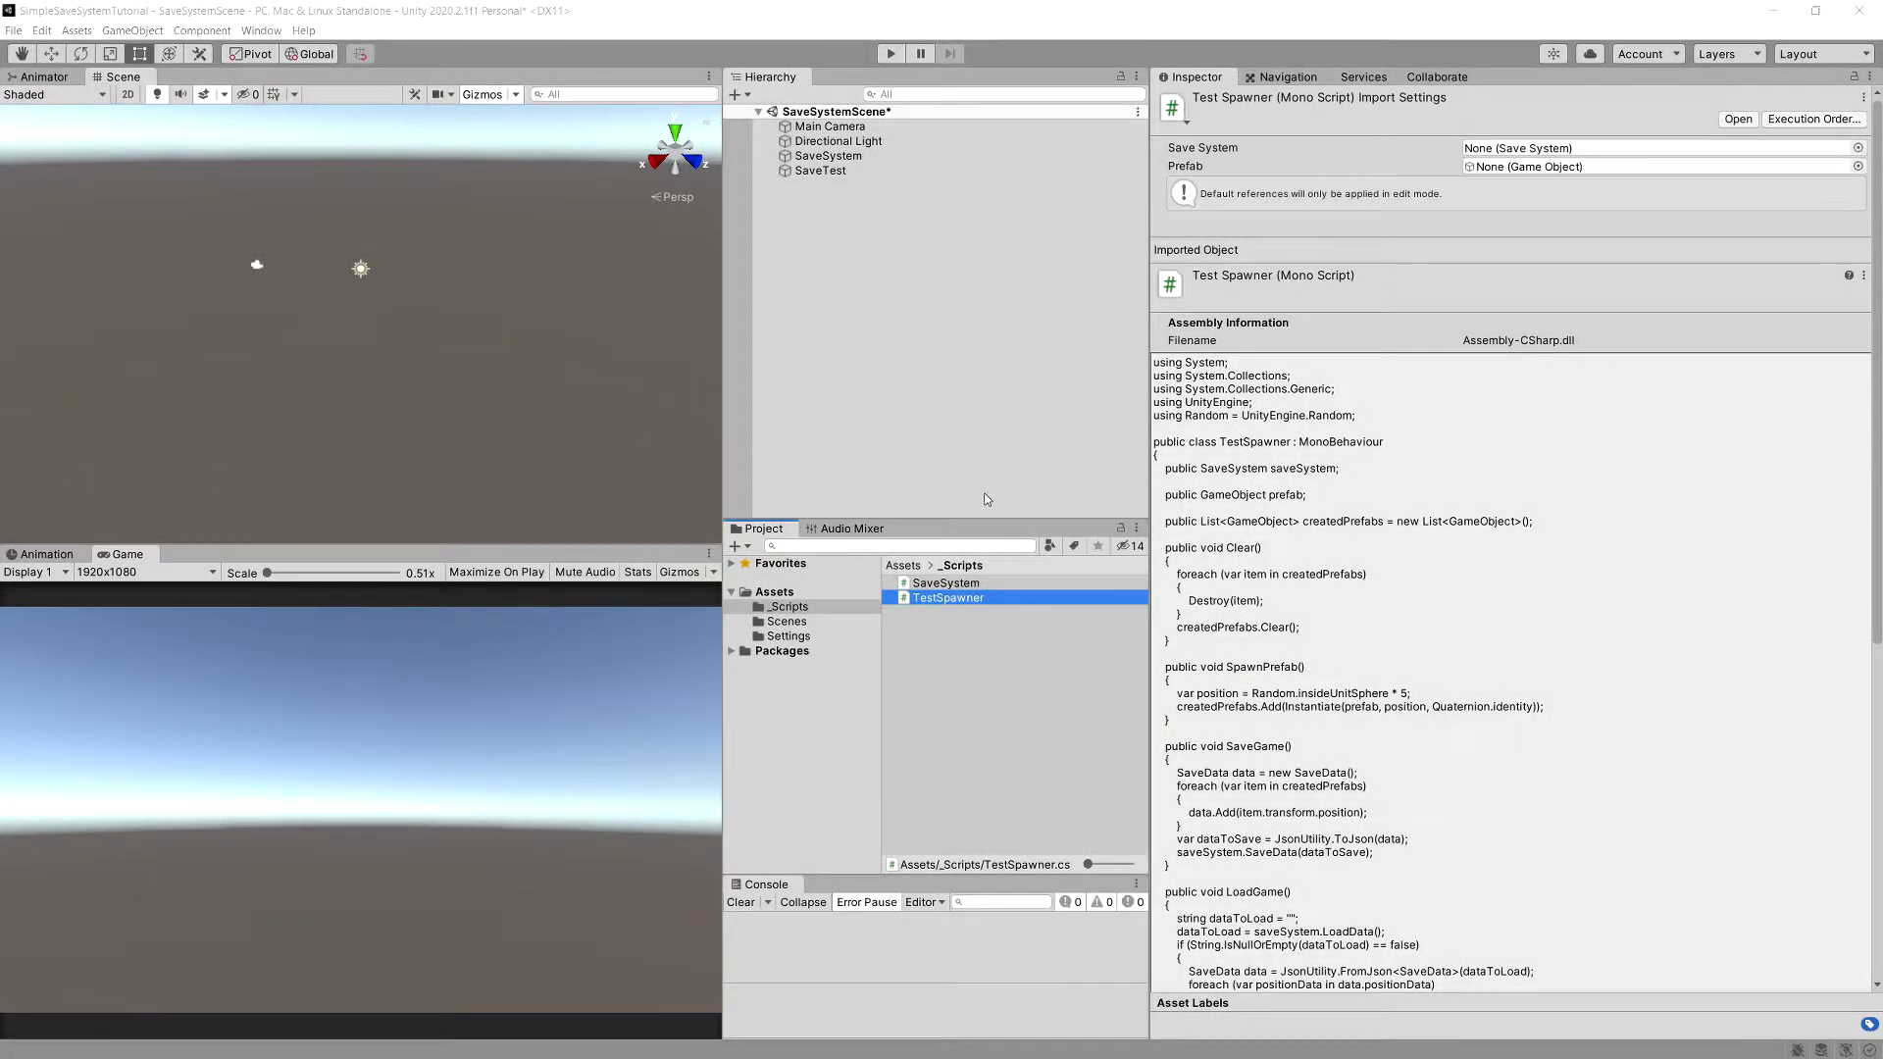
Add a cube, make it a Cube prefab asset in Assets, and delete it from the Hierarchy
{"action": "scroll", "scroll_direction": "down", "scroll_amount": 3}
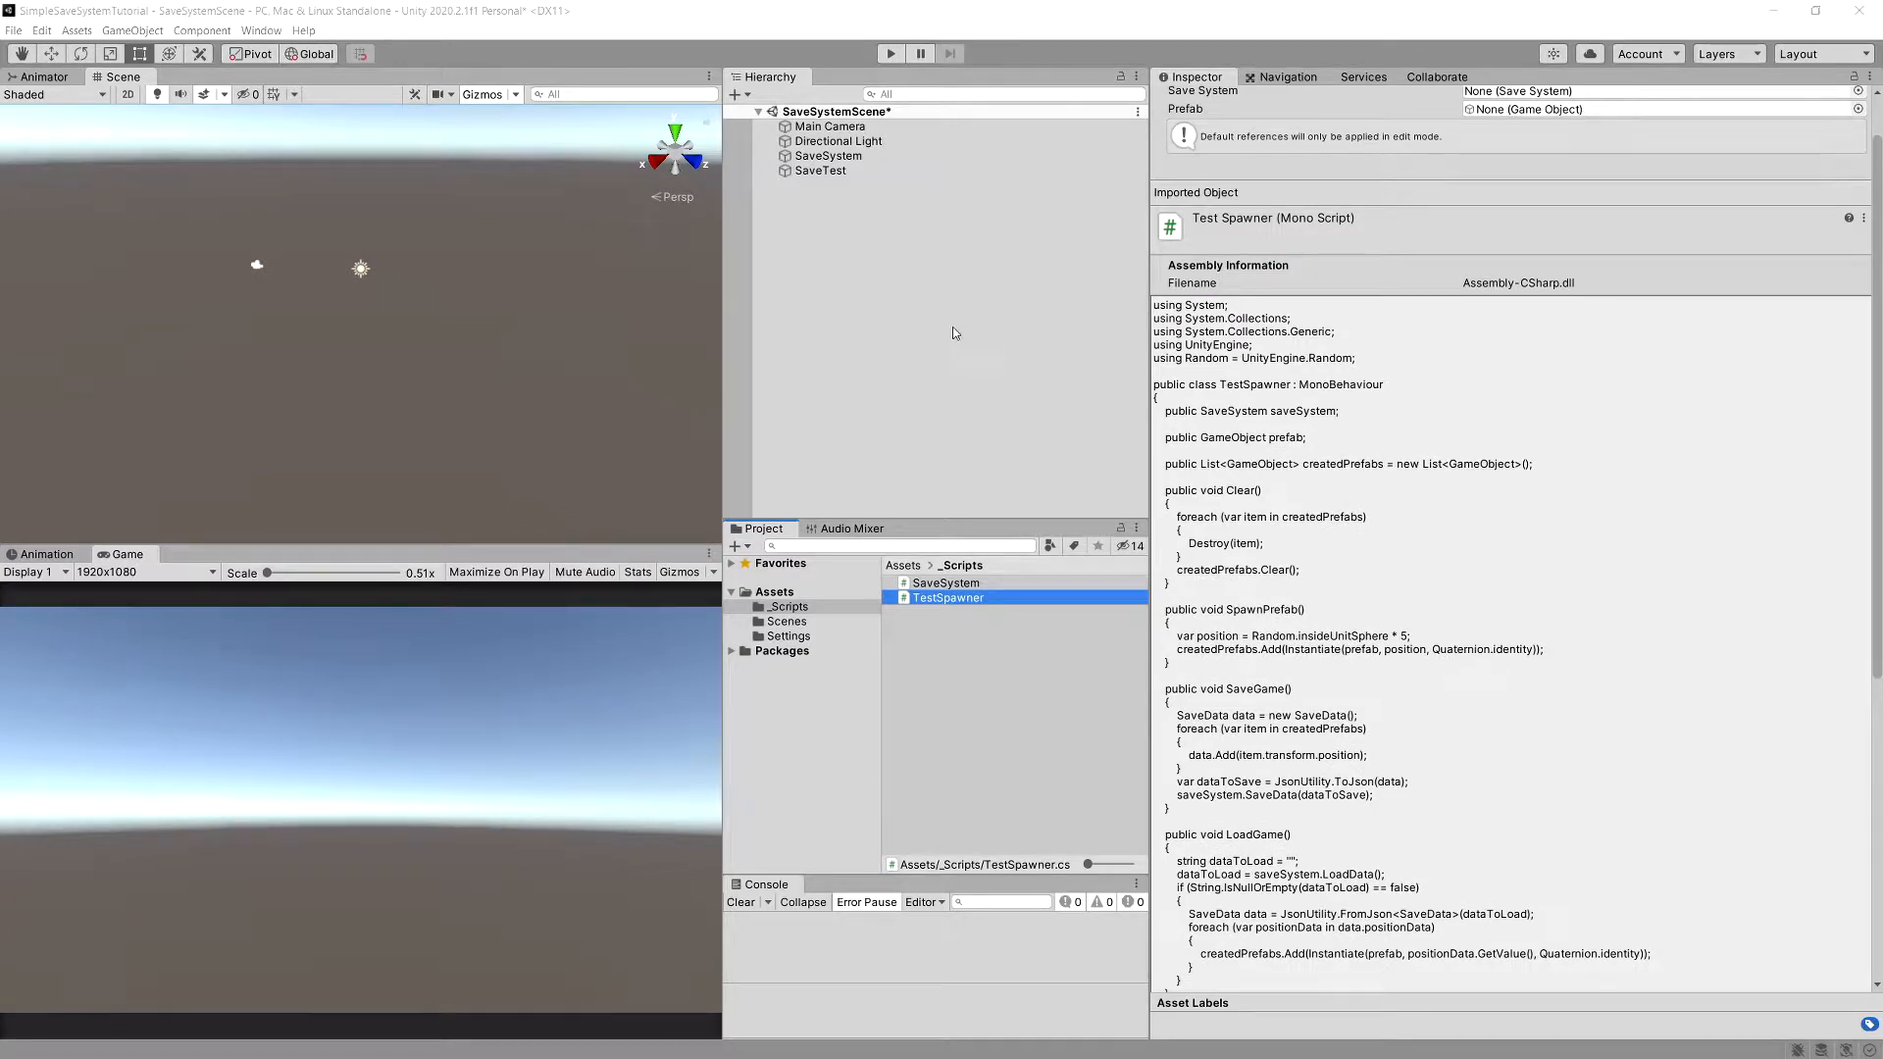
{"action": "mouse_move", "coordinate": [822, 261]}
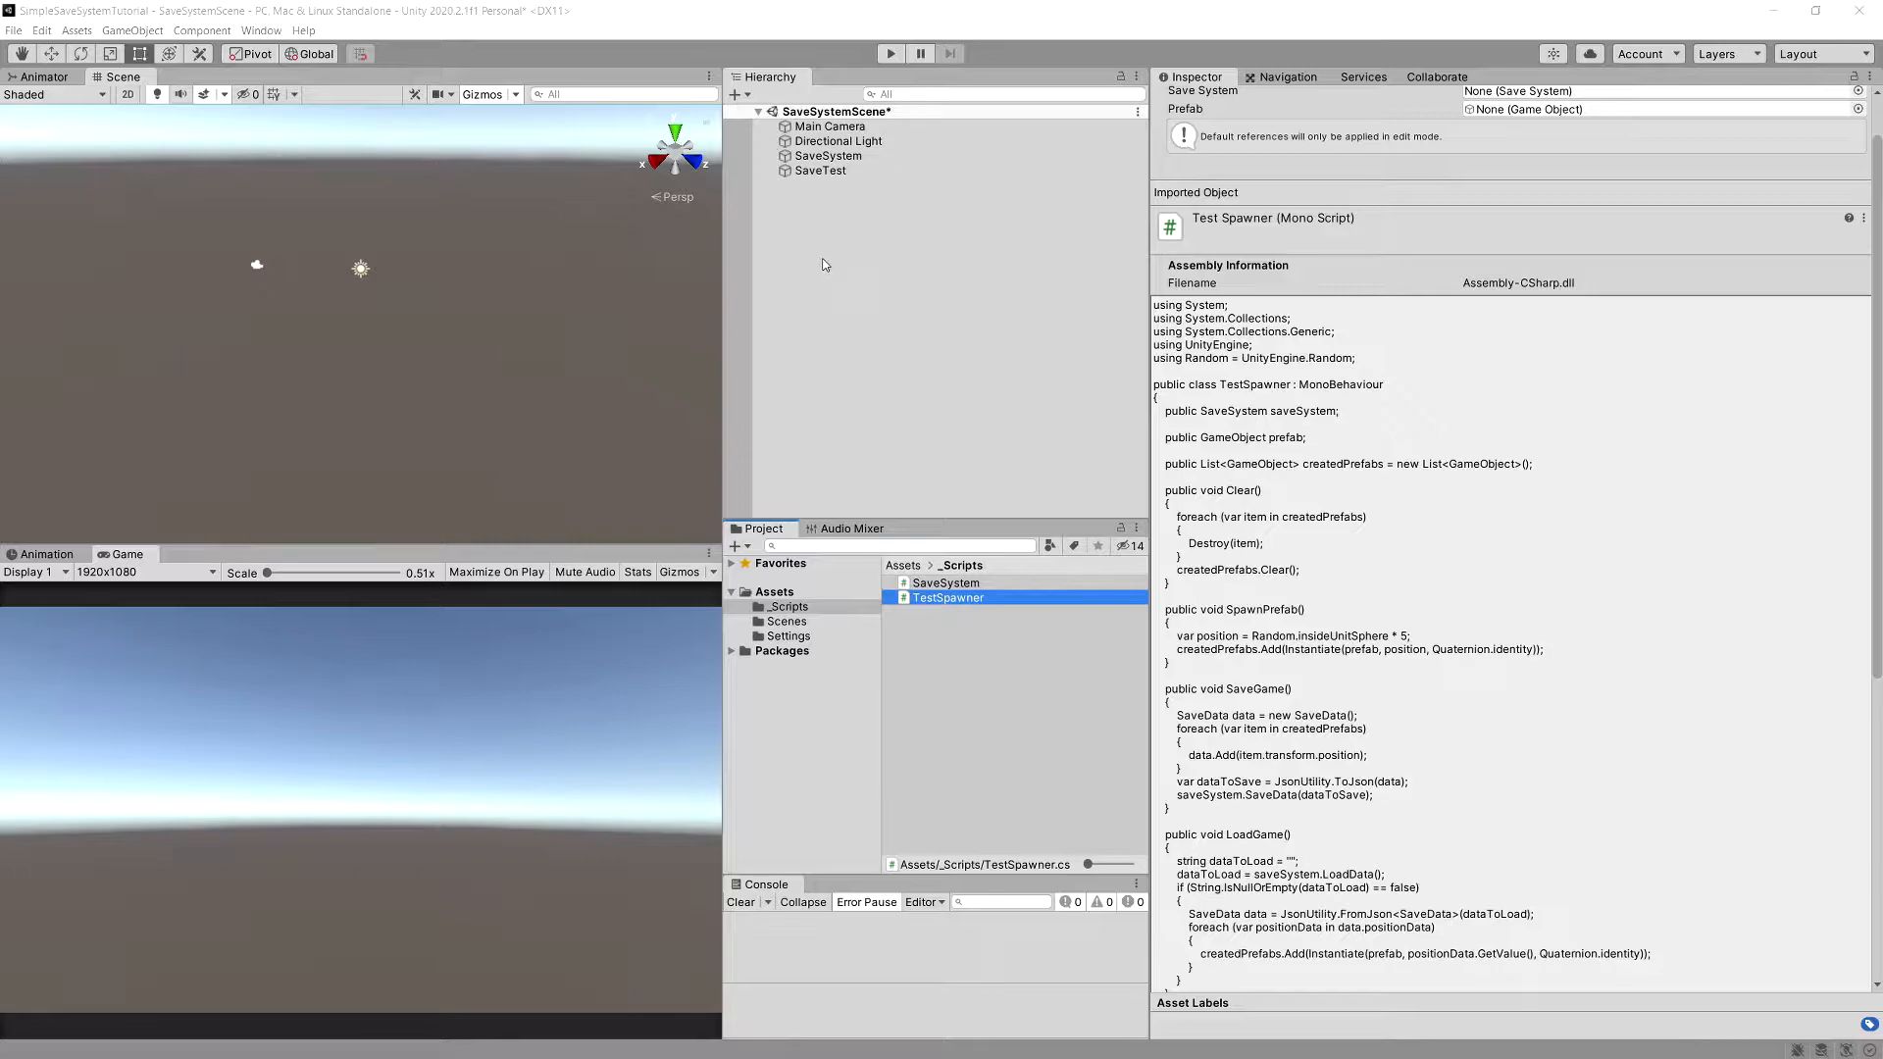
{"action": "right_click", "coordinate": [824, 265]}
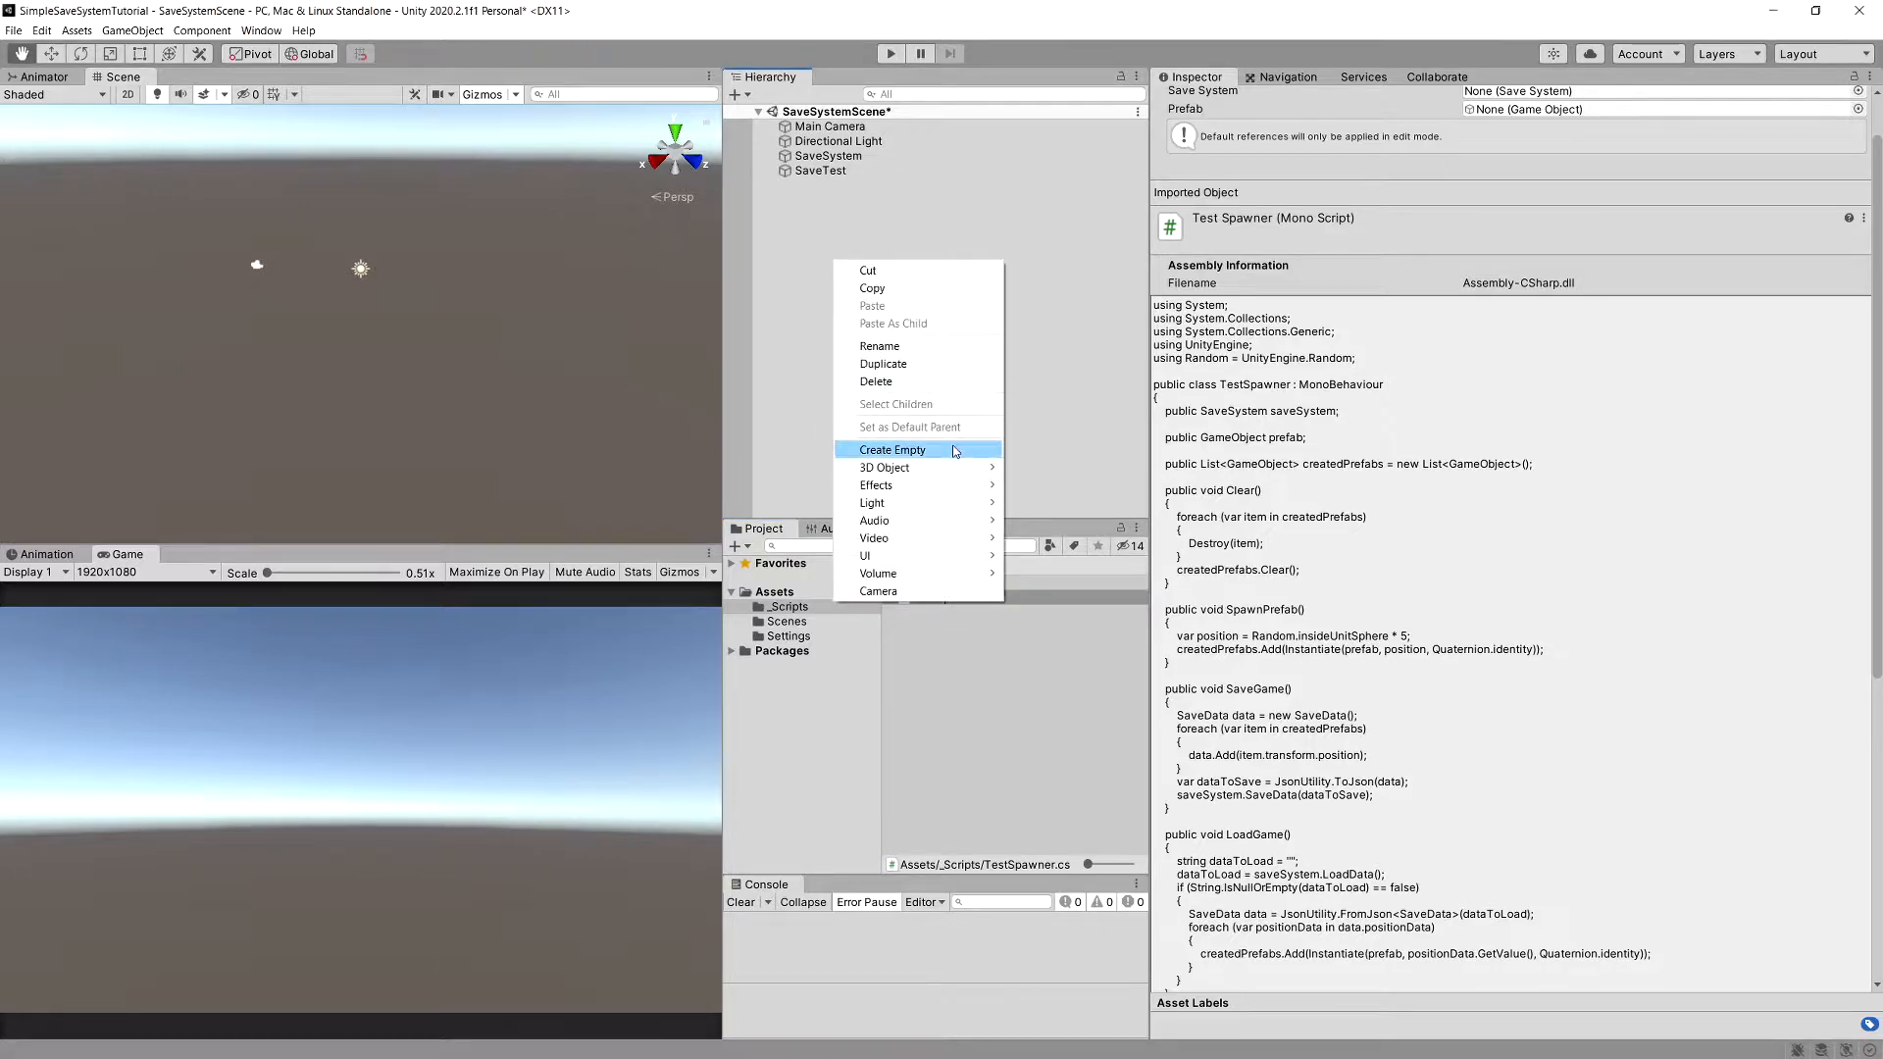
{"action": "mouse_move", "coordinate": [885, 467]}
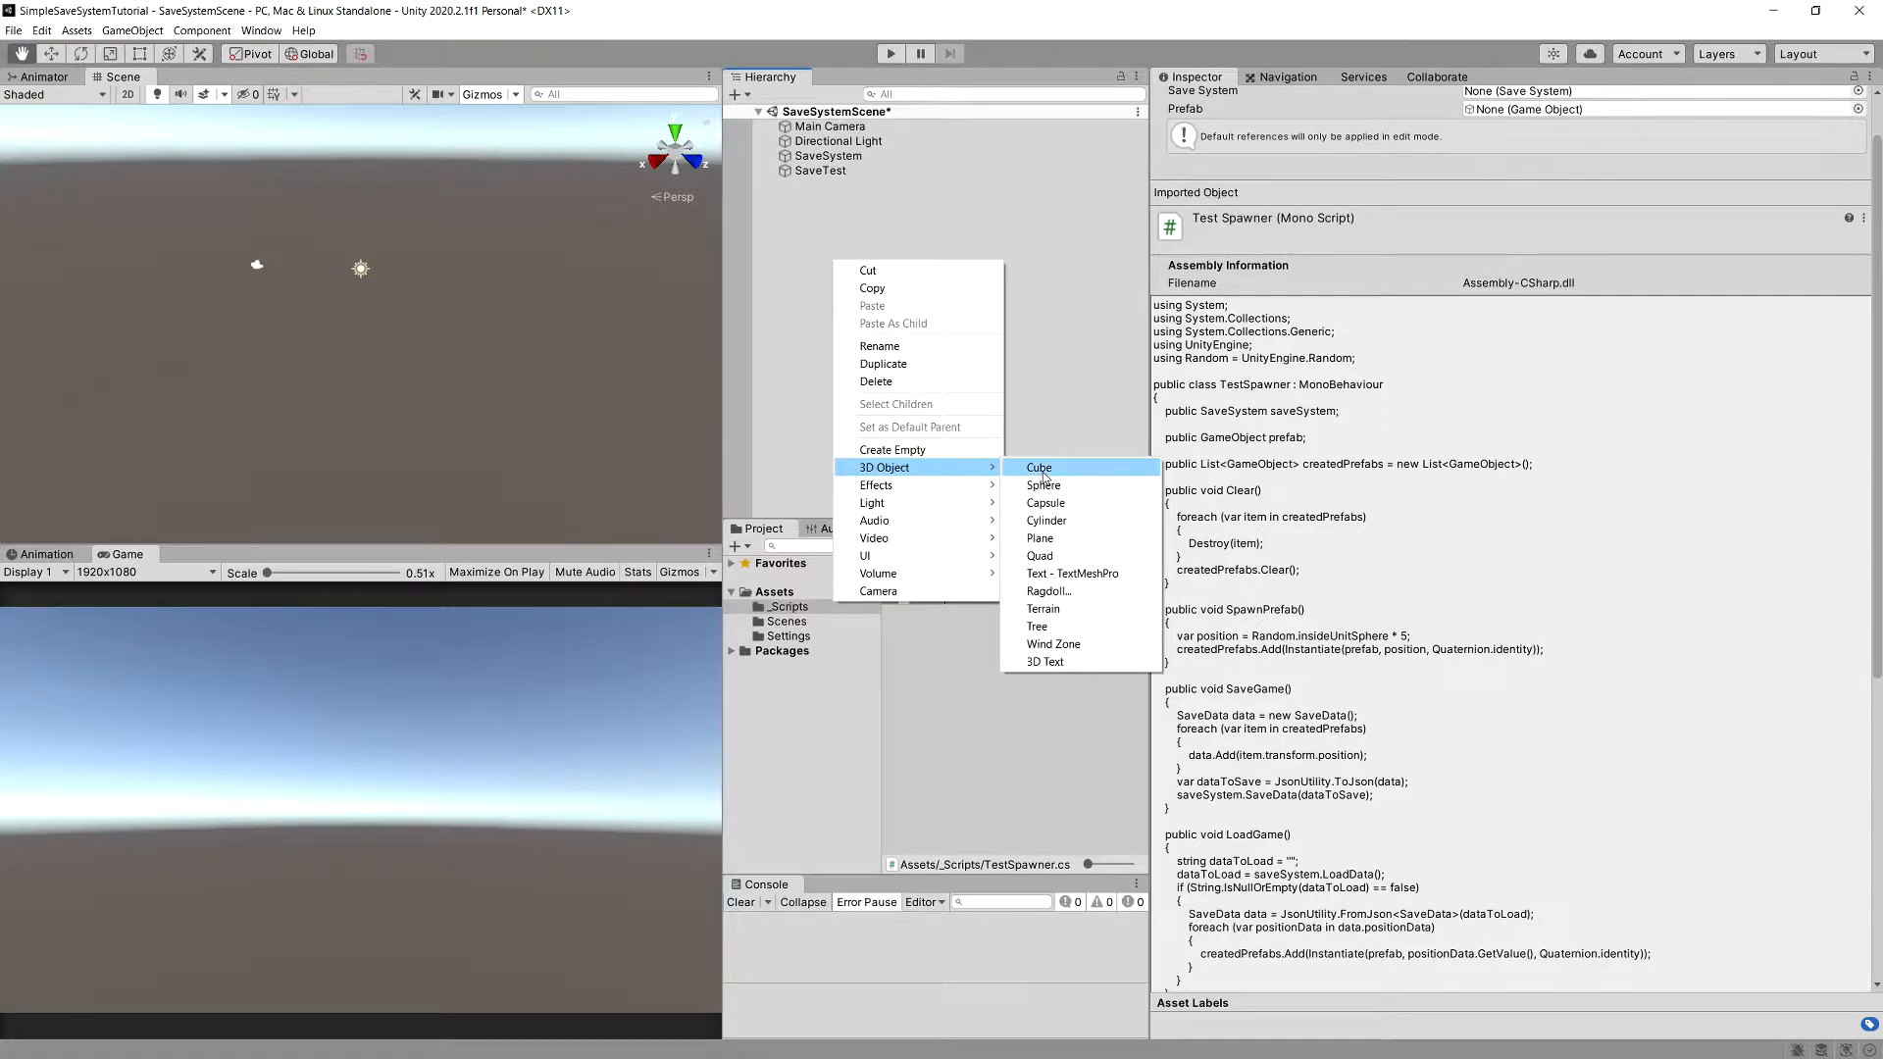
{"action": "left_click", "coordinate": [1036, 467]}
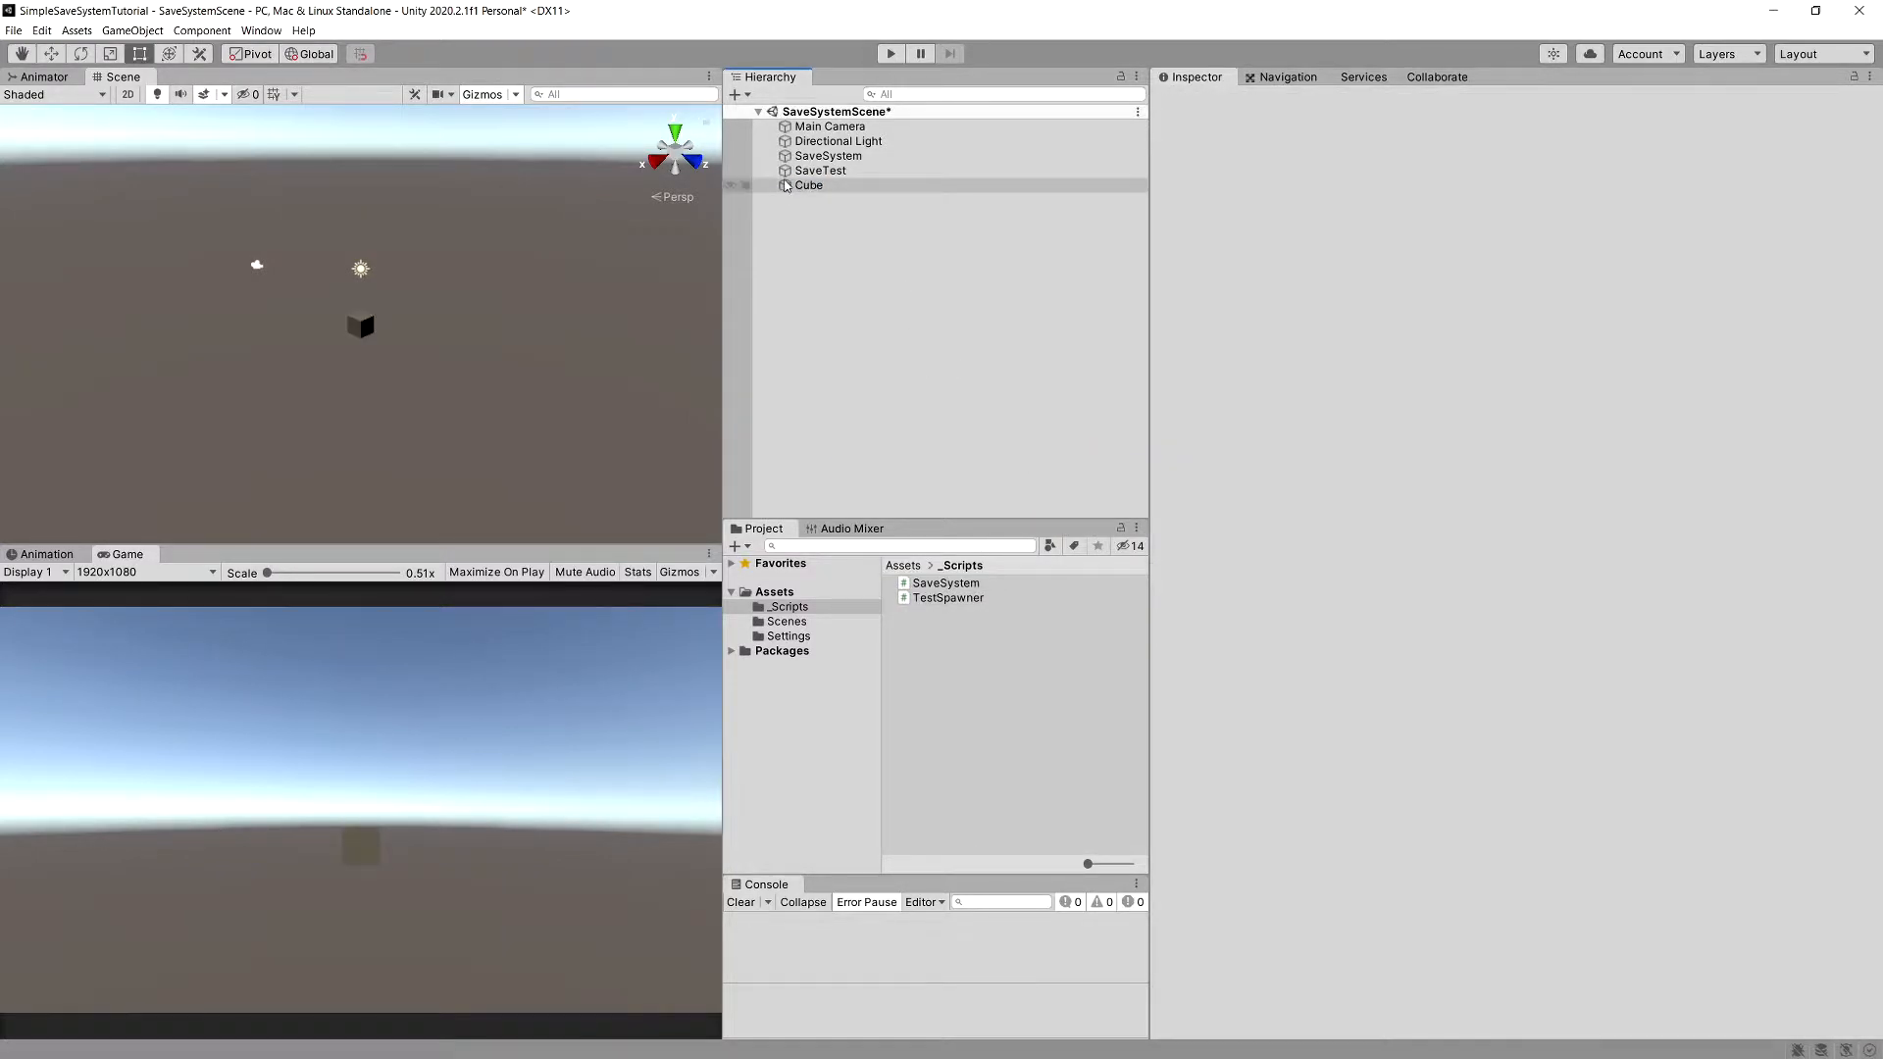
{"action": "left_click", "coordinate": [924, 626]}
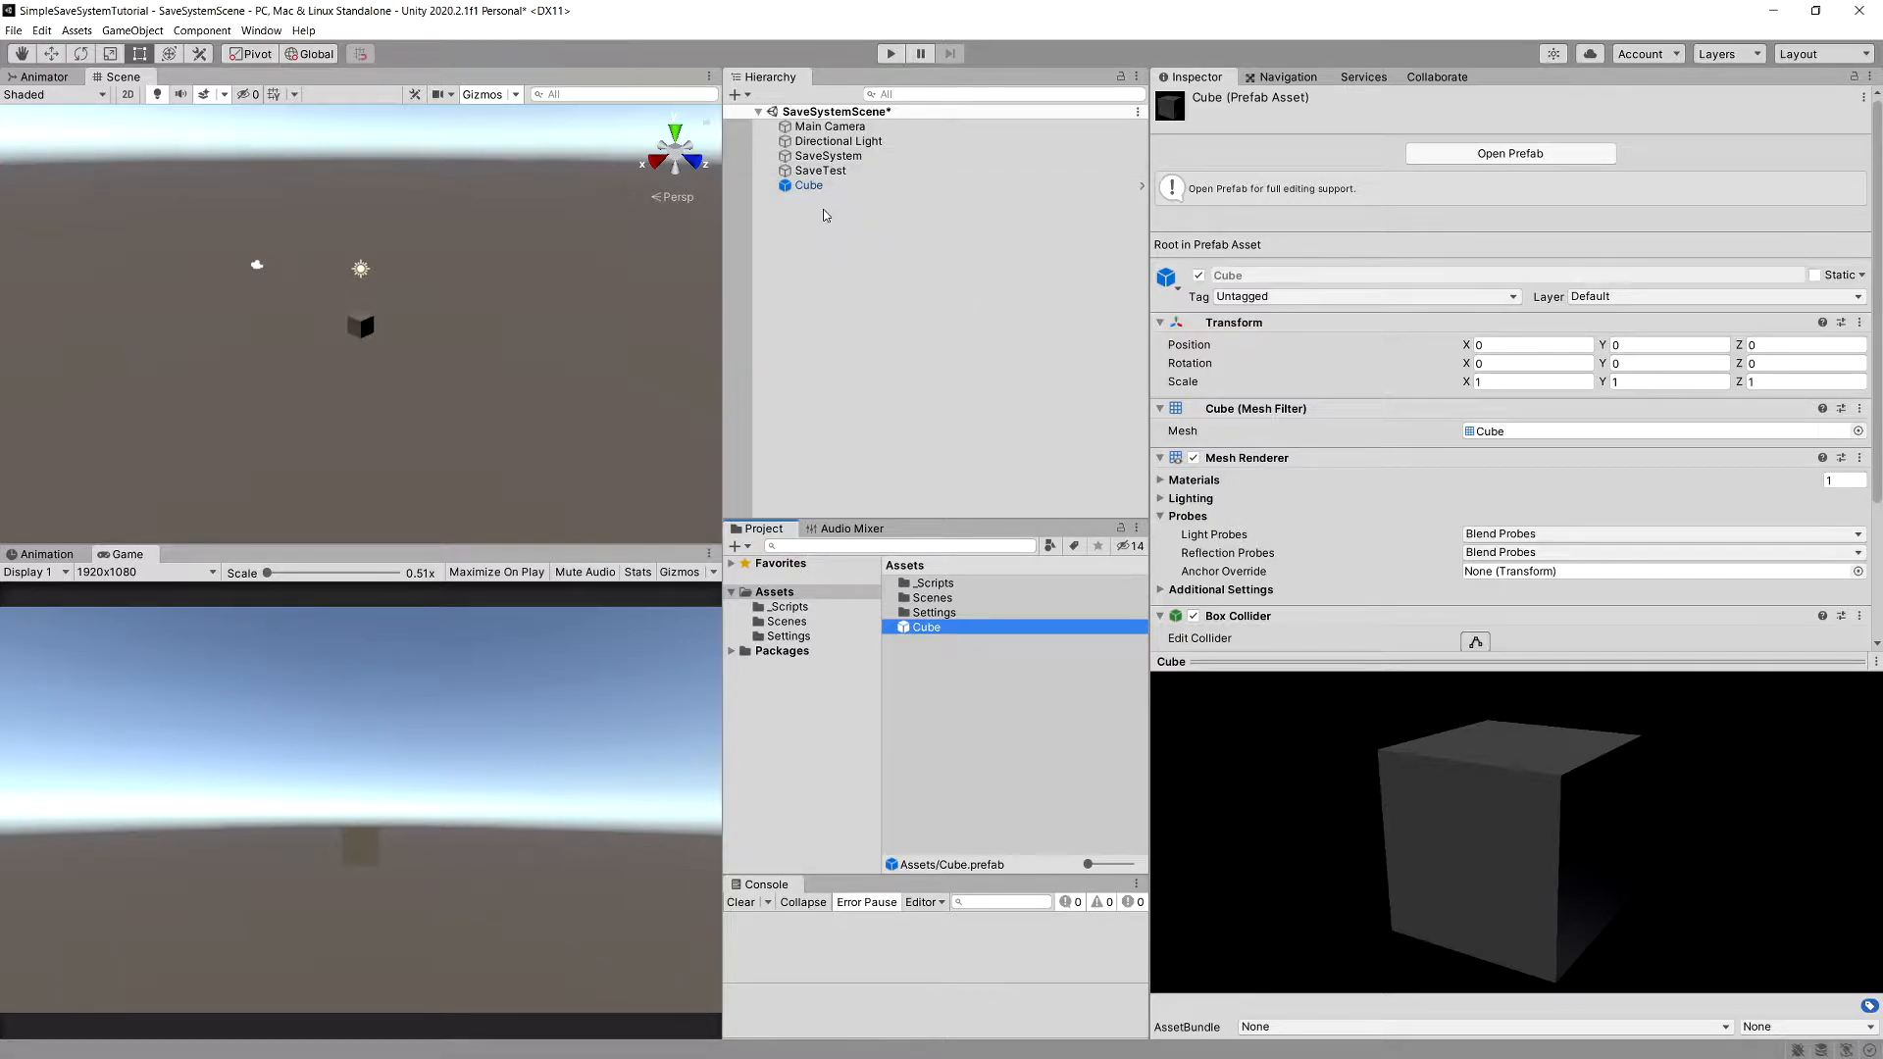
{"action": "left_click", "coordinate": [811, 187]}
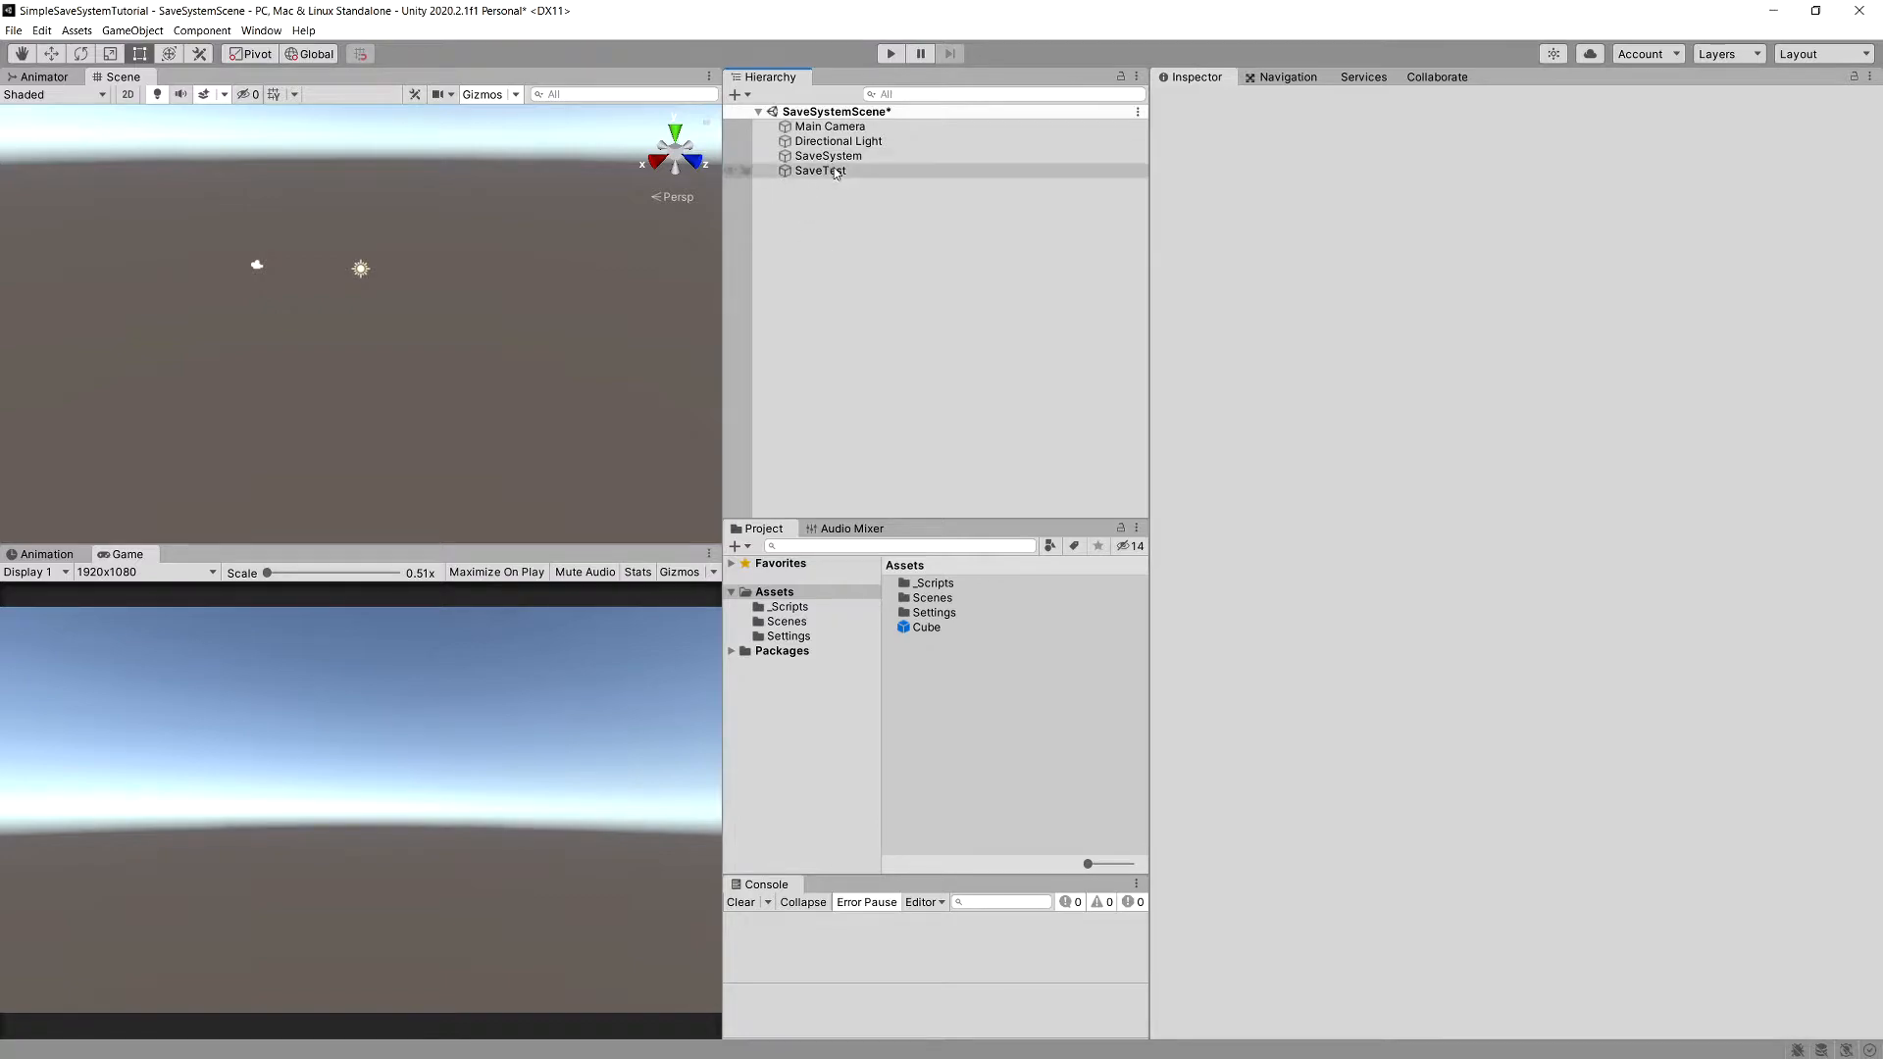
Assign the SaveSystem object and Cube prefab to SaveTest's Test Spawner fields
{"action": "left_click", "coordinate": [820, 169]}
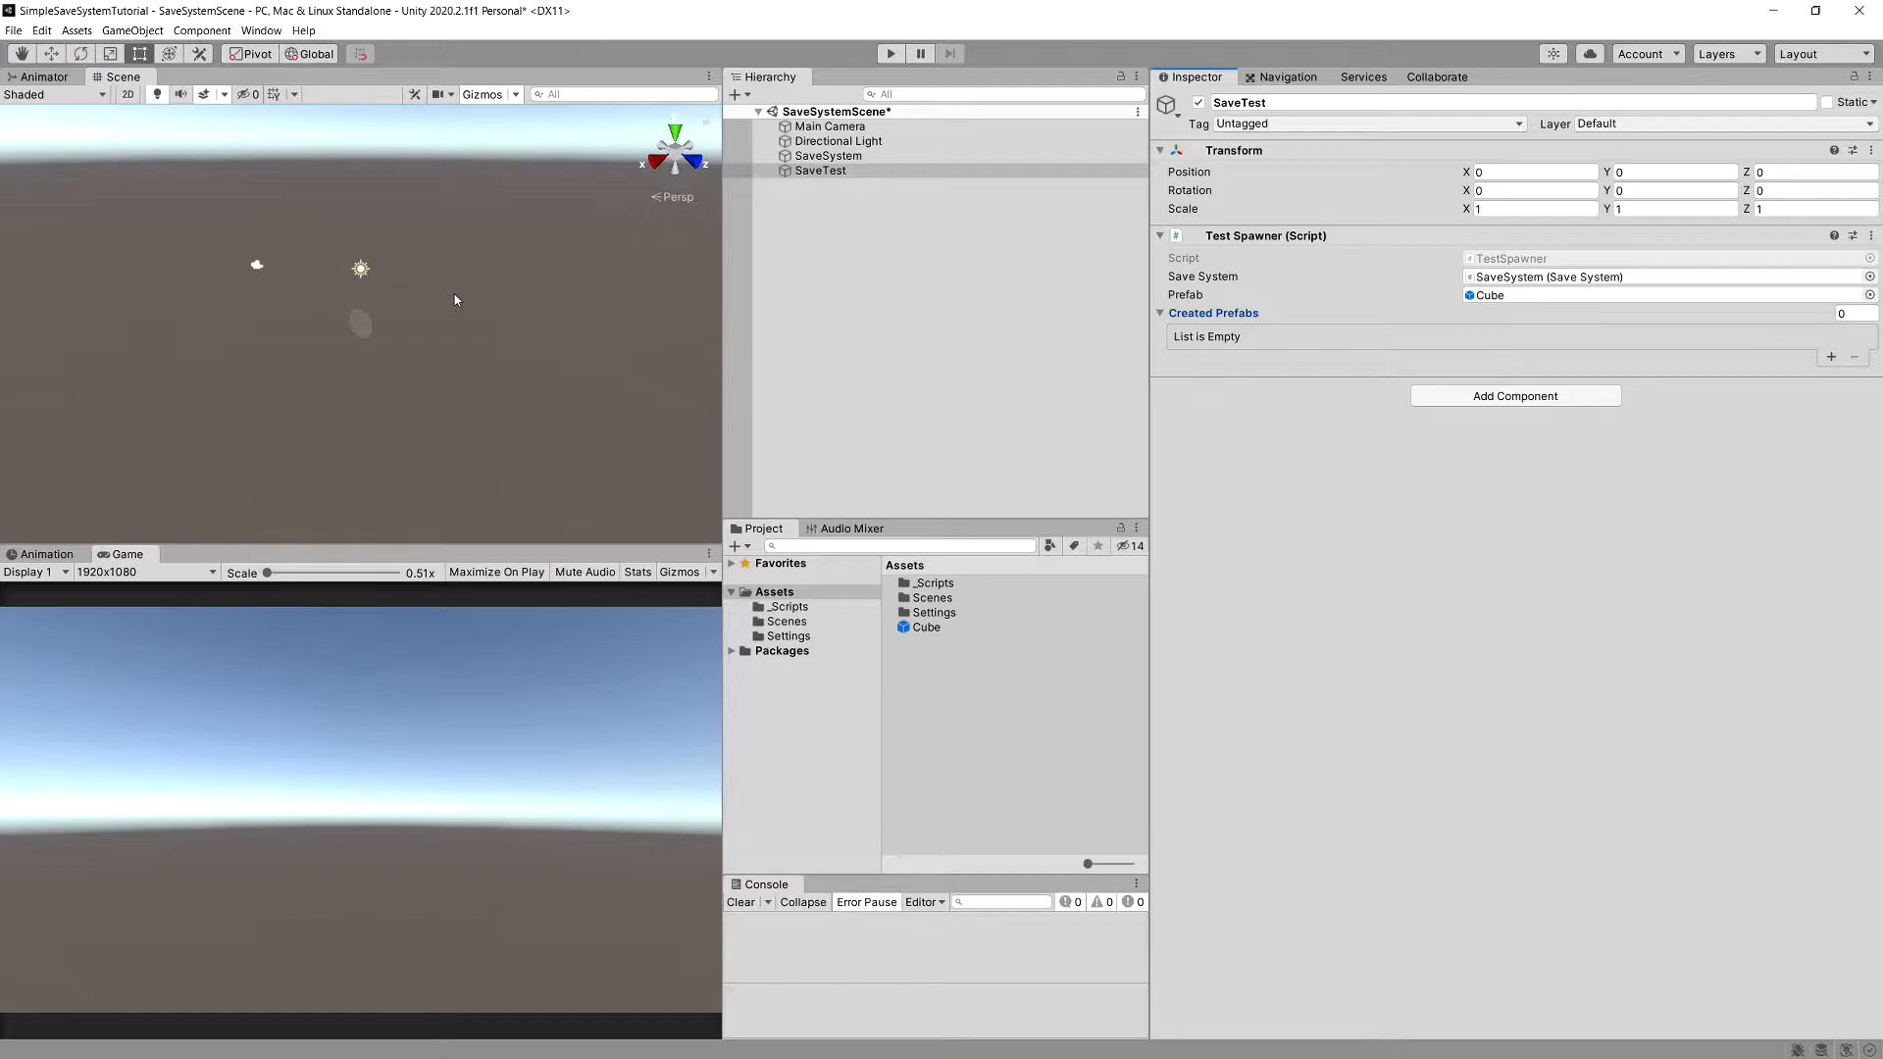
{"action": "mouse_move", "coordinate": [977, 349]}
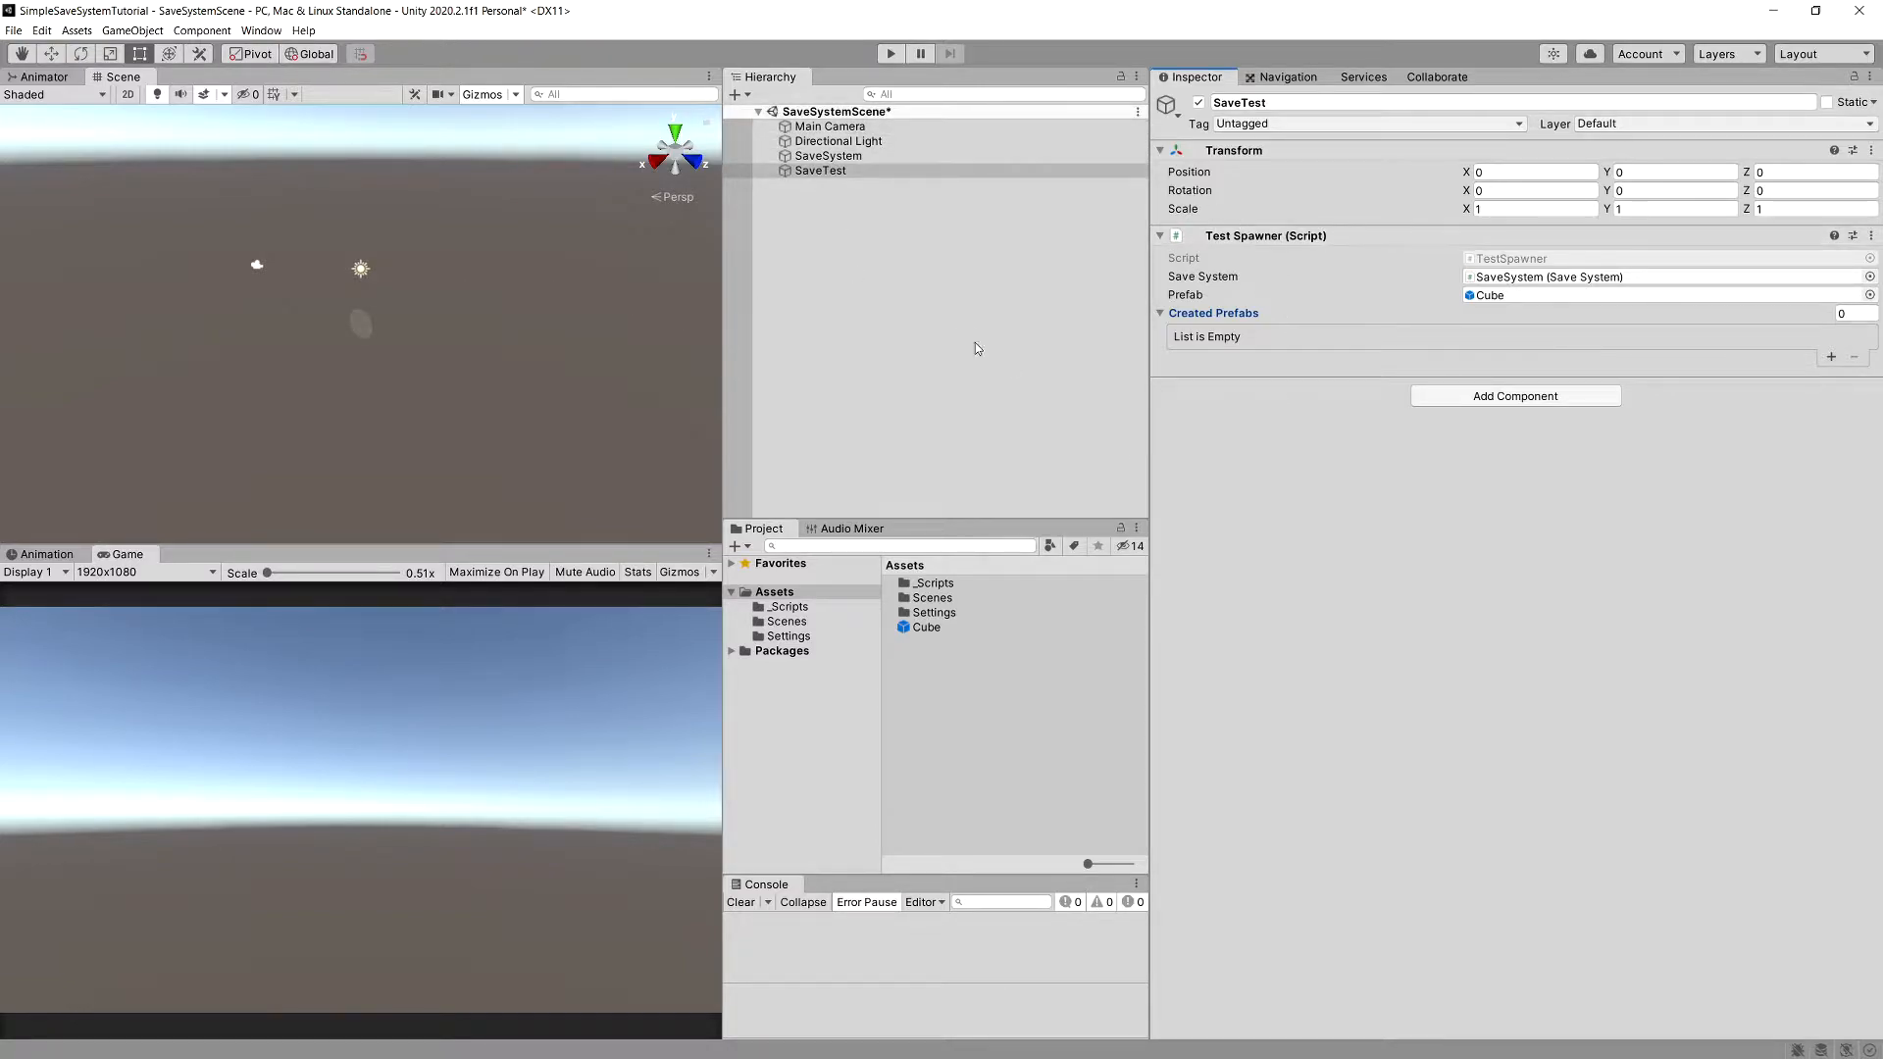
Add a UI button to the Canvas, enlarge it and rename it CreatePrefabBtn
{"action": "left_click", "coordinate": [822, 169]}
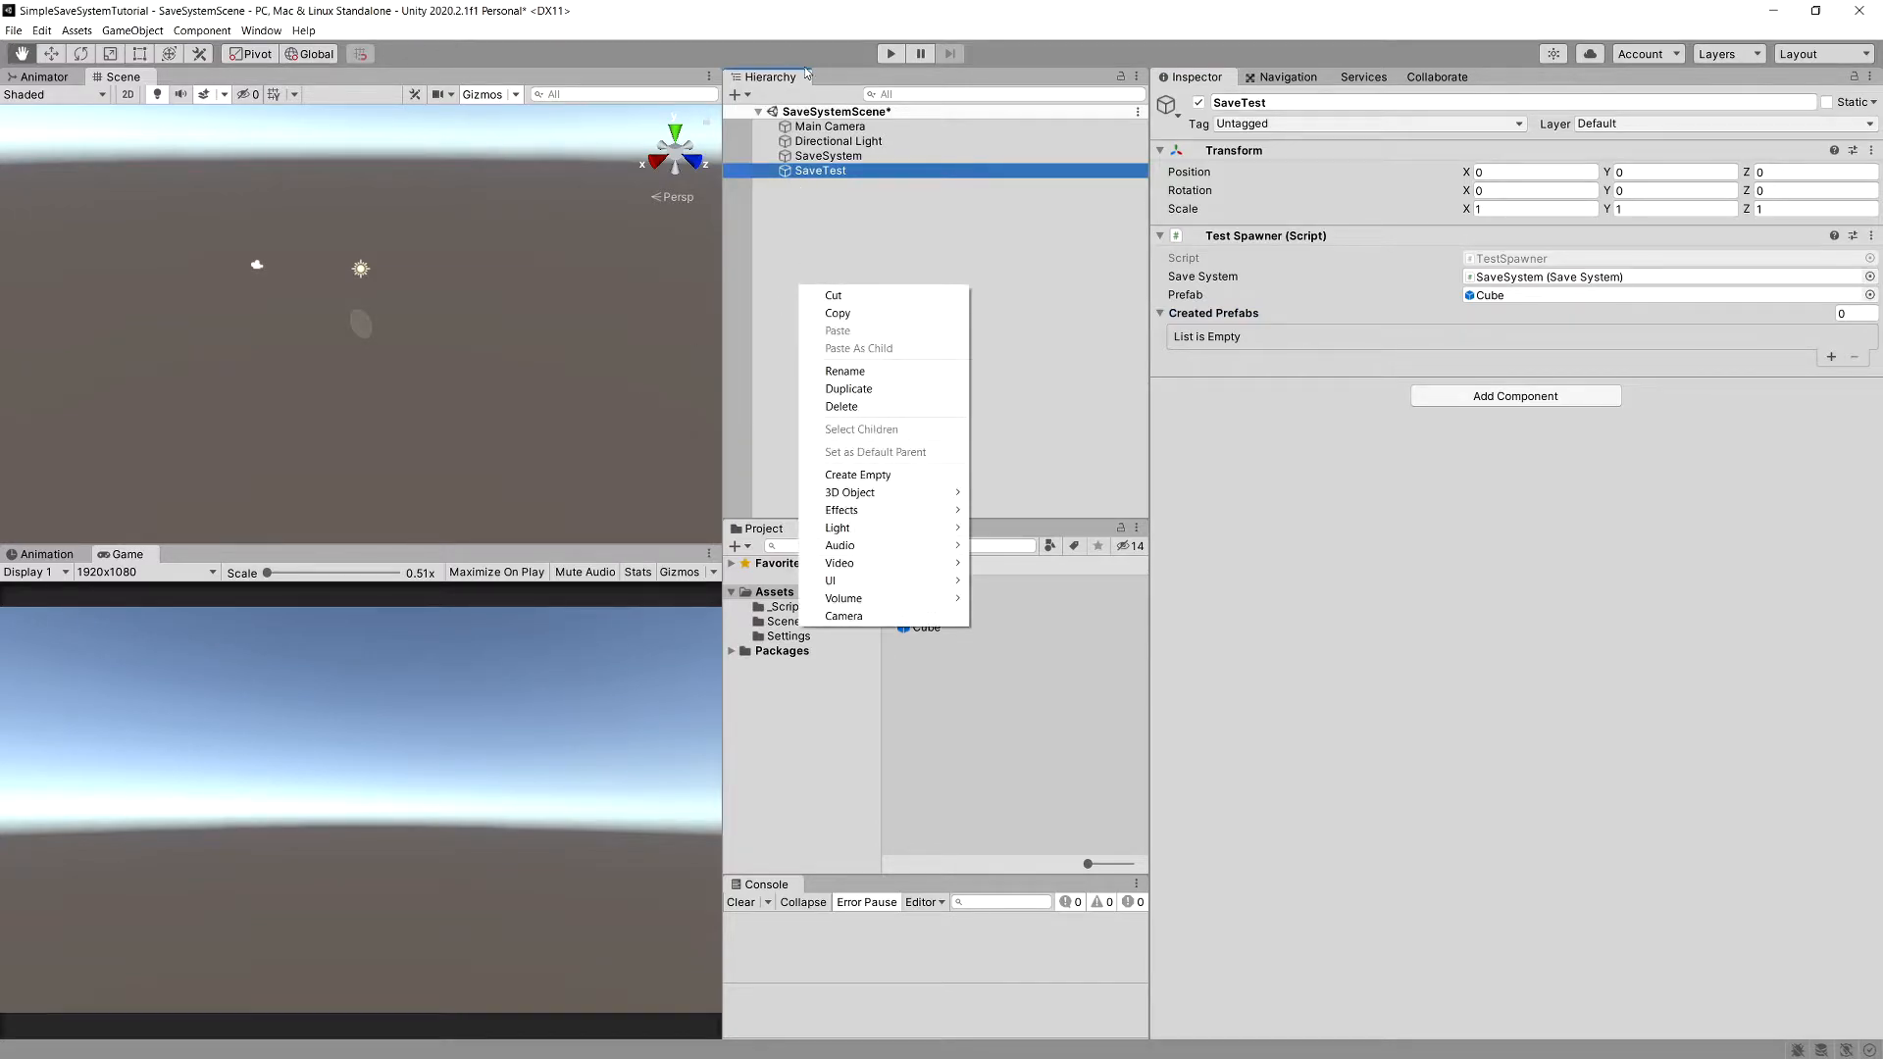
{"action": "mouse_move", "coordinate": [830, 580]}
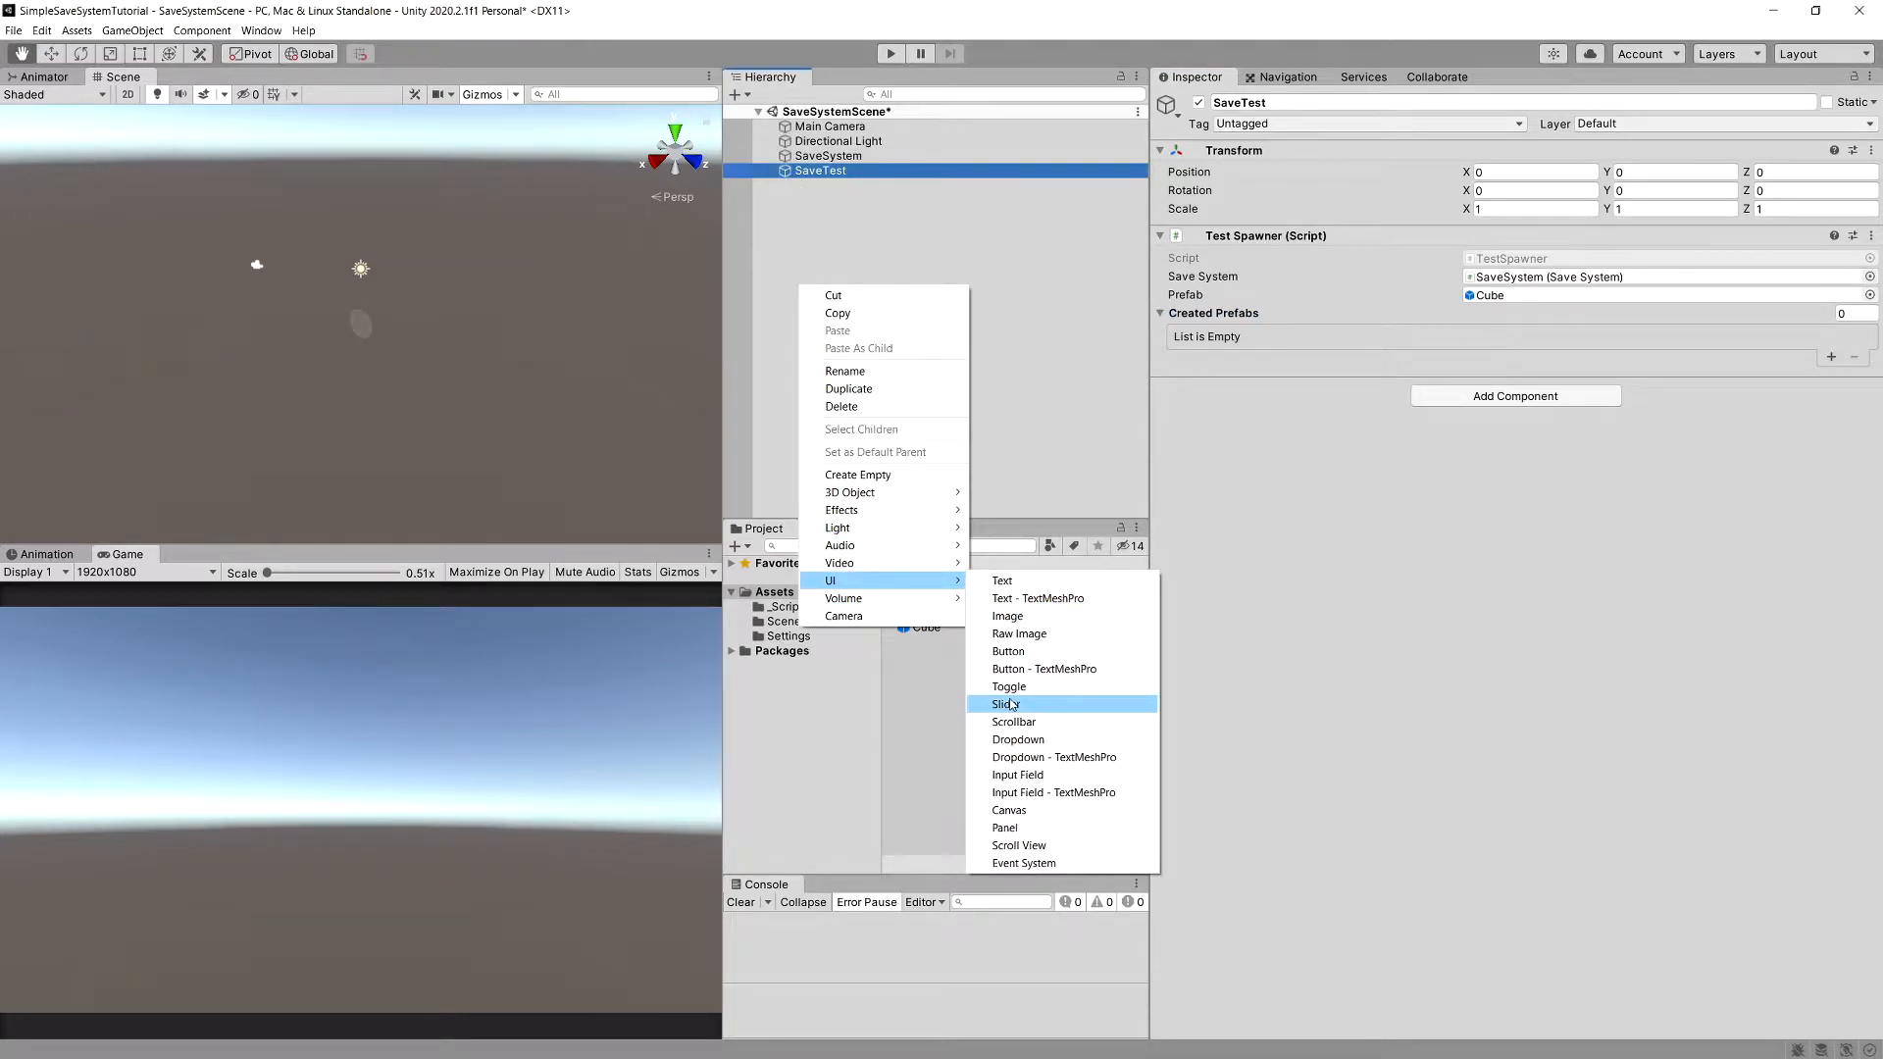
{"action": "left_click", "coordinate": [1008, 651]}
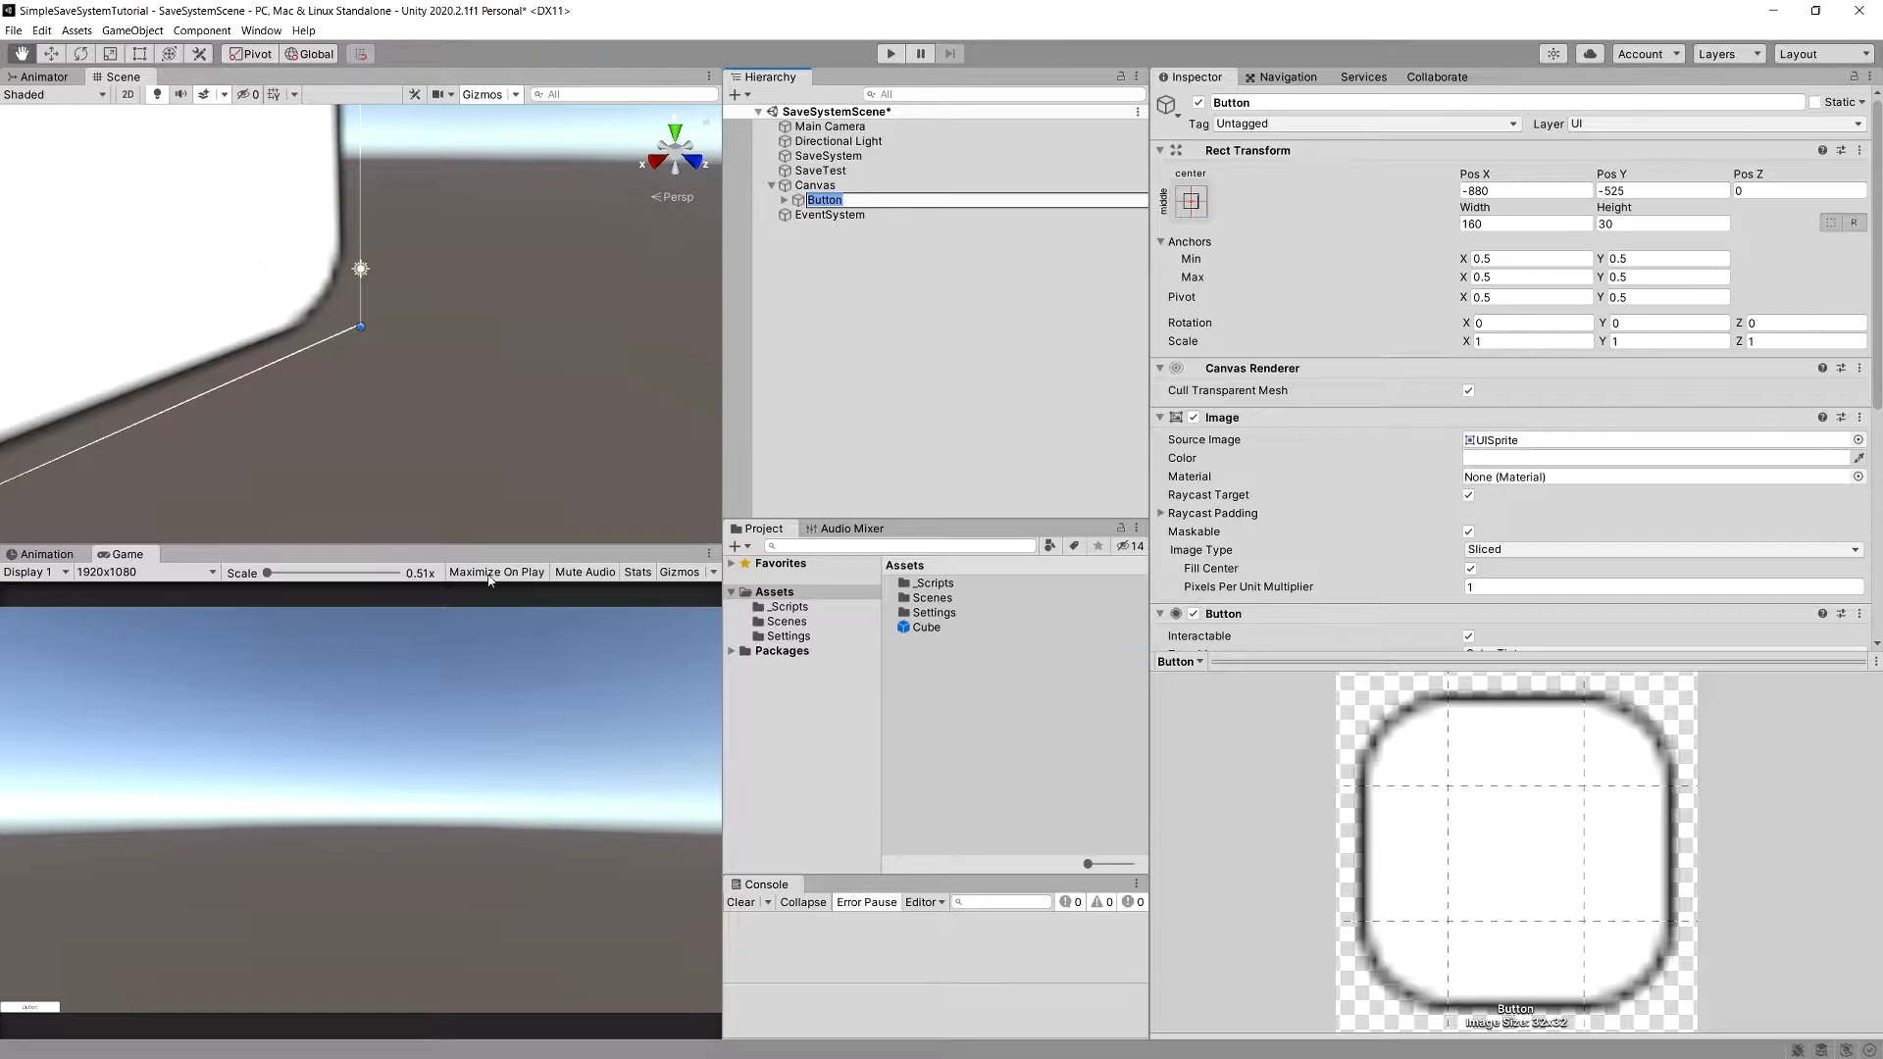
{"action": "mouse_move", "coordinate": [518, 316]}
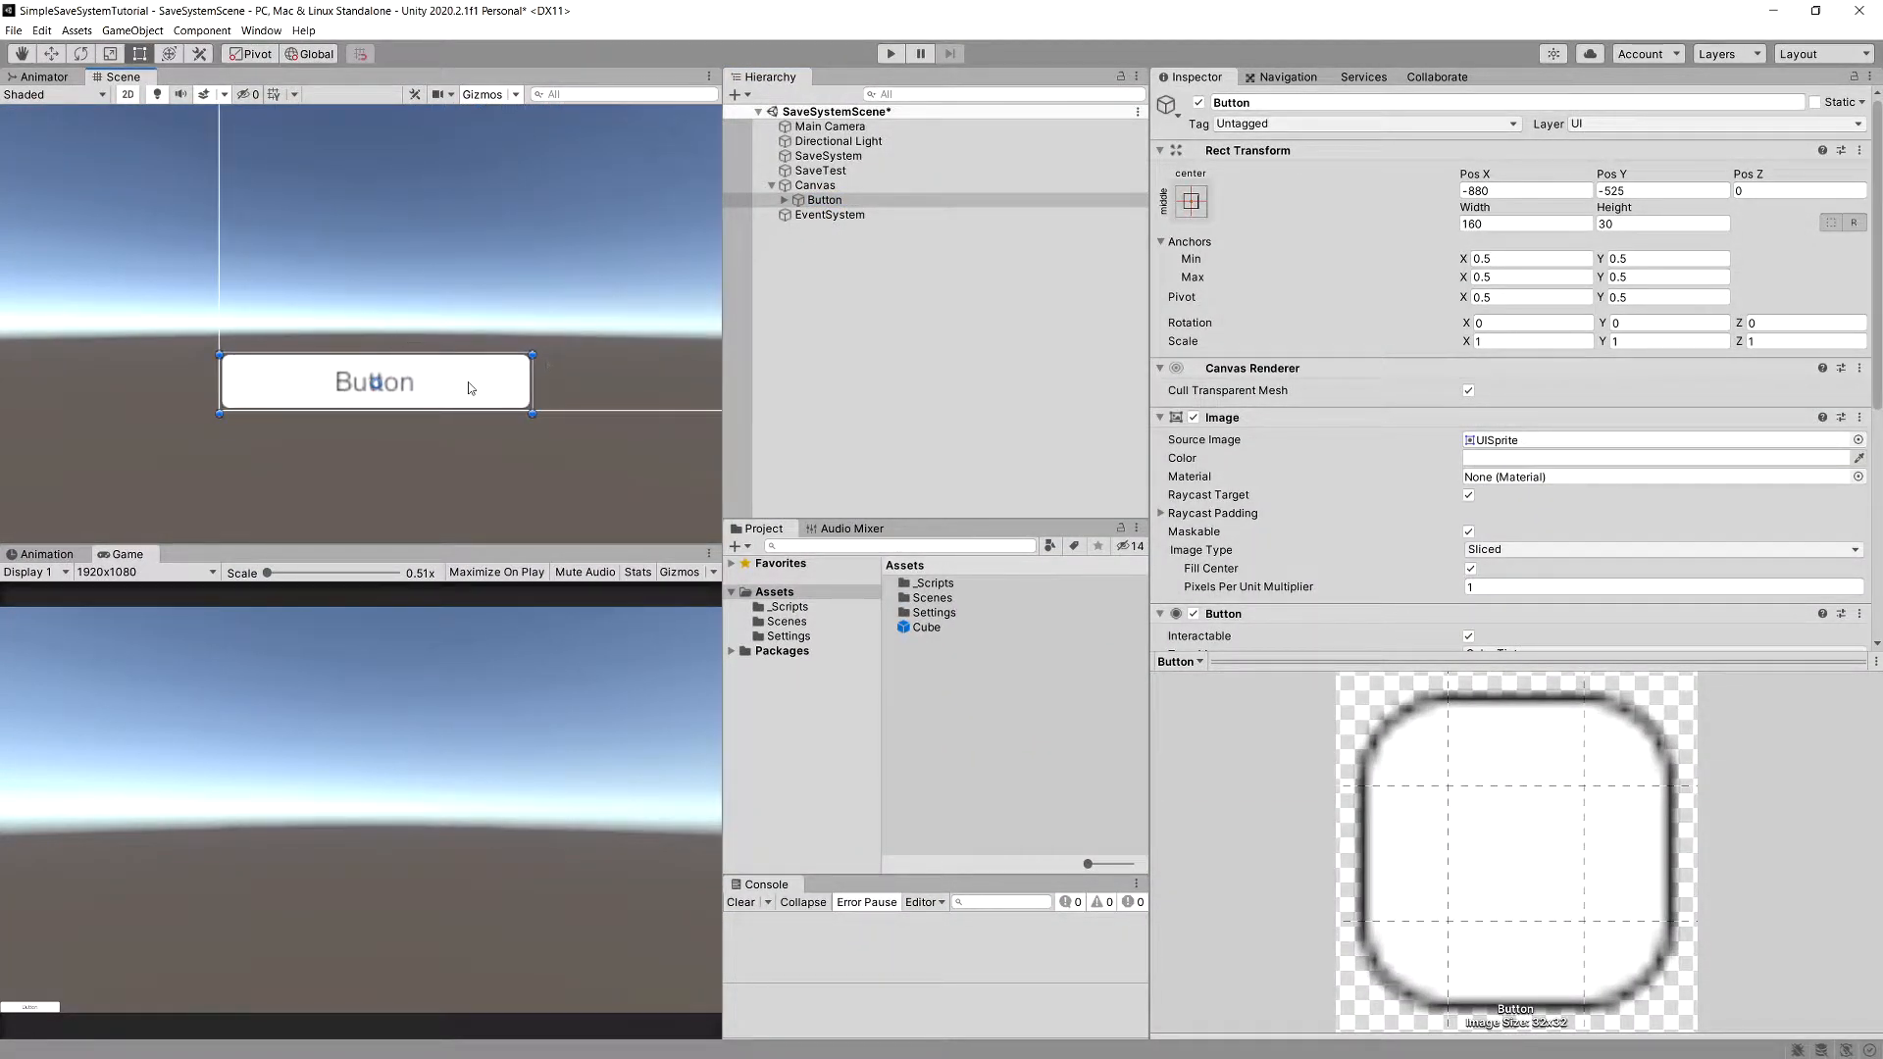
{"action": "mouse_move", "coordinate": [140, 53]}
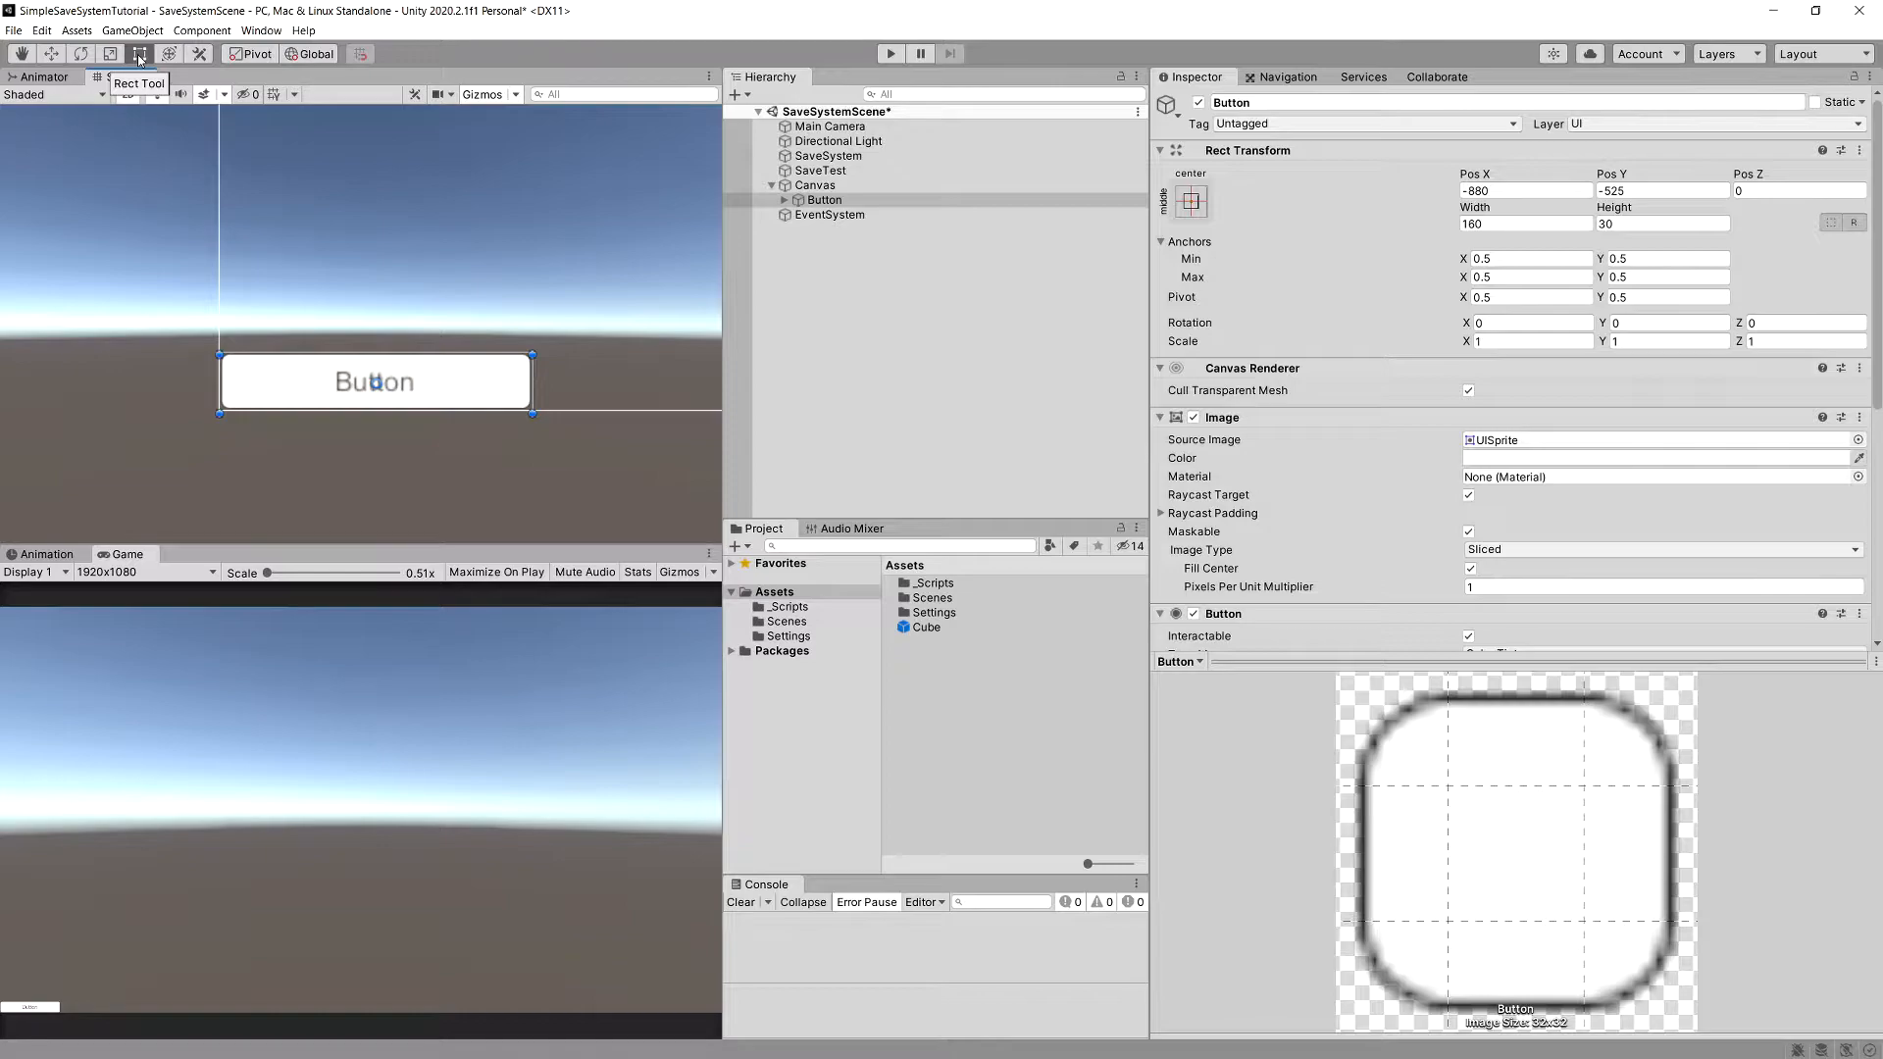
{"action": "left_click_drag", "start_coordinate": [532, 410], "coordinate": [538, 410]}
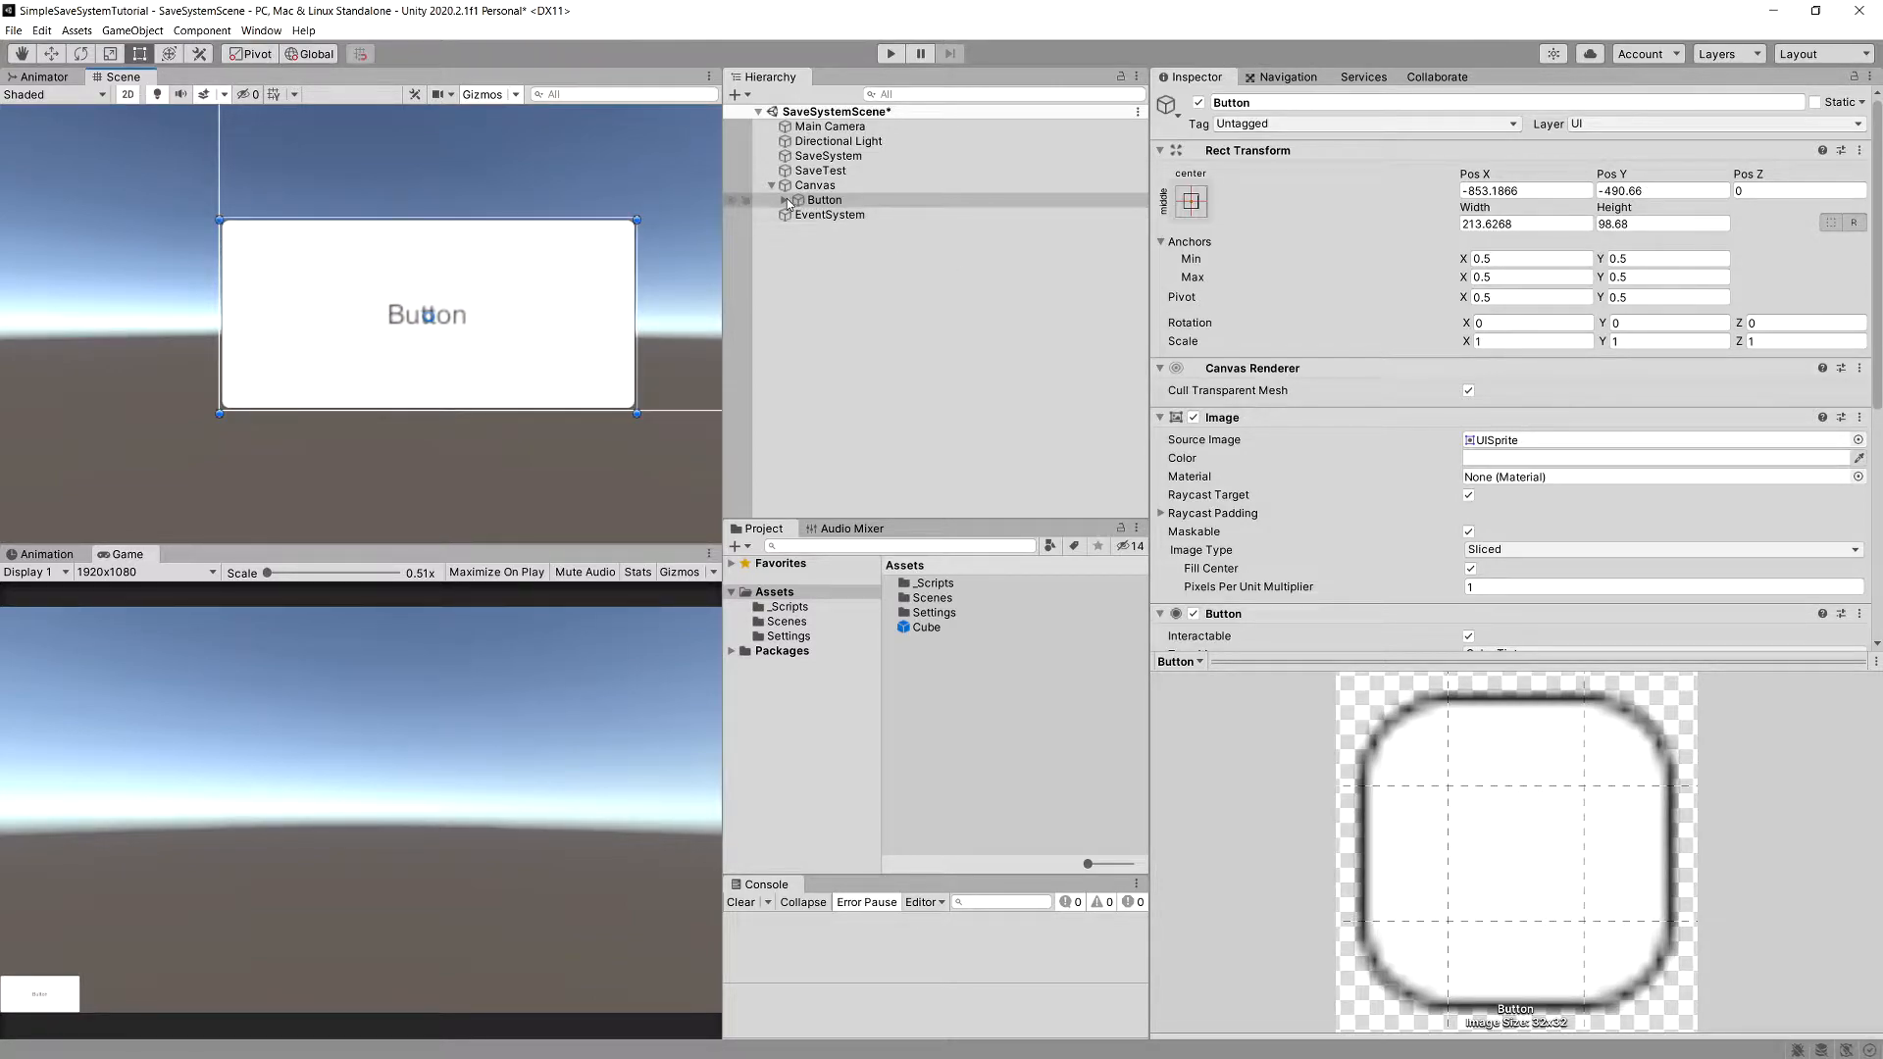
{"action": "double_click", "coordinate": [824, 200]}
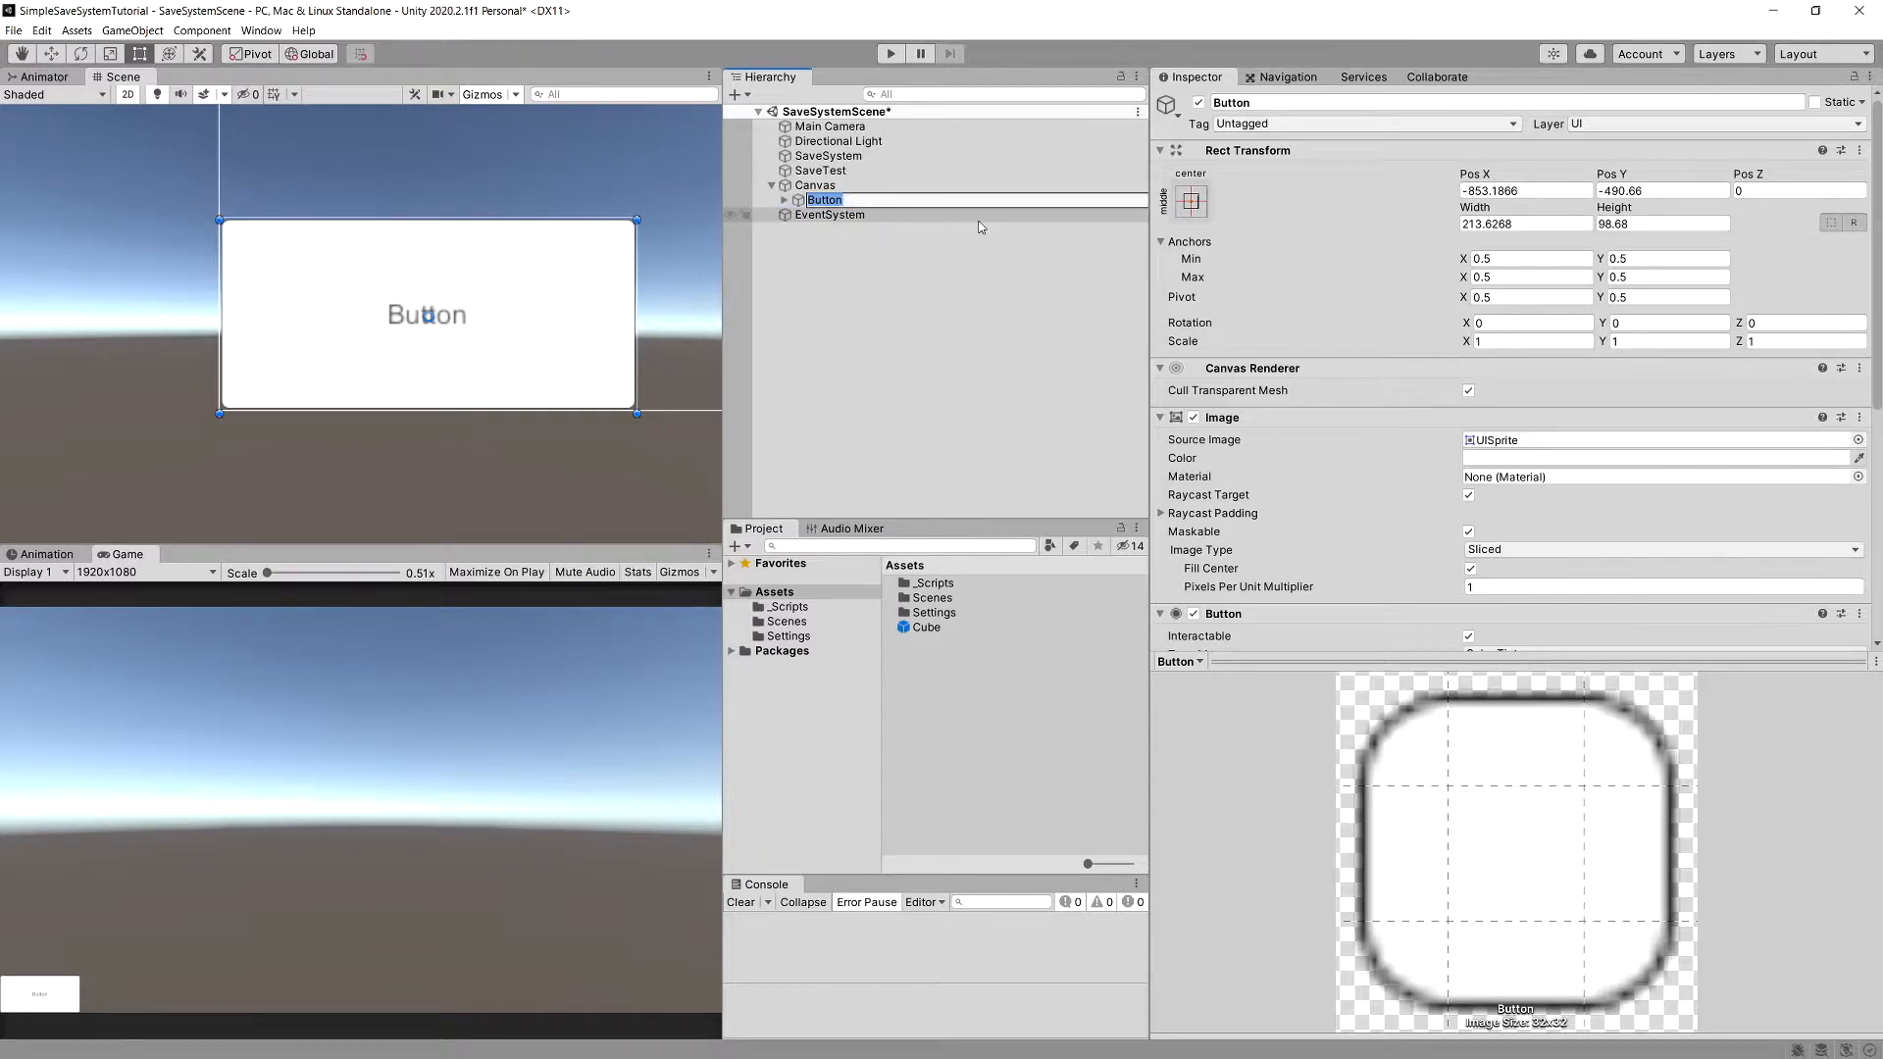
{"action": "type", "text": "CreatePrefab"}
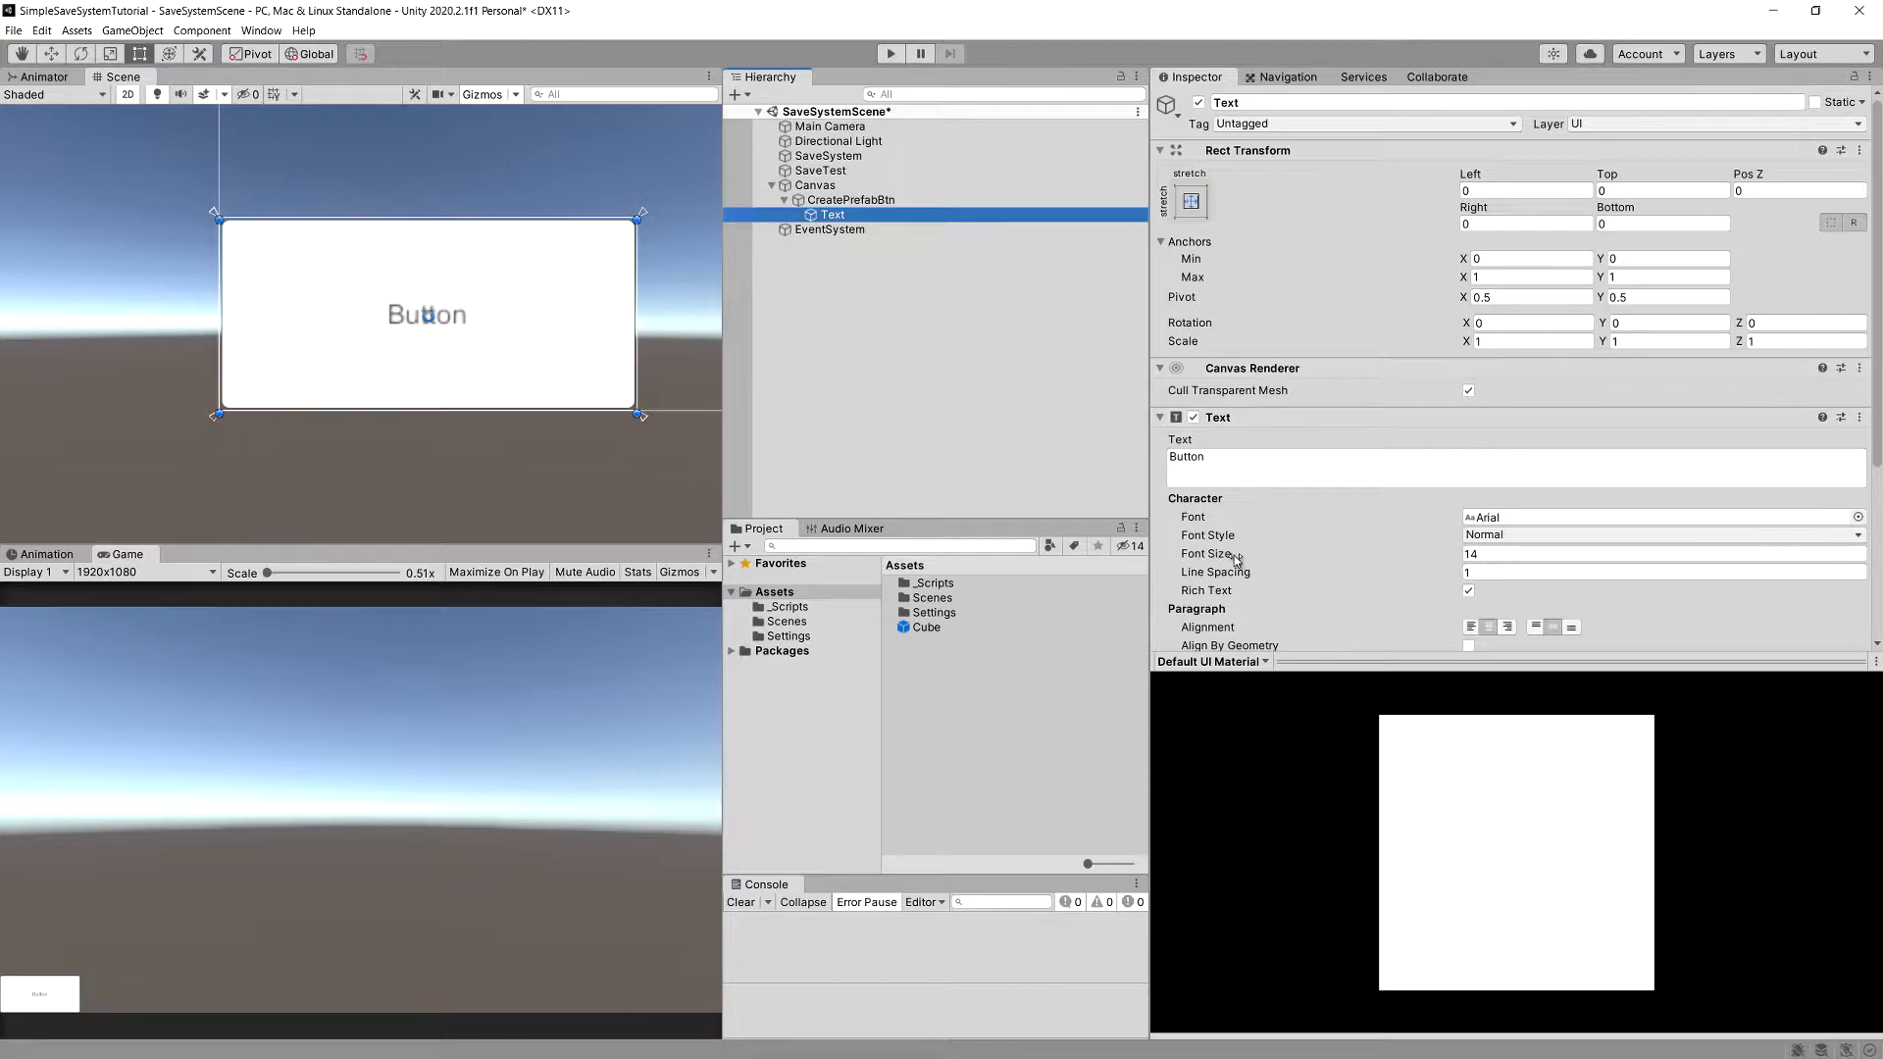
Give its label font size 32 and text Create, then duplicate the button
{"action": "type", "text": "32"}
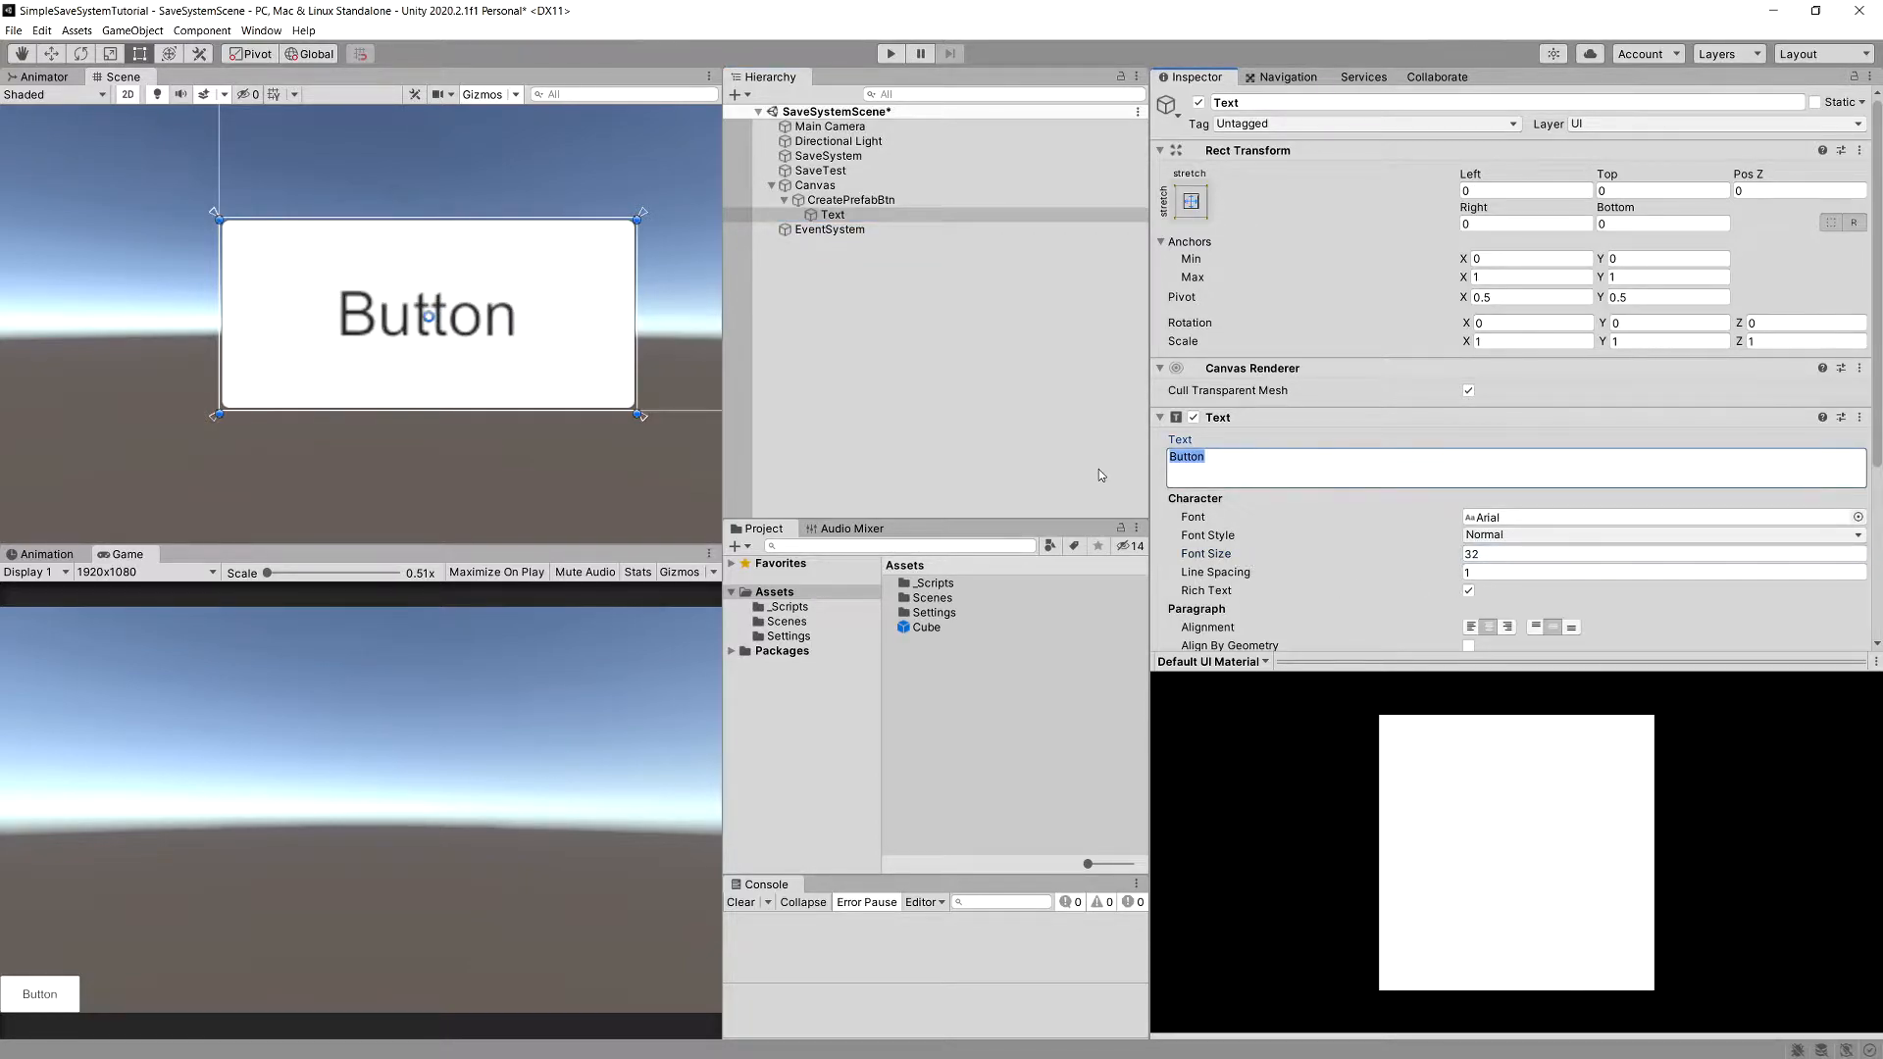
{"action": "type", "text": "Create"}
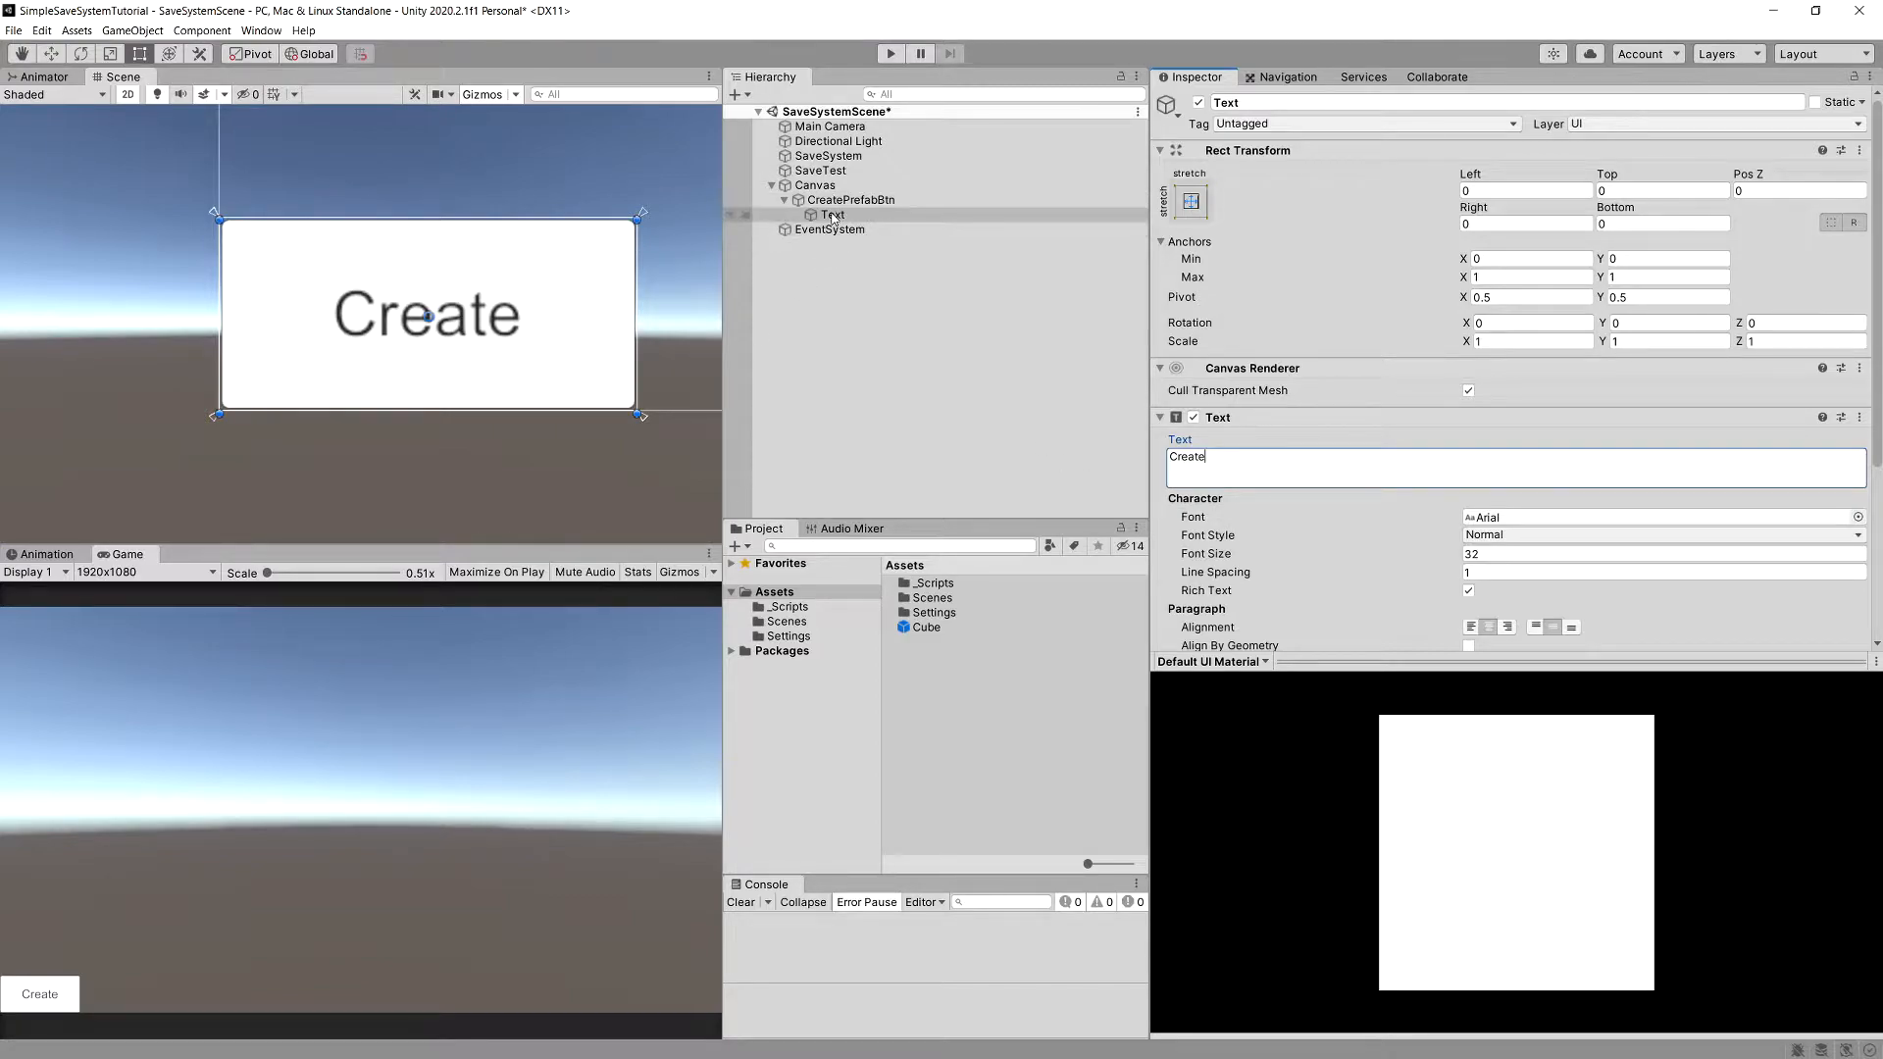
{"action": "left_click", "coordinate": [861, 230]}
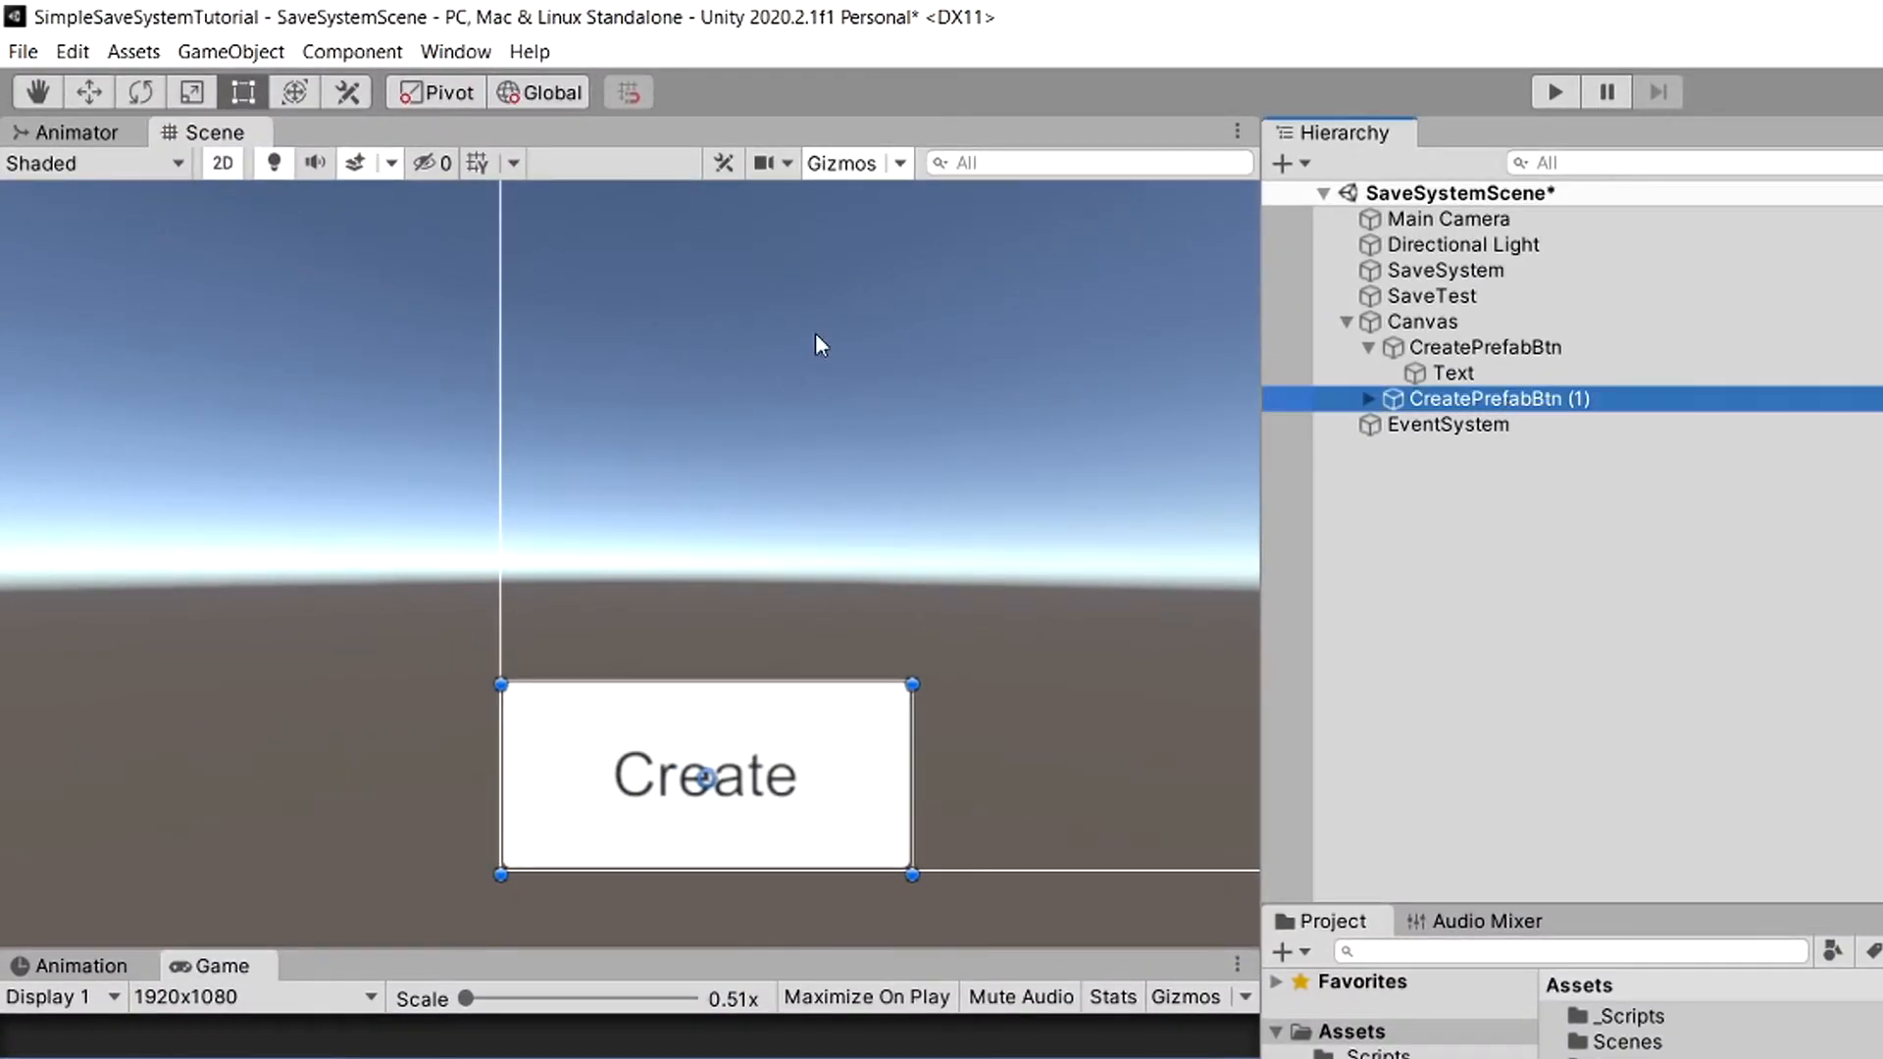
Move the duplicate up, rename it SaveBtn and set its label to Save
{"action": "left_click", "coordinate": [88, 92]}
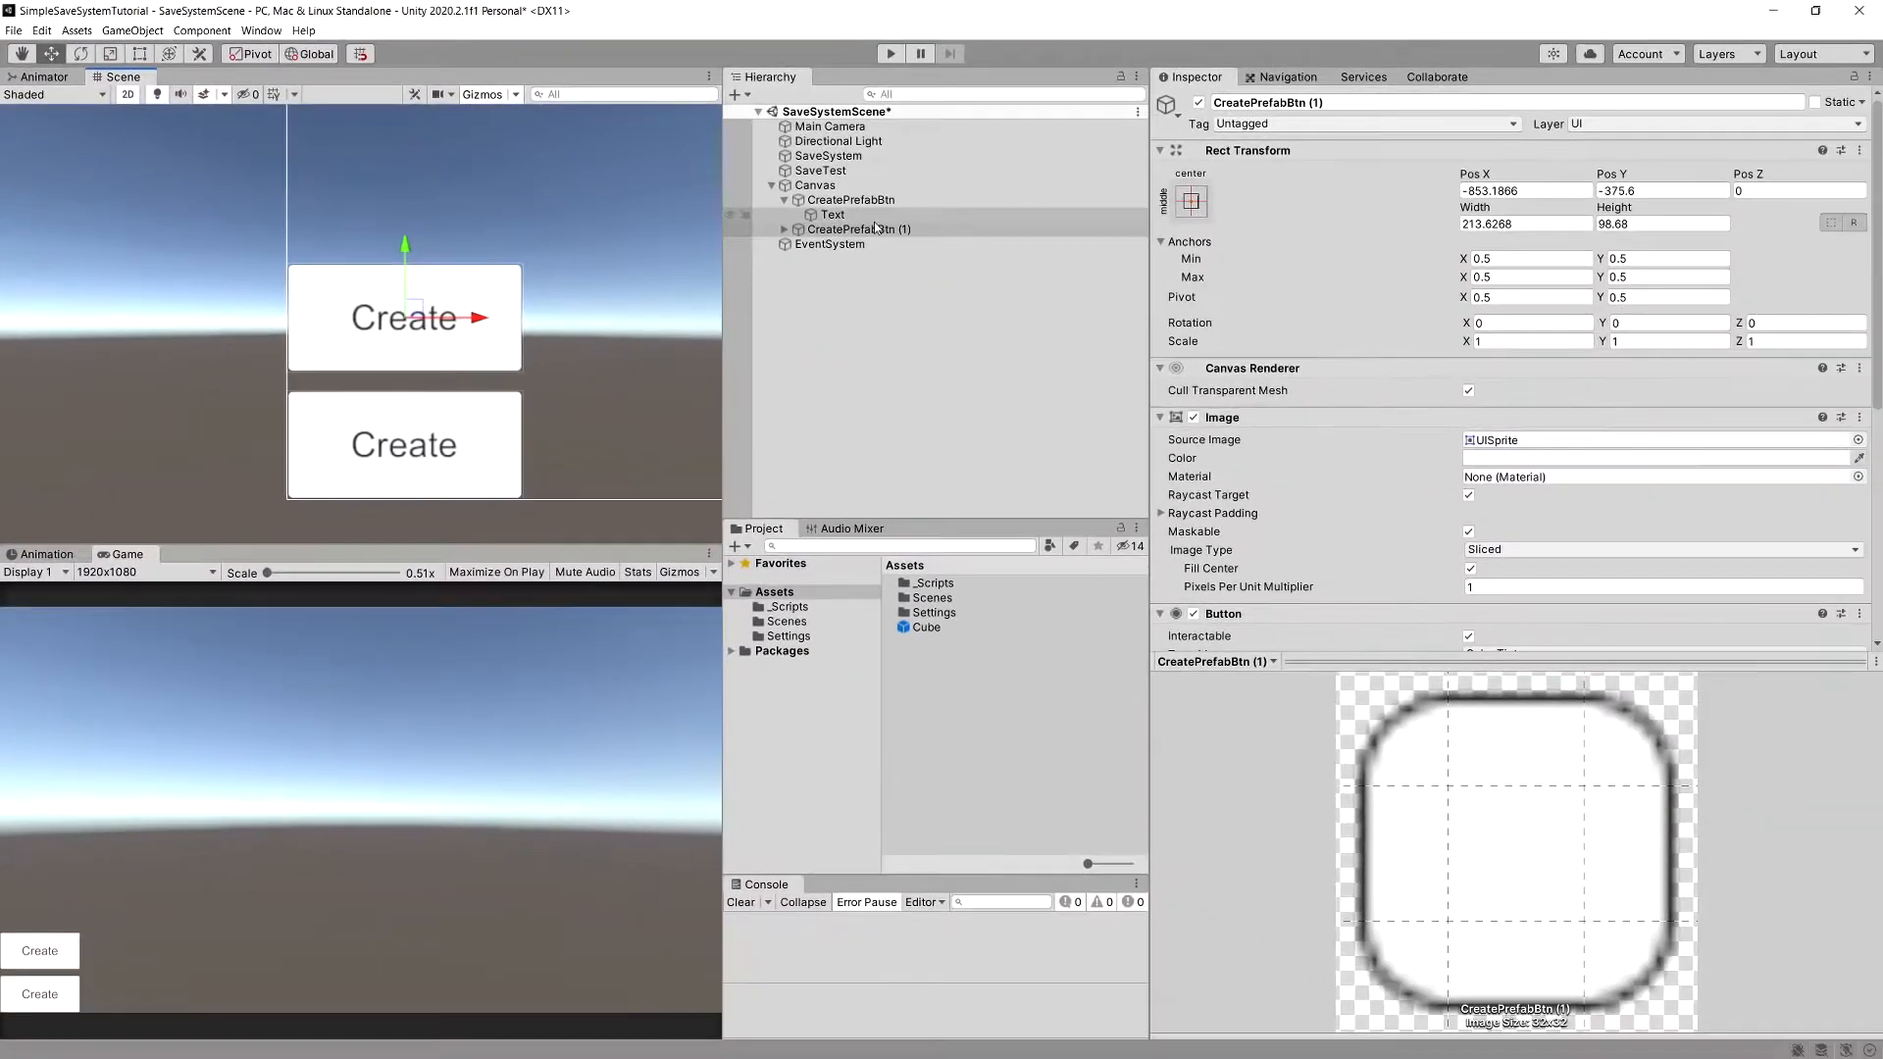
{"action": "double_click", "coordinate": [859, 228]}
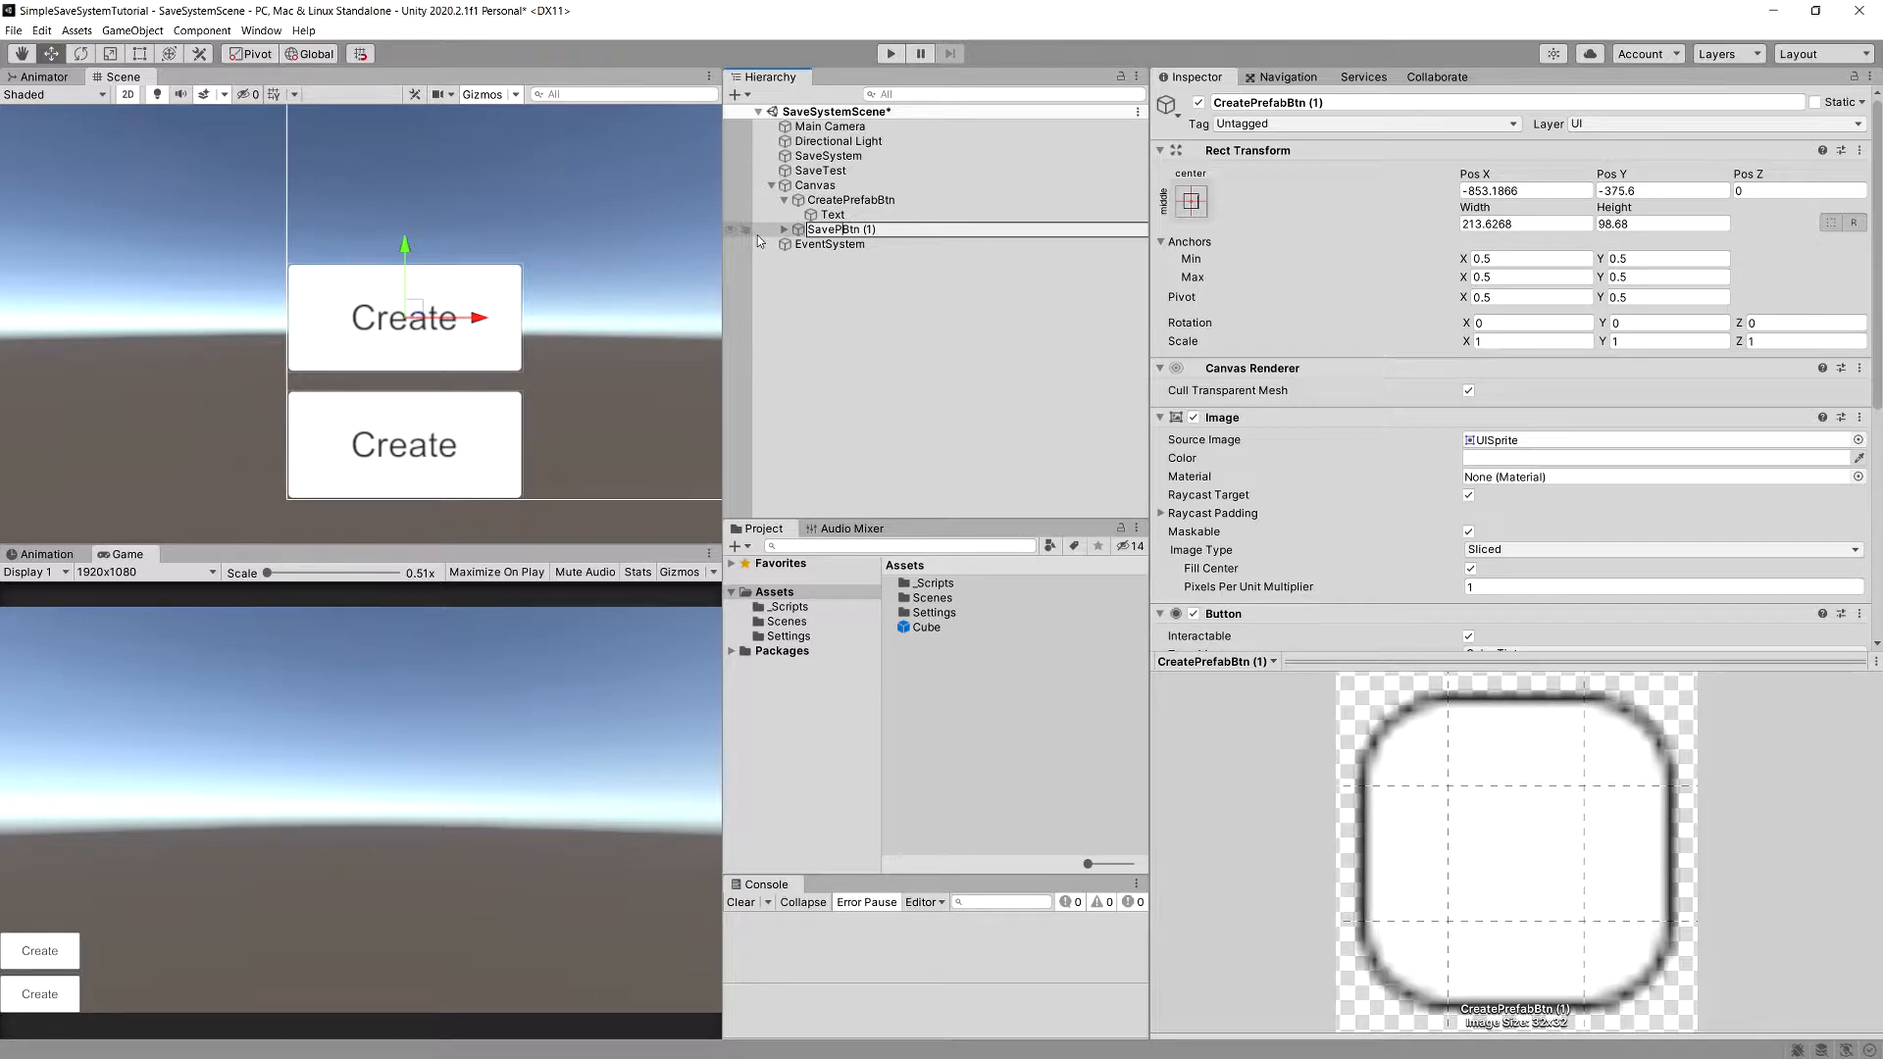
{"action": "type", "text": "SaveBtn"}
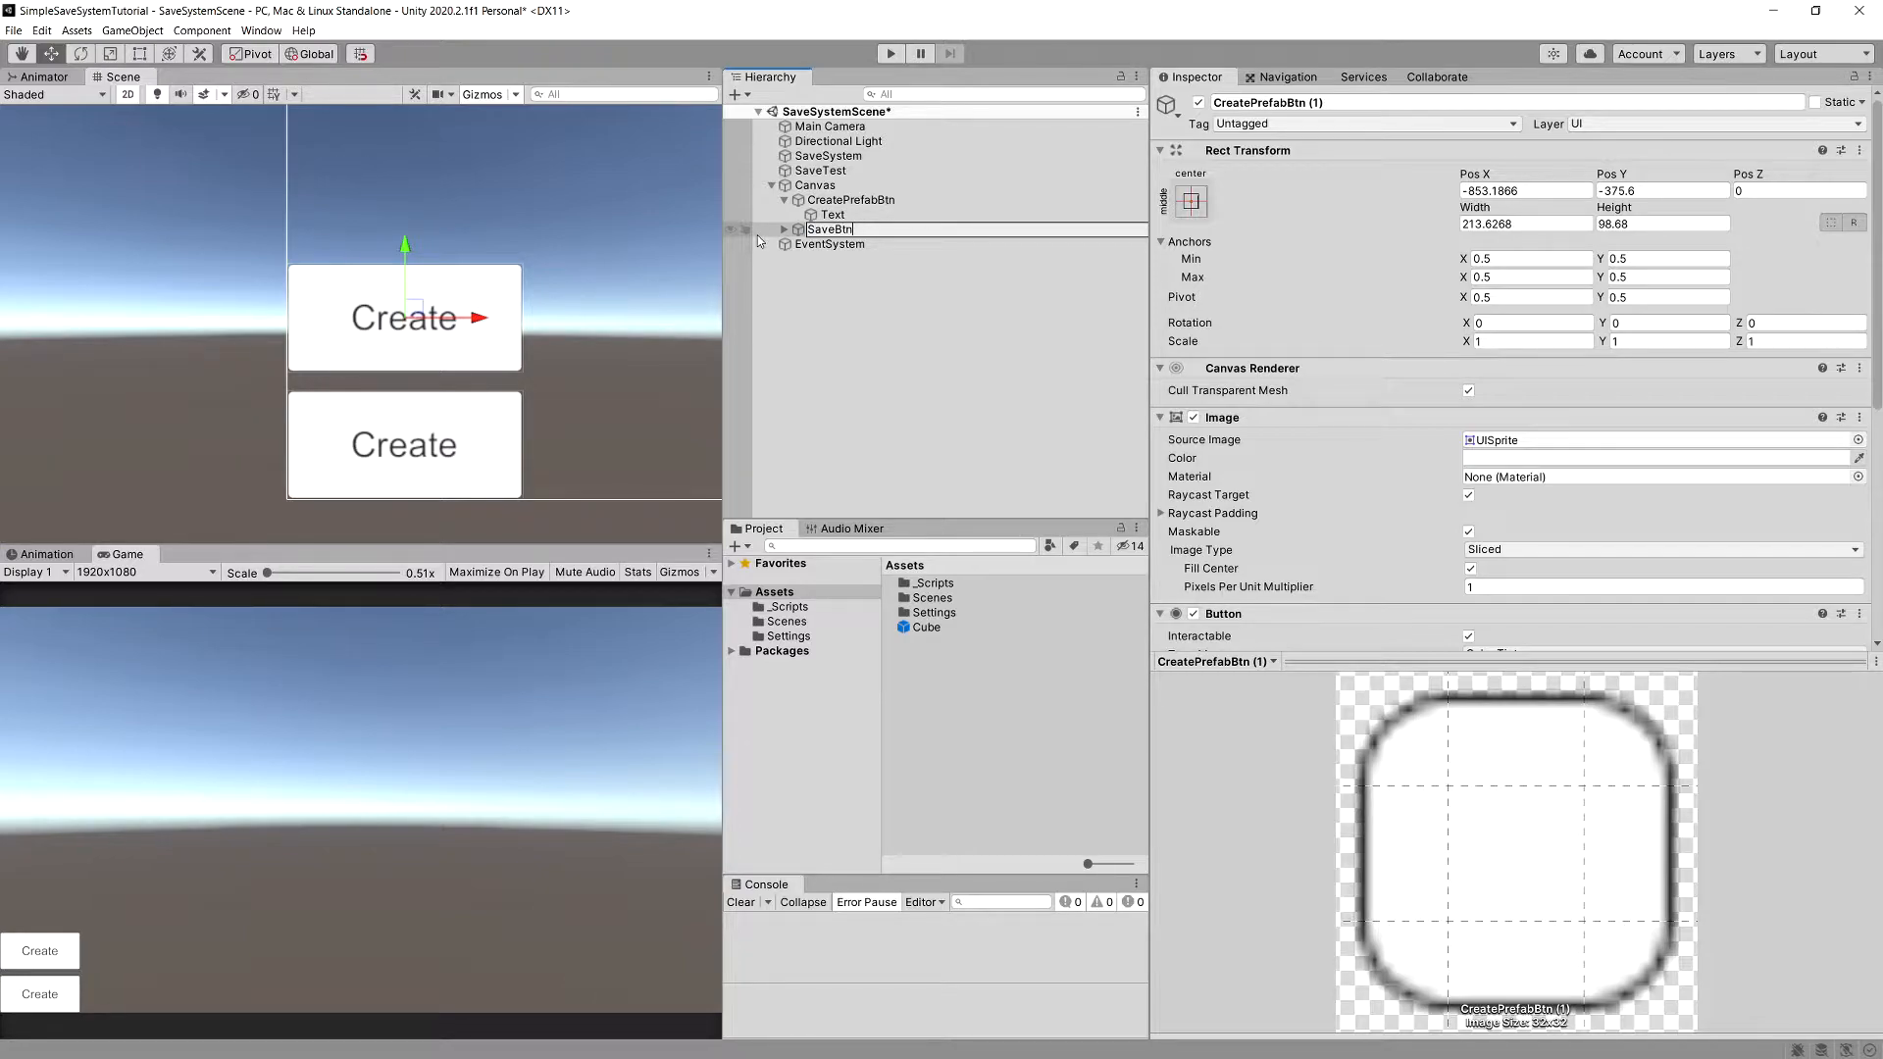
{"action": "left_click", "coordinate": [832, 243]}
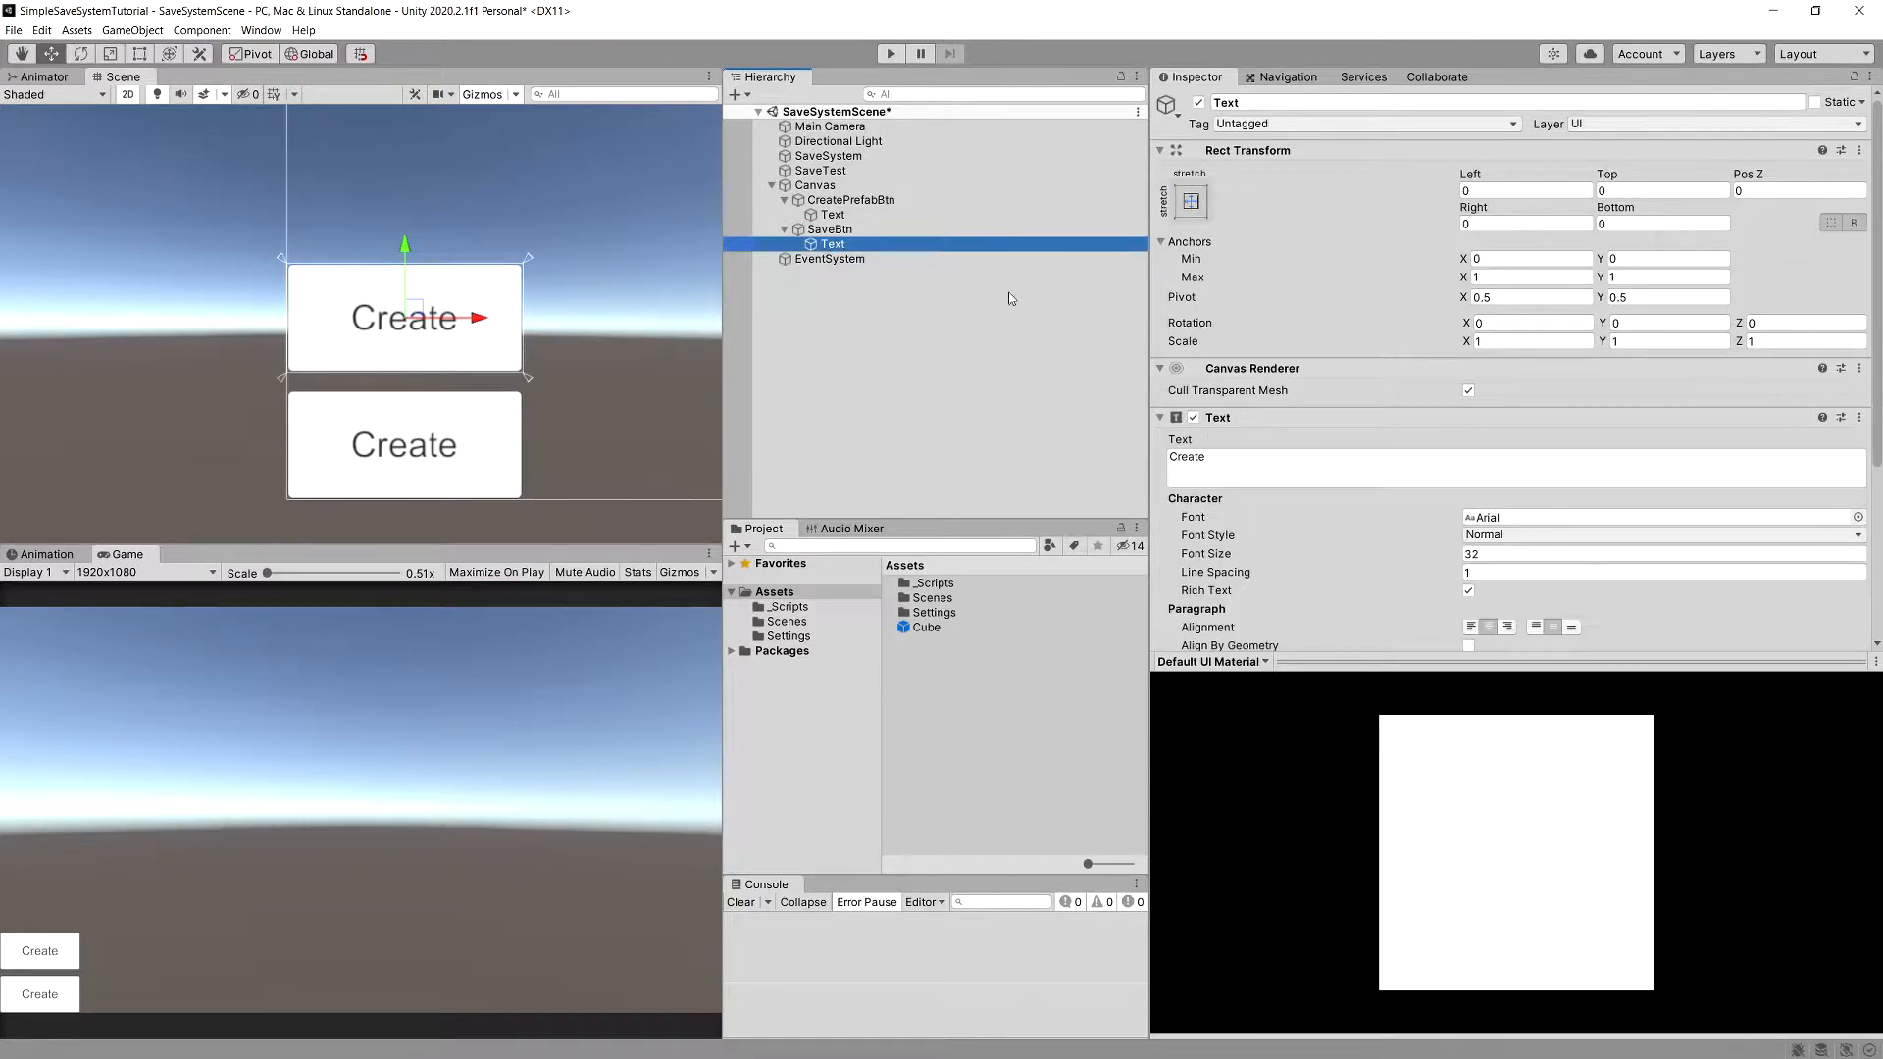
{"action": "type", "text": "Save"}
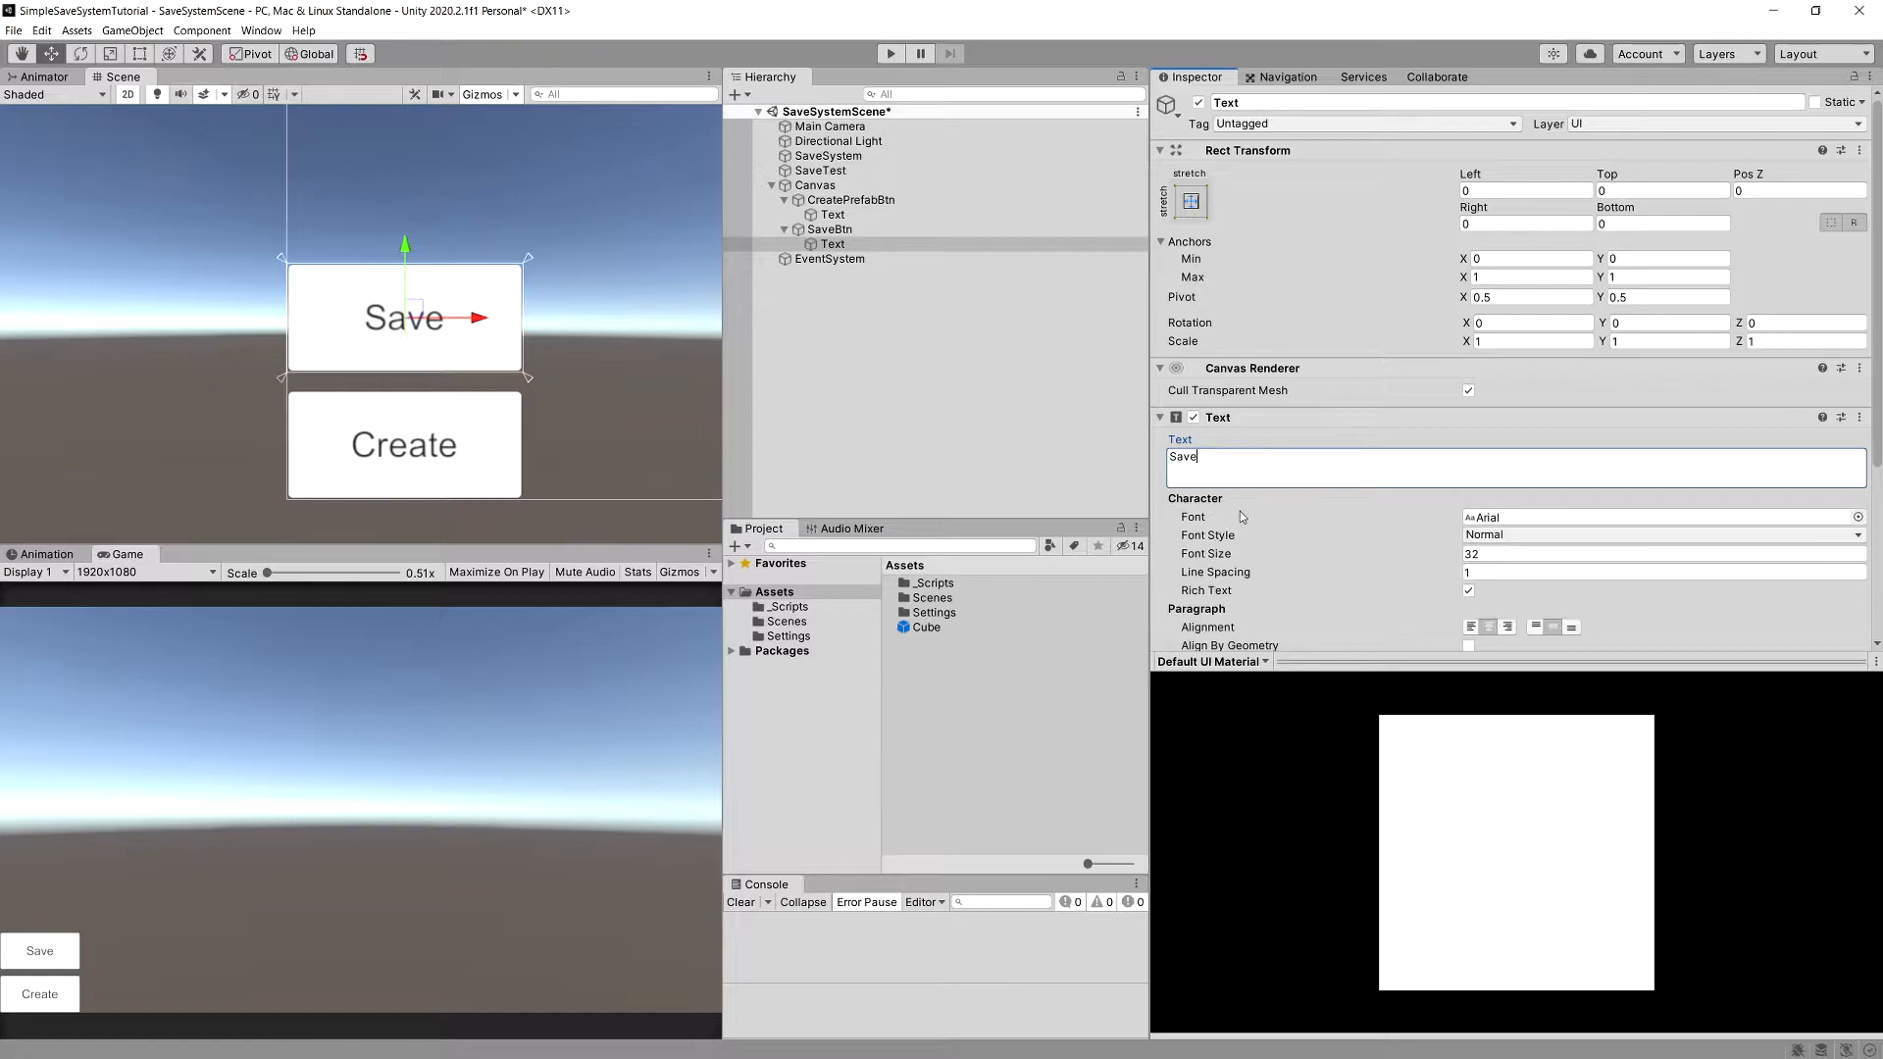
Duplicate again as LoadBtn with label Load, stacked above the other buttons
{"action": "left_click", "coordinate": [828, 230]}
{"action": "type", "text": "LoadBtn"}
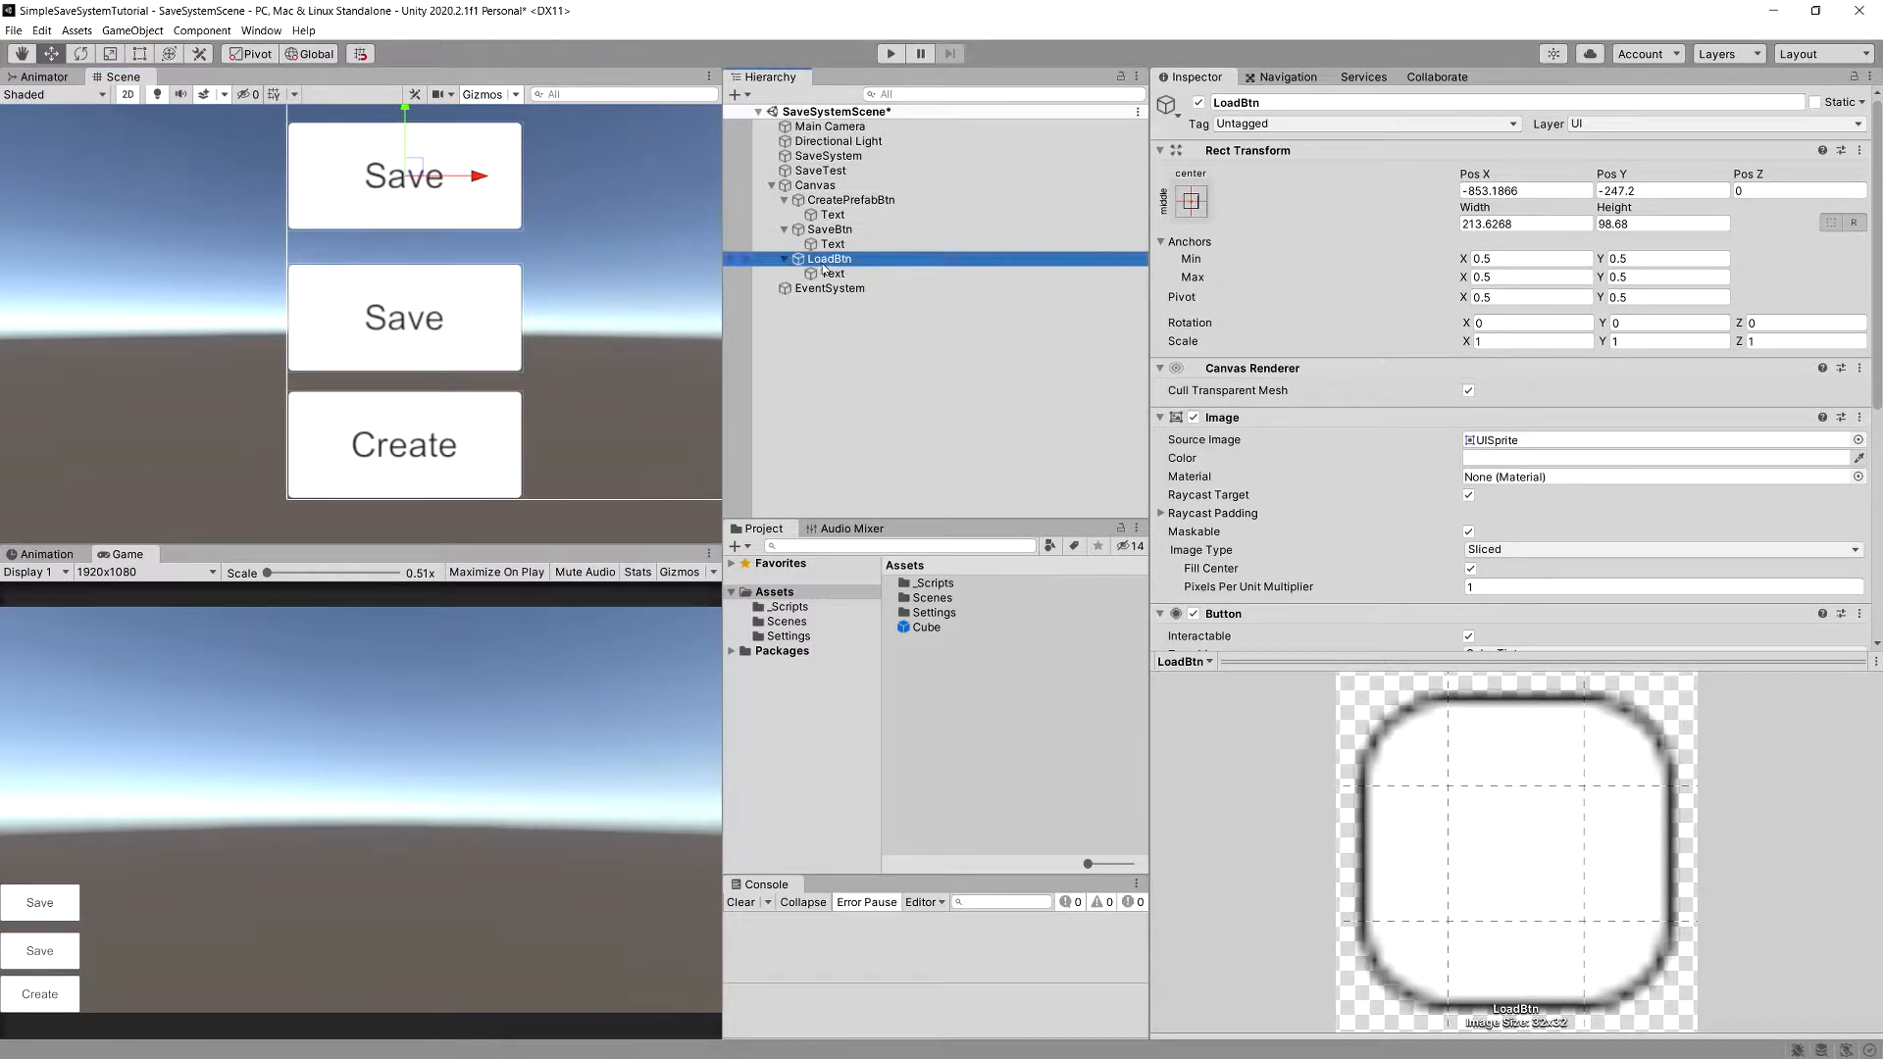
{"action": "left_click", "coordinate": [831, 272]}
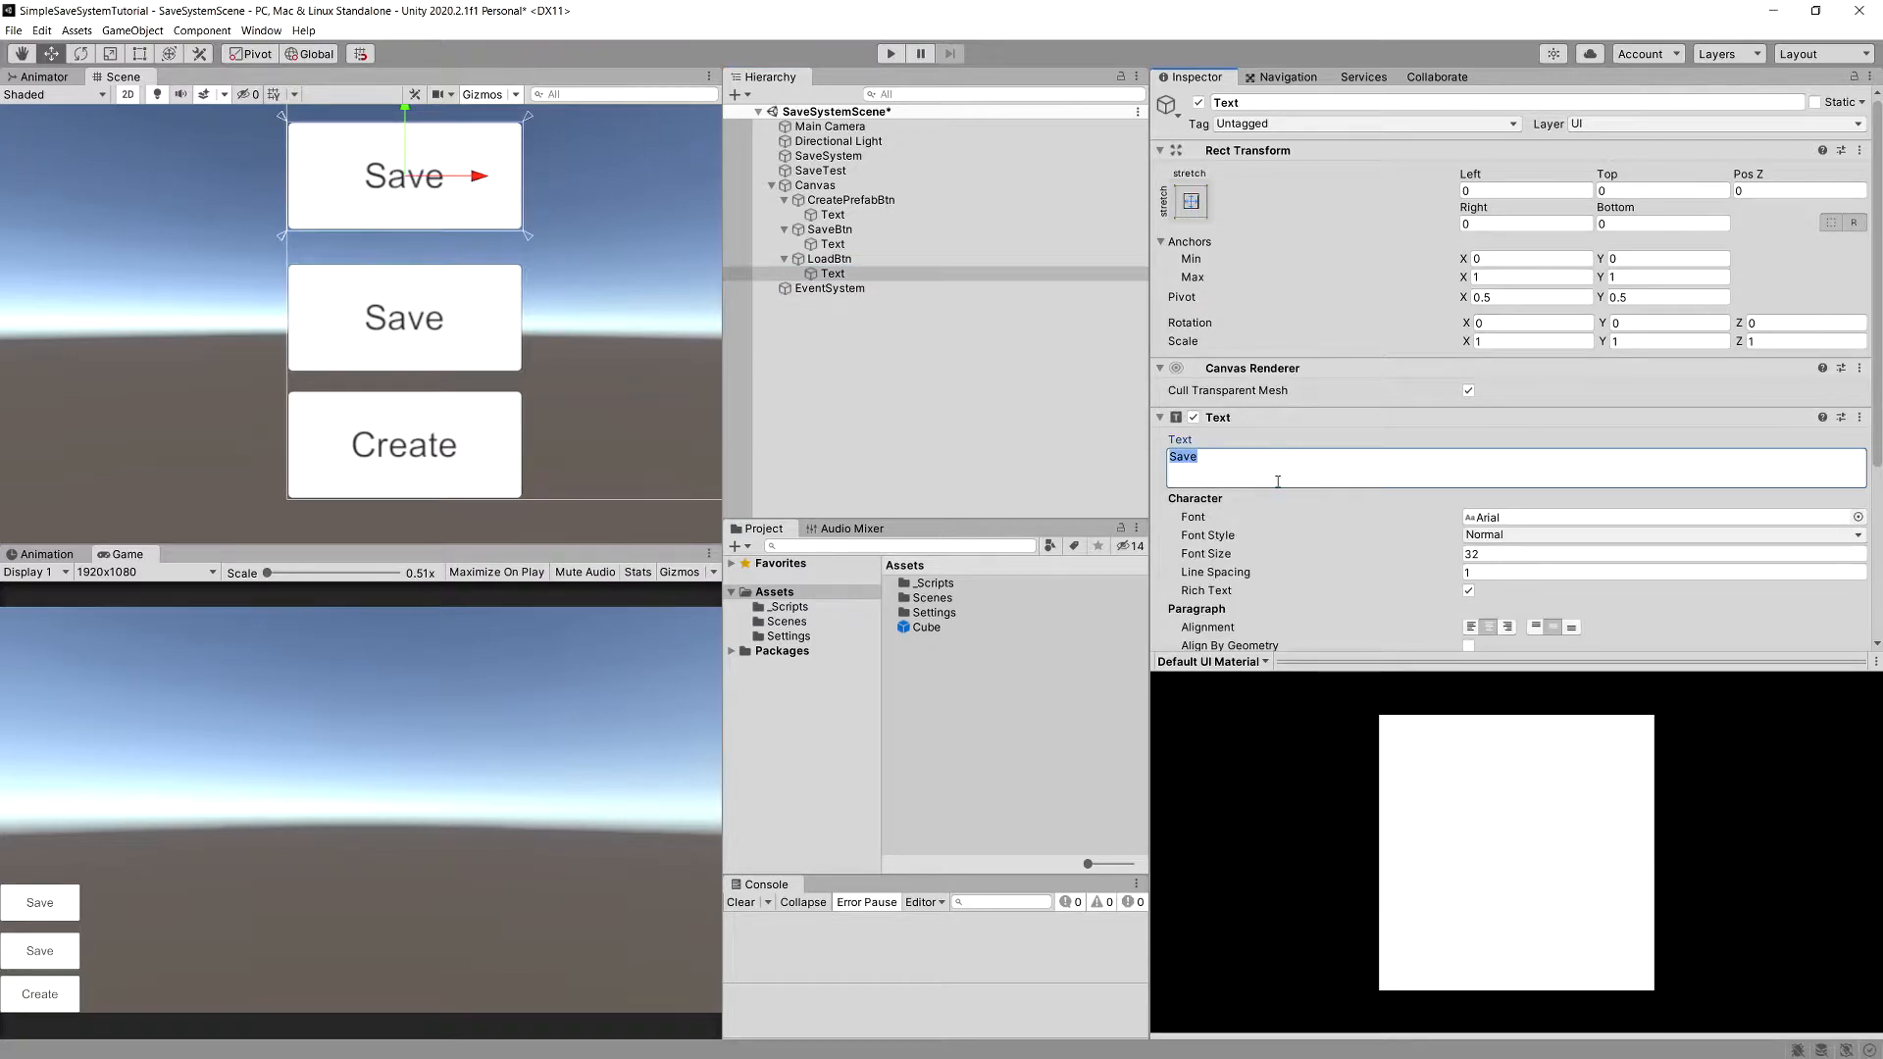
{"action": "type", "text": "Load"}
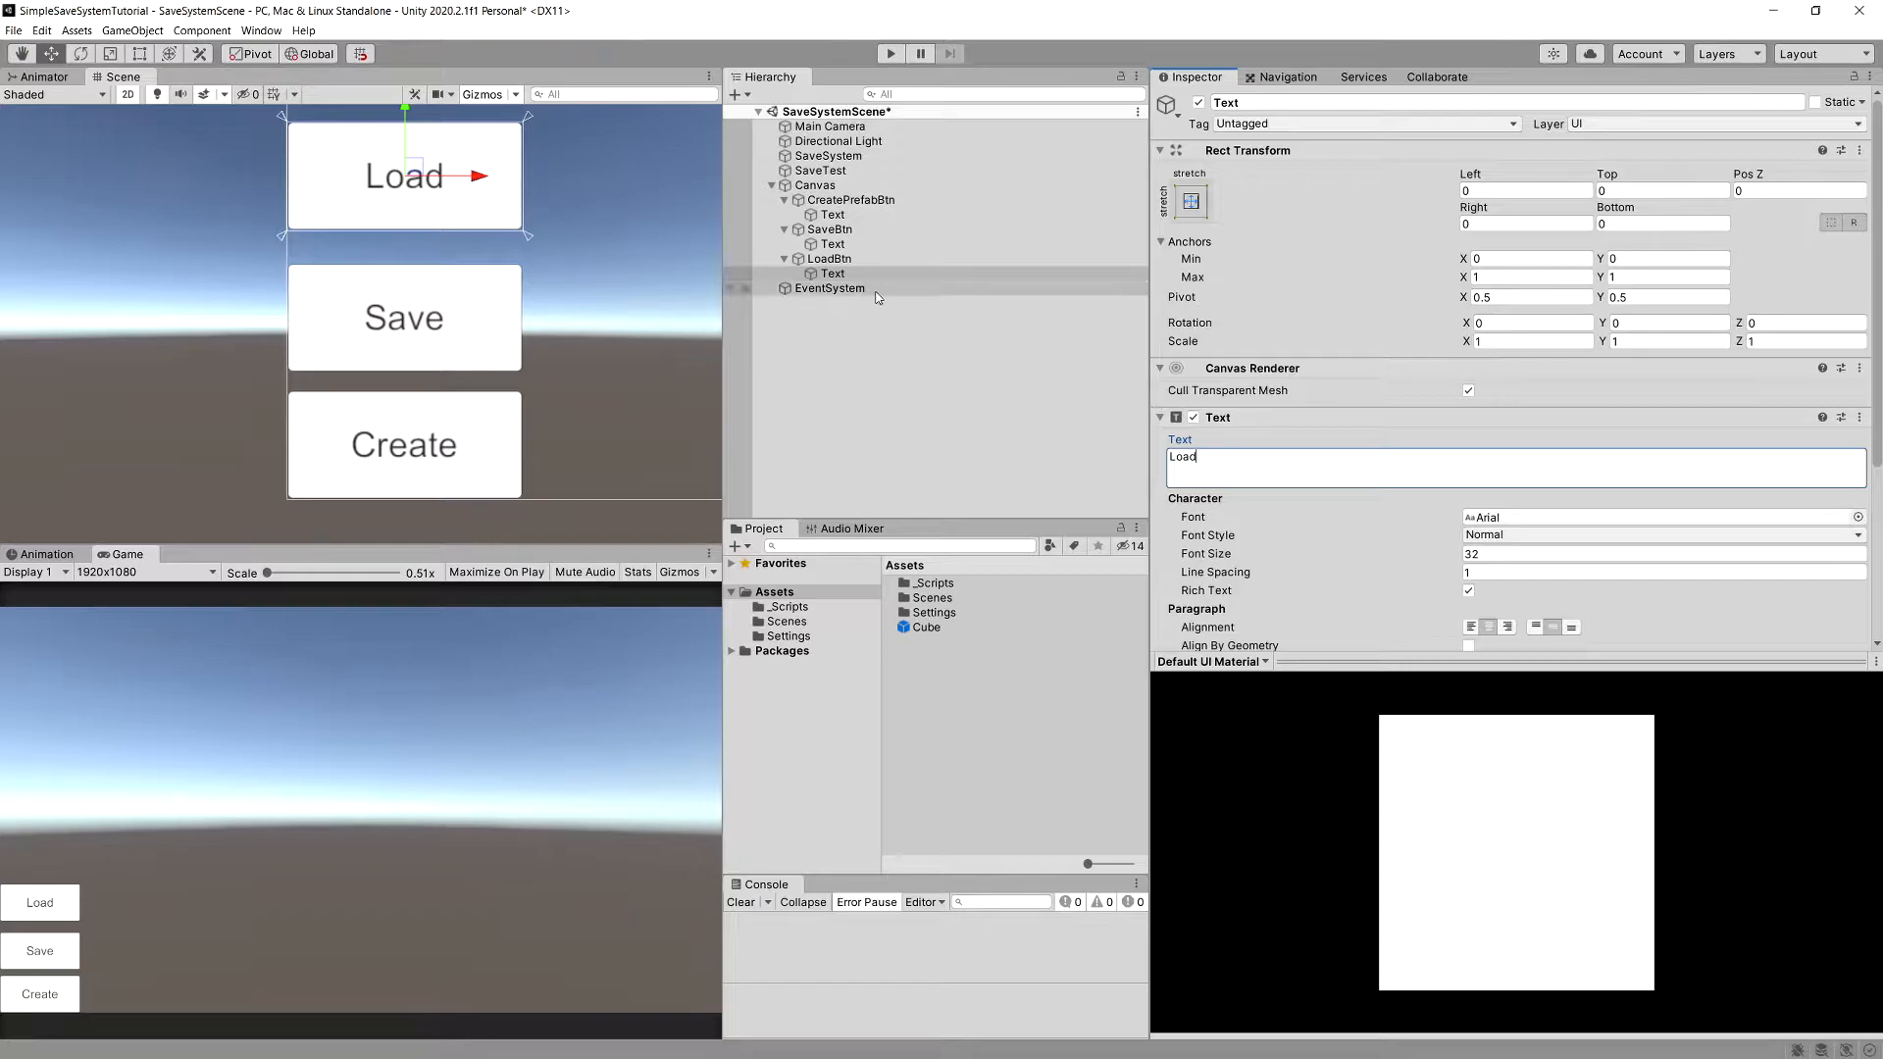
{"action": "left_click", "coordinate": [852, 201]}
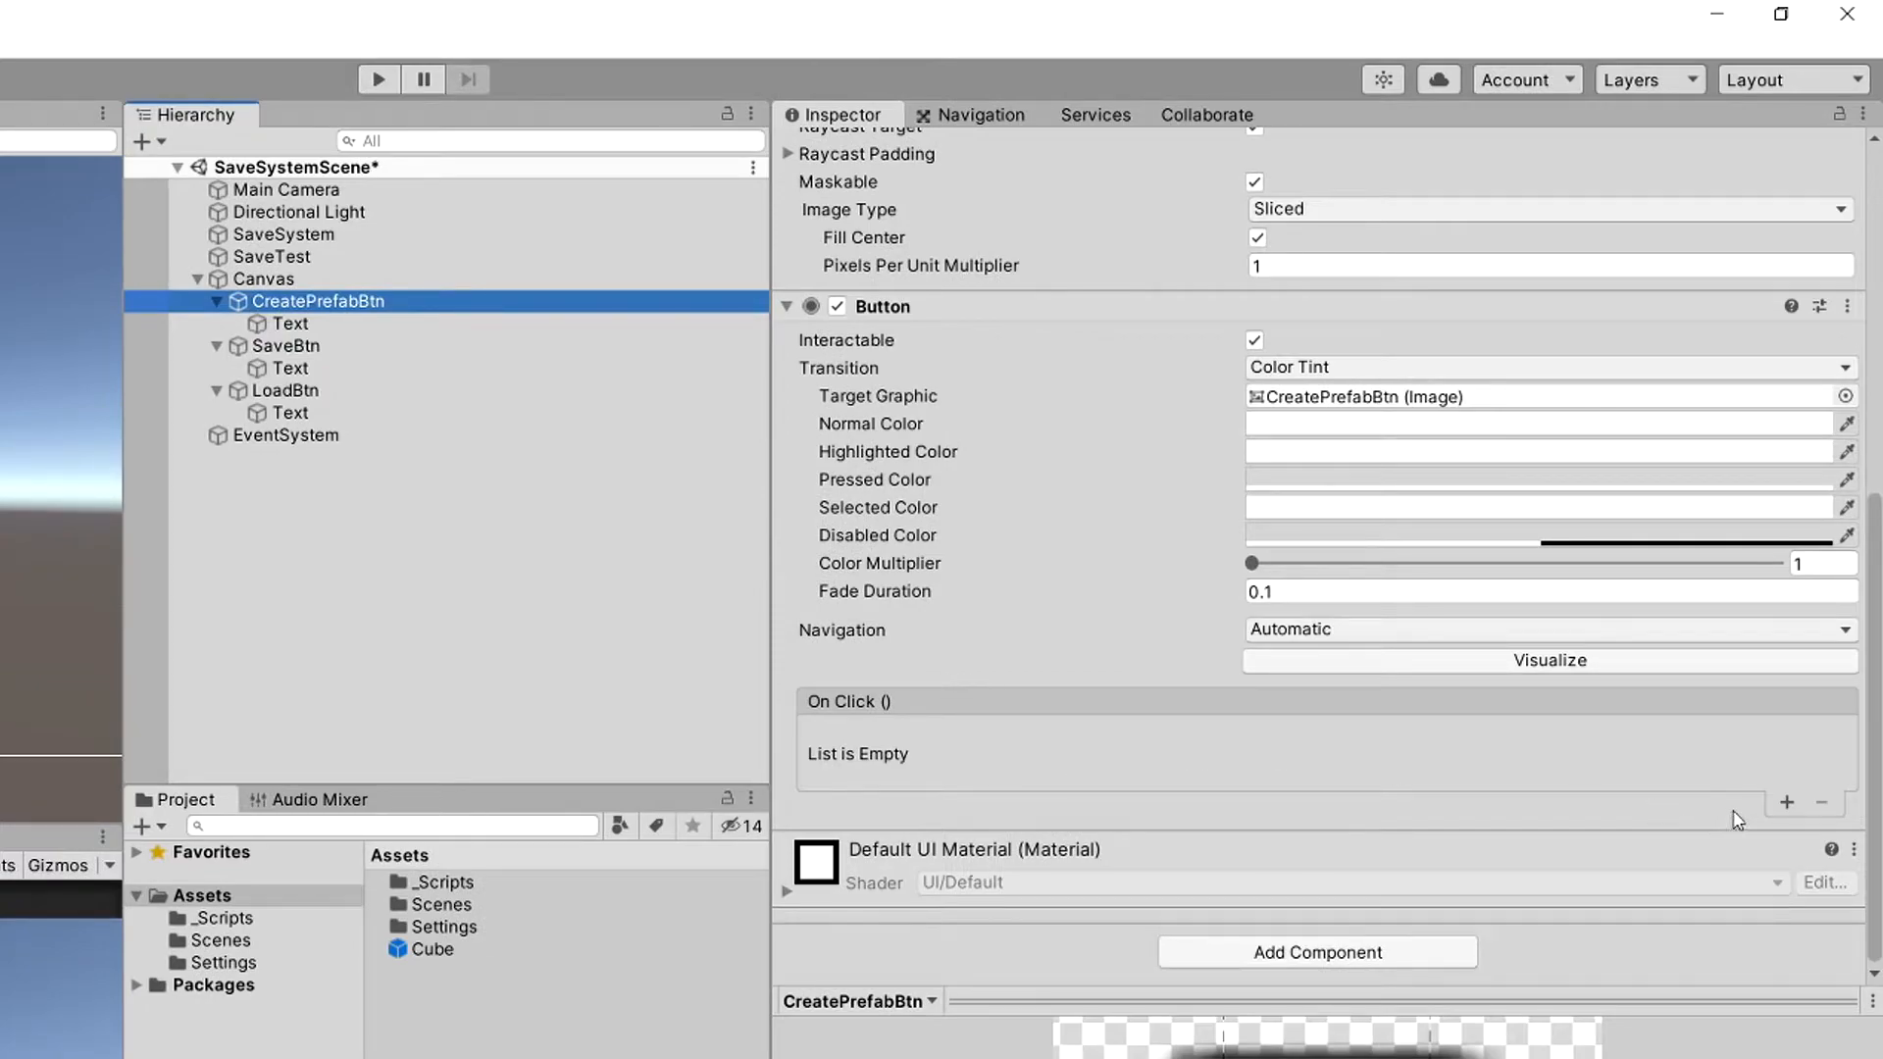
Wire CreatePrefabBtn's On Click to TestSpawner.SpawnPrefab on SaveTest
{"action": "left_click", "coordinate": [1789, 804]}
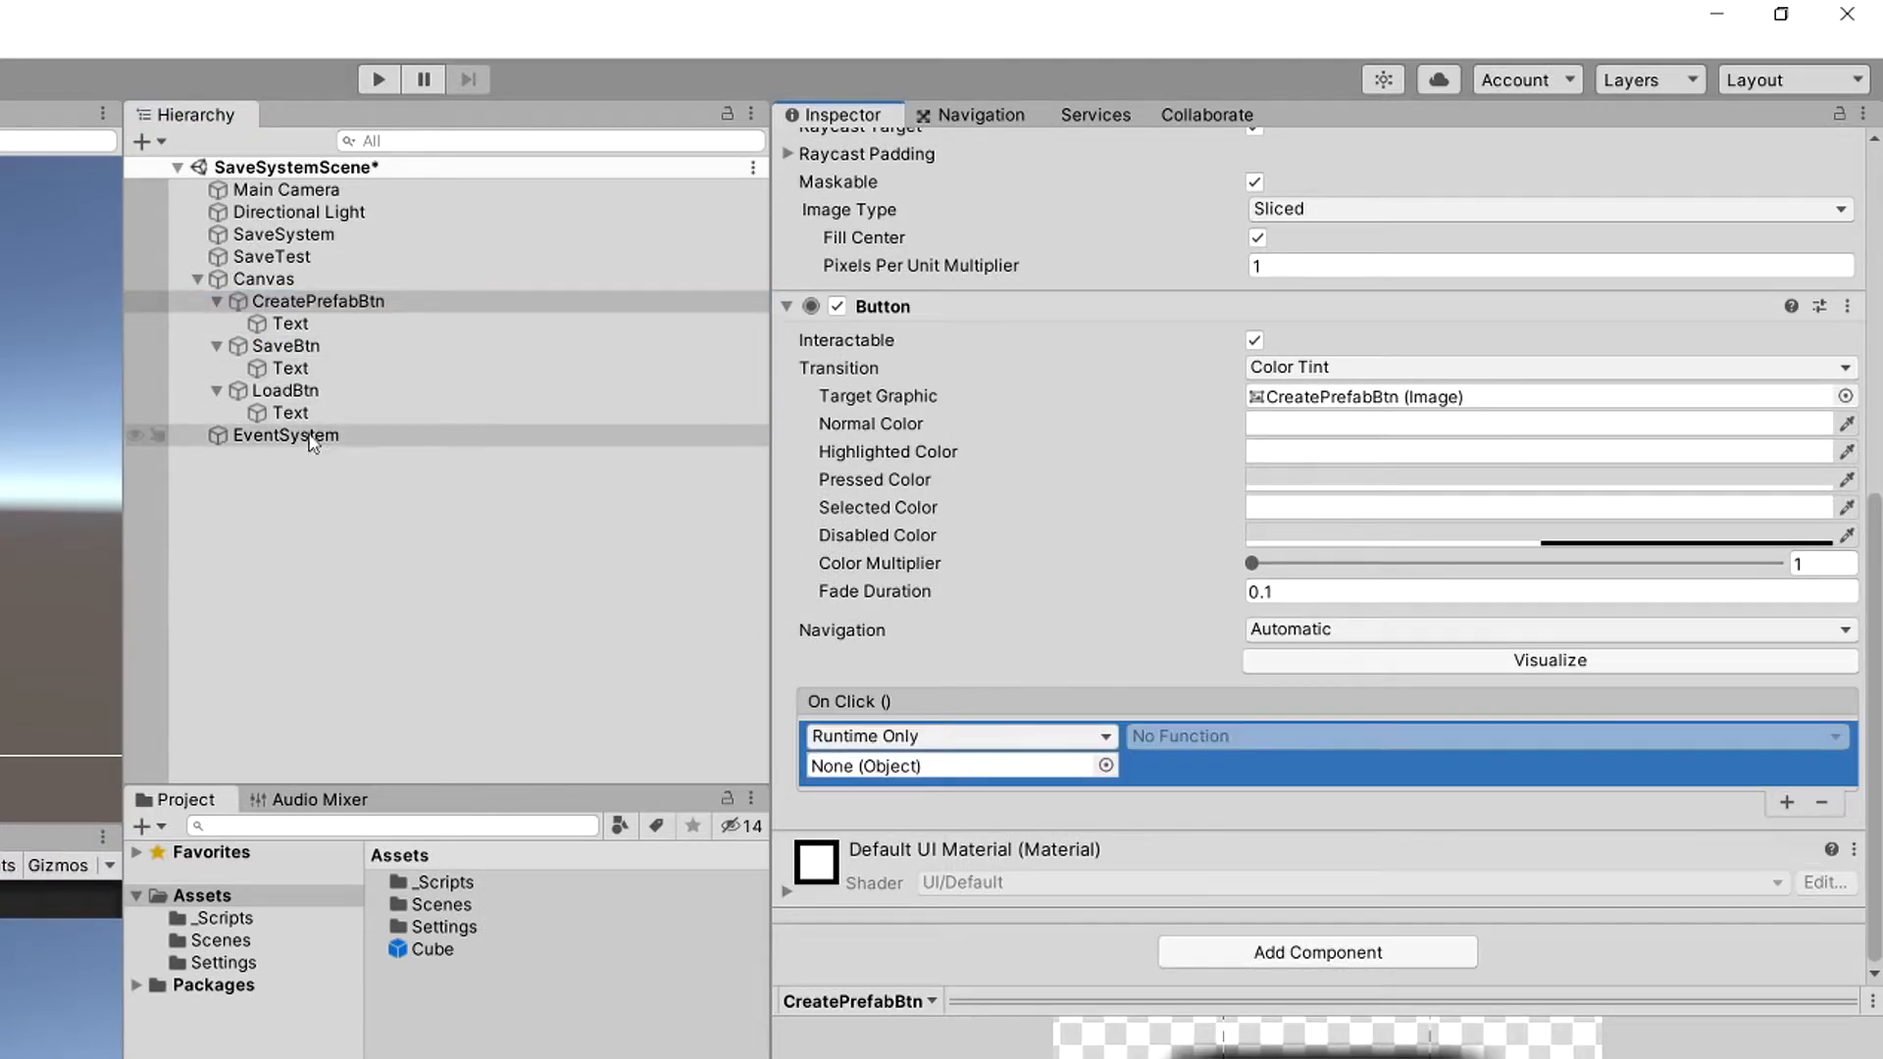
{"action": "left_click", "coordinate": [275, 255]}
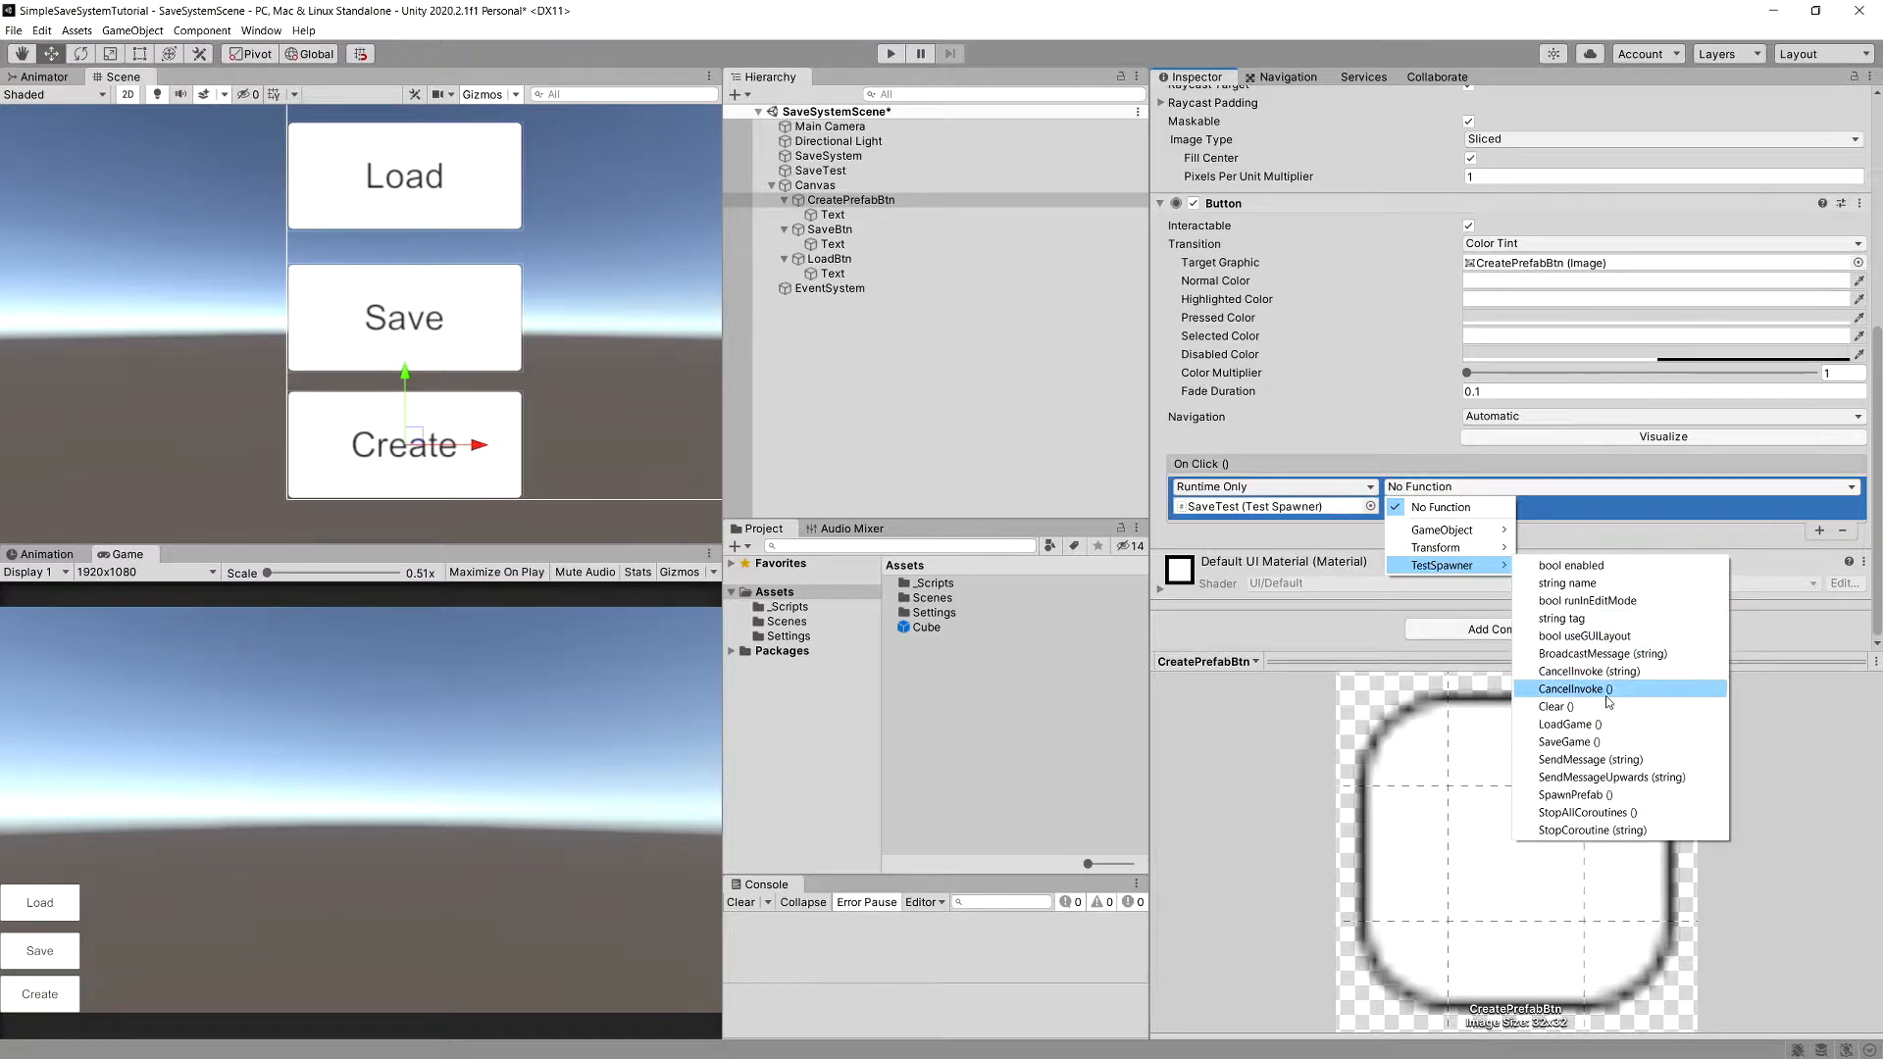
{"action": "left_click", "coordinate": [1575, 794]}
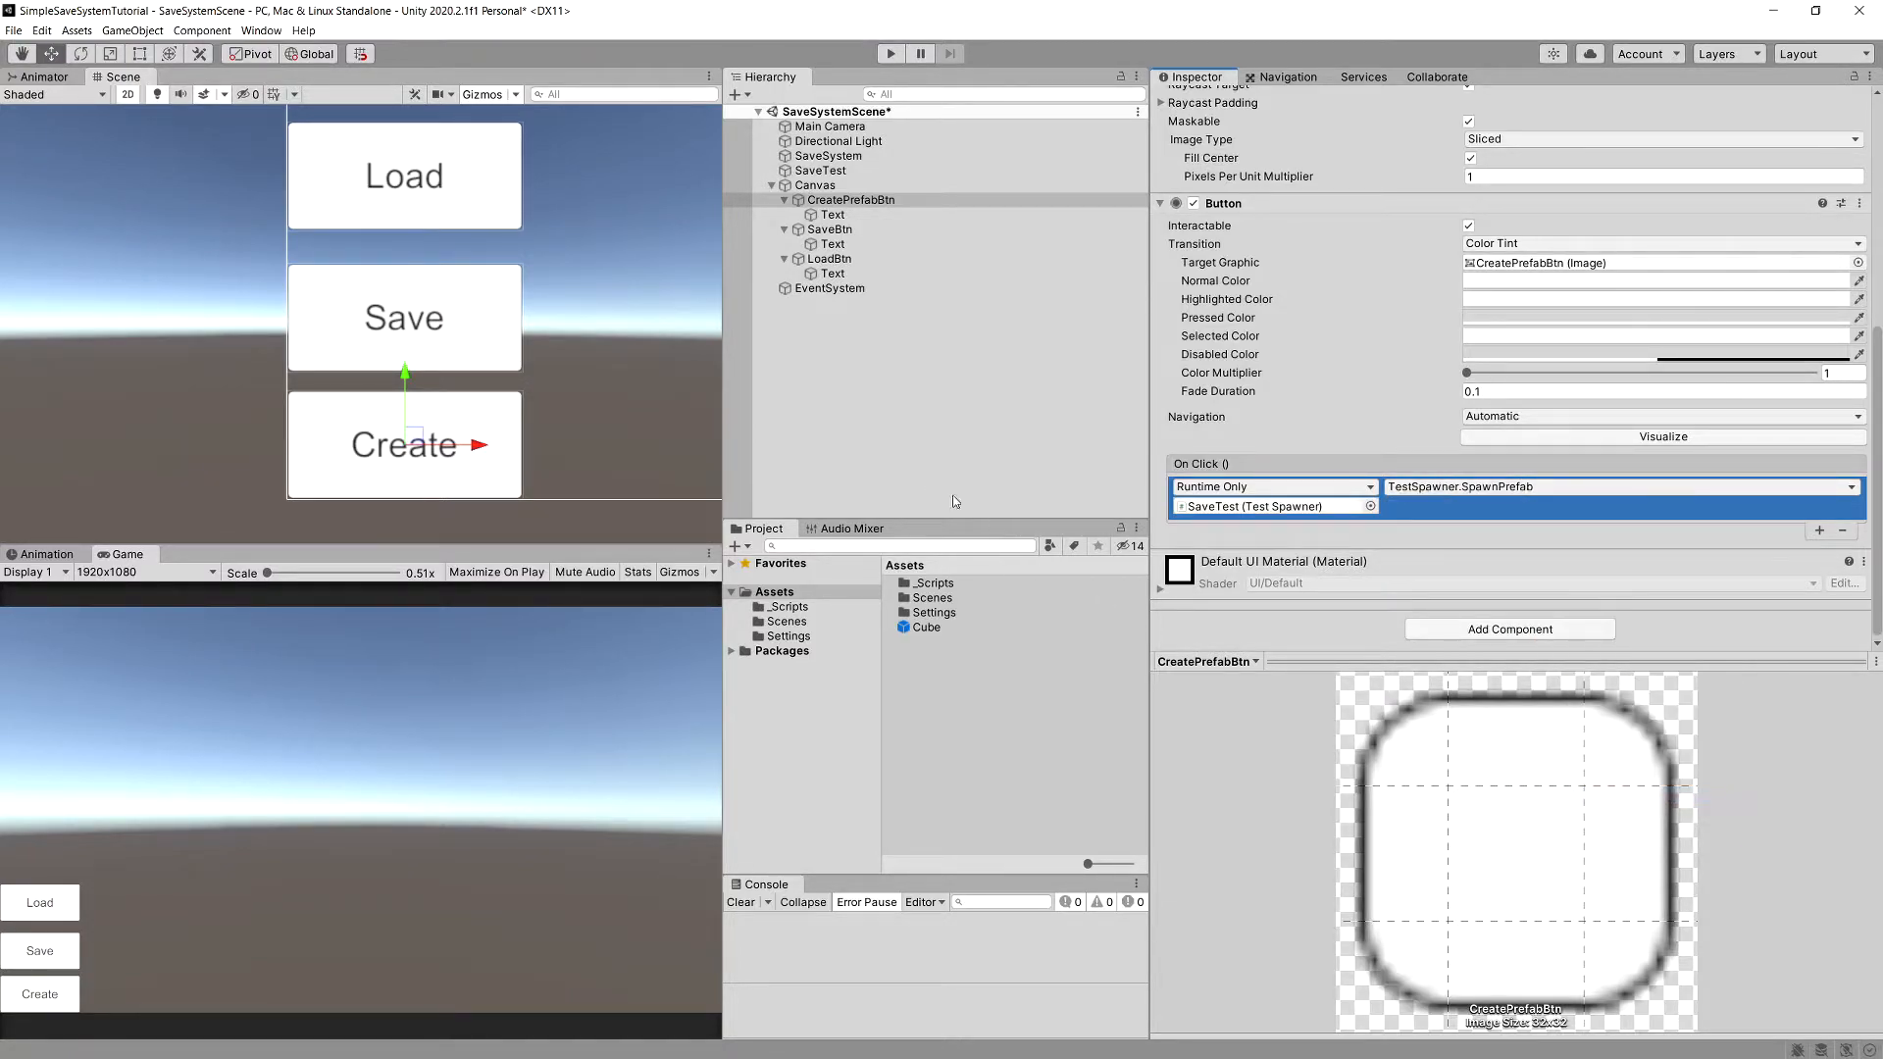
Wire SaveBtn's On Click to TestSpawner.SaveGame on SaveTest
{"action": "left_click", "coordinate": [830, 228]}
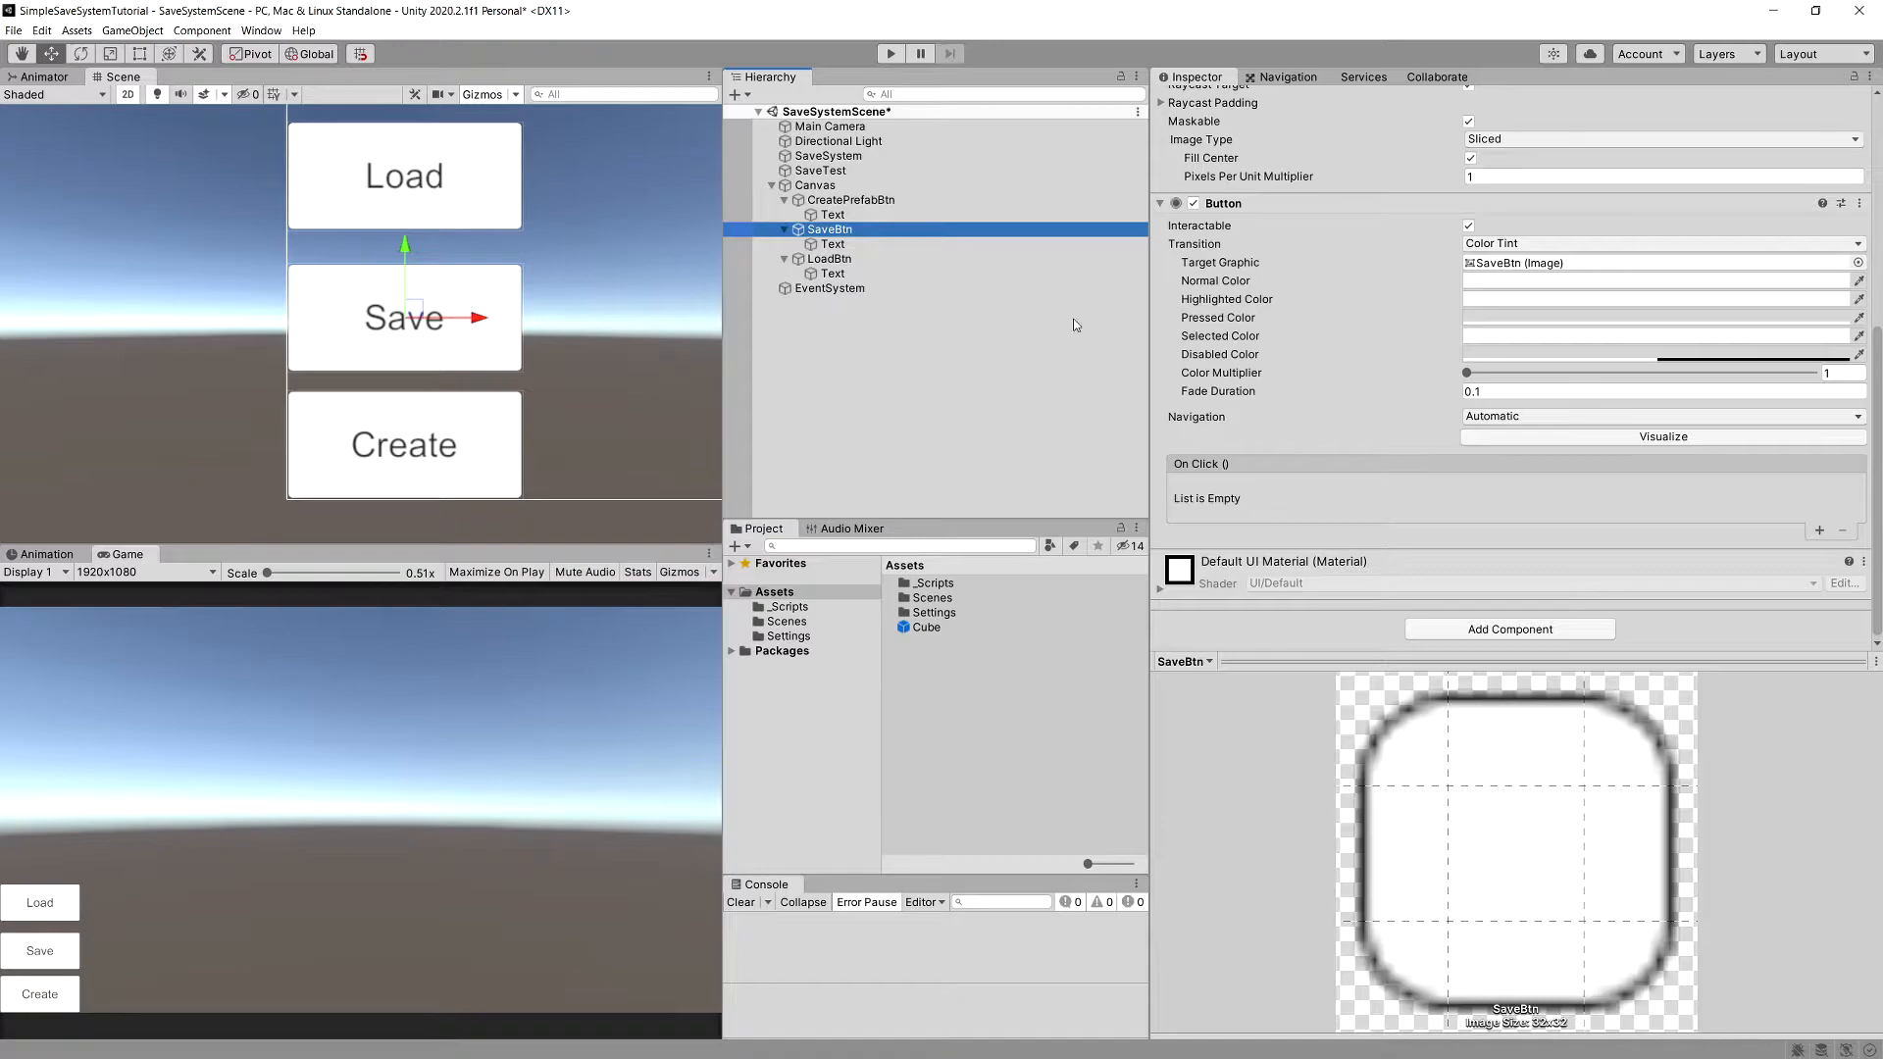
{"action": "mouse_move", "coordinate": [1783, 532]}
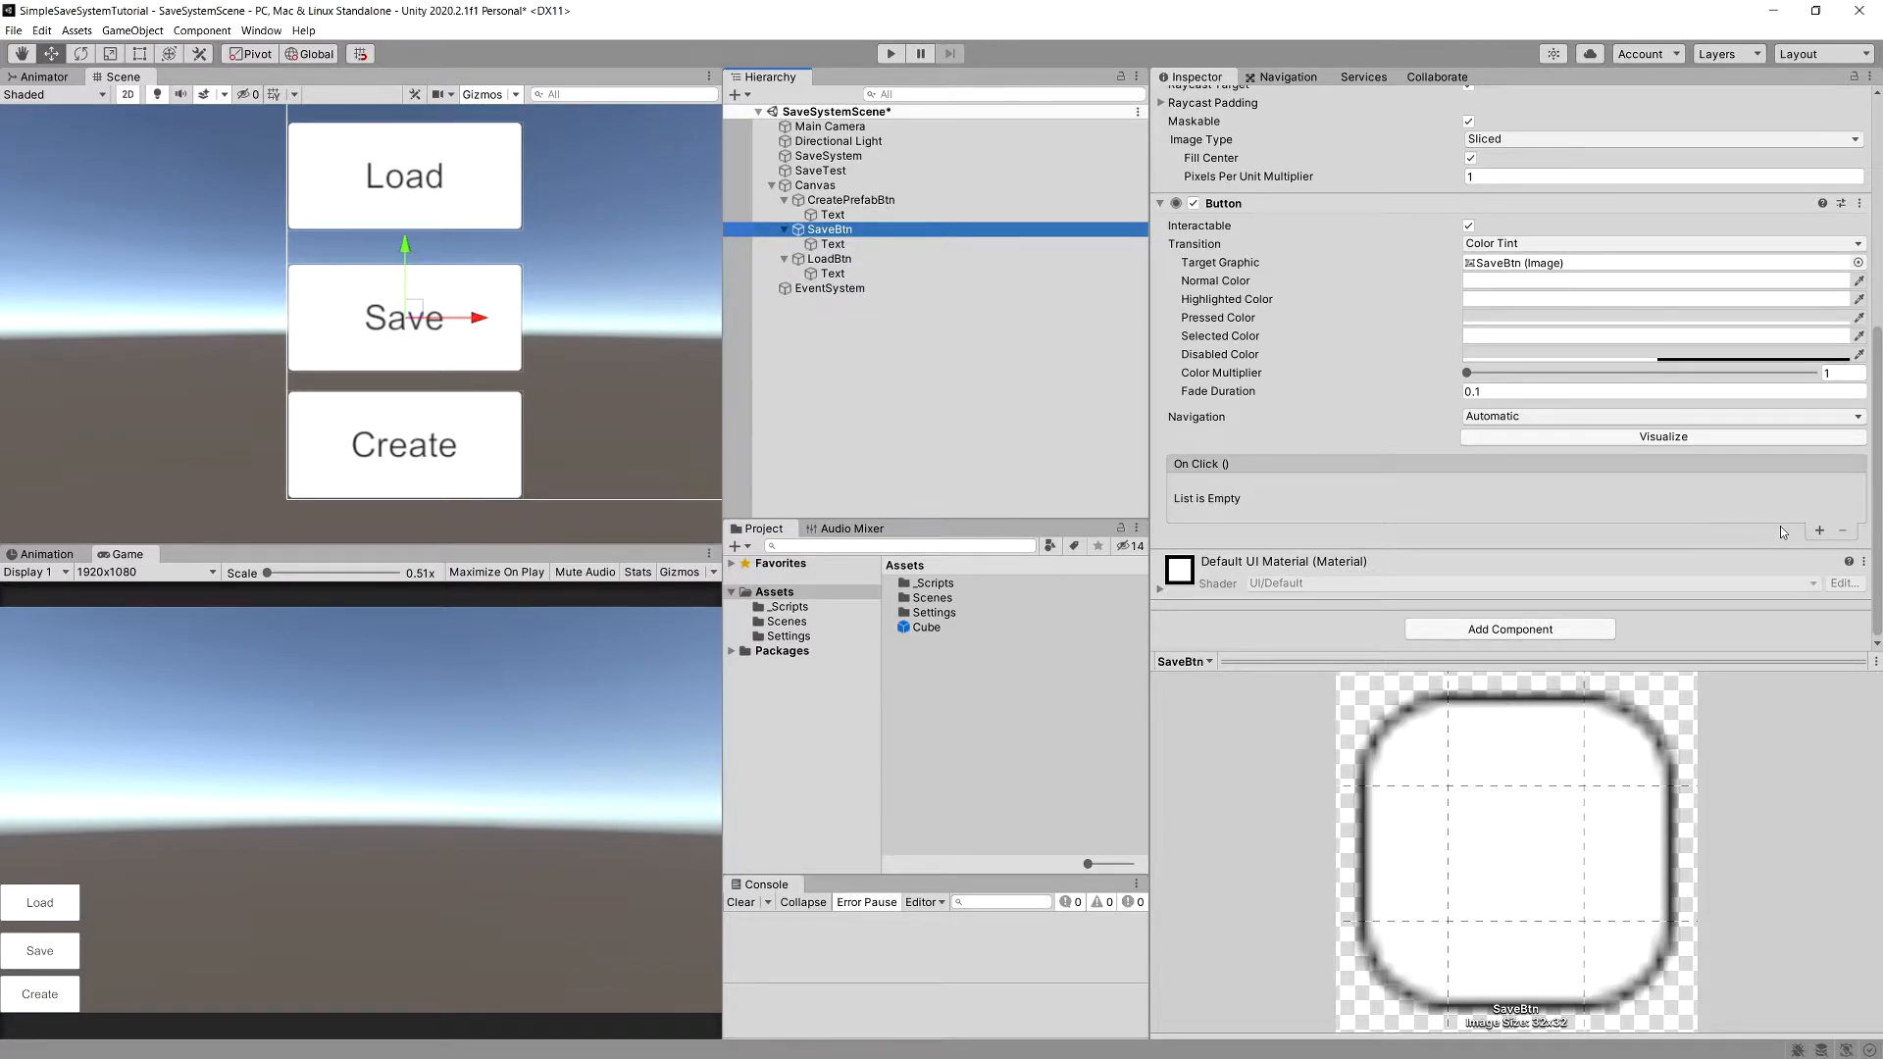
{"action": "left_click", "coordinate": [1816, 532]}
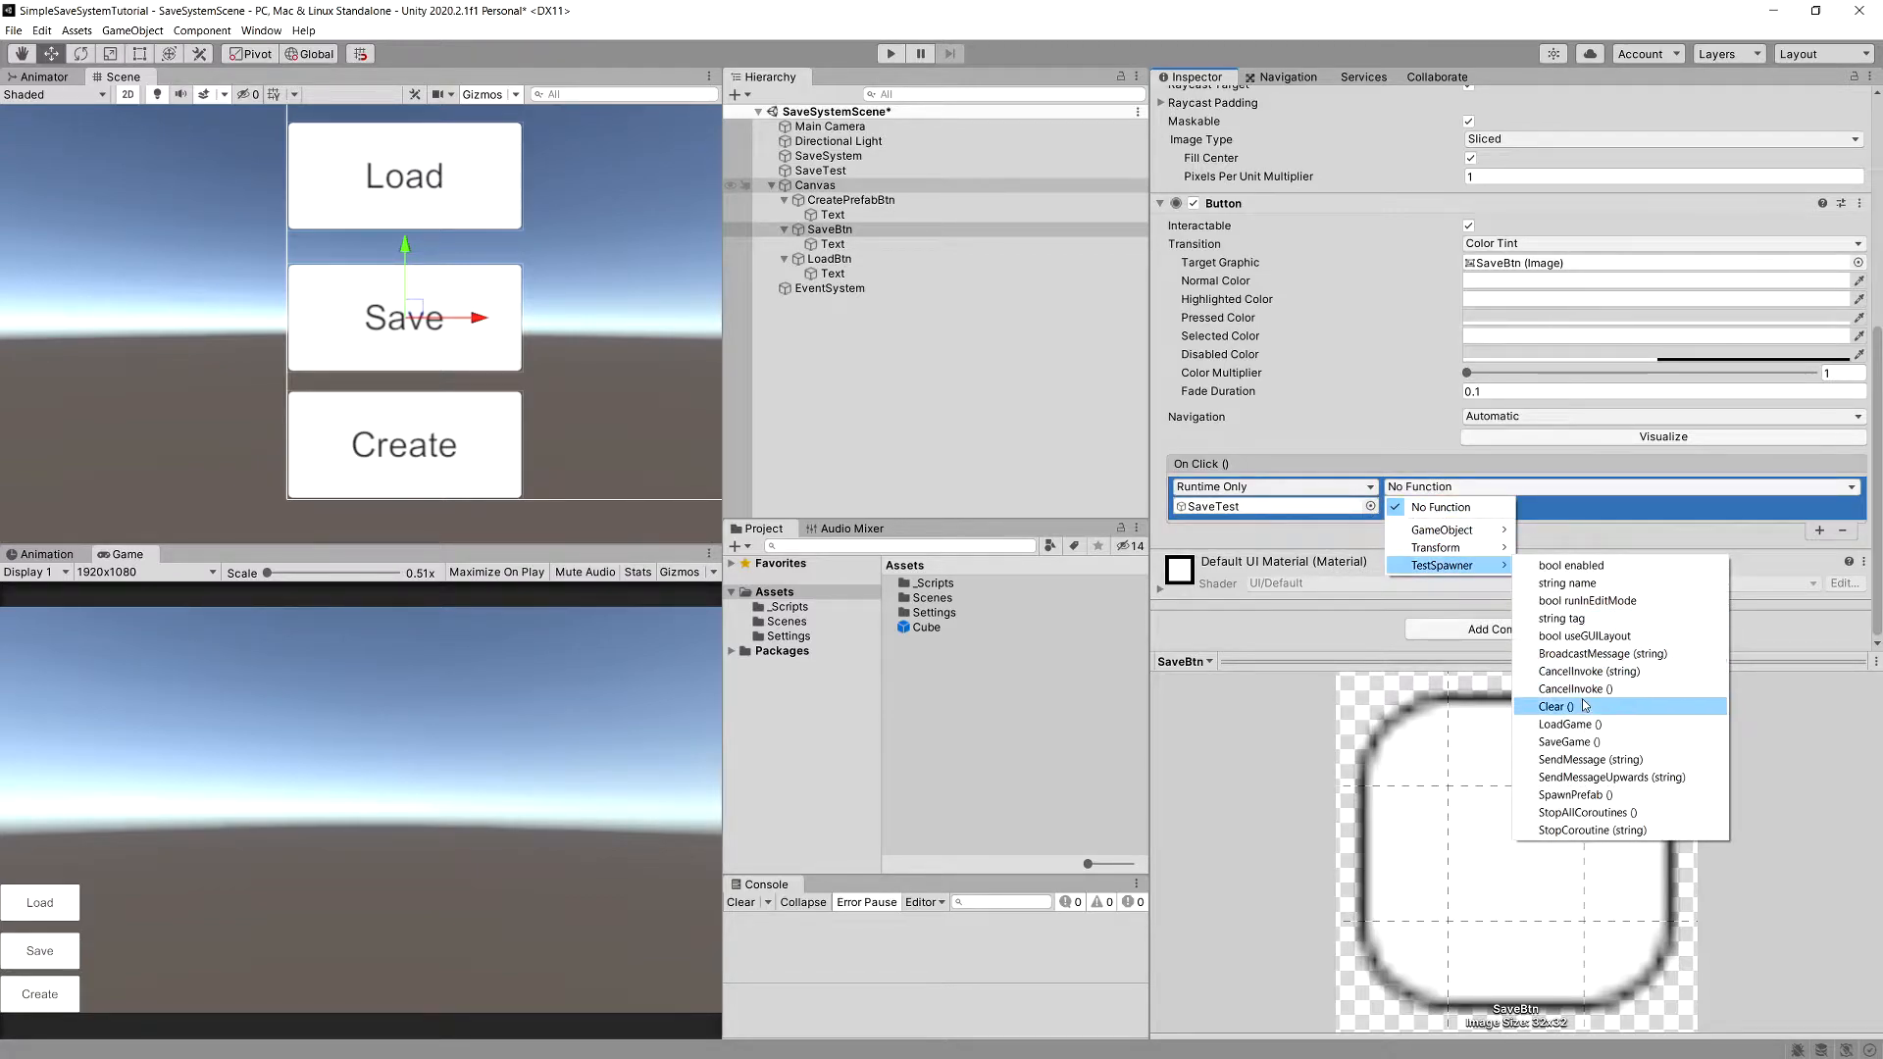
{"action": "left_click", "coordinate": [1566, 742]}
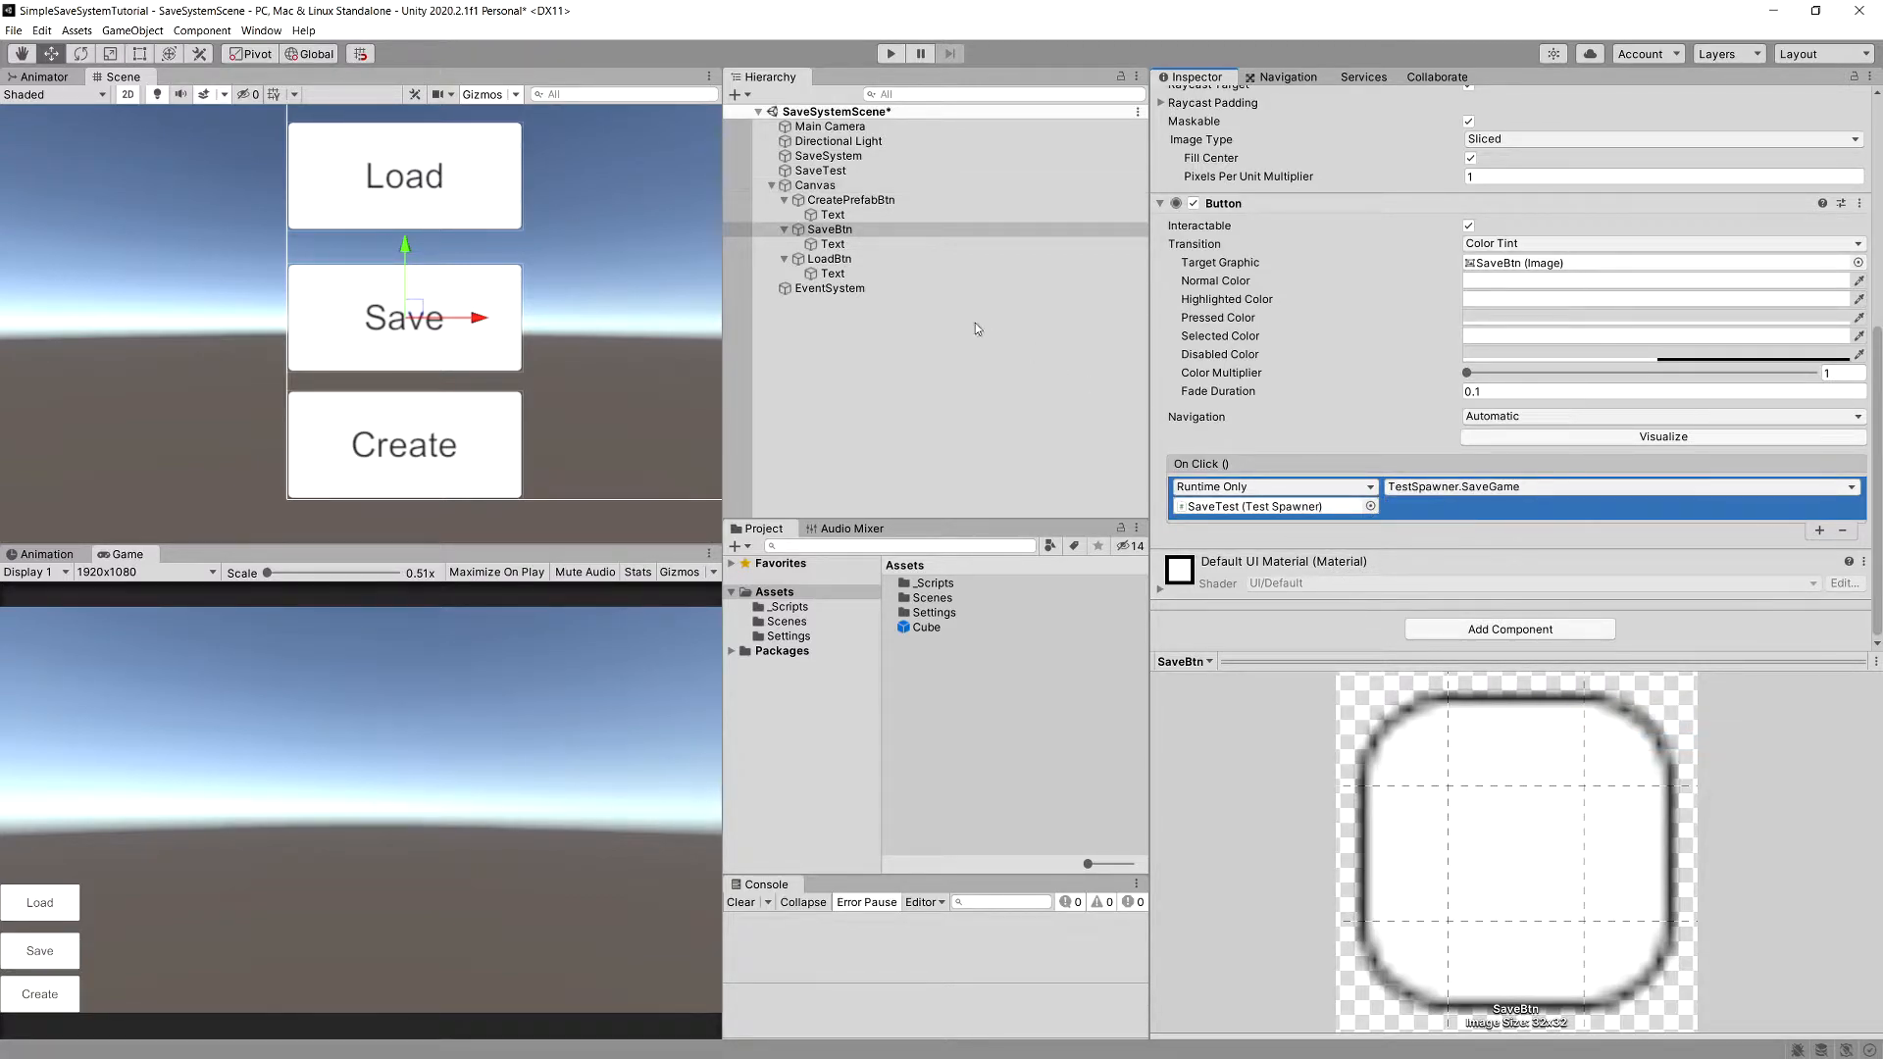
Wire LoadBtn's On Click to TestSpawner.LoadGame on SaveTest
{"action": "left_click", "coordinate": [830, 259]}
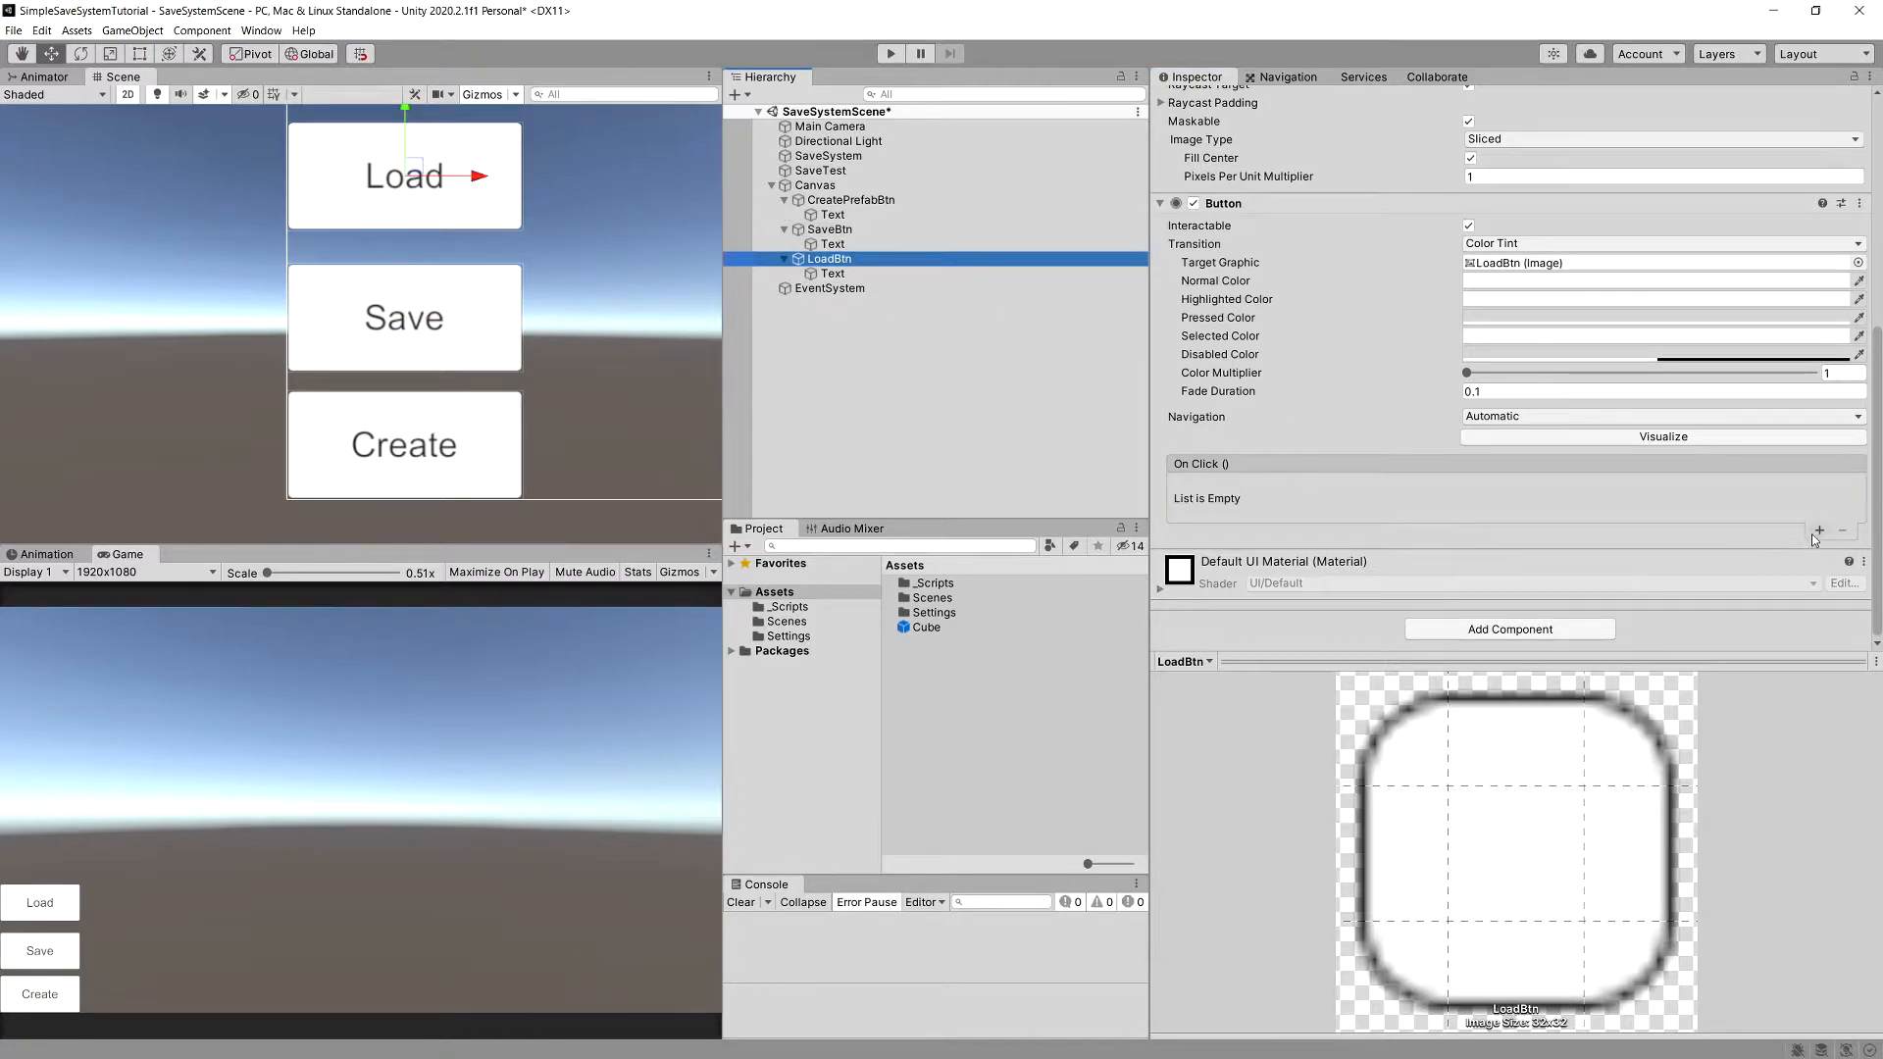
{"action": "left_click", "coordinate": [1818, 530]}
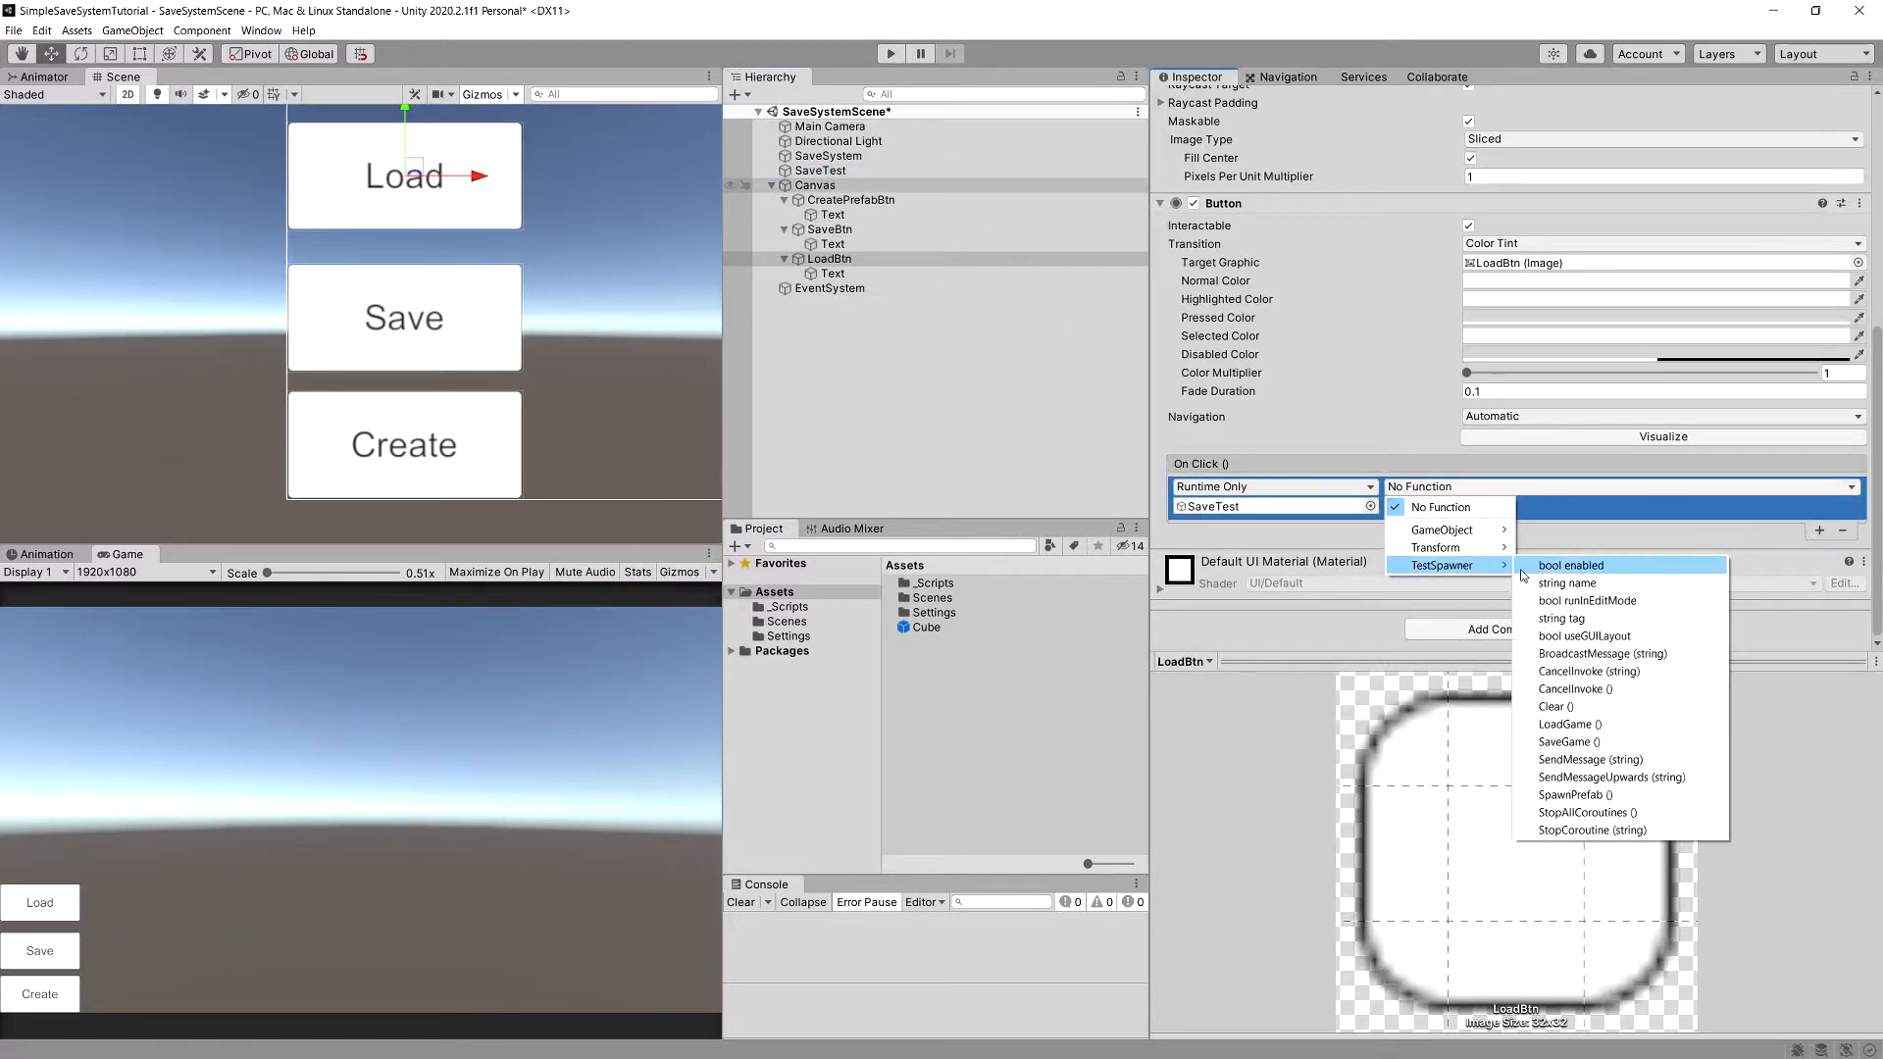
{"action": "left_click", "coordinate": [1567, 724]}
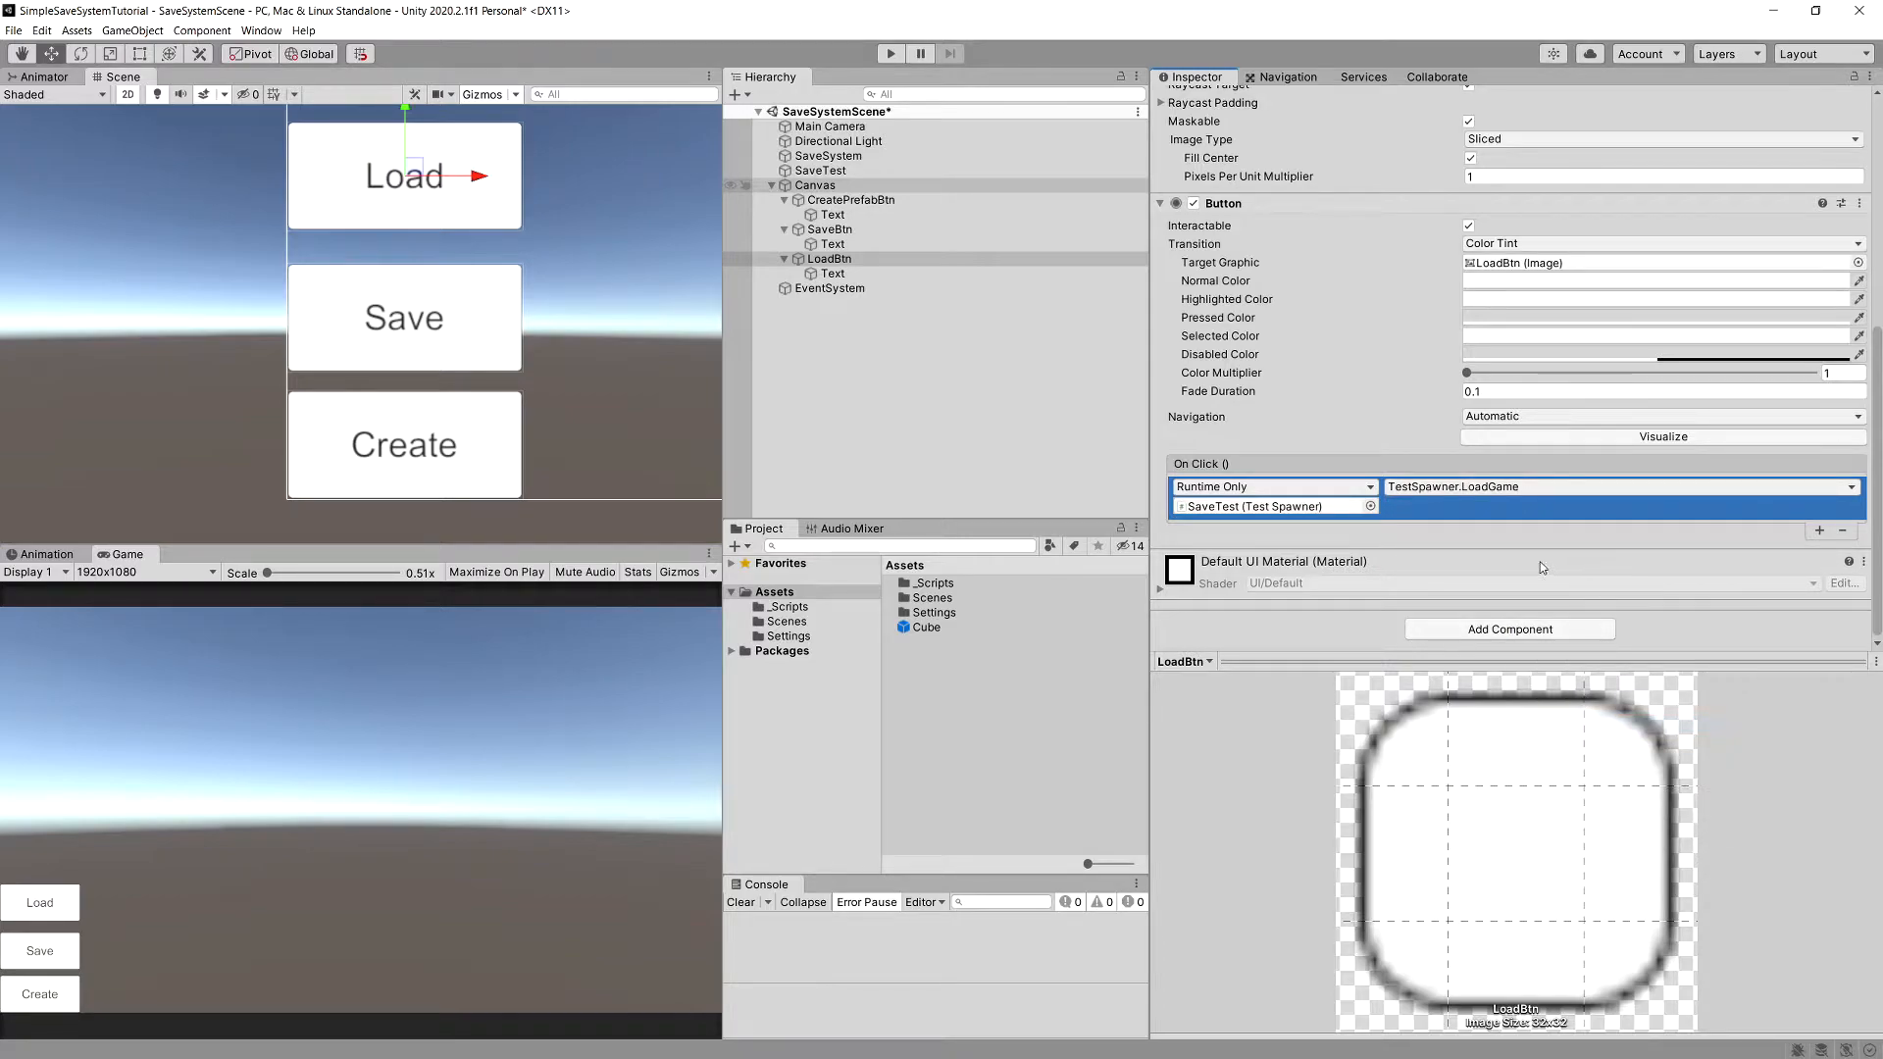
{"action": "mouse_move", "coordinate": [673, 441]}
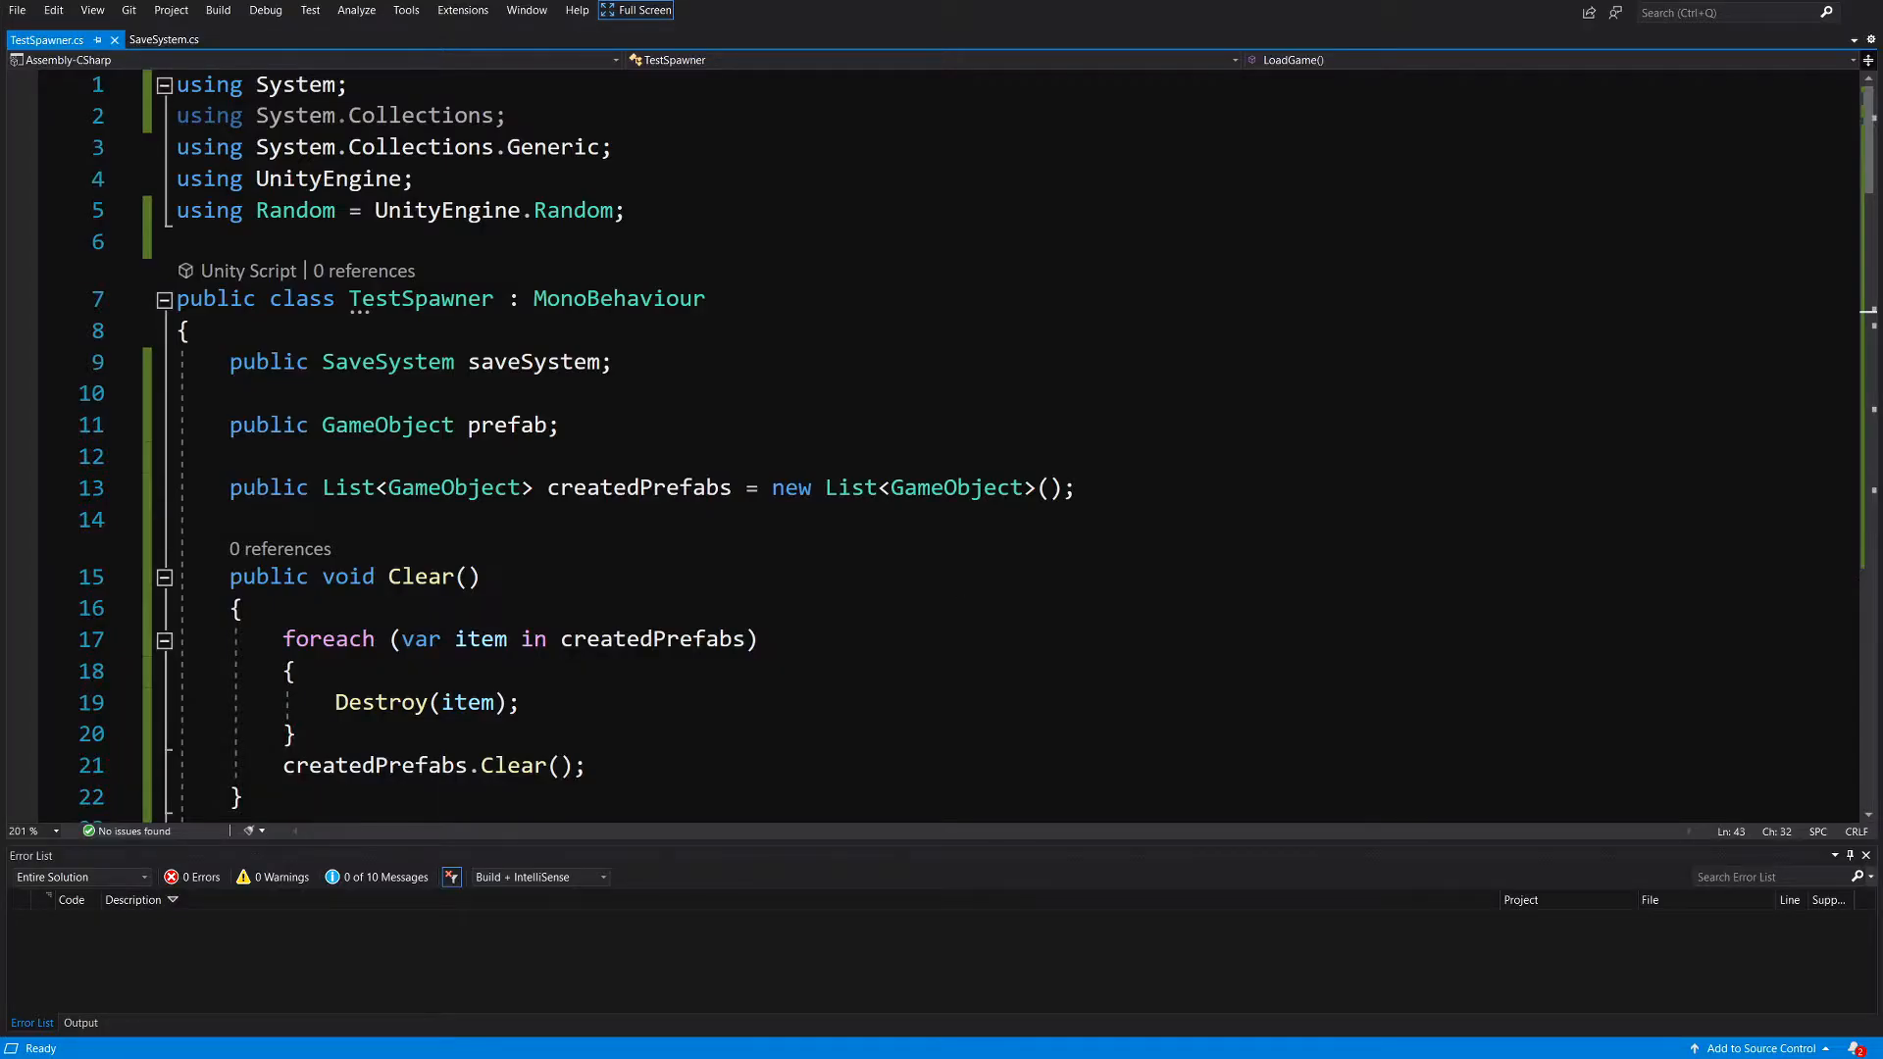
Add a Clear(); call at the top of LoadGame in TestSpawner.cs
{"action": "scroll", "scroll_direction": "down", "scroll_amount": 3}
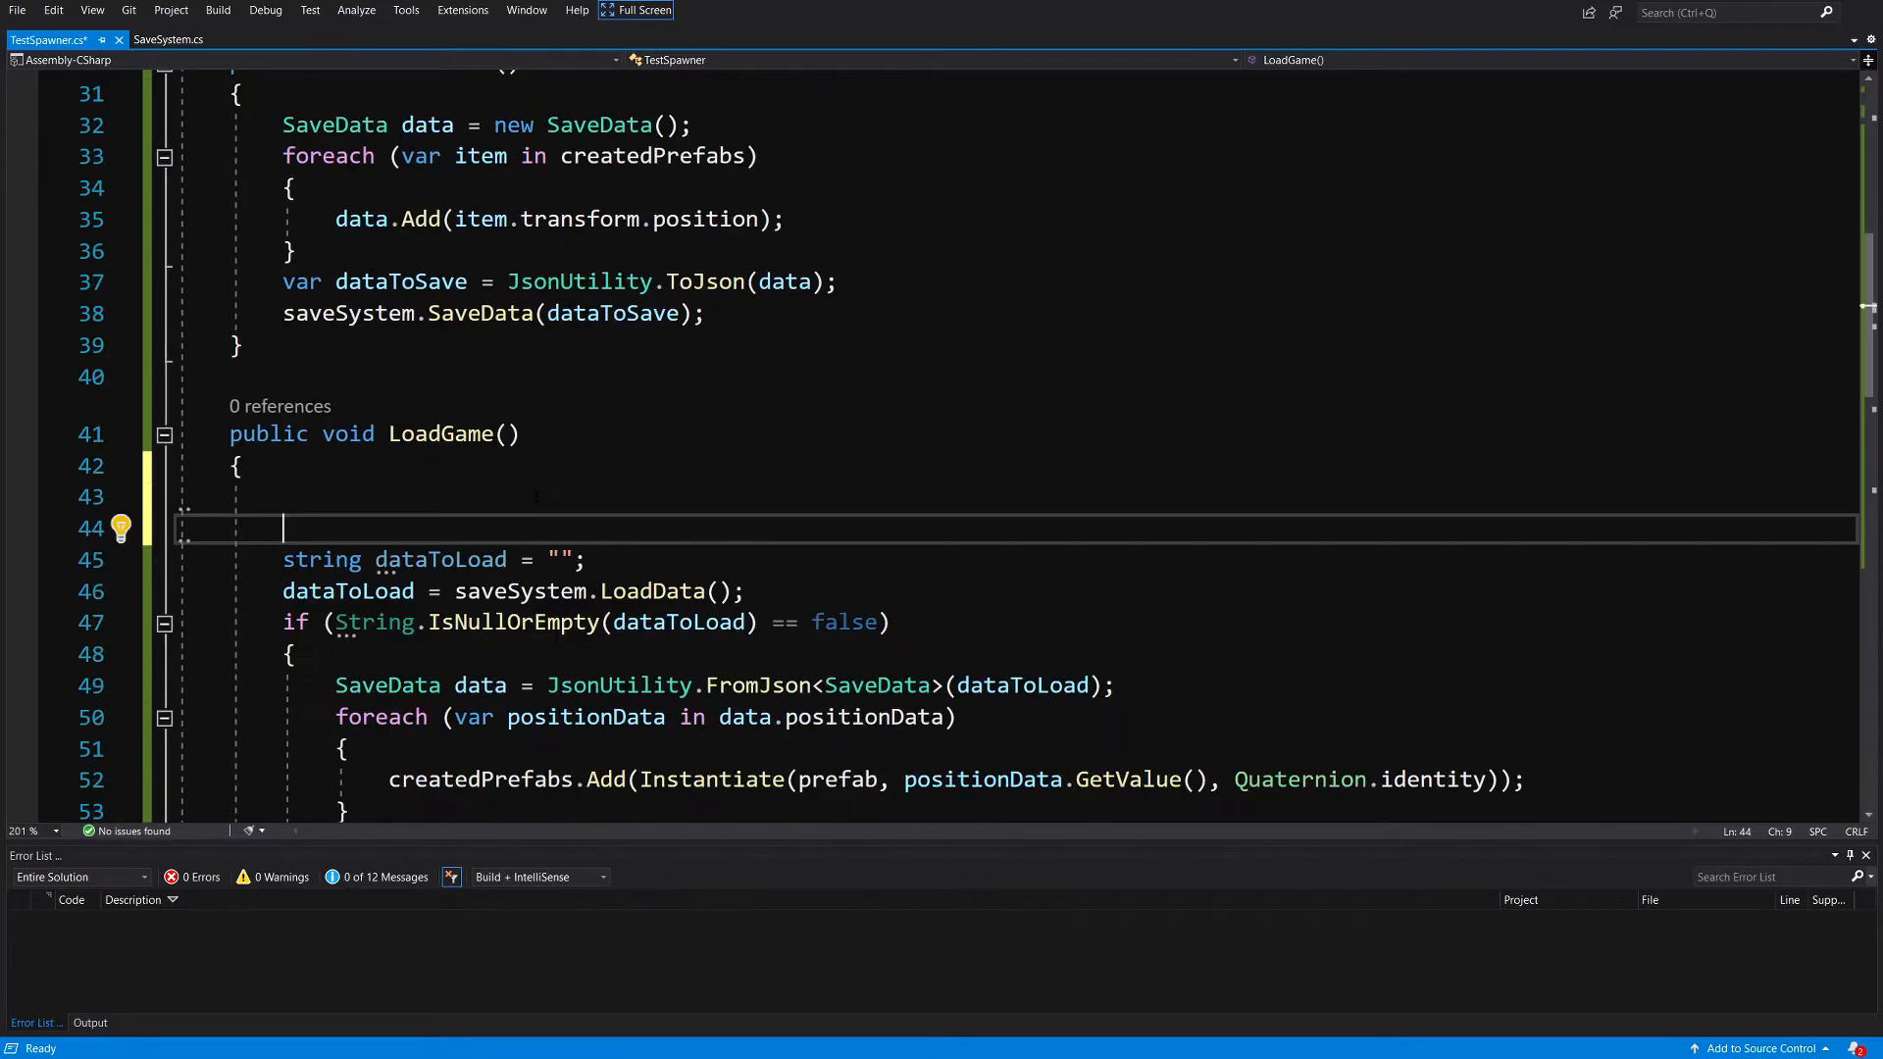
{"action": "type", "text": "Clear"}
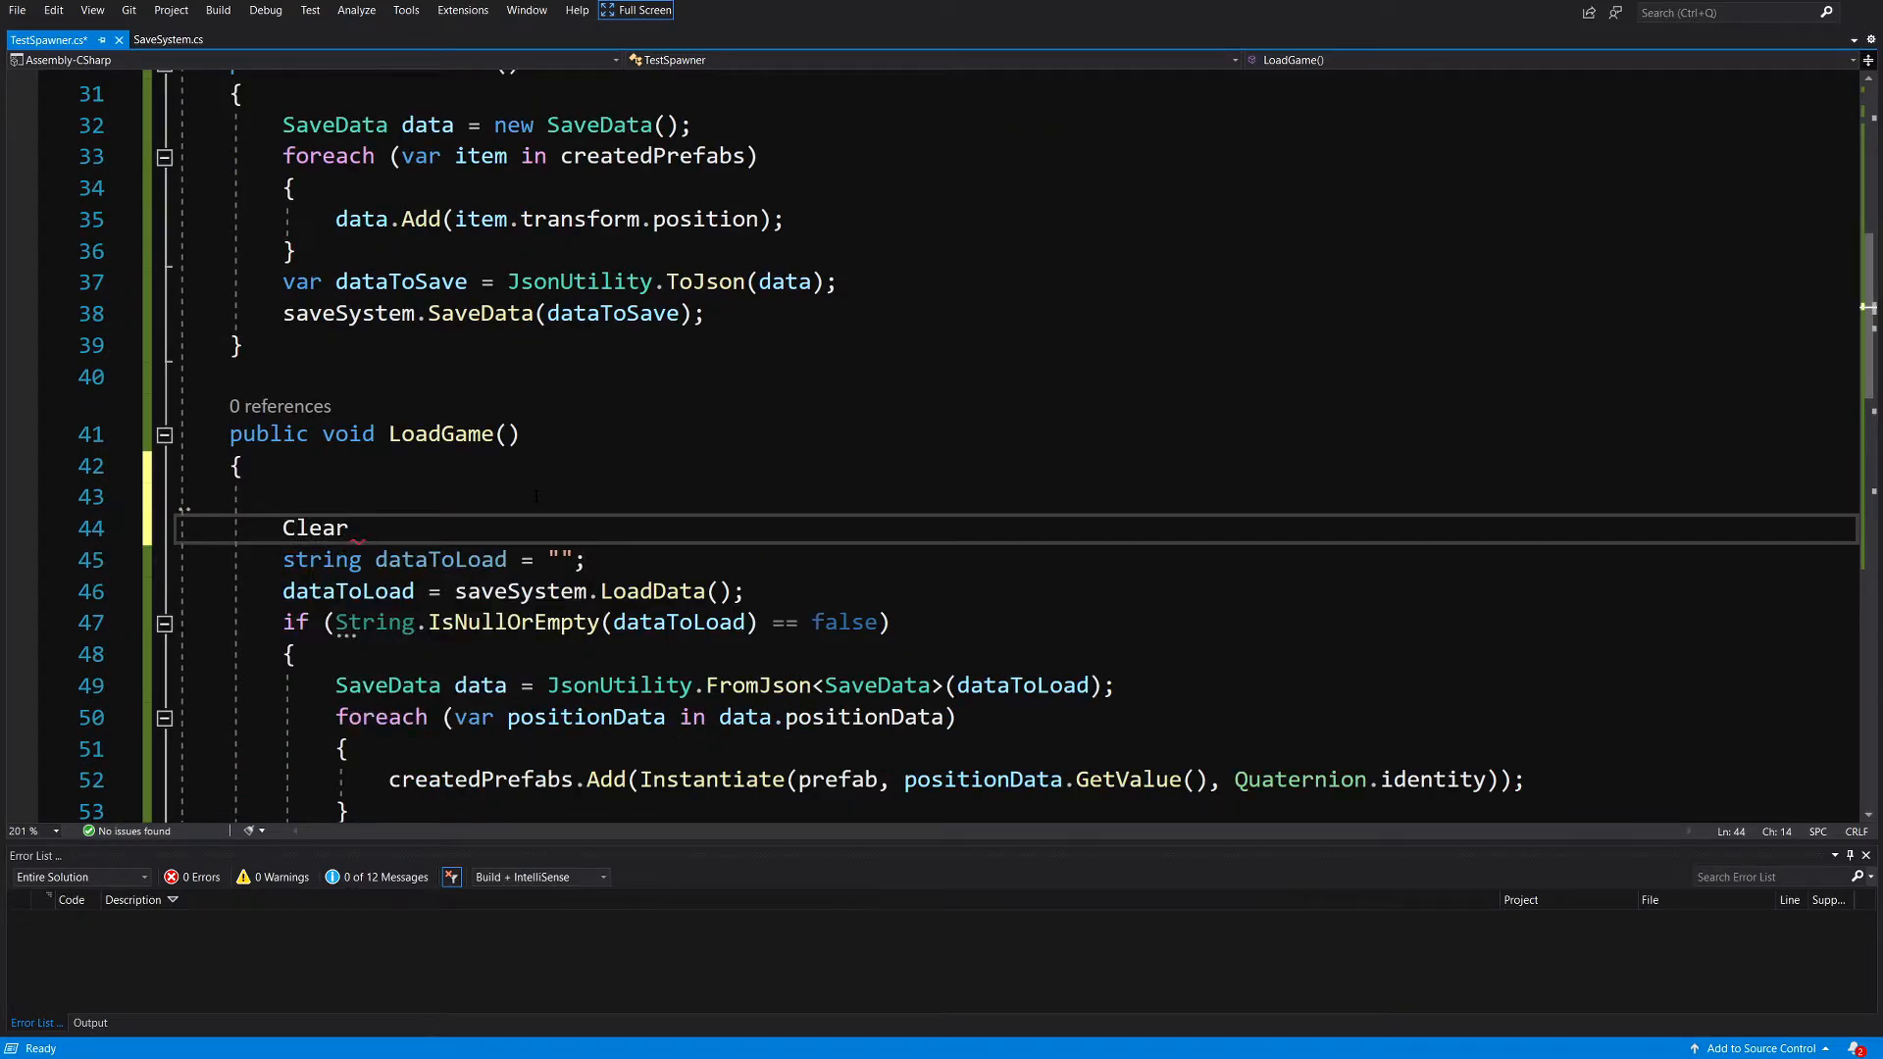
{"action": "type", "text": "();"}
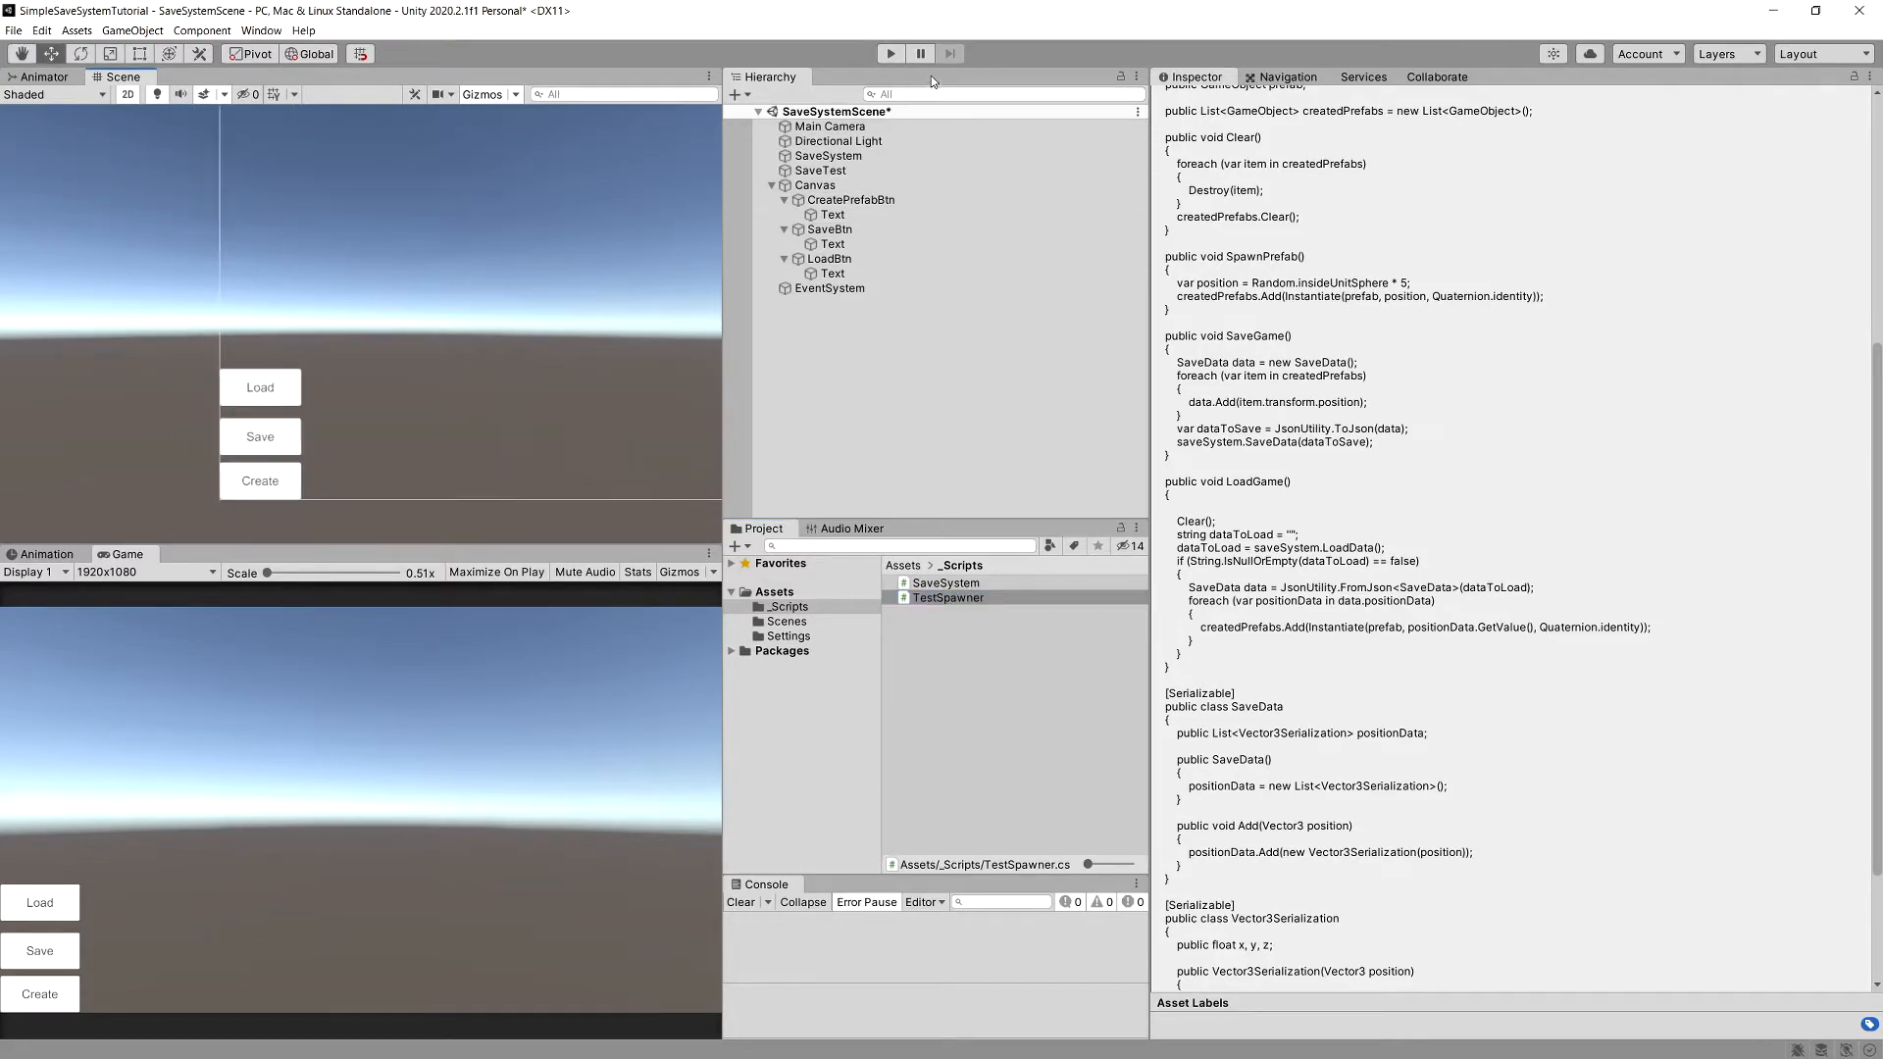
Play the scene, create cubes, save, create more, and load to restore the saved set
{"action": "left_click", "coordinate": [891, 53]}
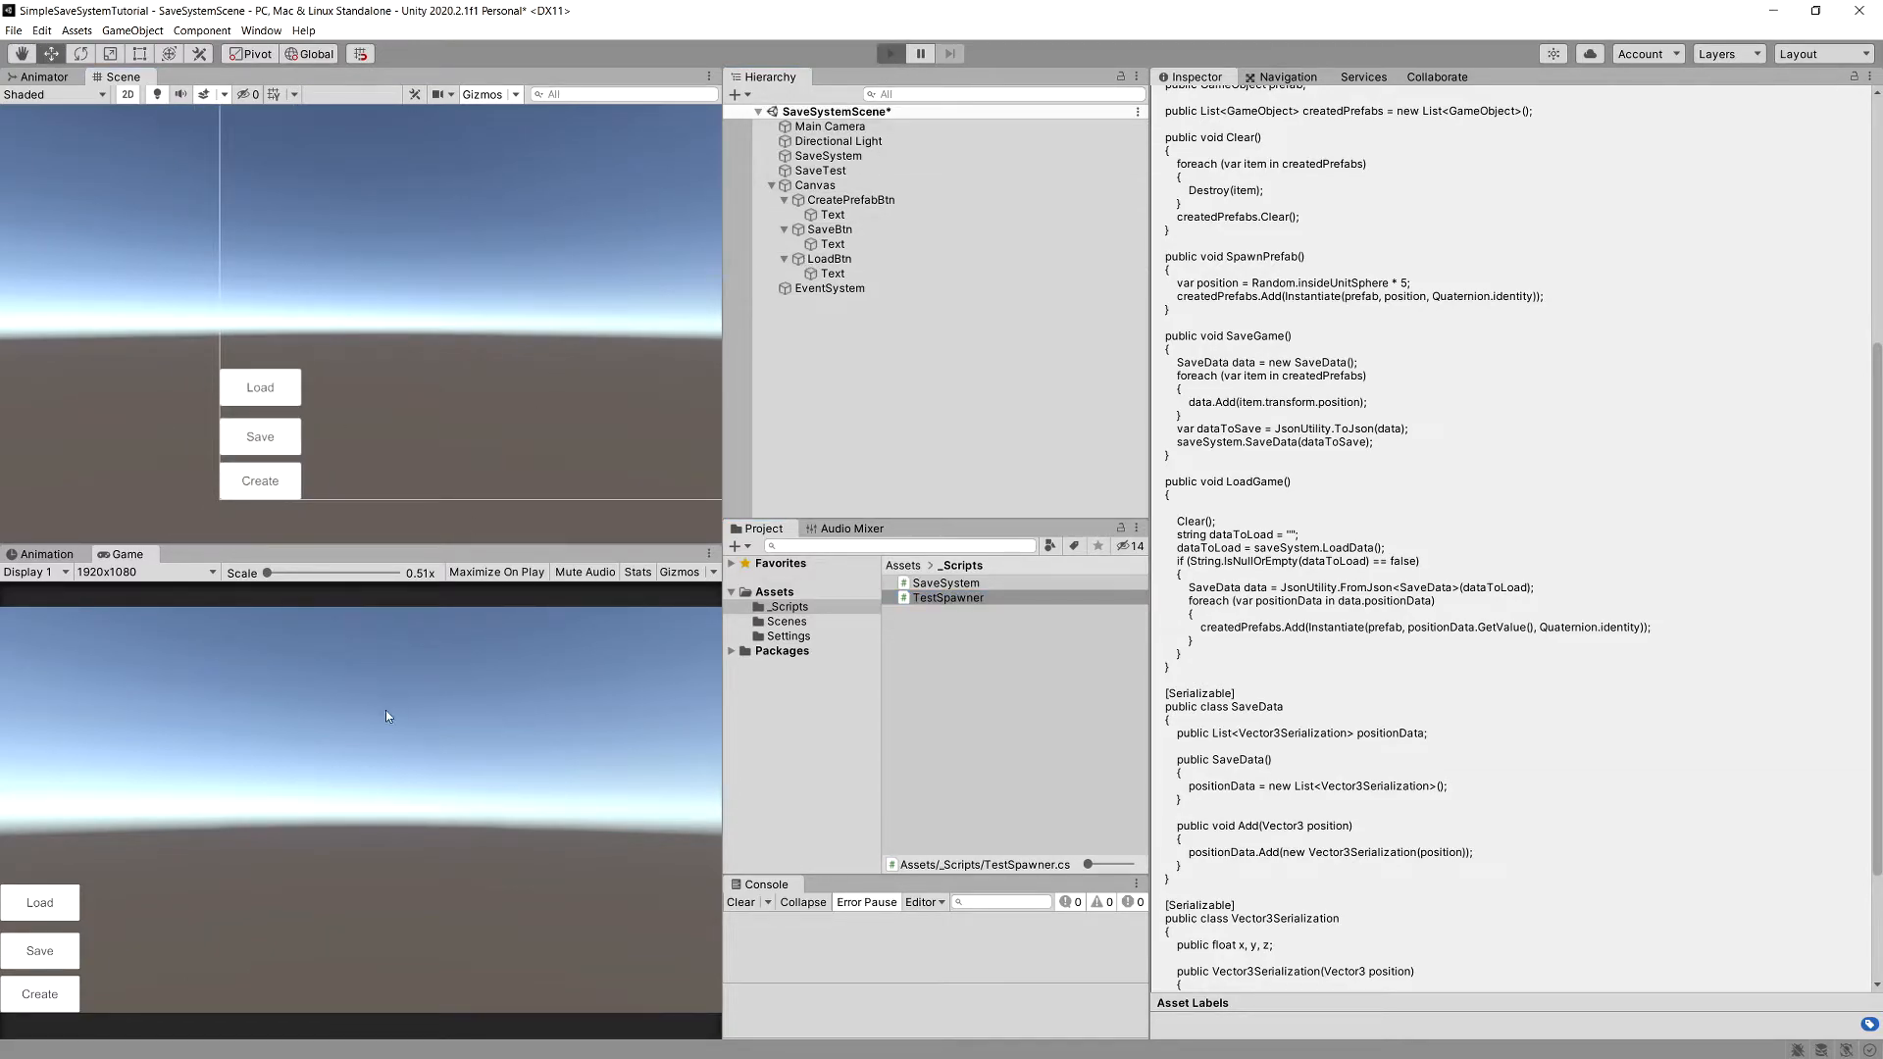
{"action": "left_click", "coordinate": [891, 53]}
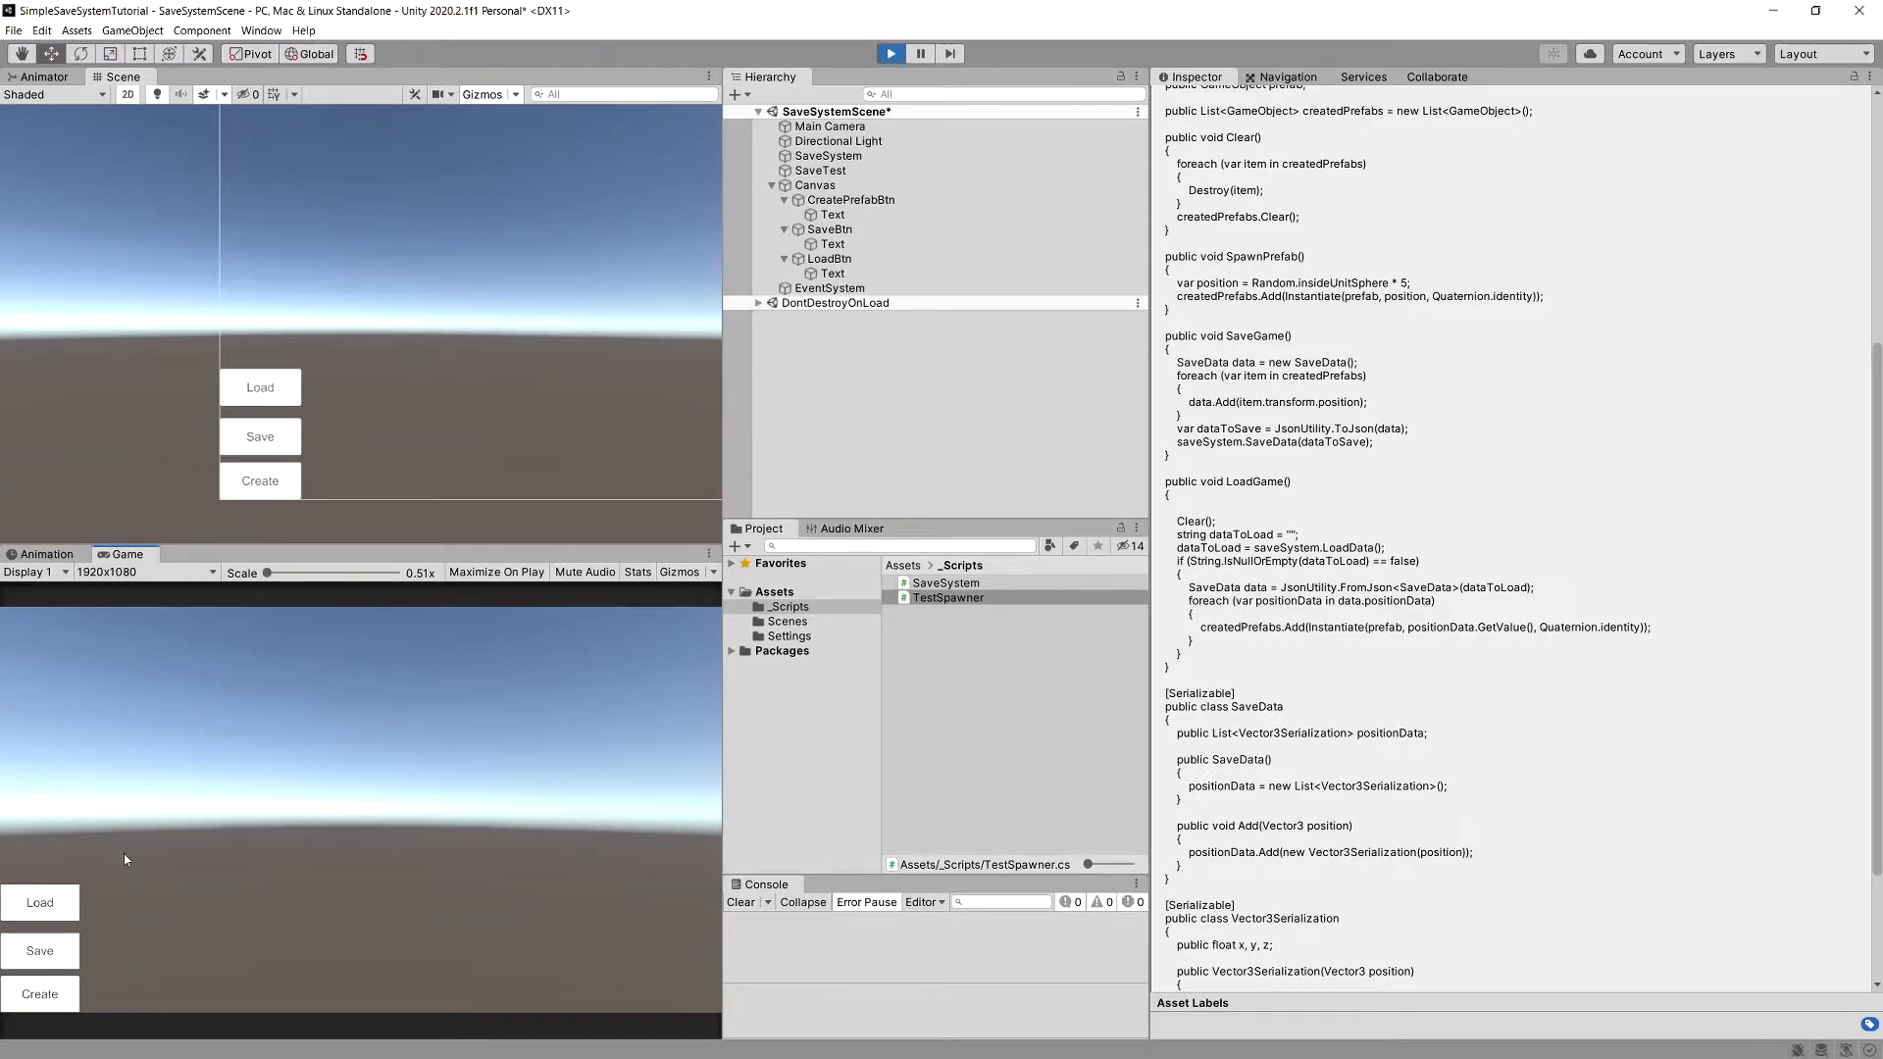
{"action": "left_click", "coordinate": [39, 993]}
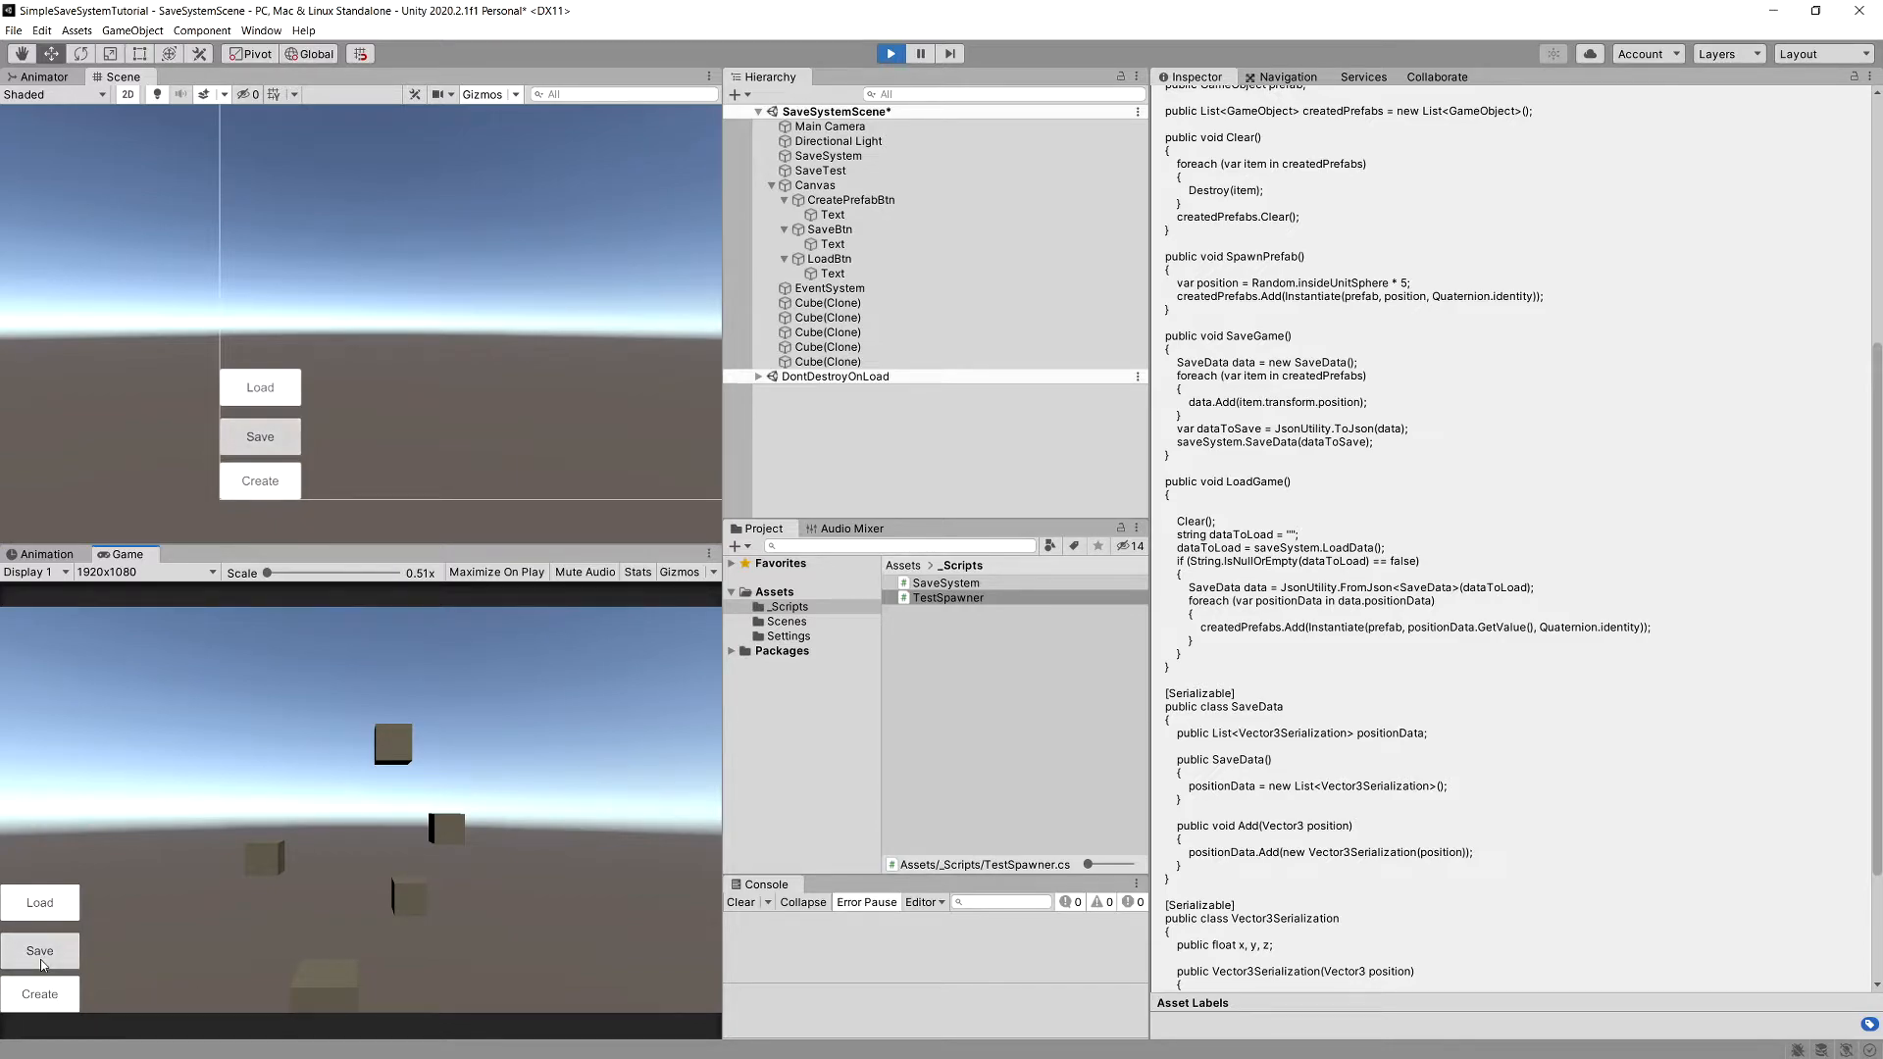
{"action": "left_click", "coordinate": [40, 950]}
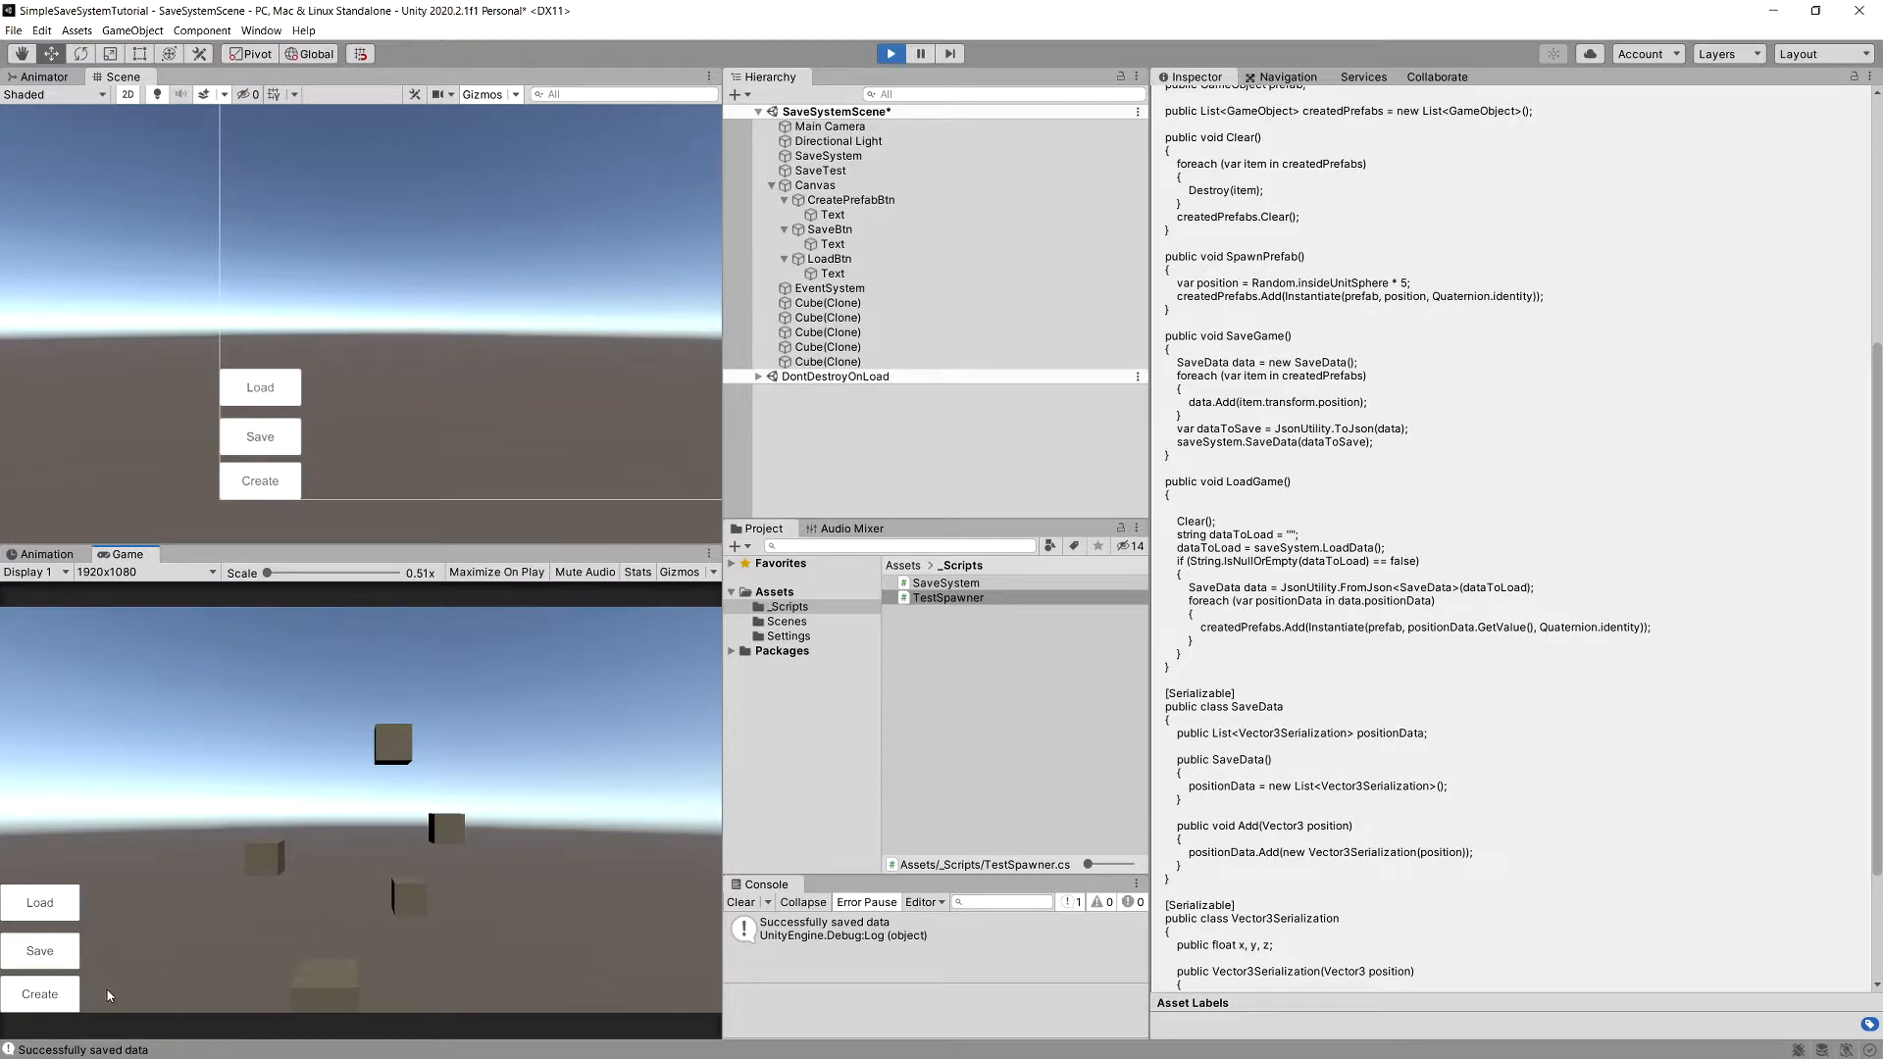
{"action": "left_click", "coordinate": [259, 481]}
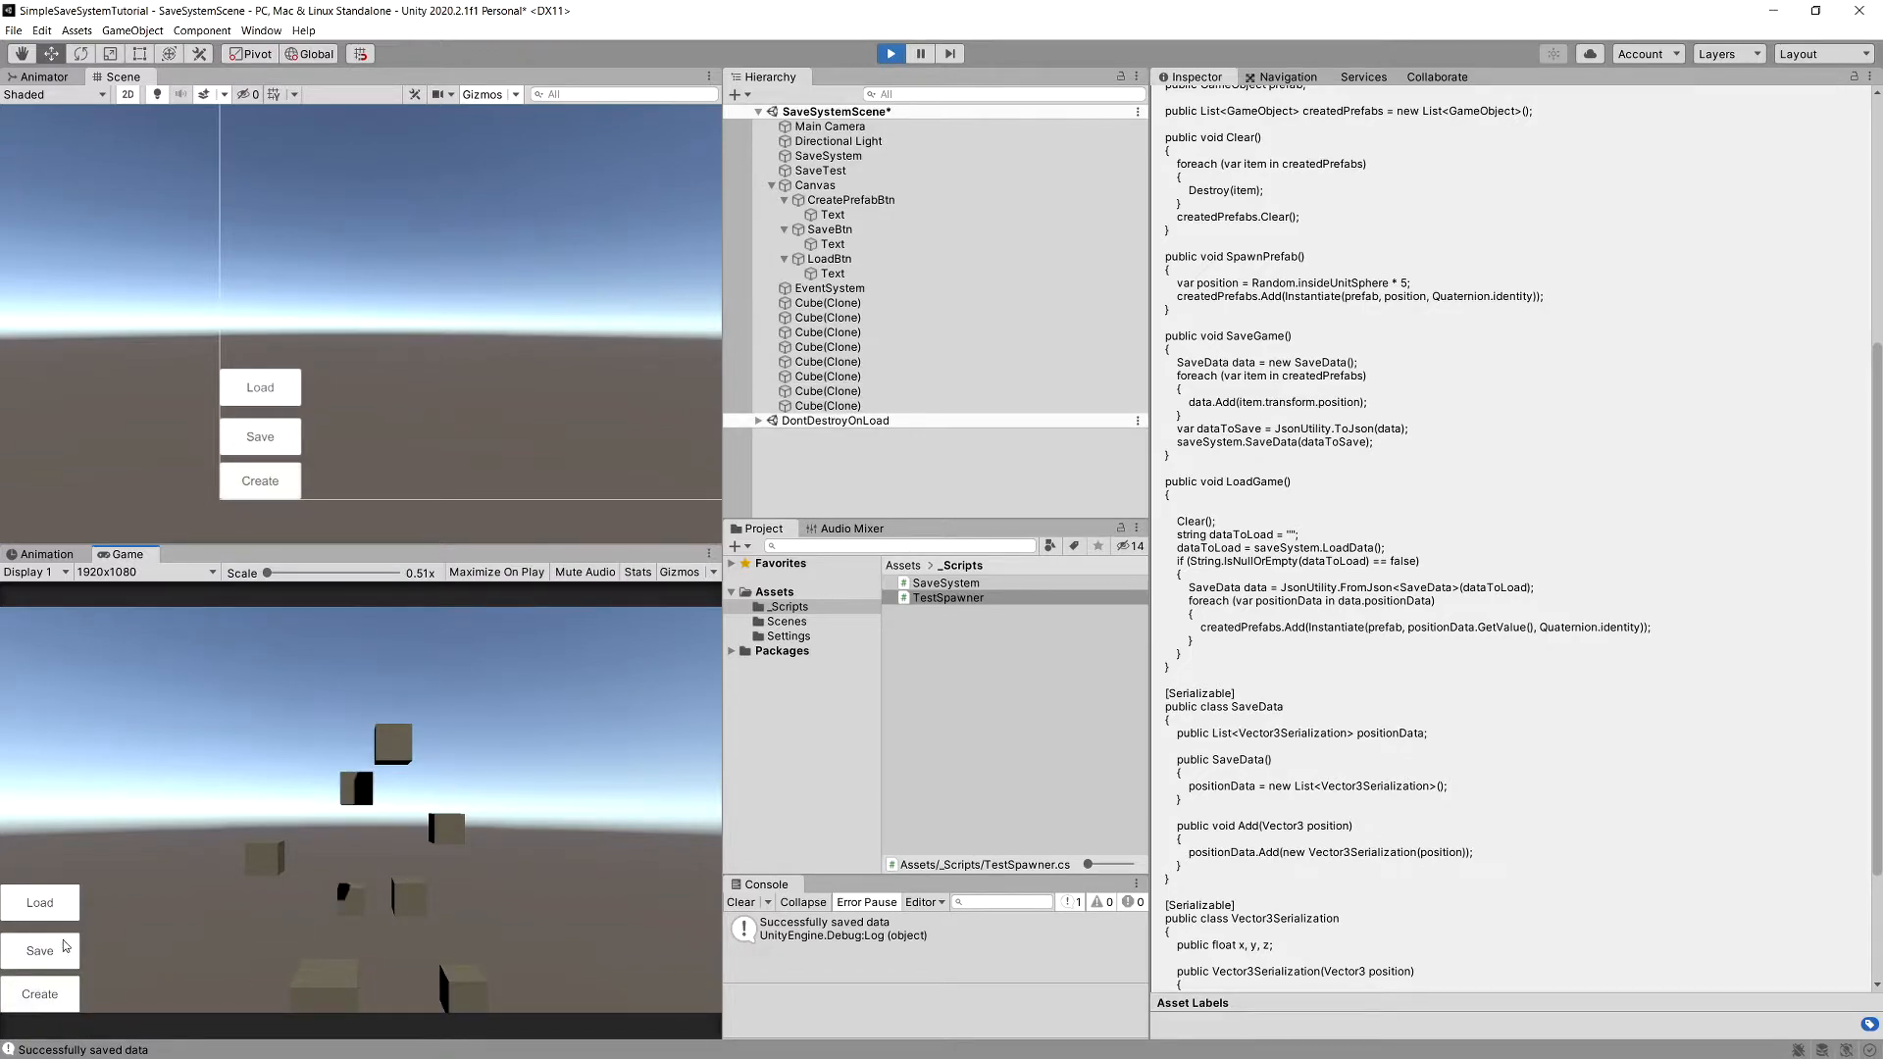
{"action": "left_click", "coordinate": [39, 902]}
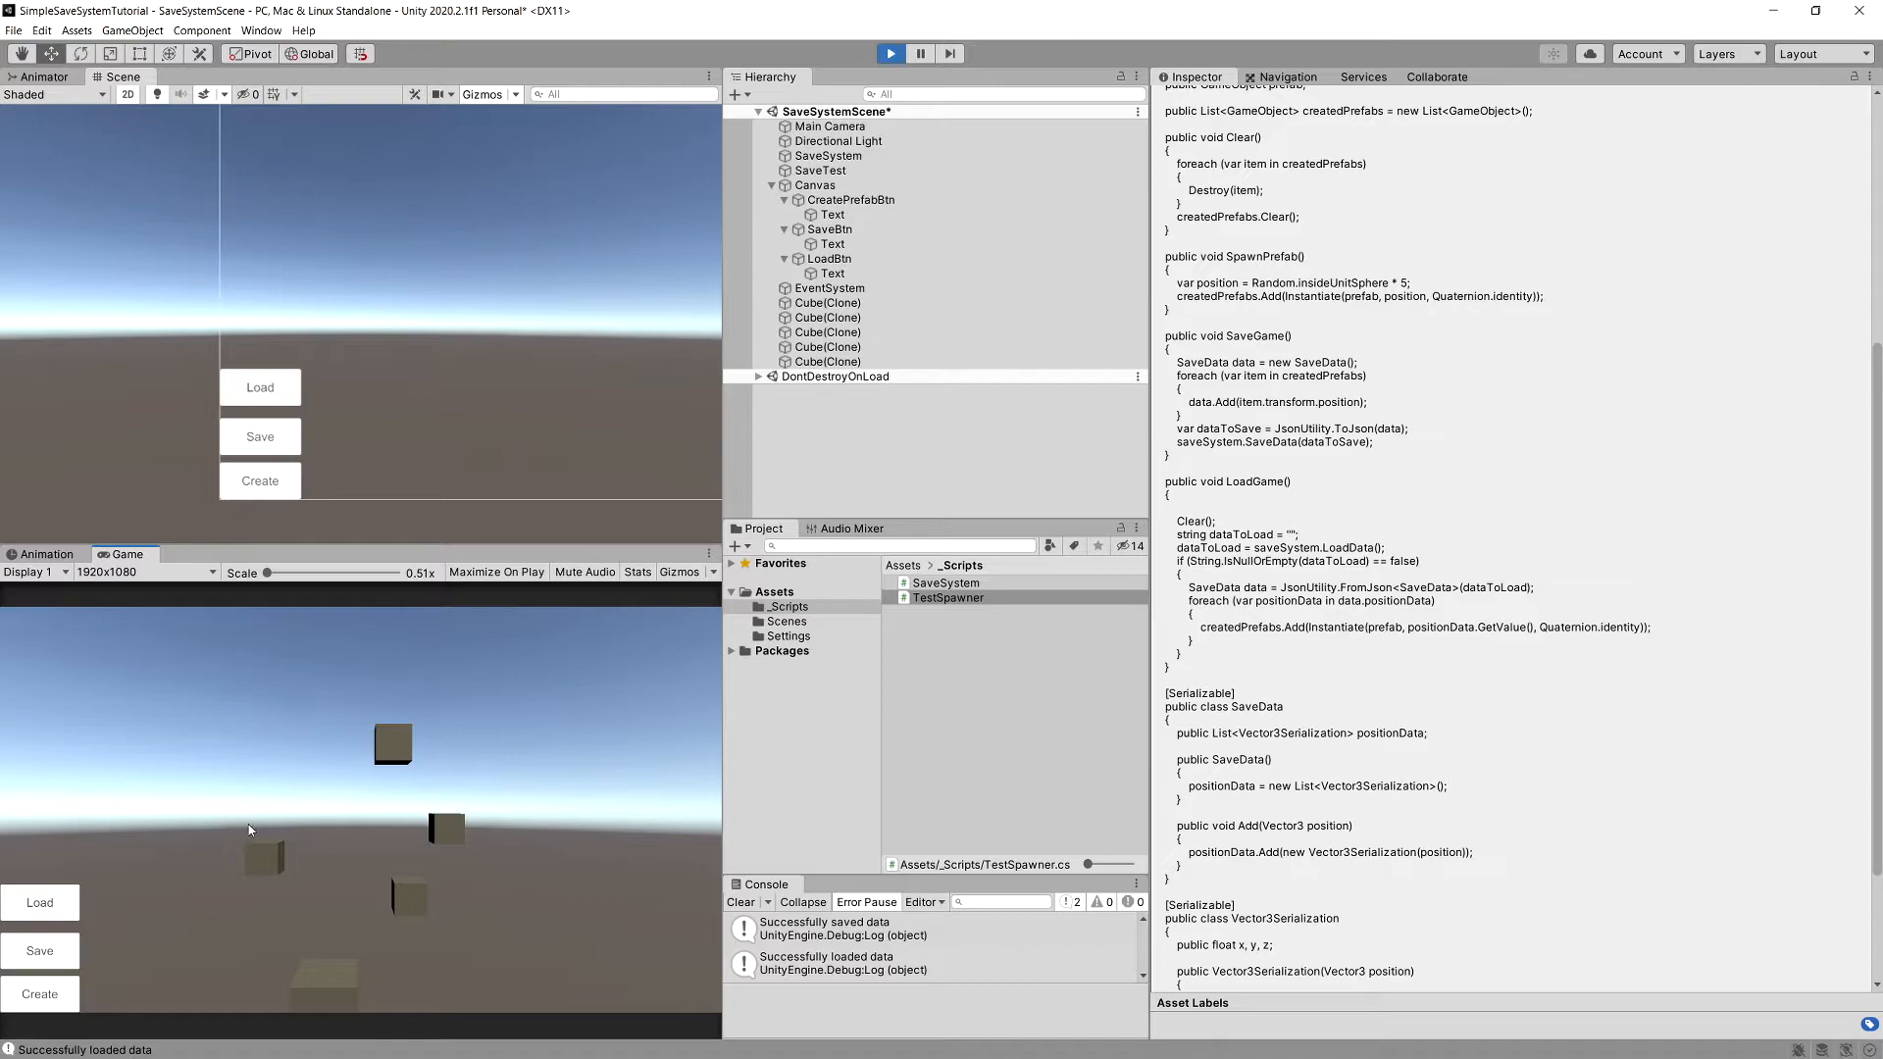
{"action": "mouse_move", "coordinate": [659, 891]}
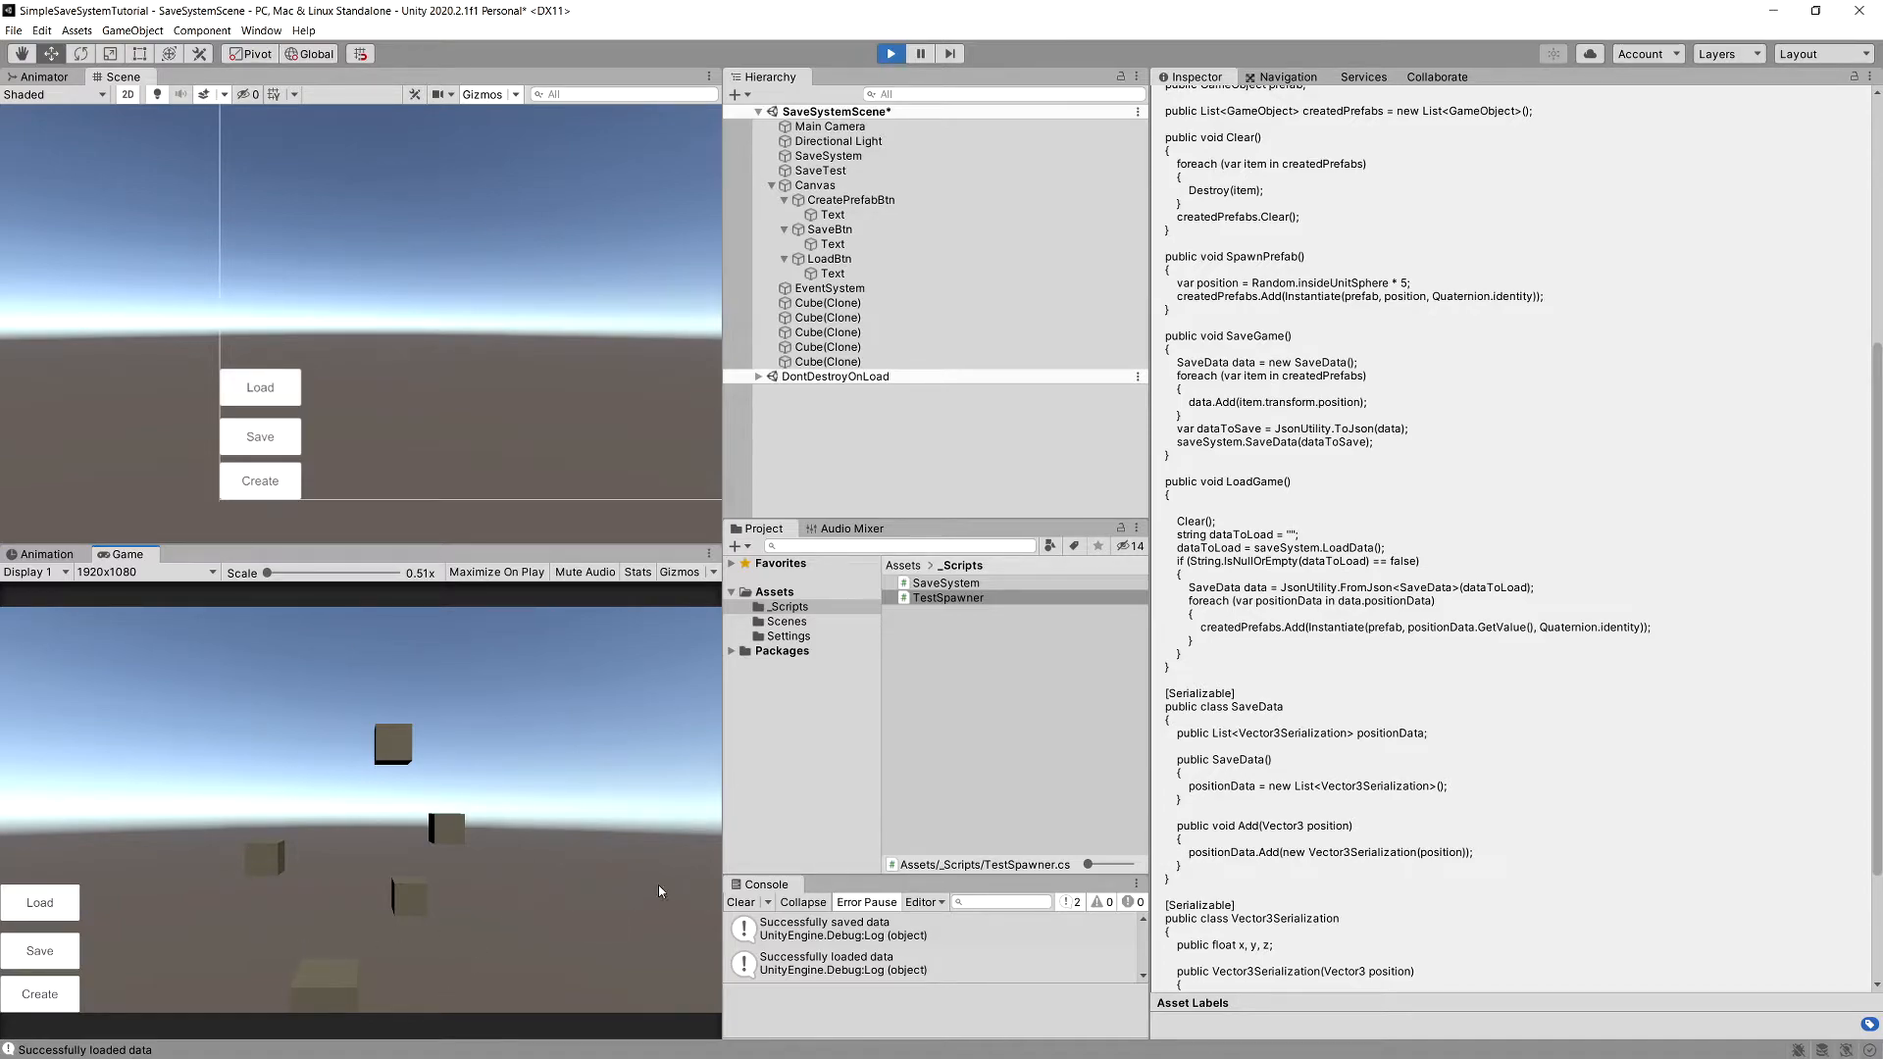
{"action": "left_click", "coordinate": [890, 53]}
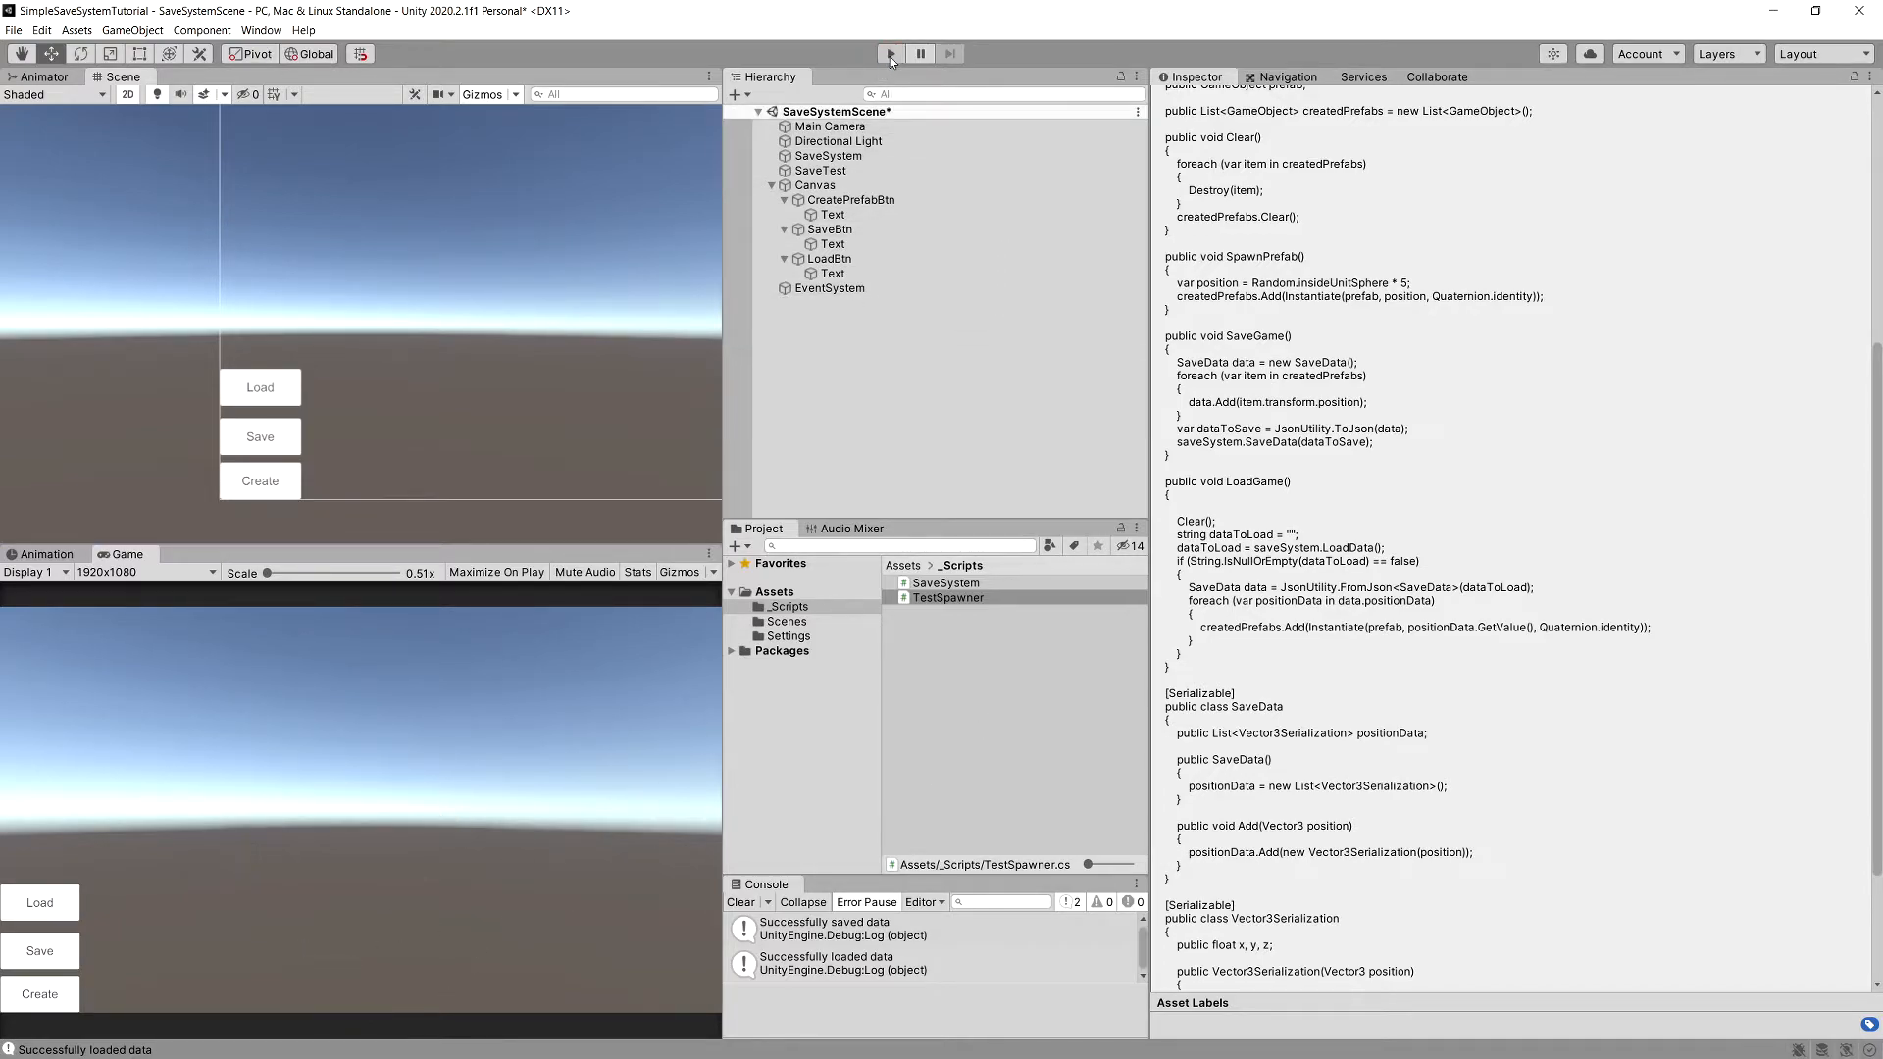
Replay, load the saved cubes, create more, save, restart and load again
{"action": "left_click", "coordinate": [891, 53]}
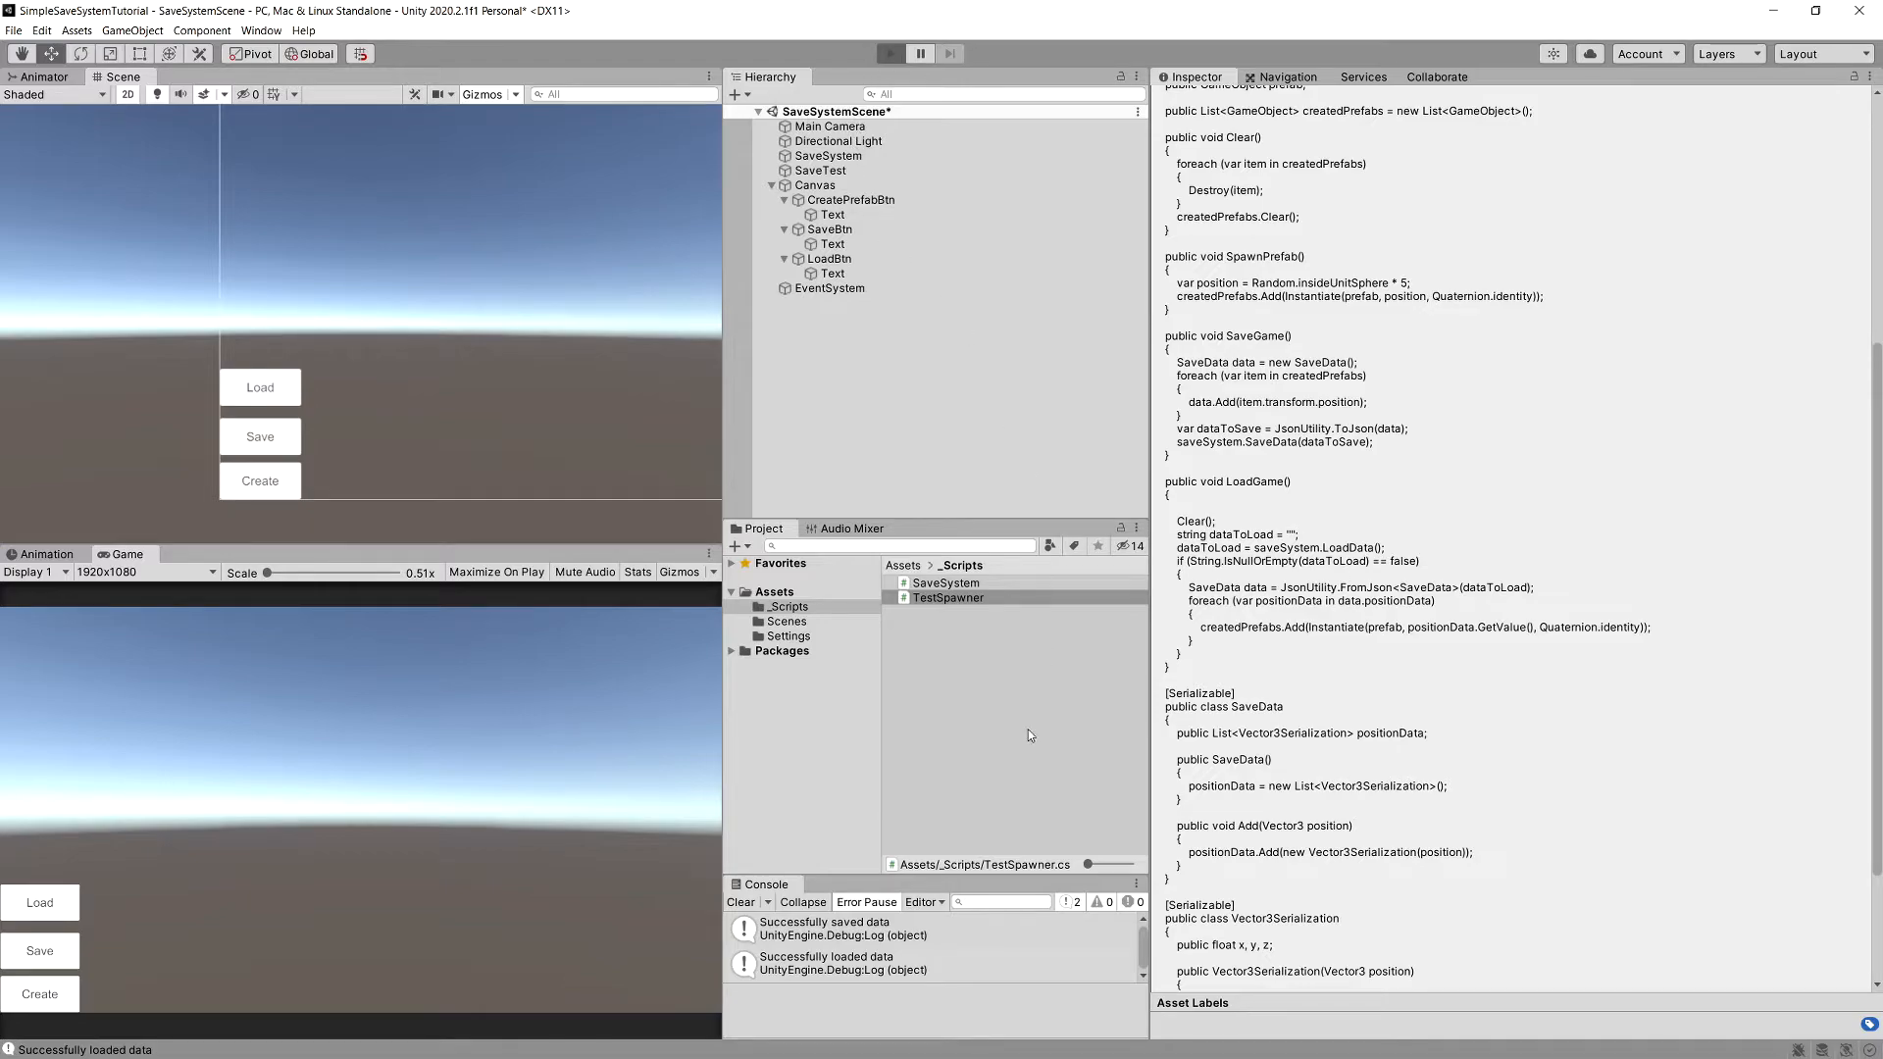
{"action": "left_click", "coordinate": [890, 53]}
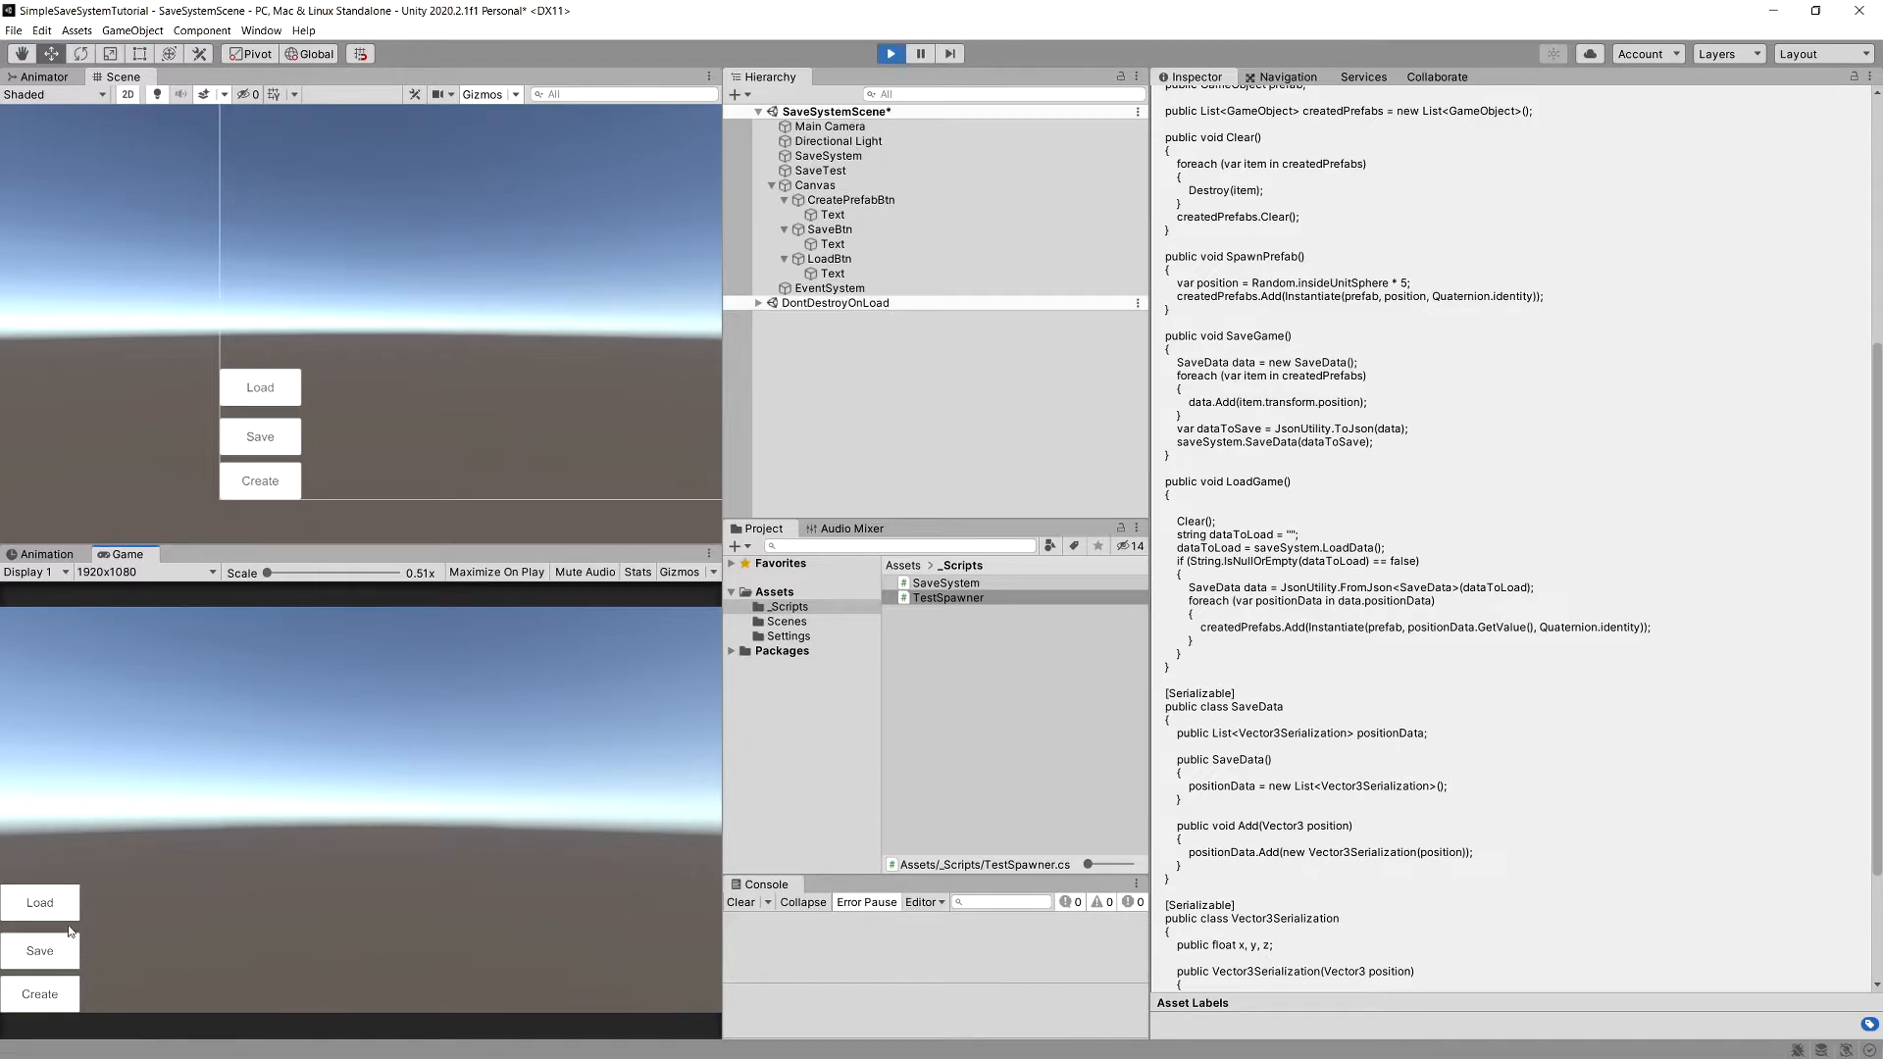
{"action": "left_click", "coordinate": [40, 903]}
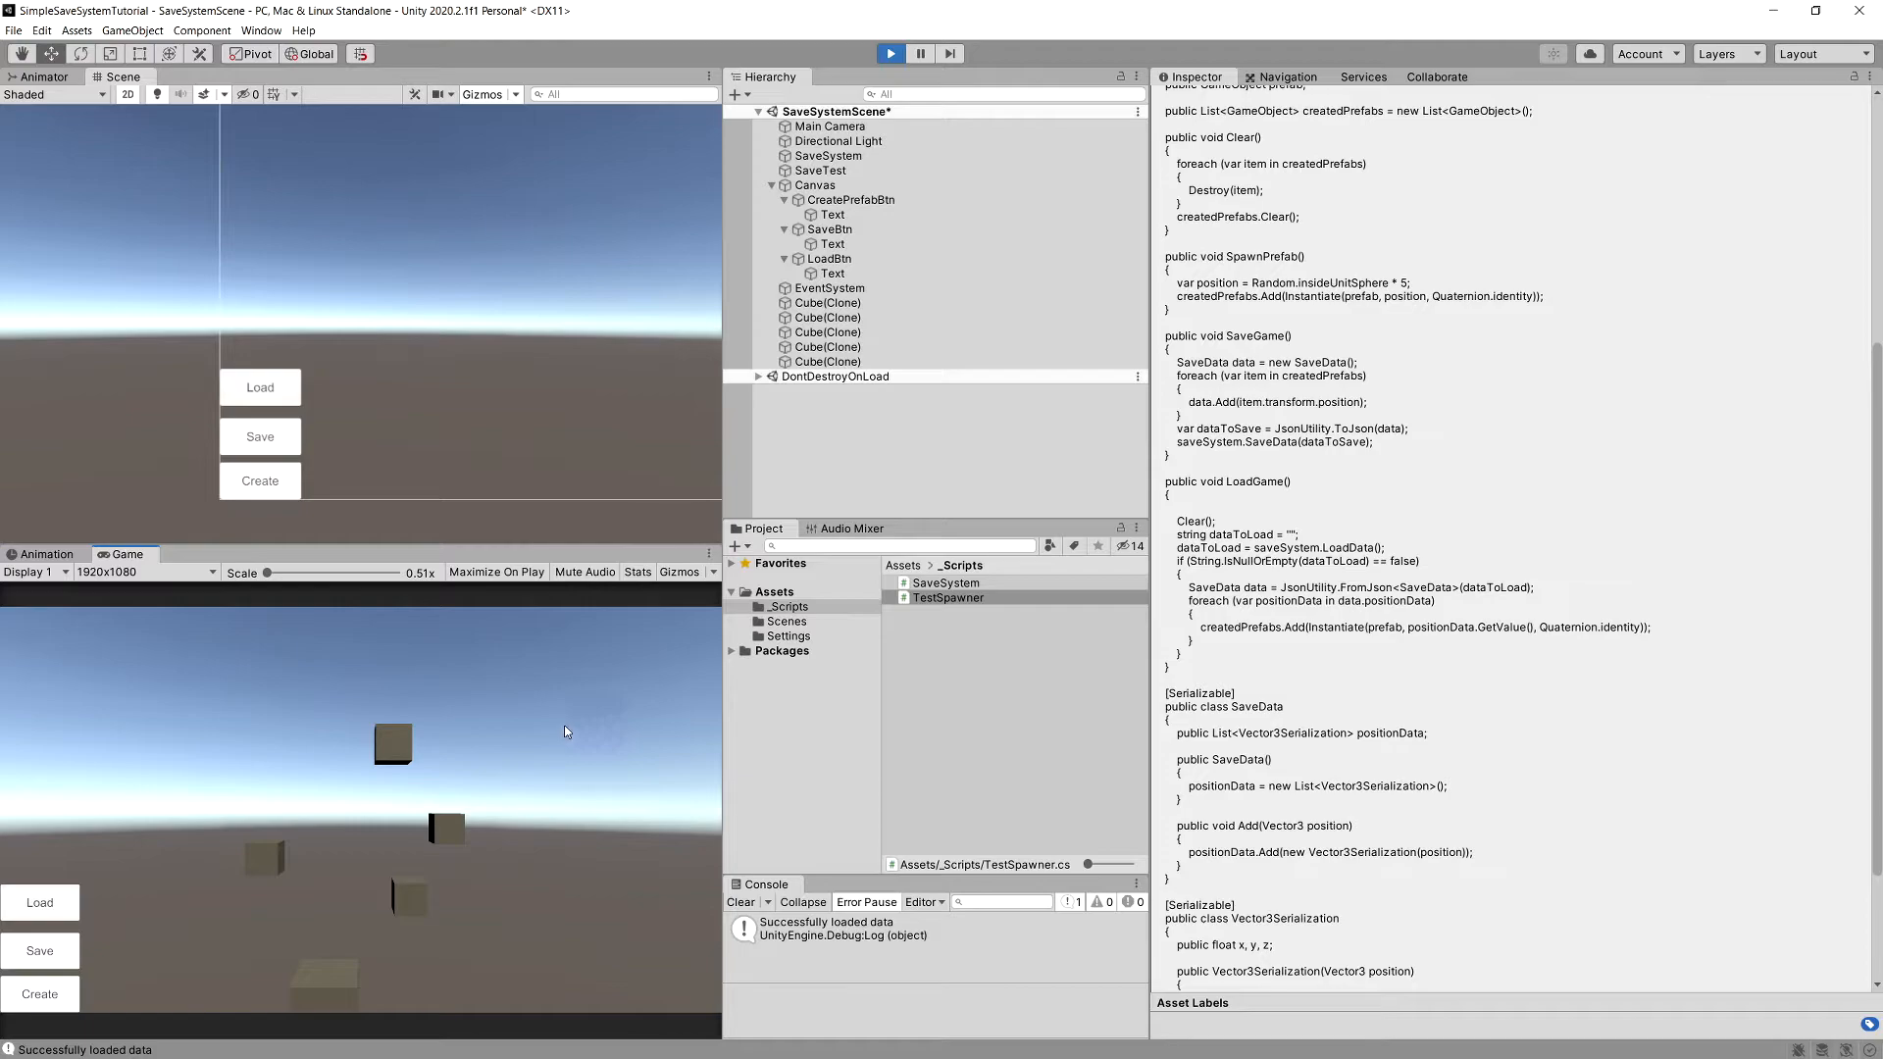
{"action": "mouse_move", "coordinate": [75, 995]}
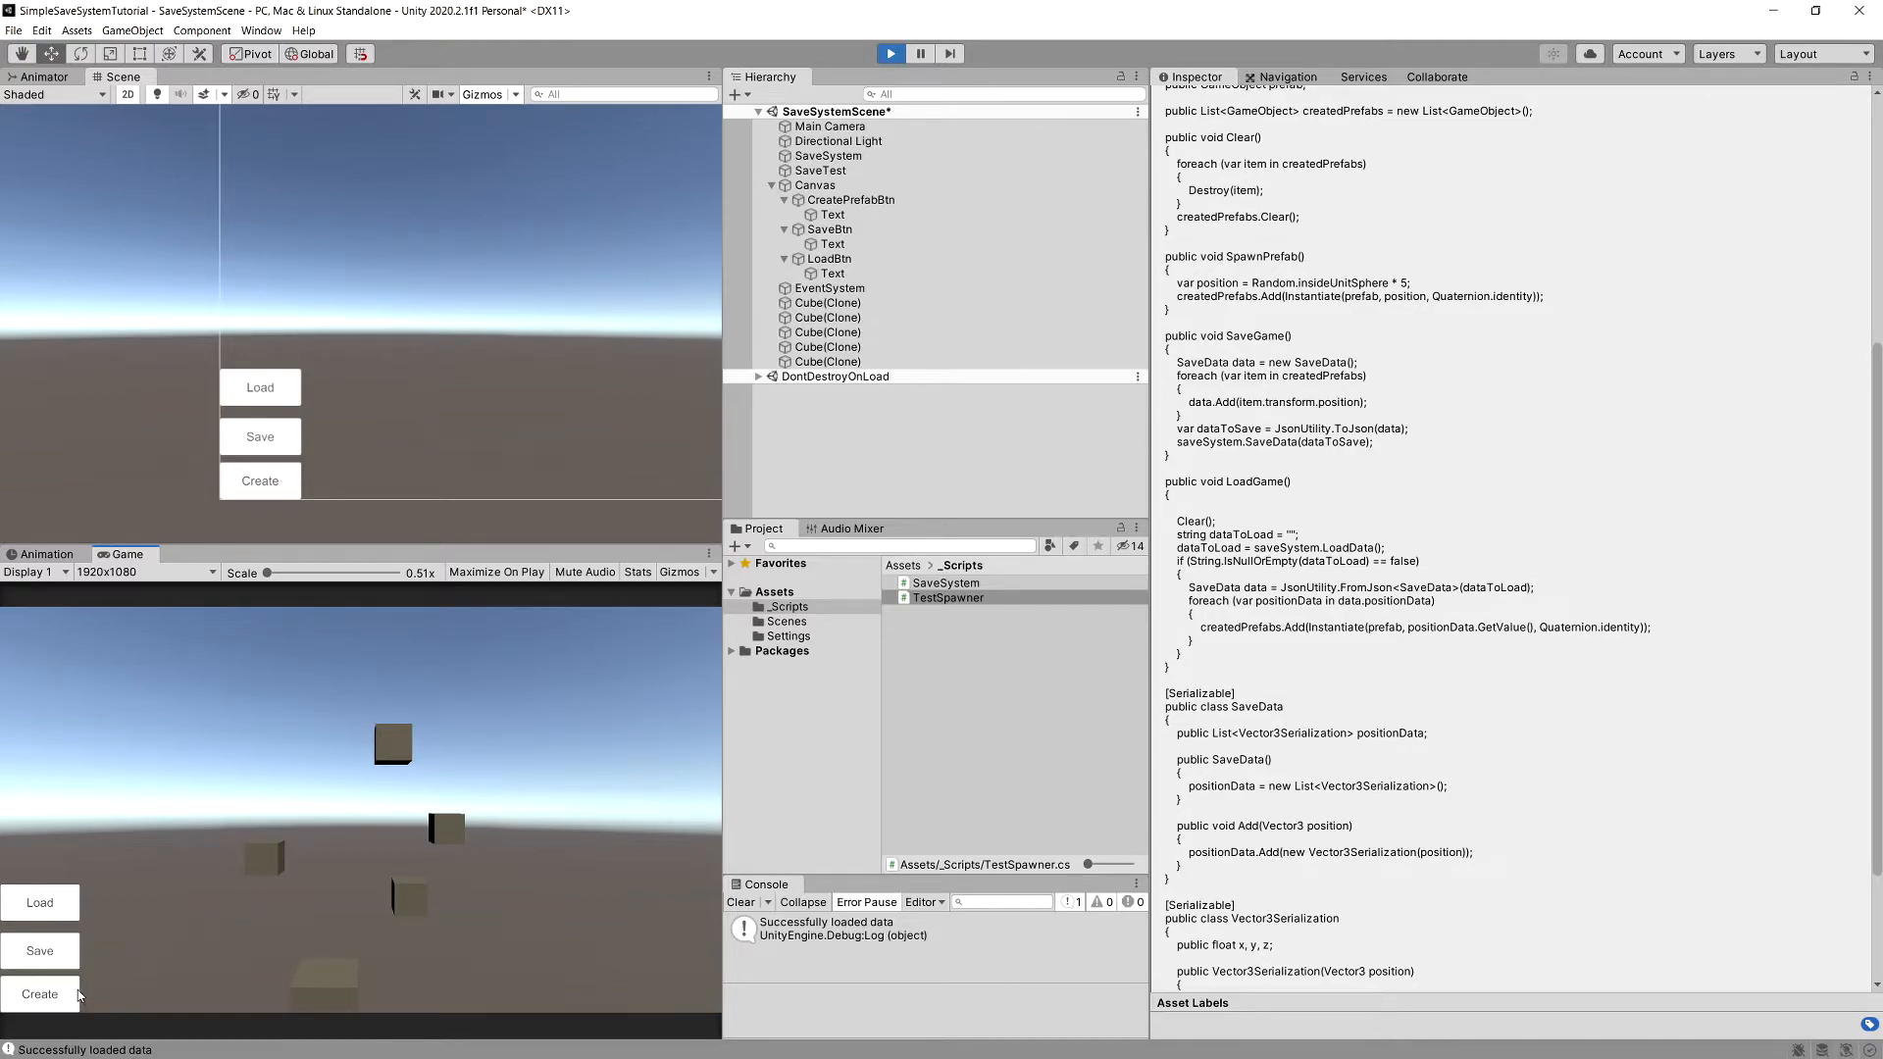
{"action": "left_click", "coordinate": [39, 993]}
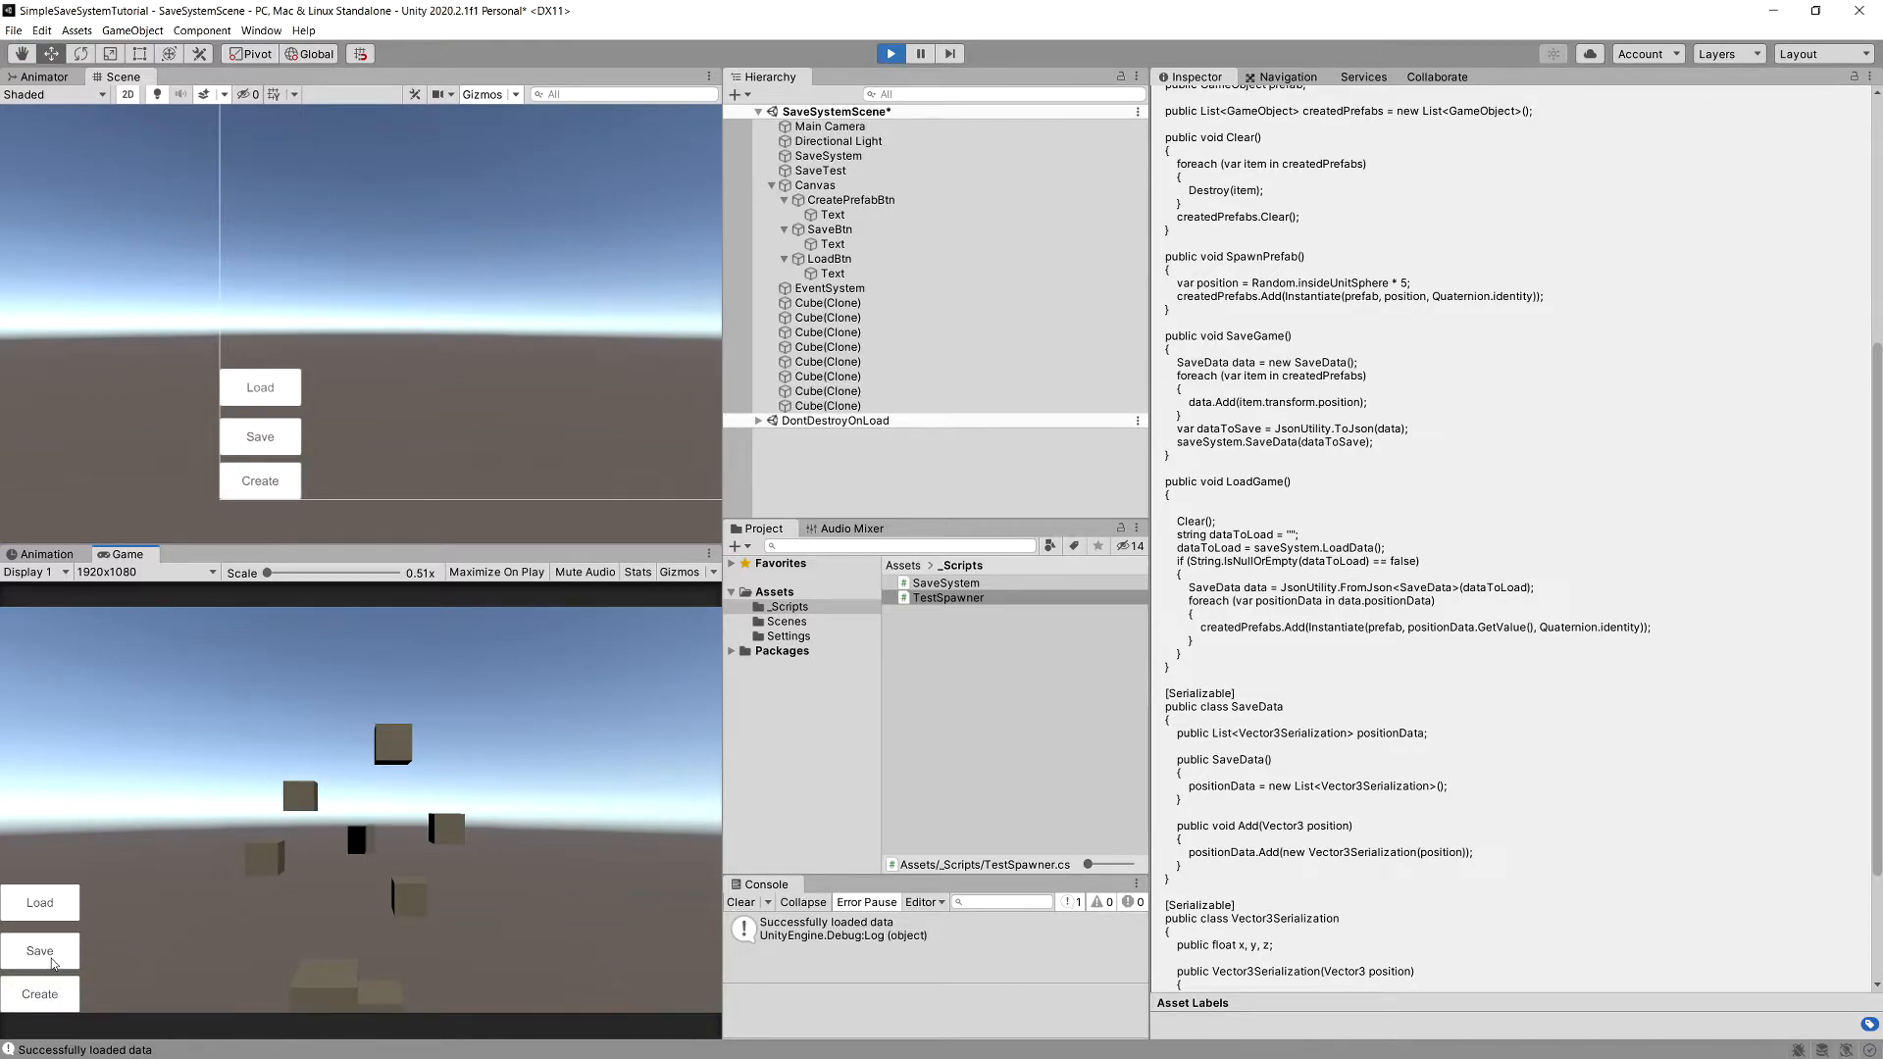
{"action": "left_click", "coordinate": [39, 950]}
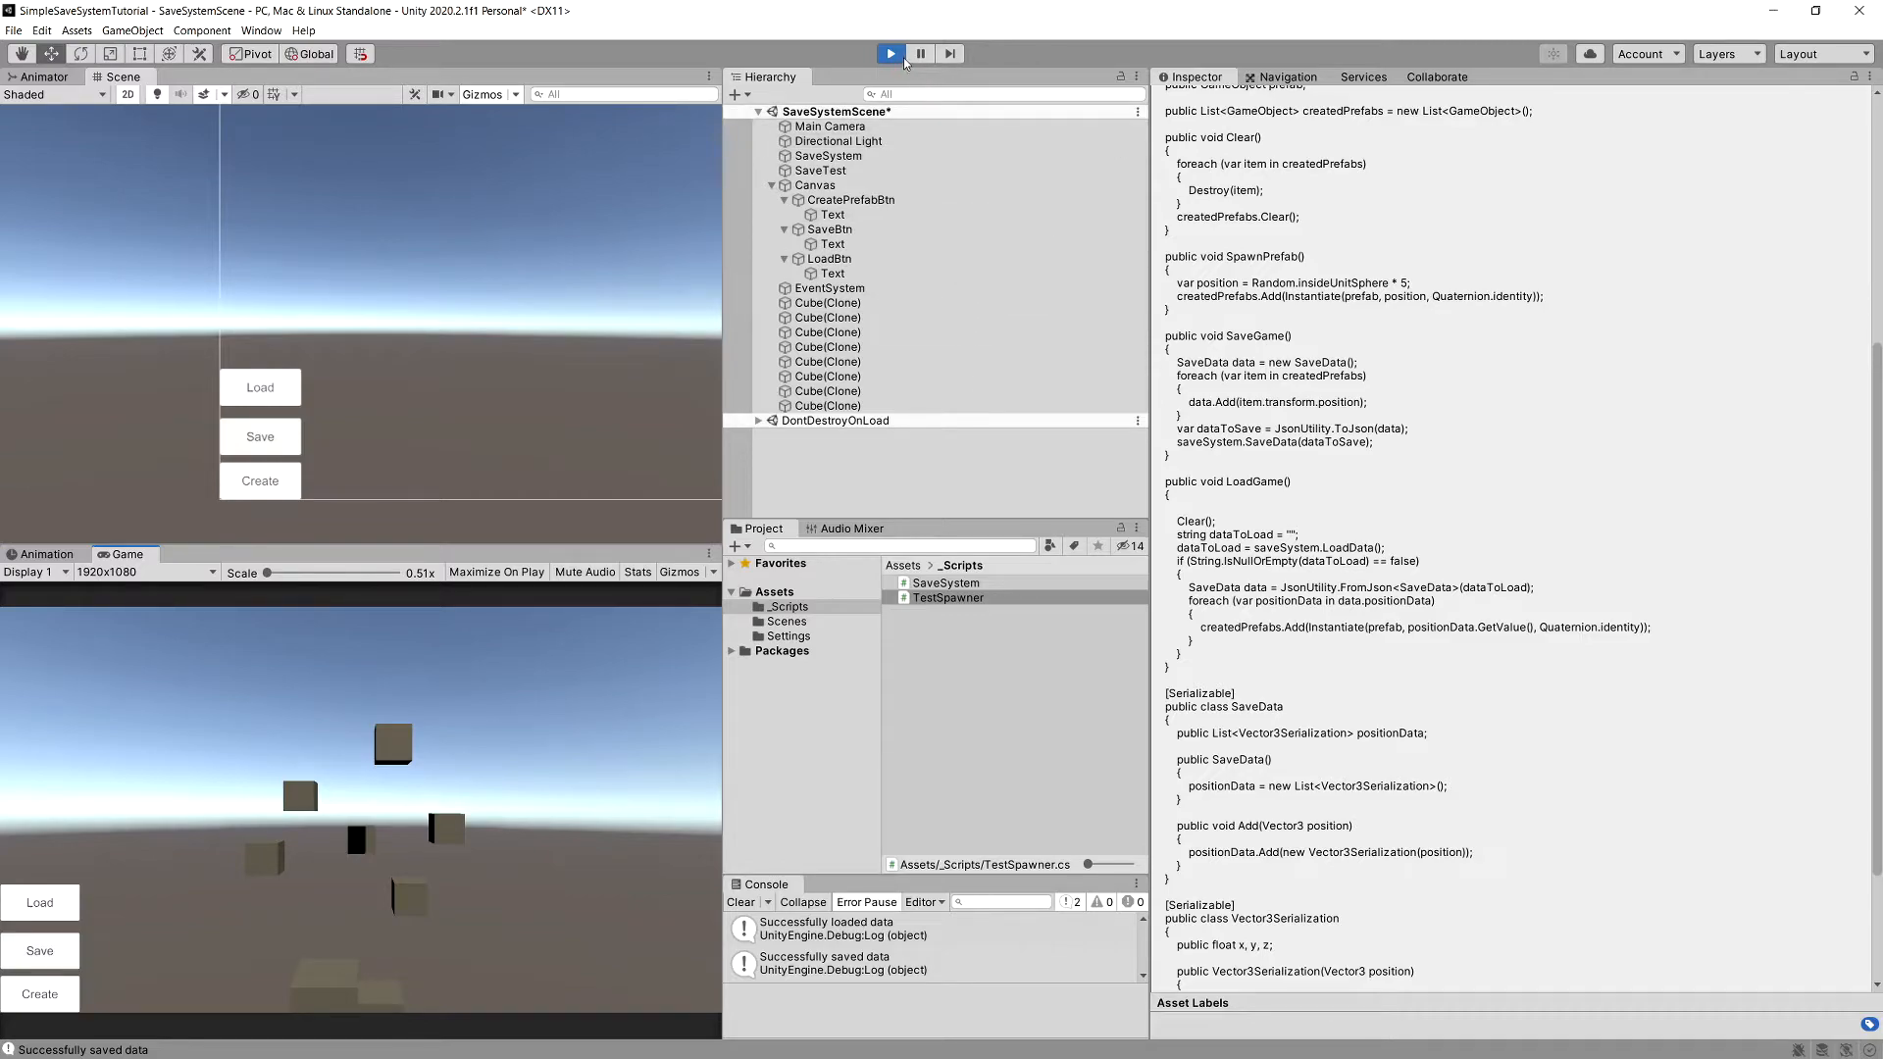
{"action": "left_click", "coordinate": [888, 53]}
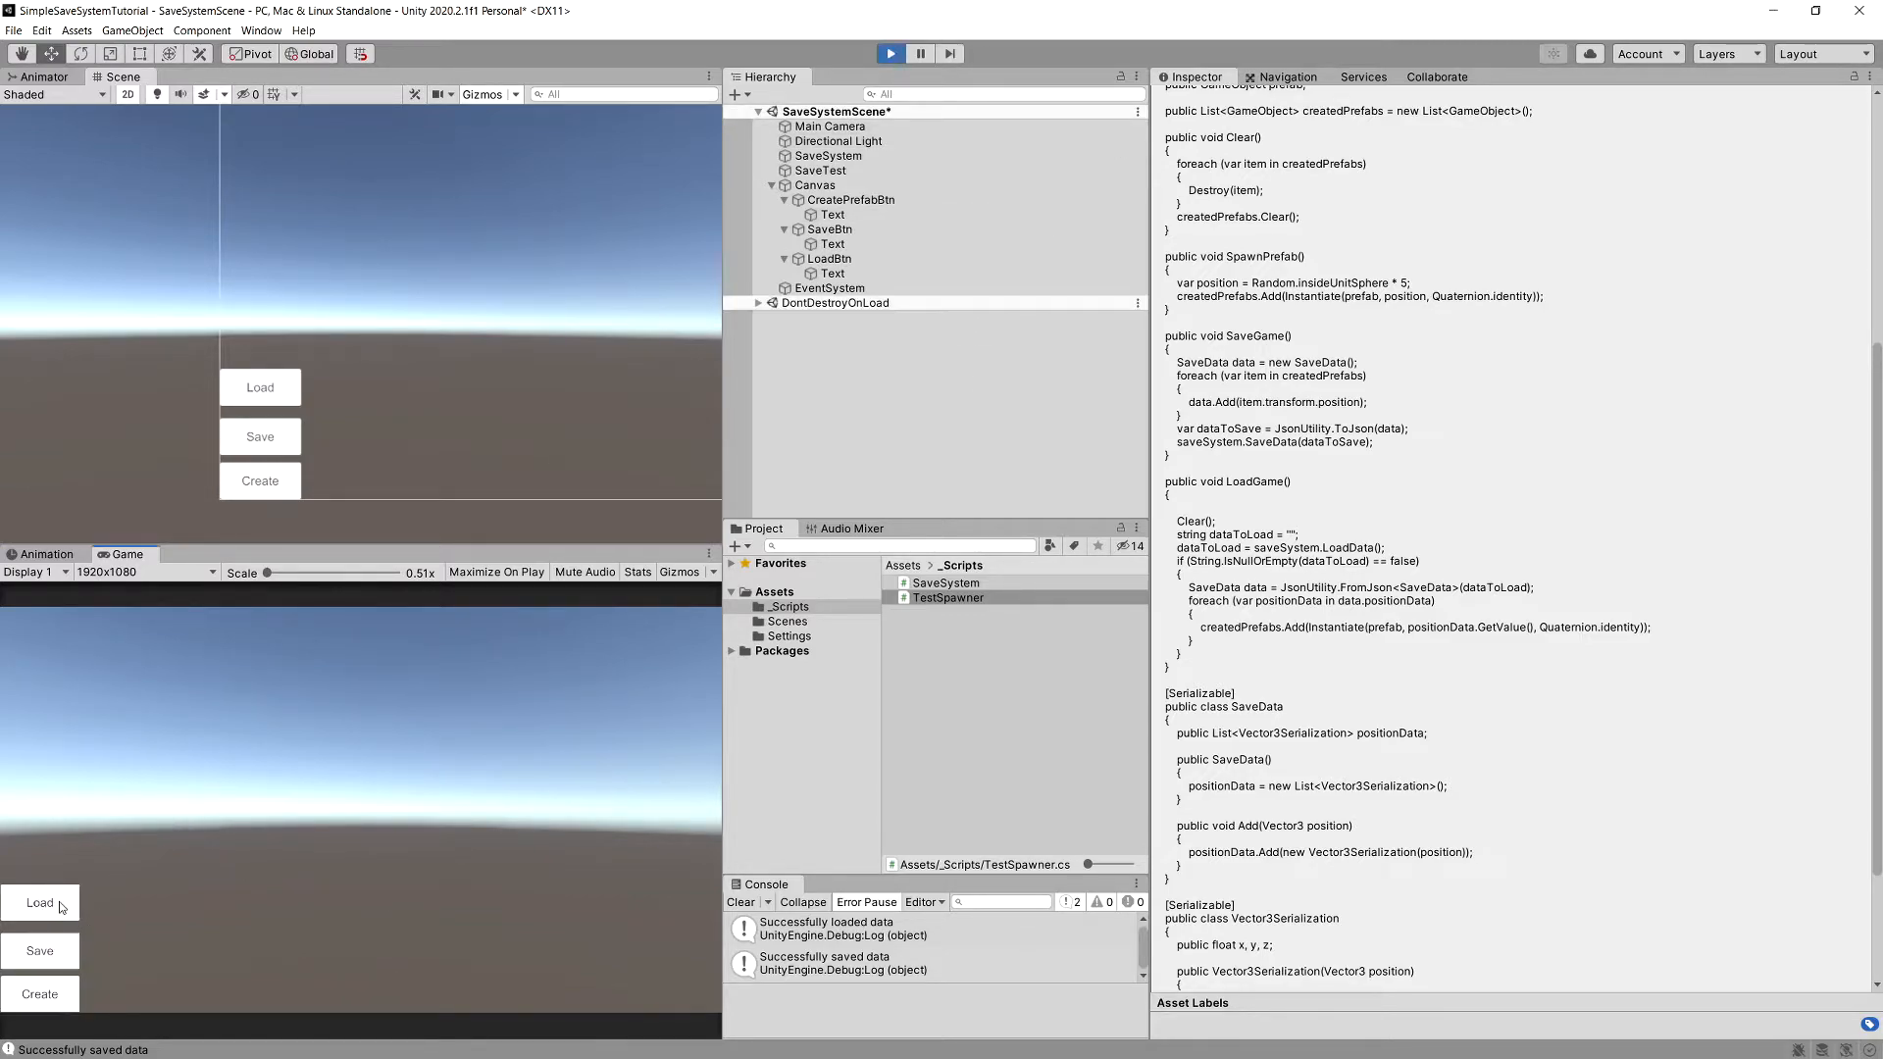
{"action": "left_click", "coordinate": [39, 902]}
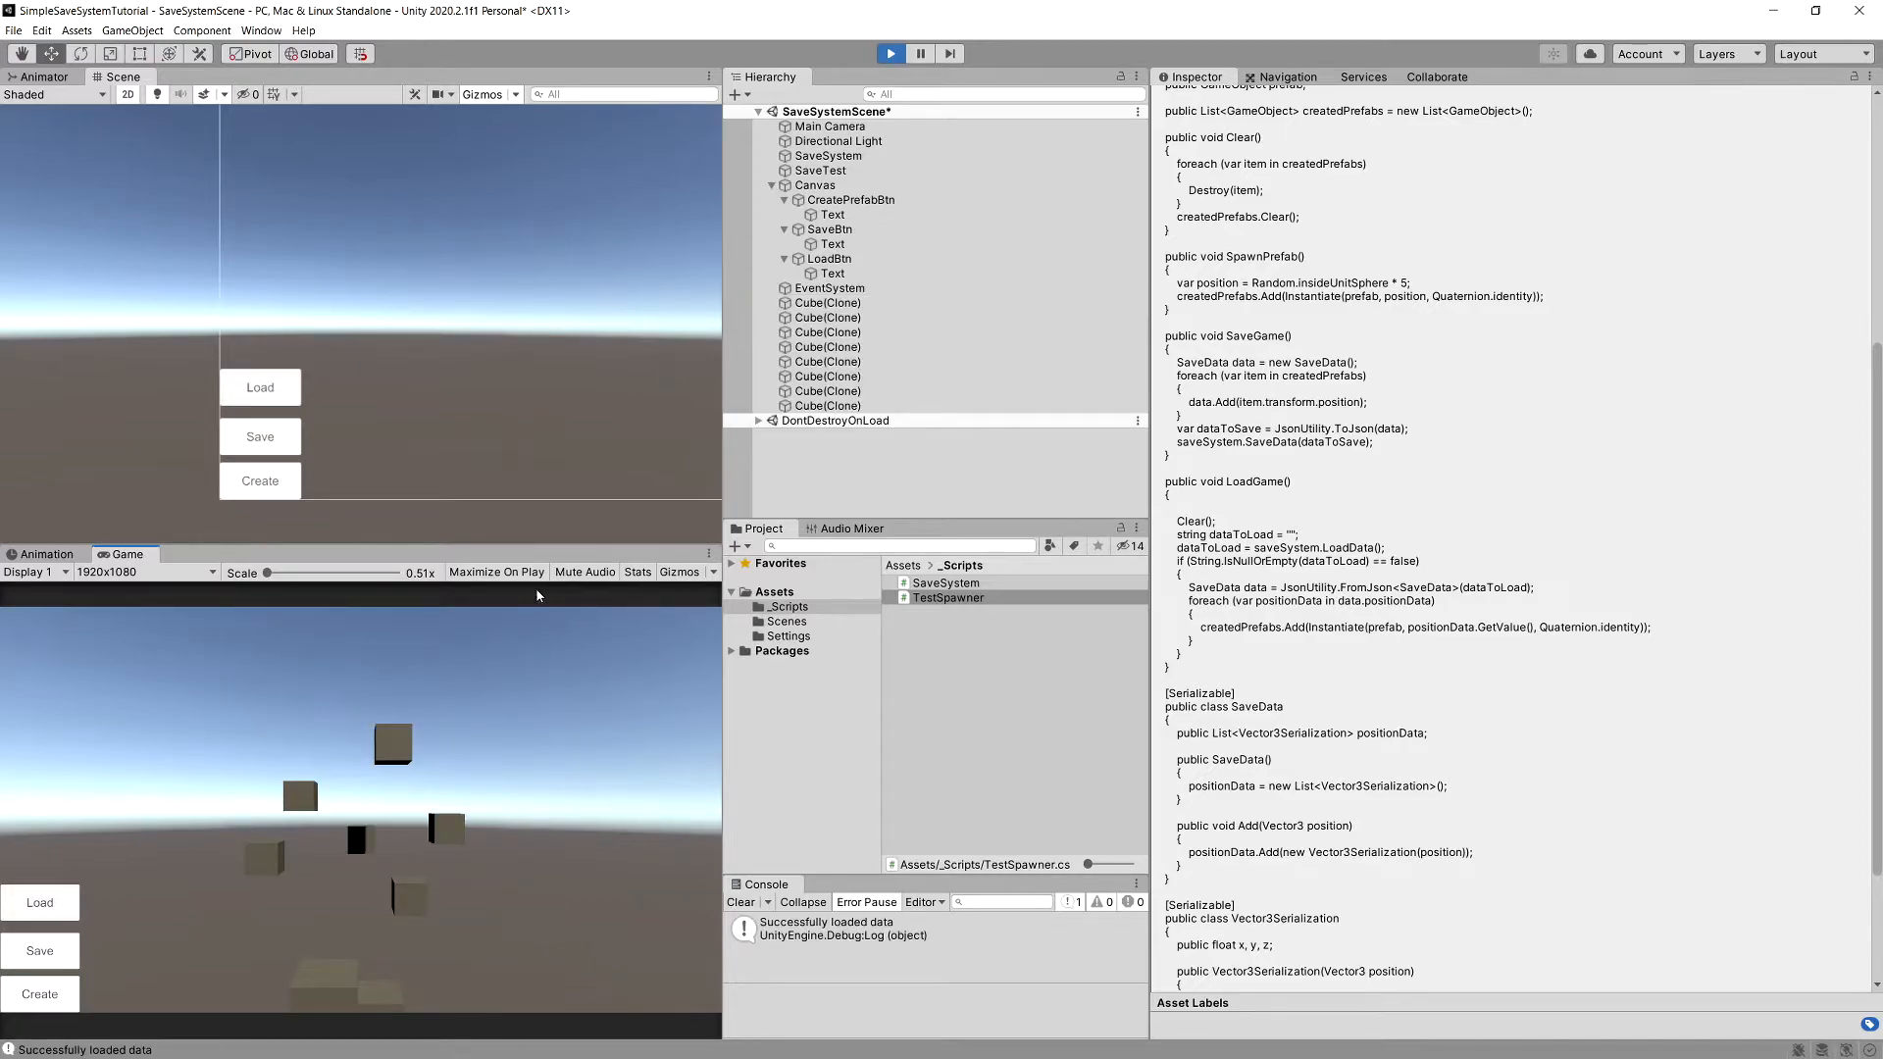
{"action": "mouse_move", "coordinate": [374, 736]}
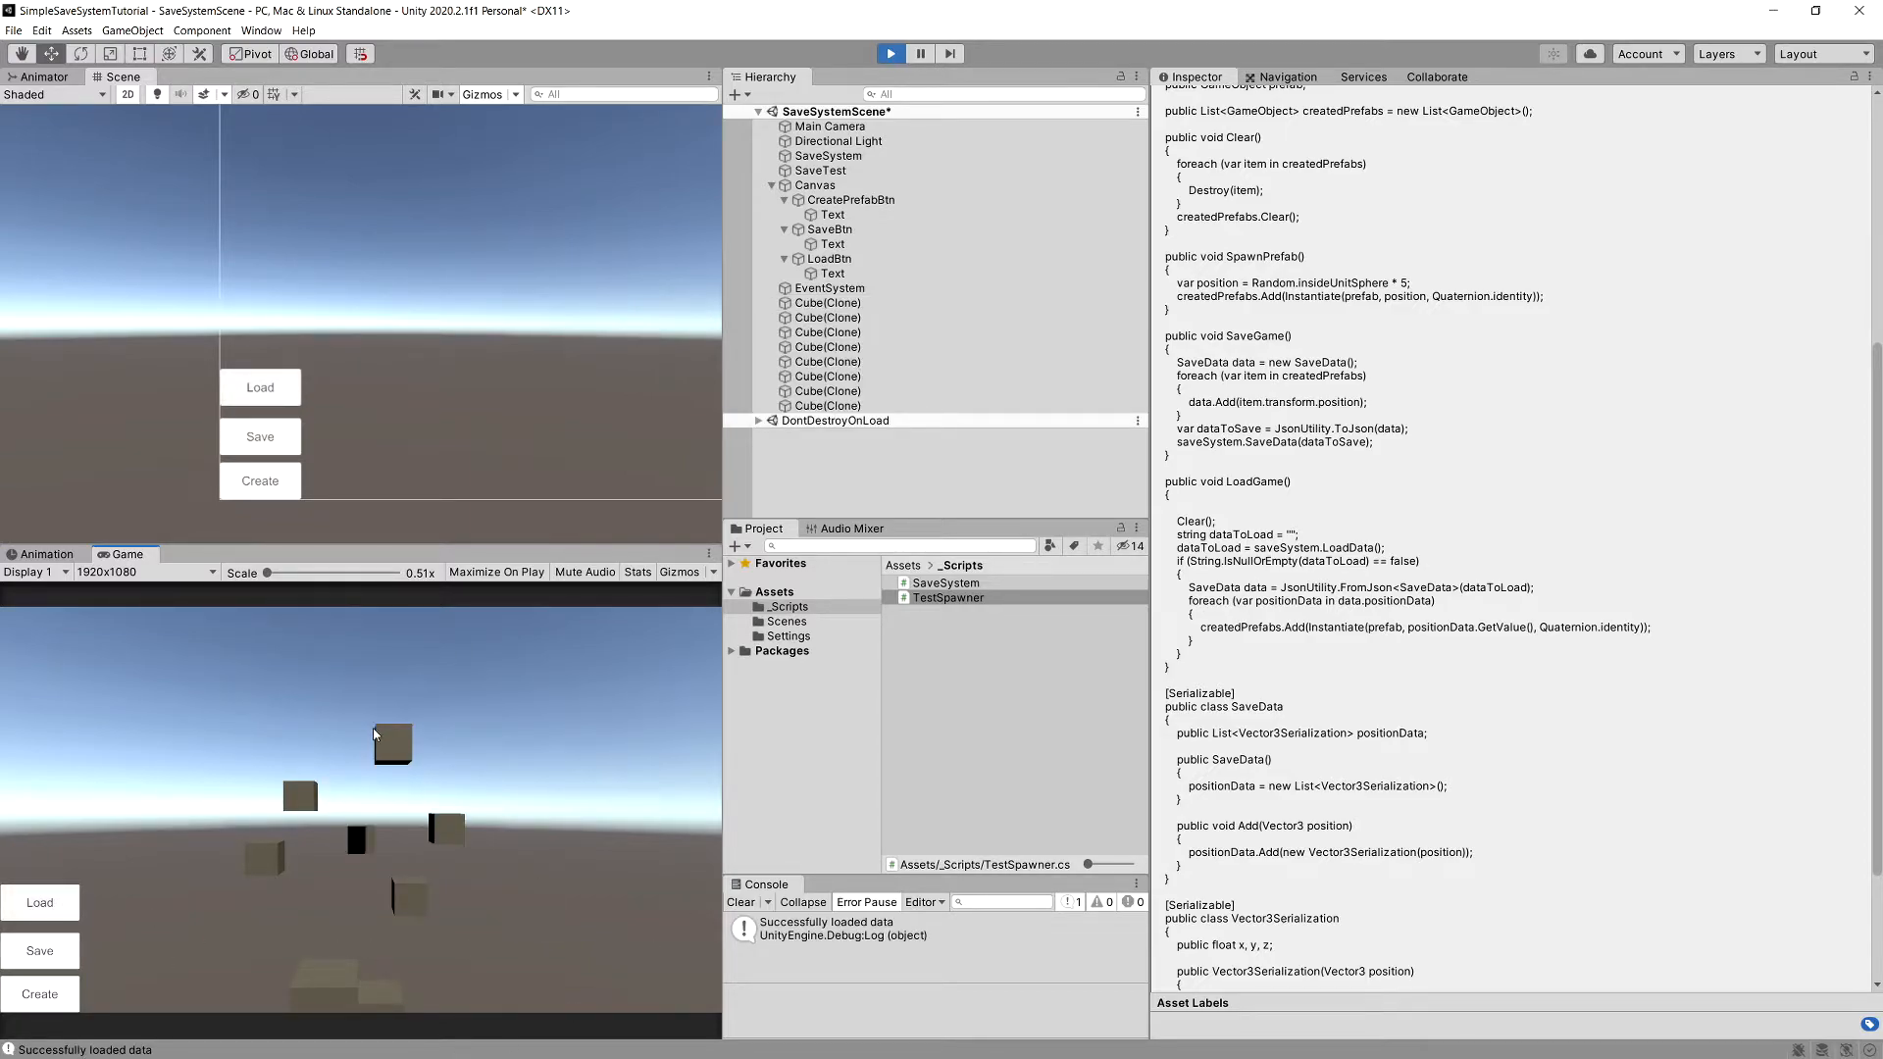
{"action": "left_click", "coordinate": [791, 606]}
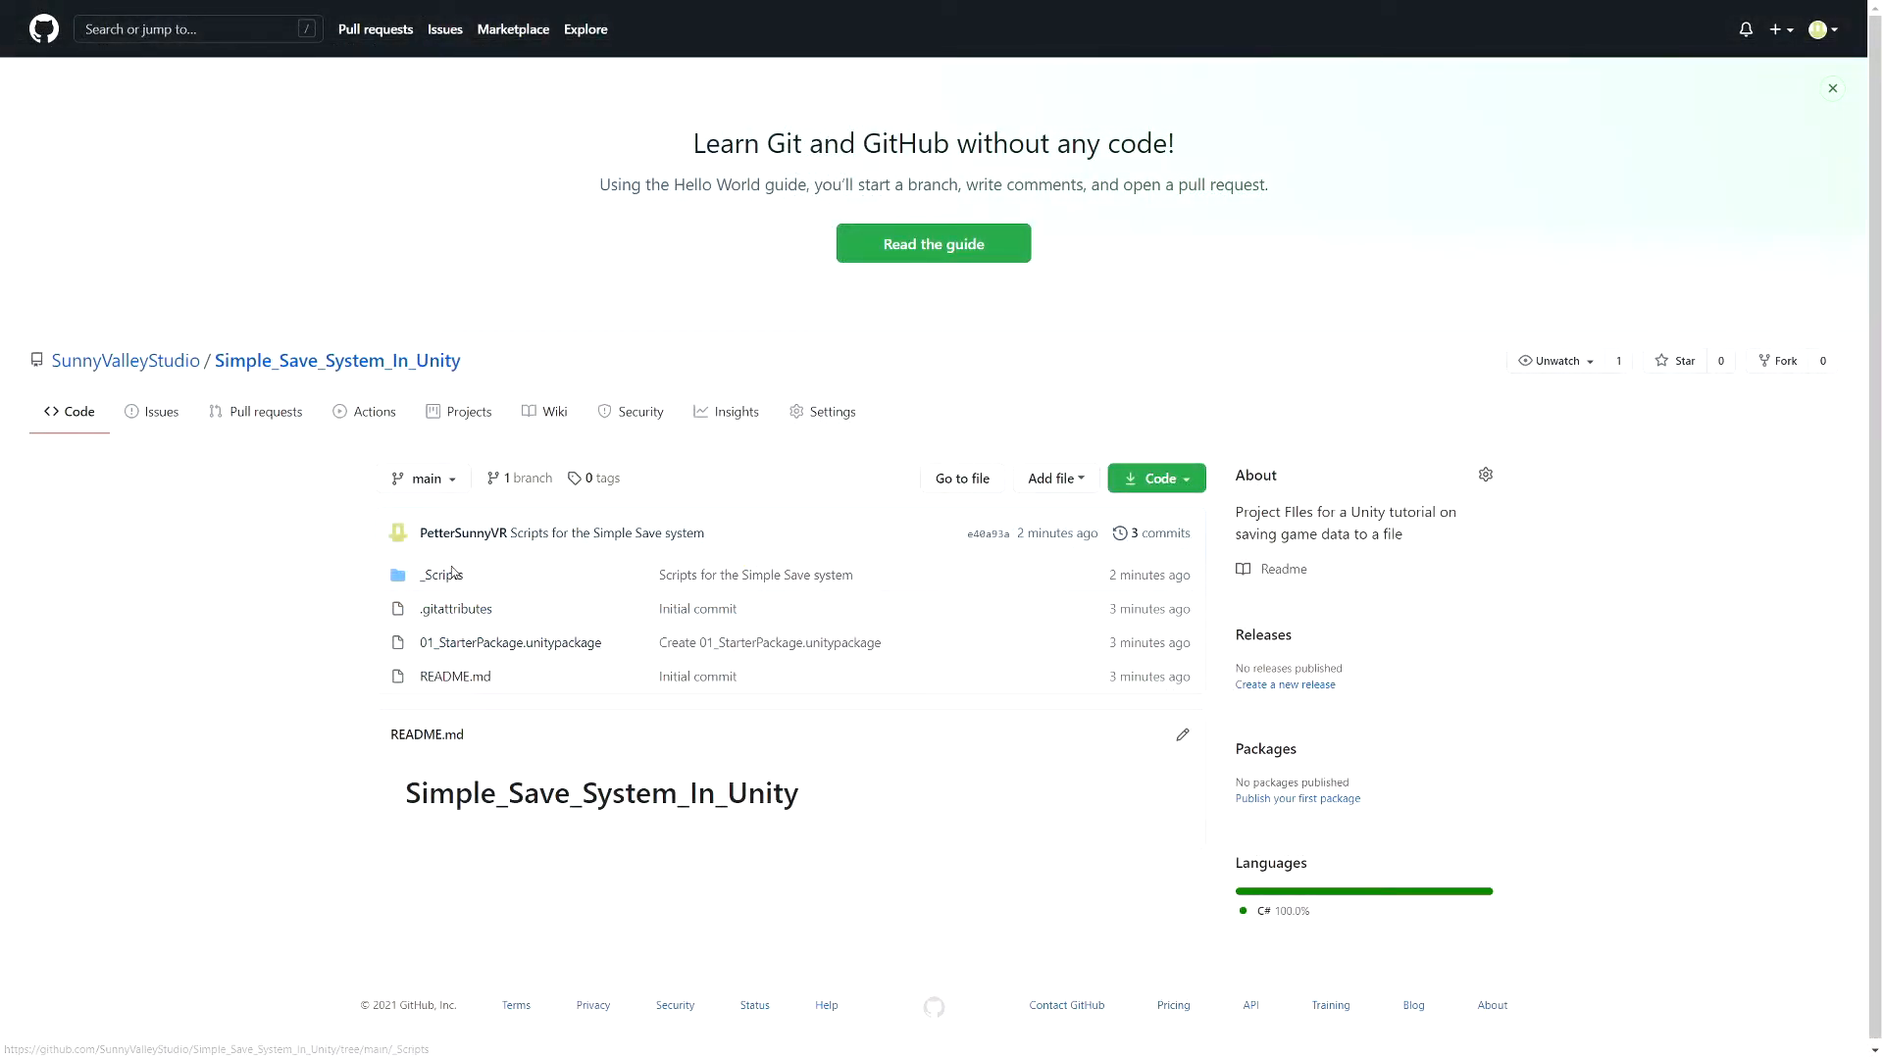
Download 01_StarterPackage.unitypackage from the Simple_Save_System_In_Unity repository
{"action": "left_click", "coordinate": [442, 575]}
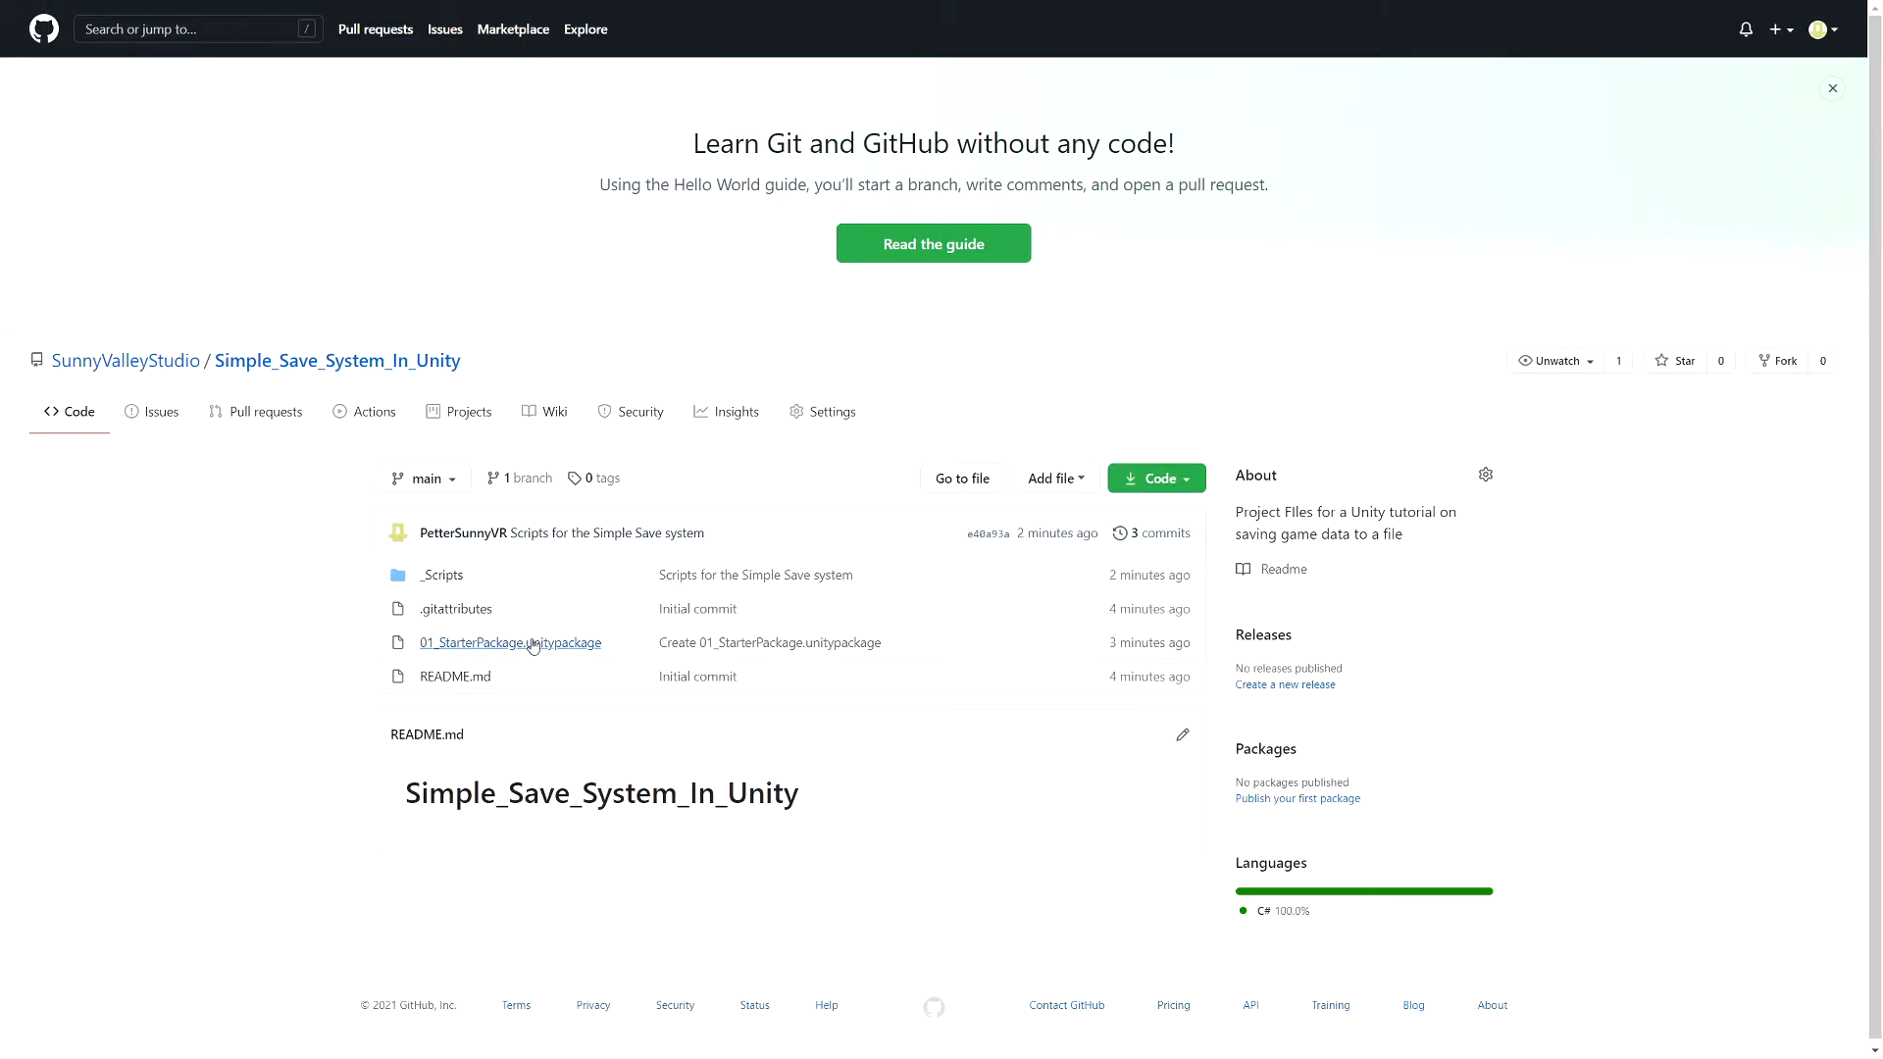
{"action": "mouse_move", "coordinate": [510, 643]}
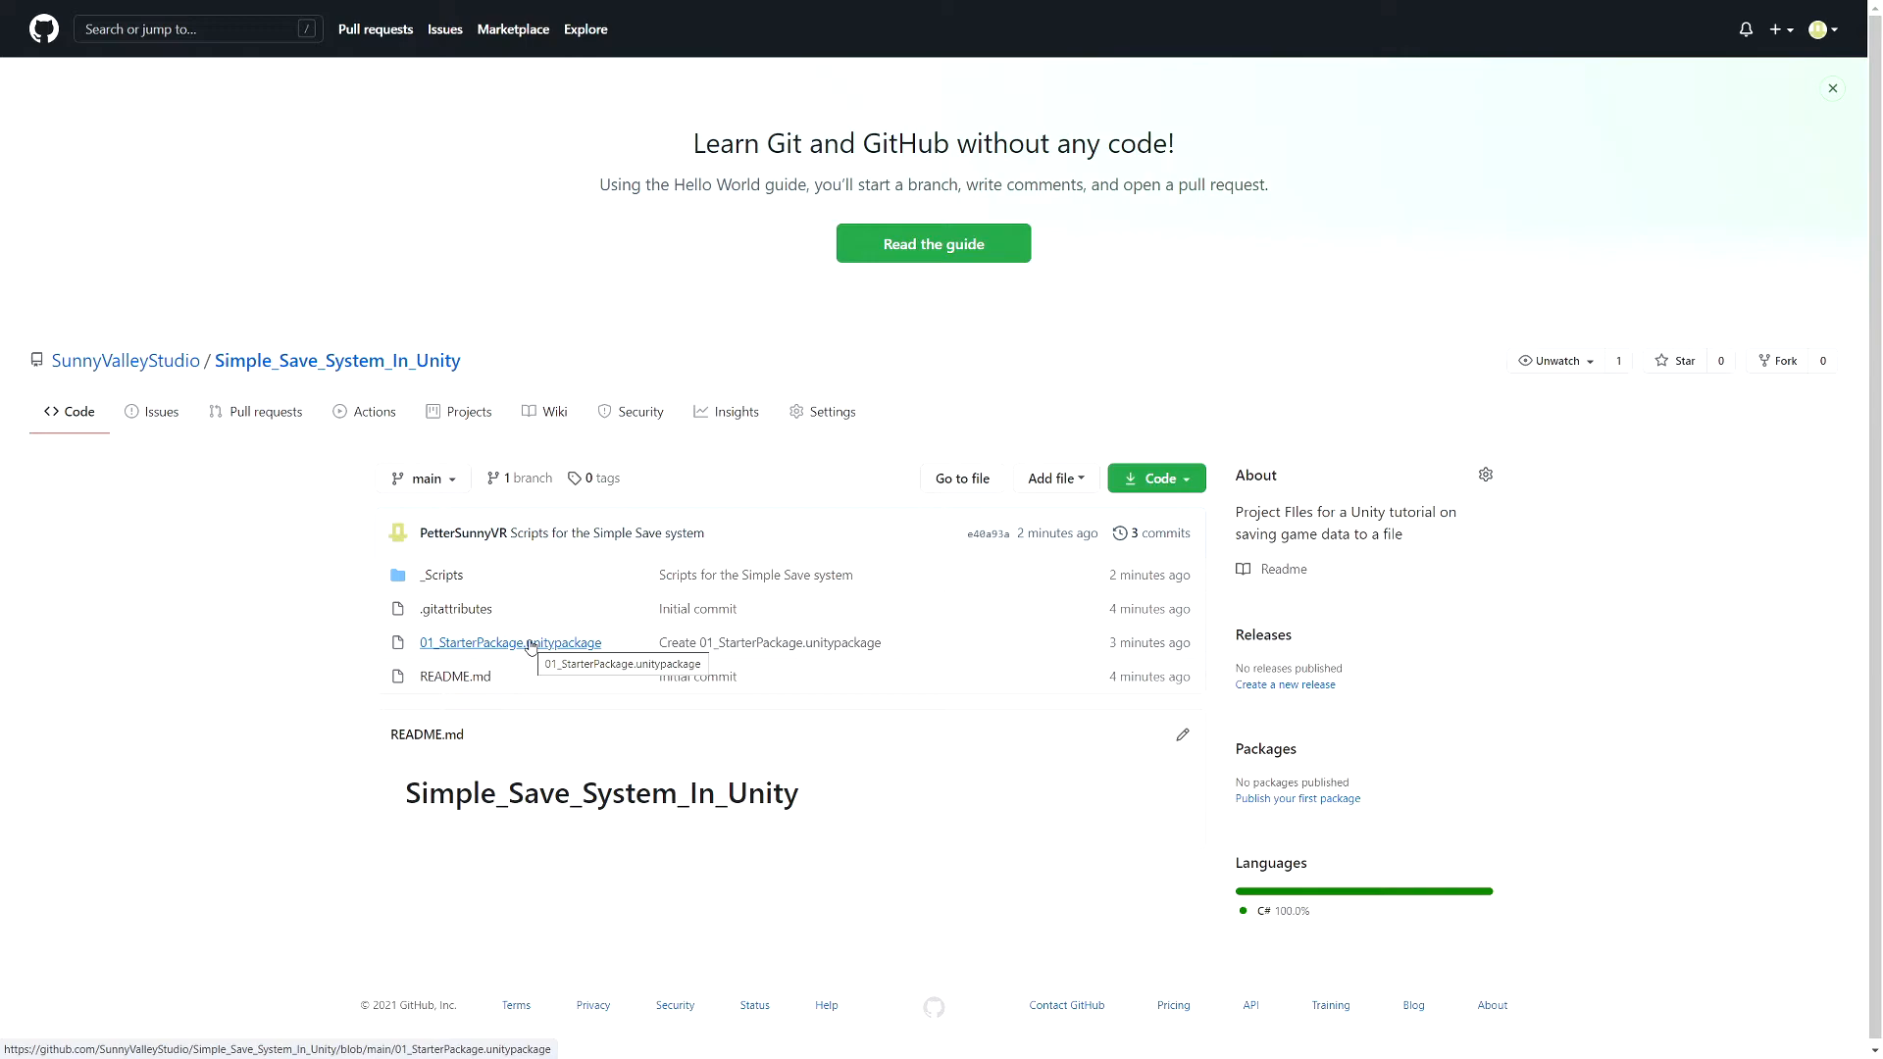
{"action": "mouse_move", "coordinate": [548, 683]}
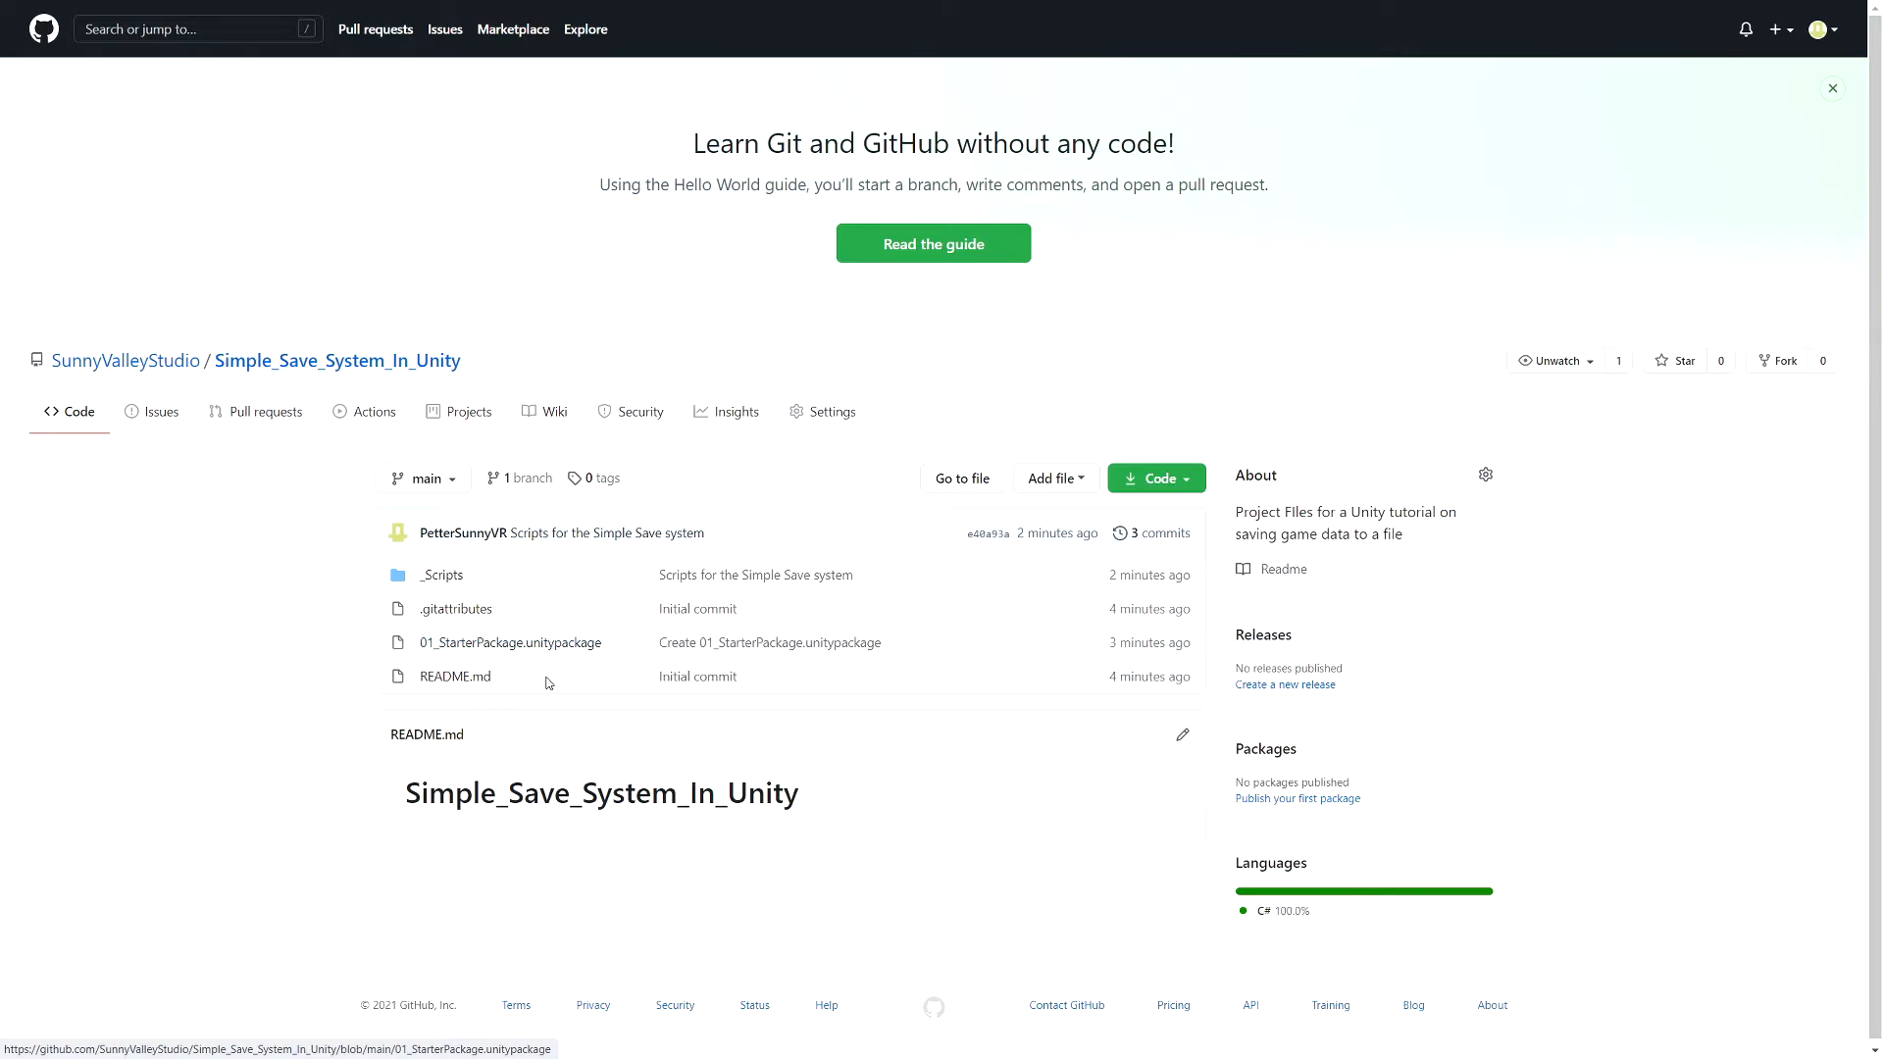
{"action": "mouse_move", "coordinate": [510, 642]}
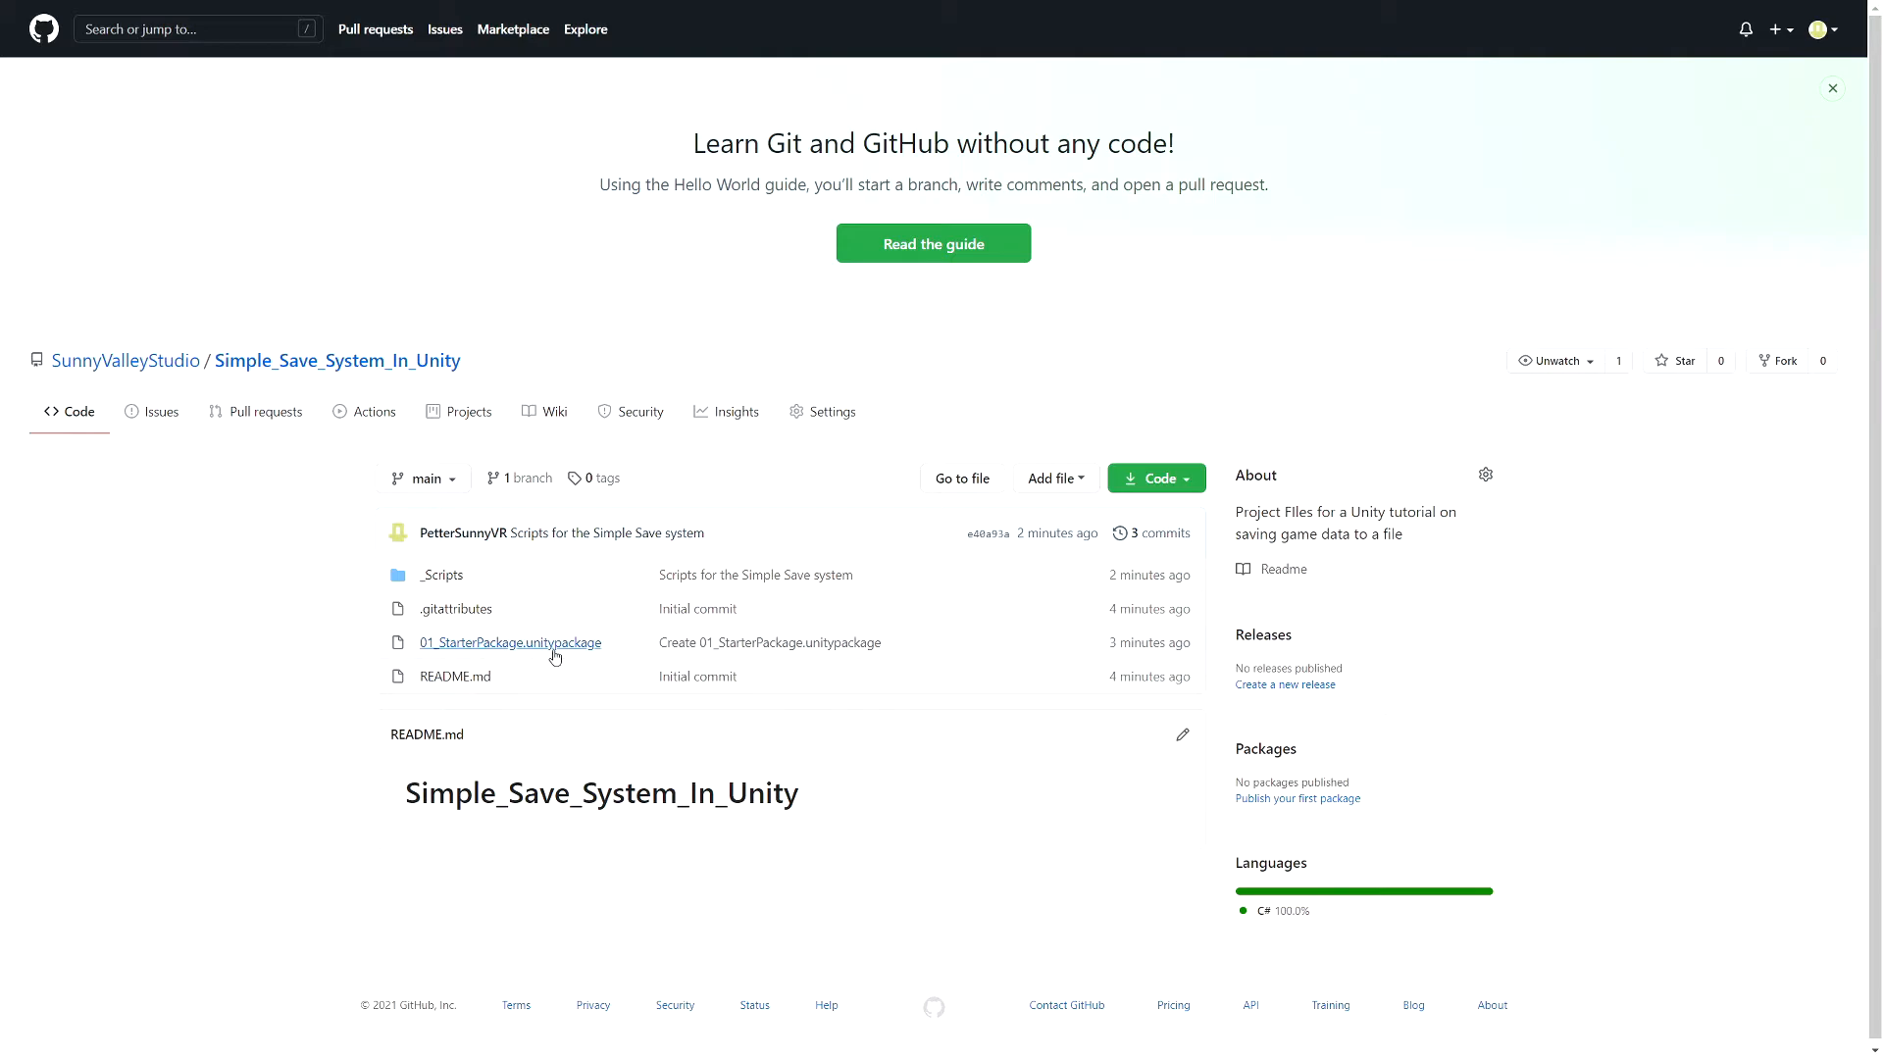
{"action": "mouse_move", "coordinate": [510, 644]}
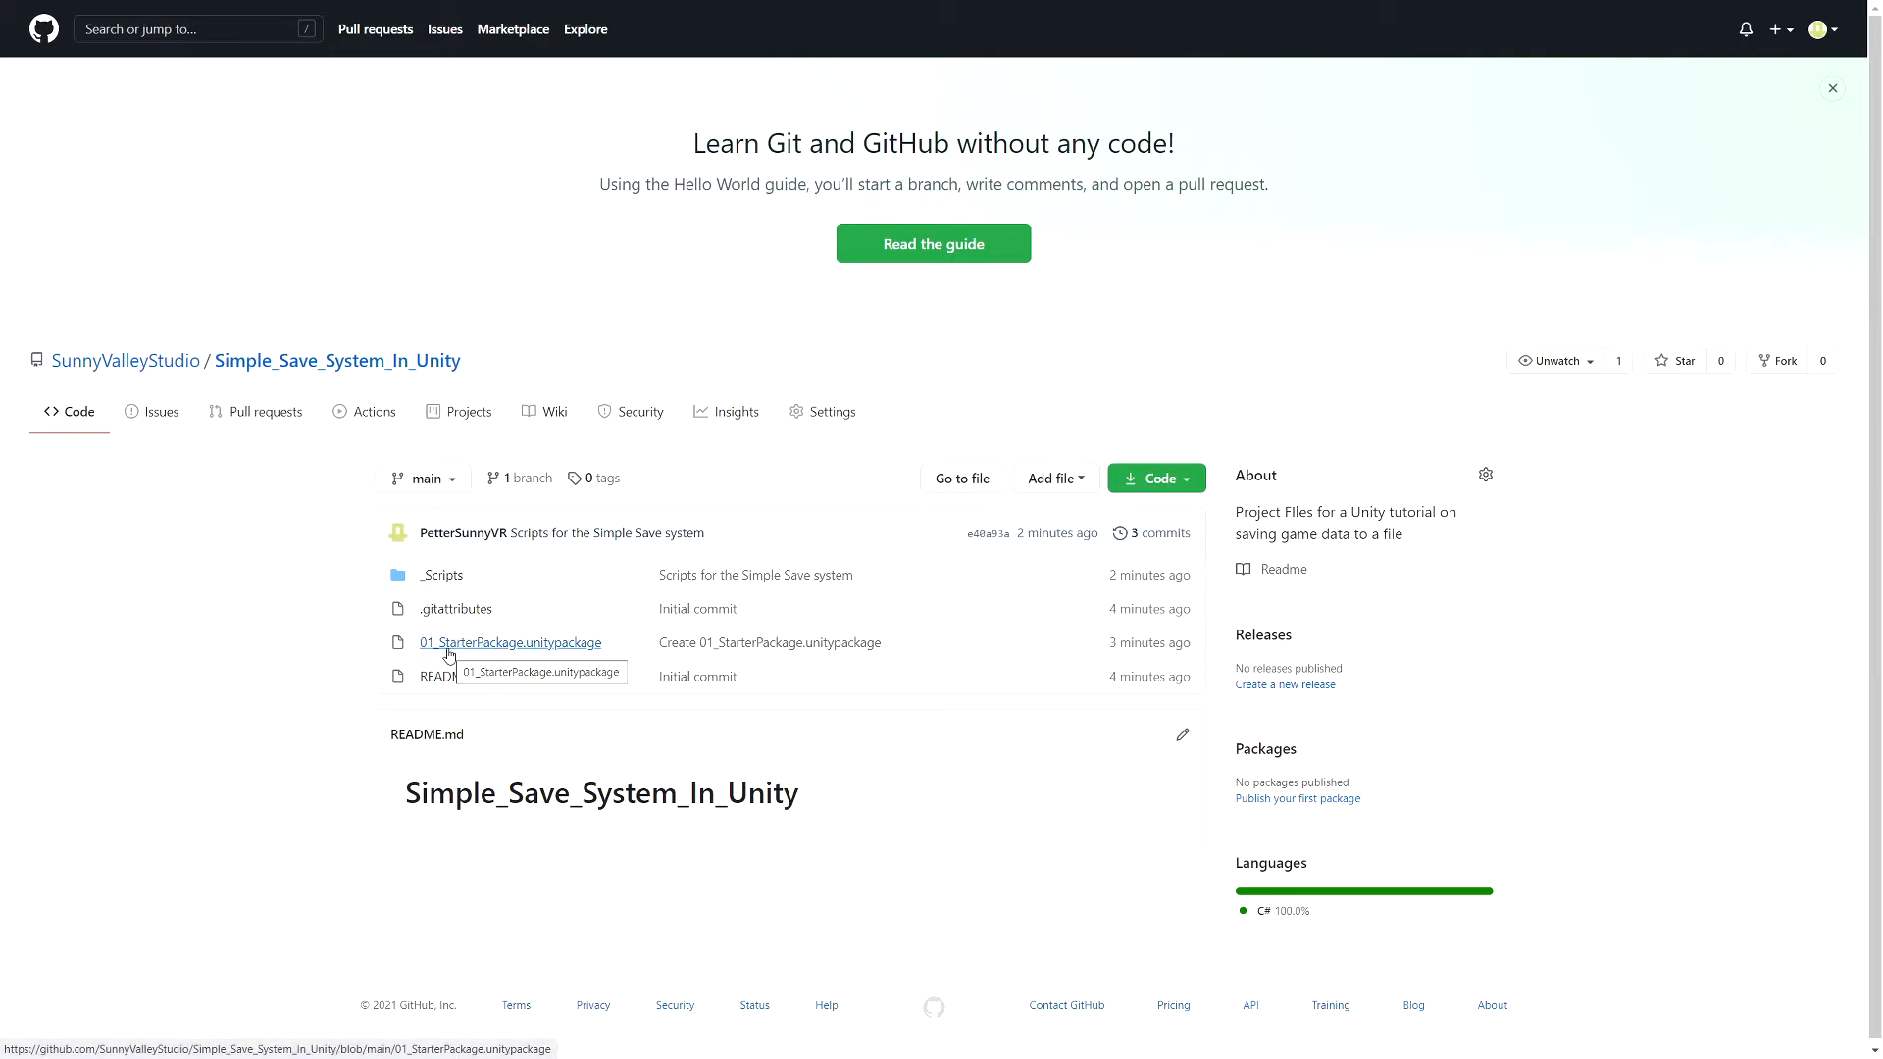
{"action": "left_click", "coordinate": [510, 644]}
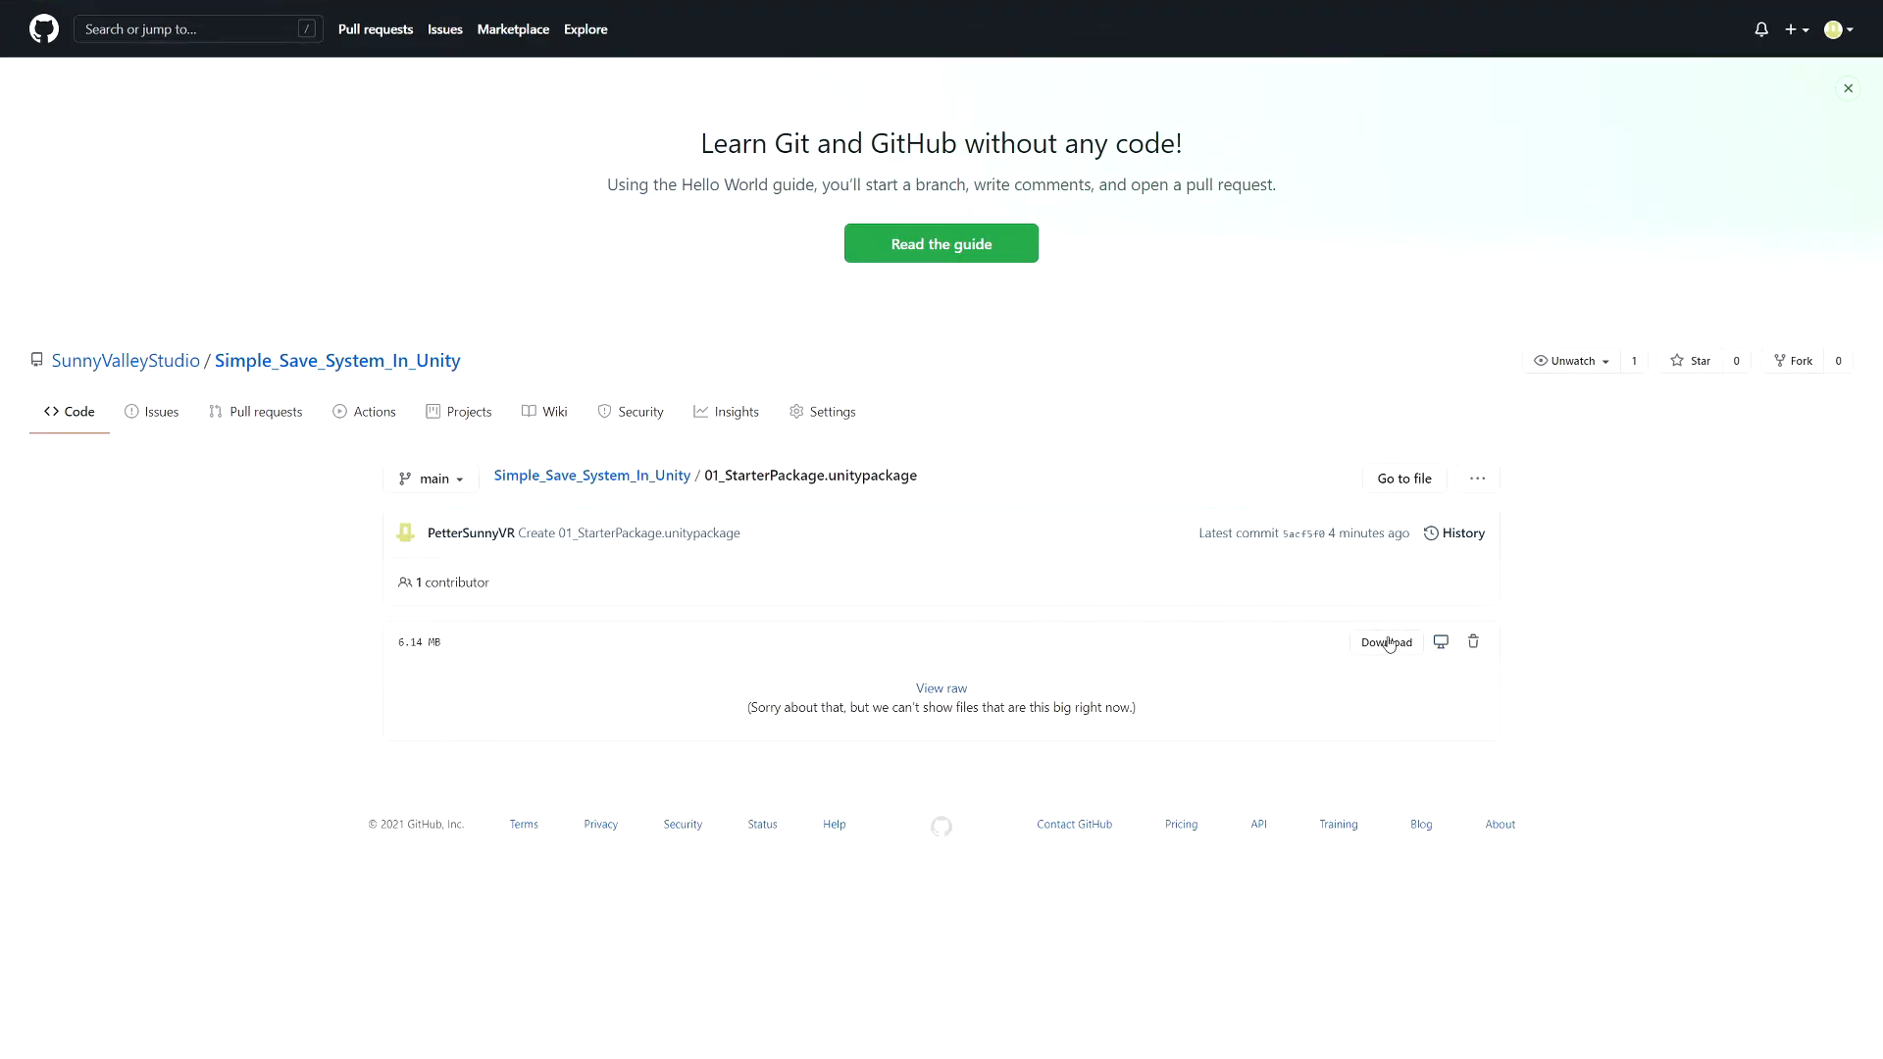
{"action": "left_click", "coordinate": [1385, 641]}
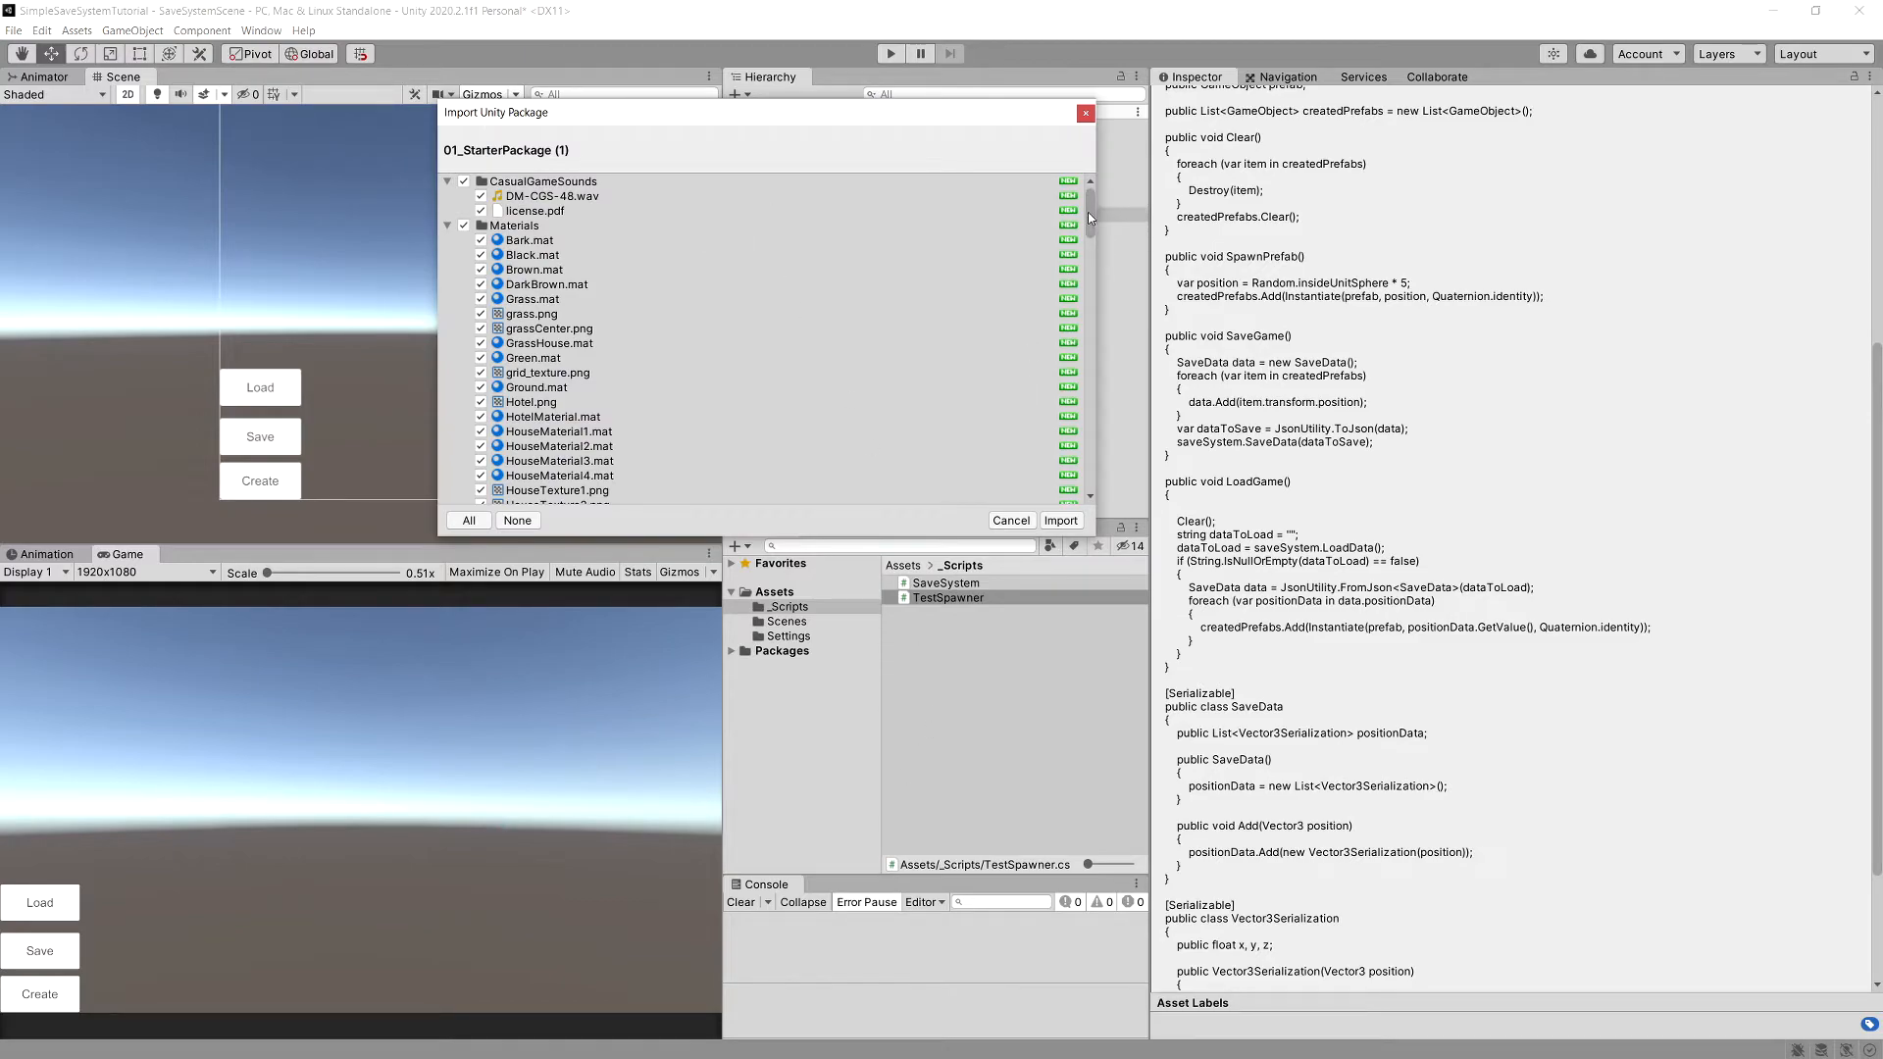
Import all assets from the starter package via the Import Unity Package dialog
{"action": "scroll", "scroll_direction": "down", "scroll_amount": 3}
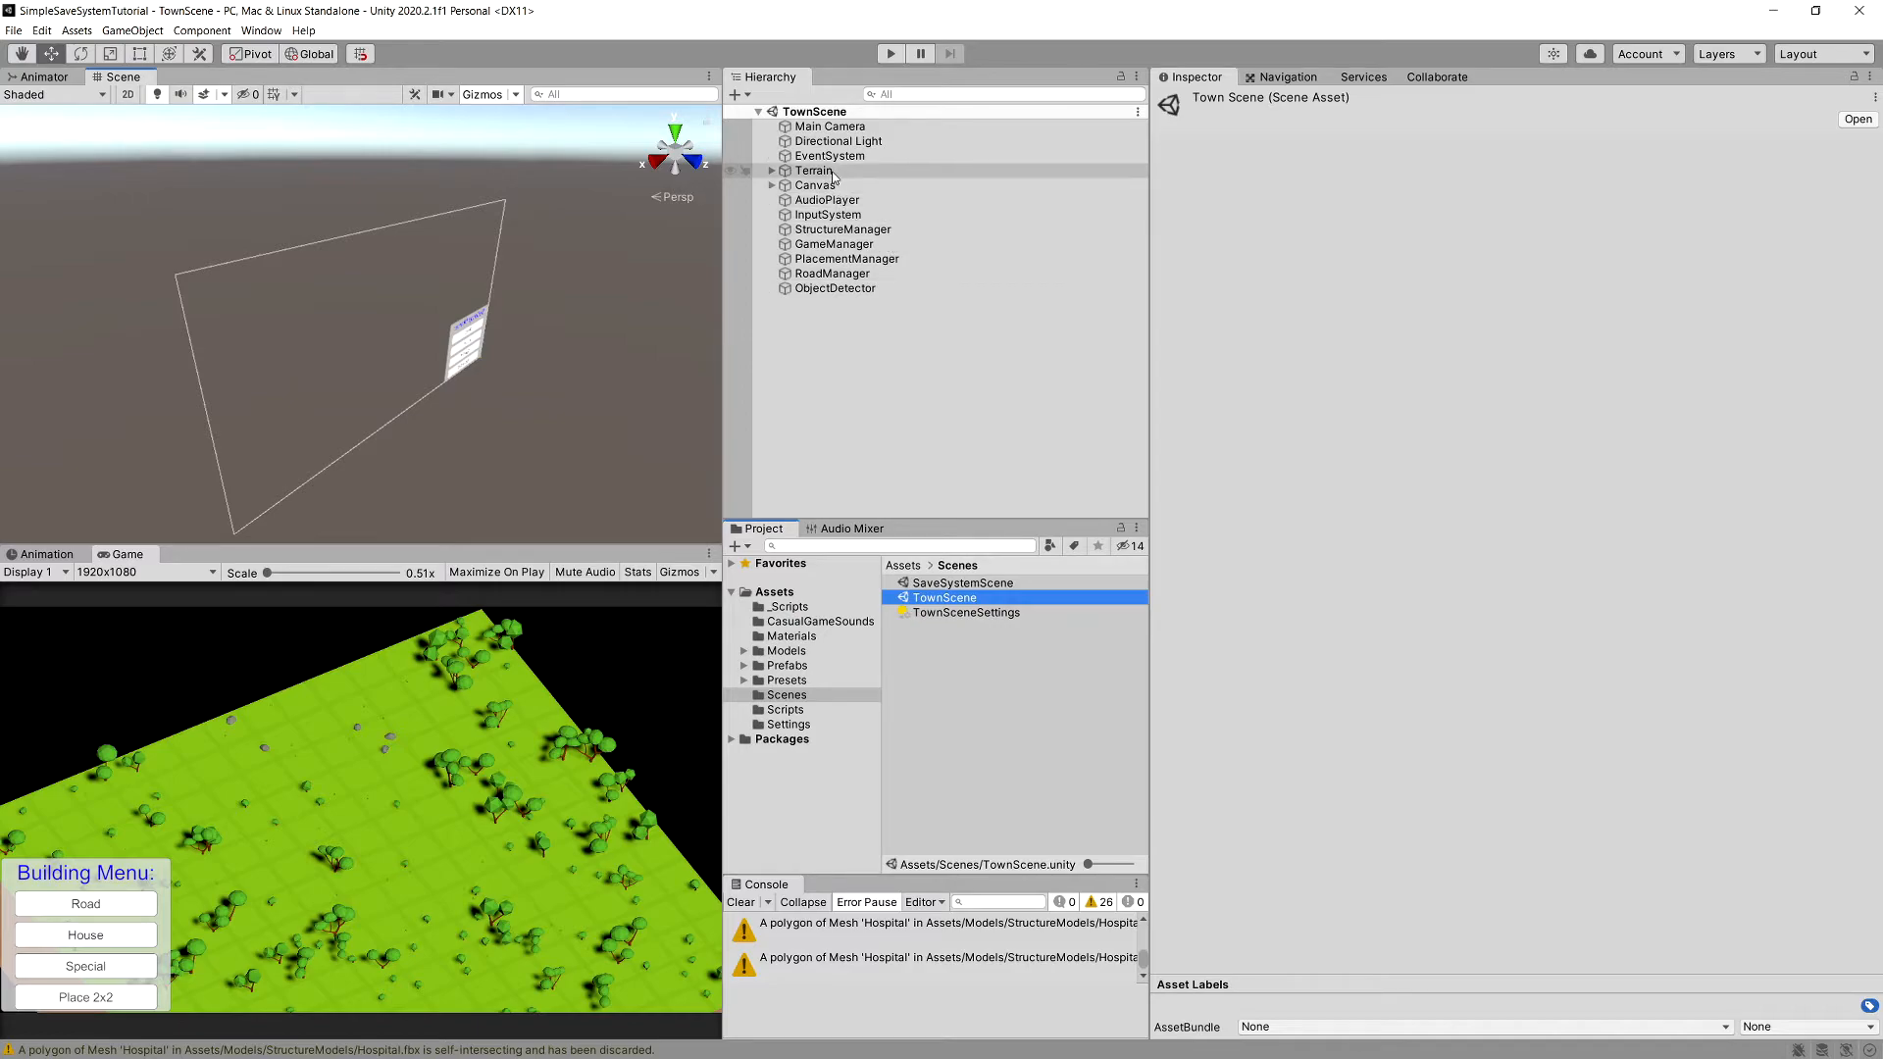
Open TownScene and clear the selection to frame the tree-covered terrain
{"action": "left_click", "coordinate": [812, 171]}
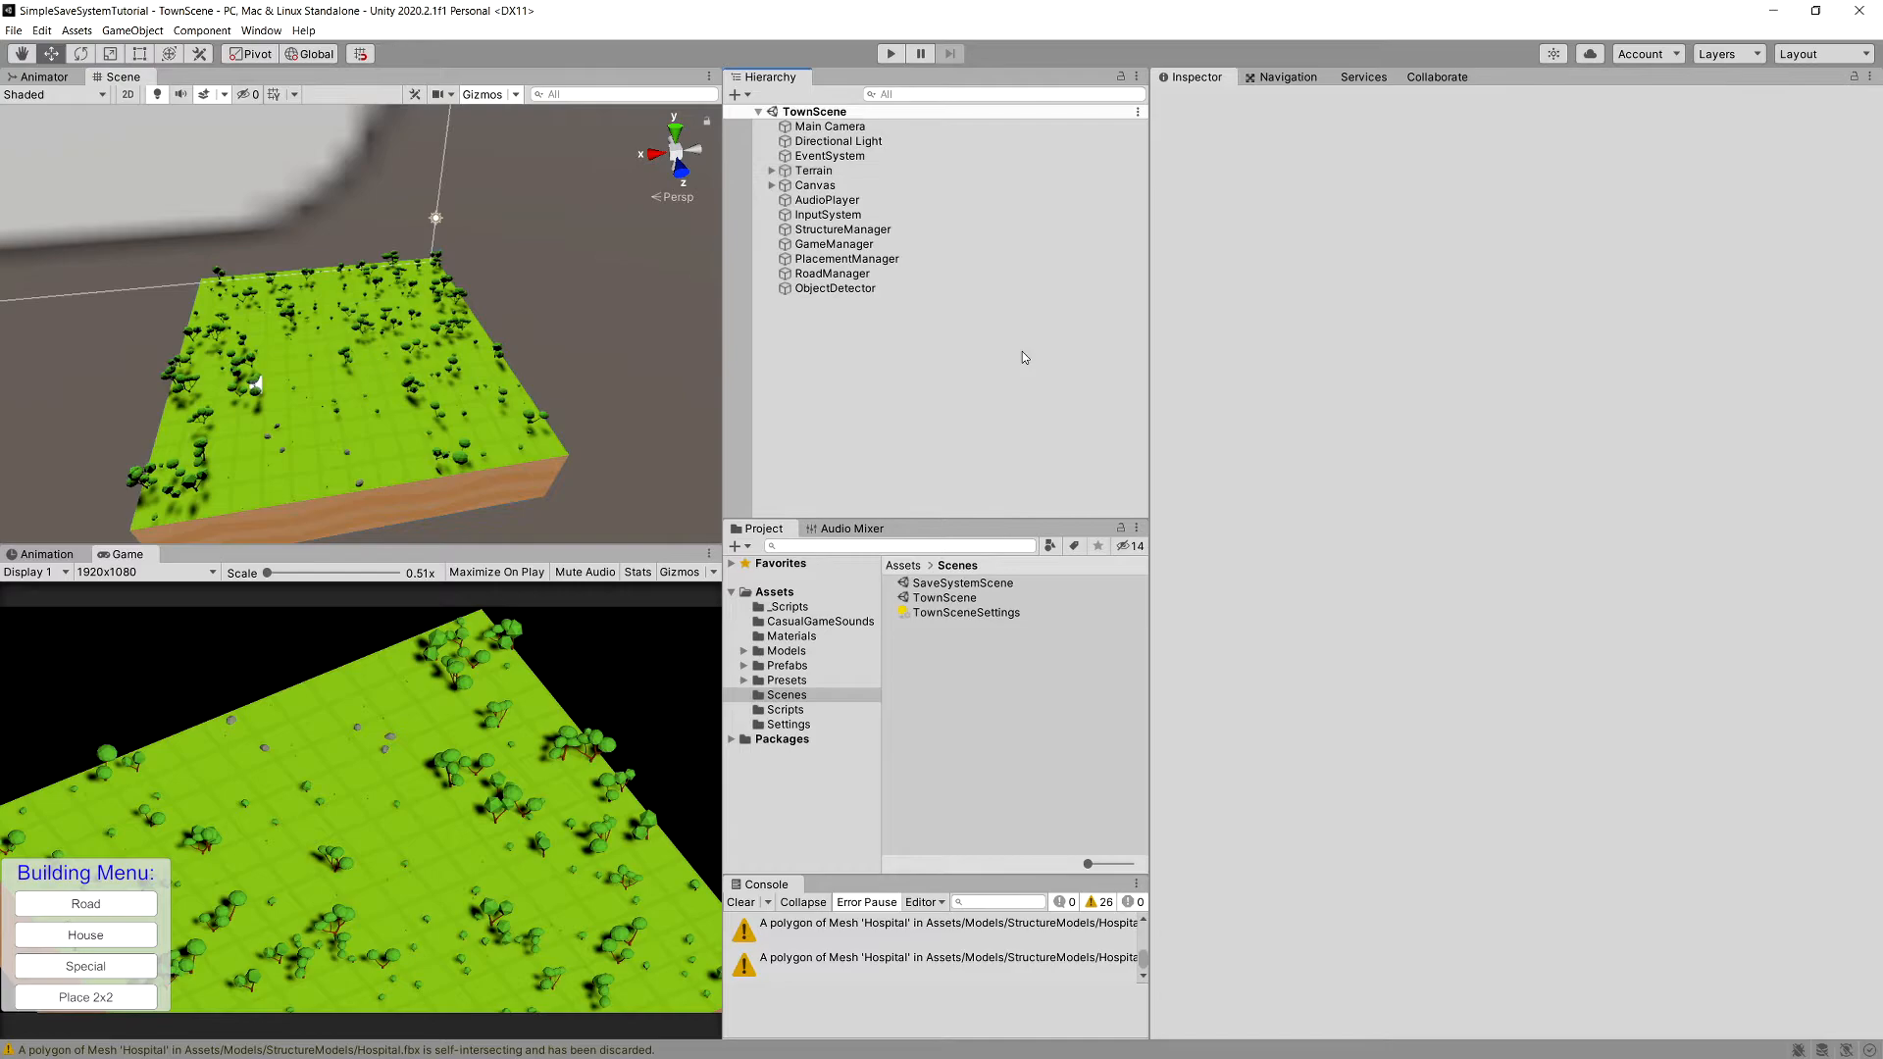
{"action": "mouse_move", "coordinate": [1422, 398]}
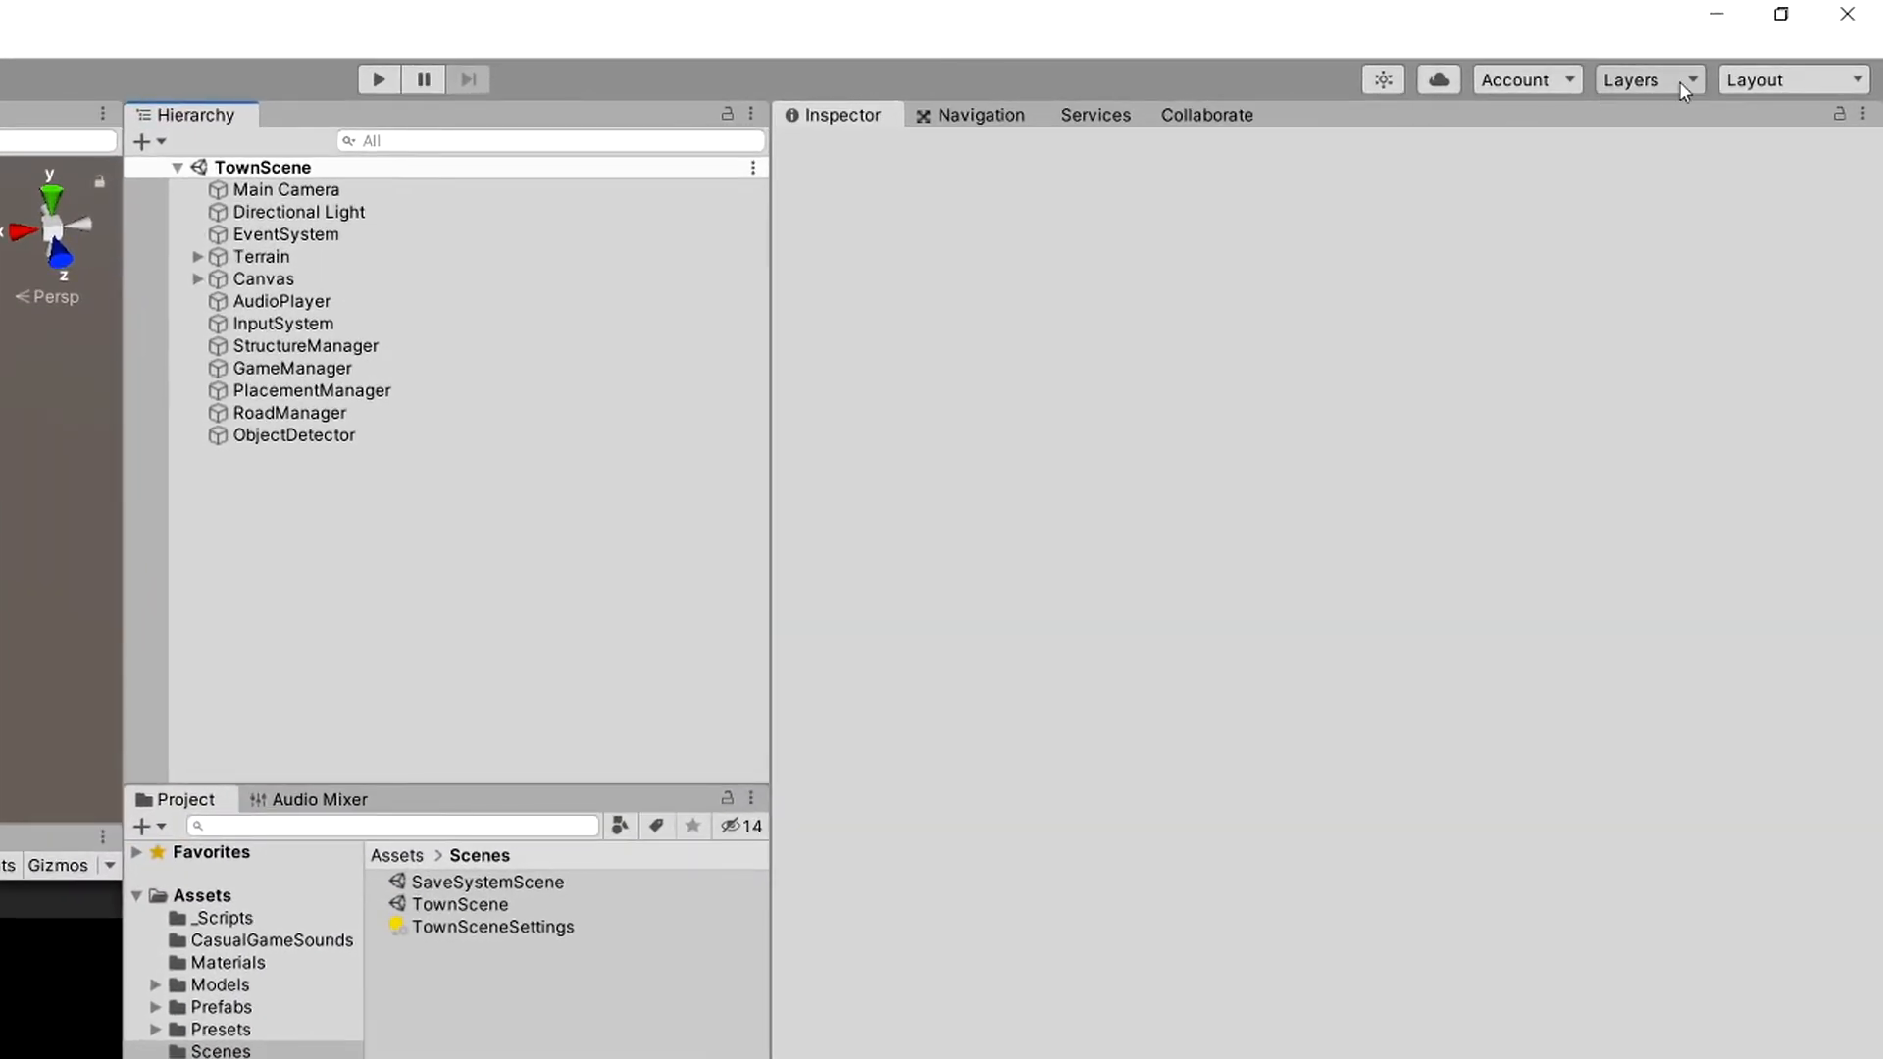
Name User Layer 8 'Nature' and User Layer 9 'Ground' in Tags & Layers
{"action": "left_click", "coordinate": [1645, 78]}
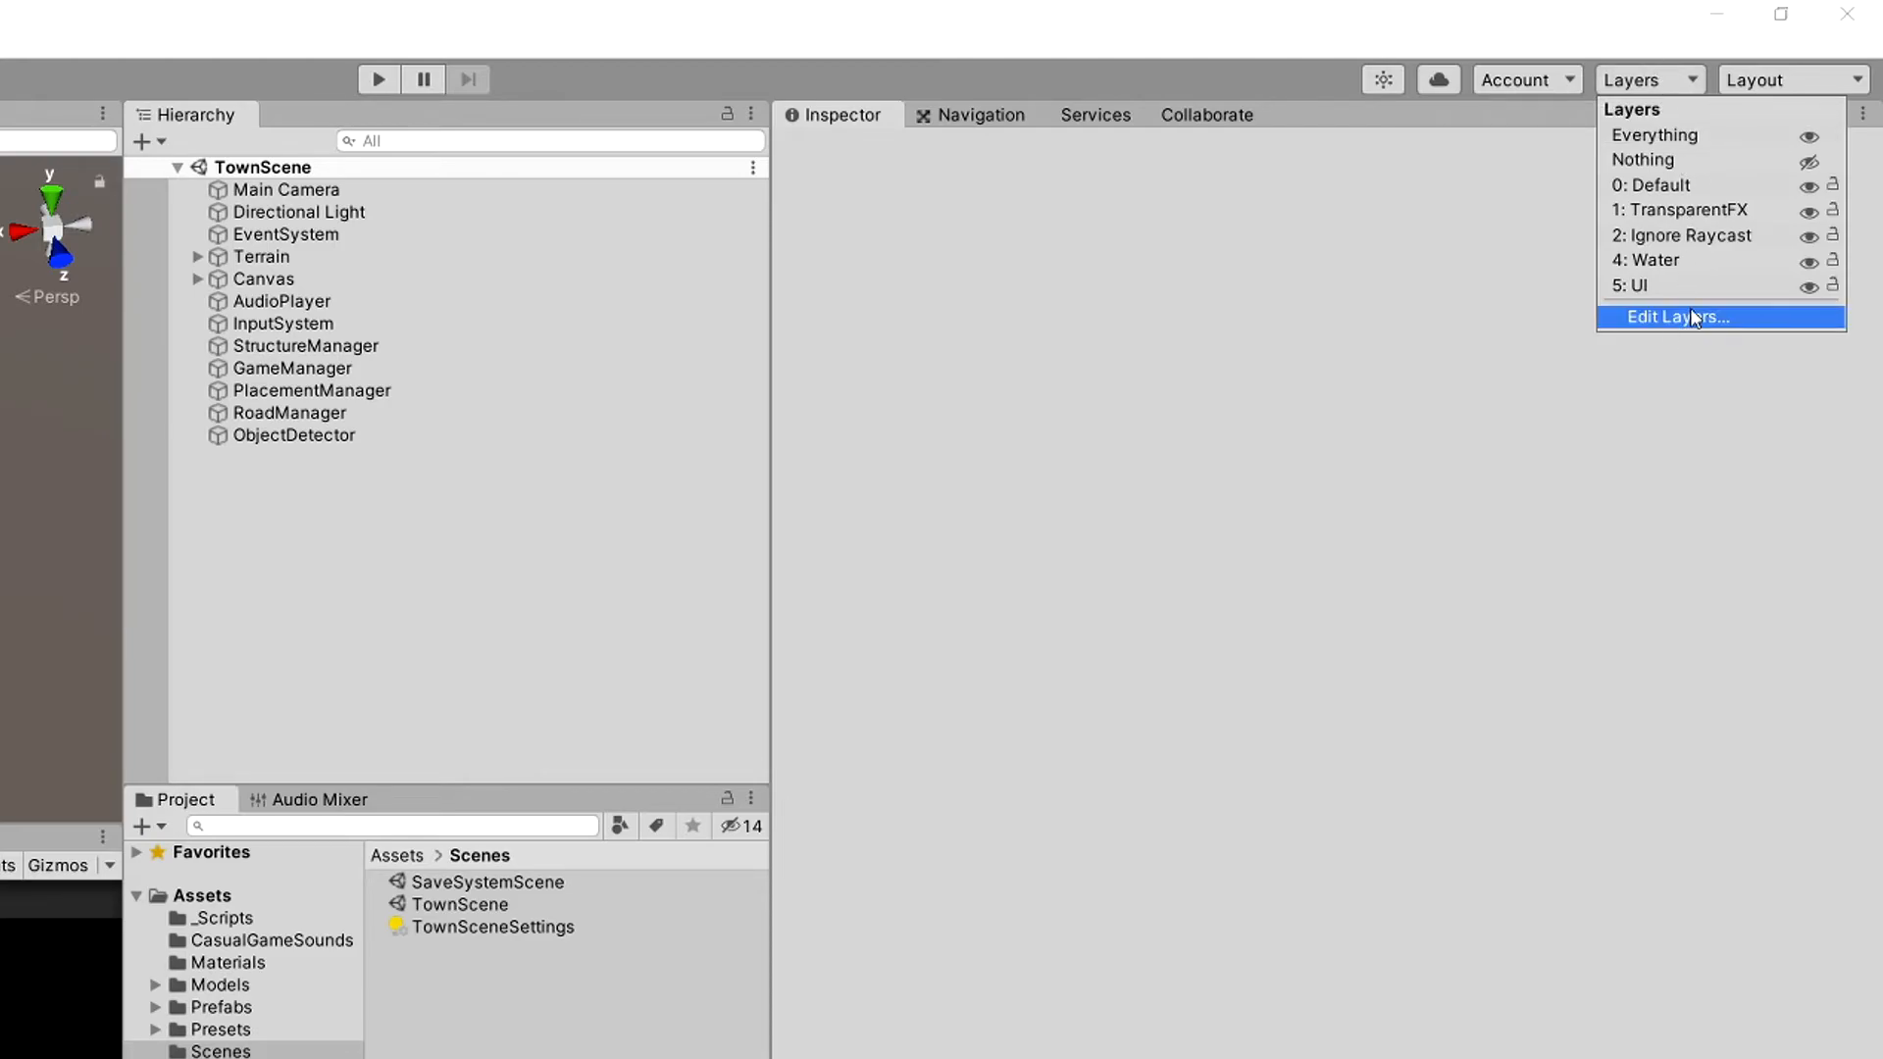
{"action": "left_click", "coordinate": [1677, 318]}
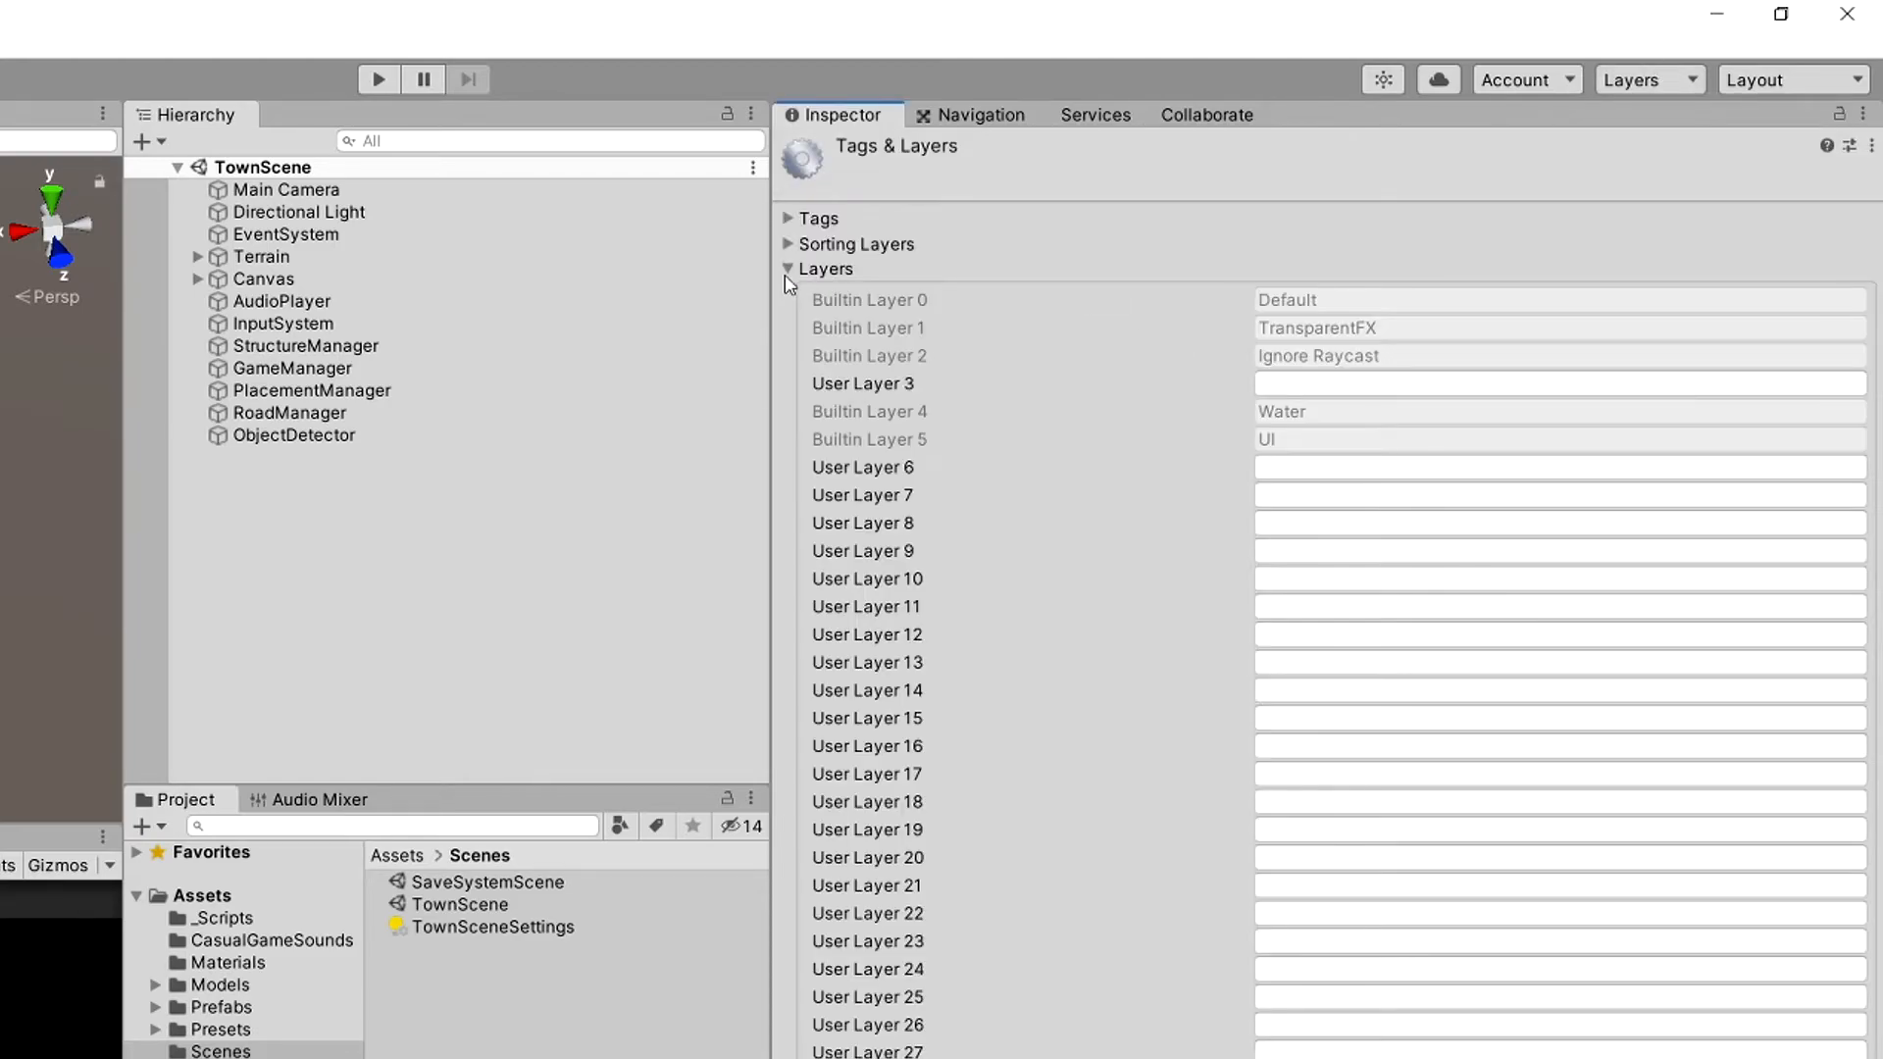
{"action": "left_click", "coordinate": [1555, 522]}
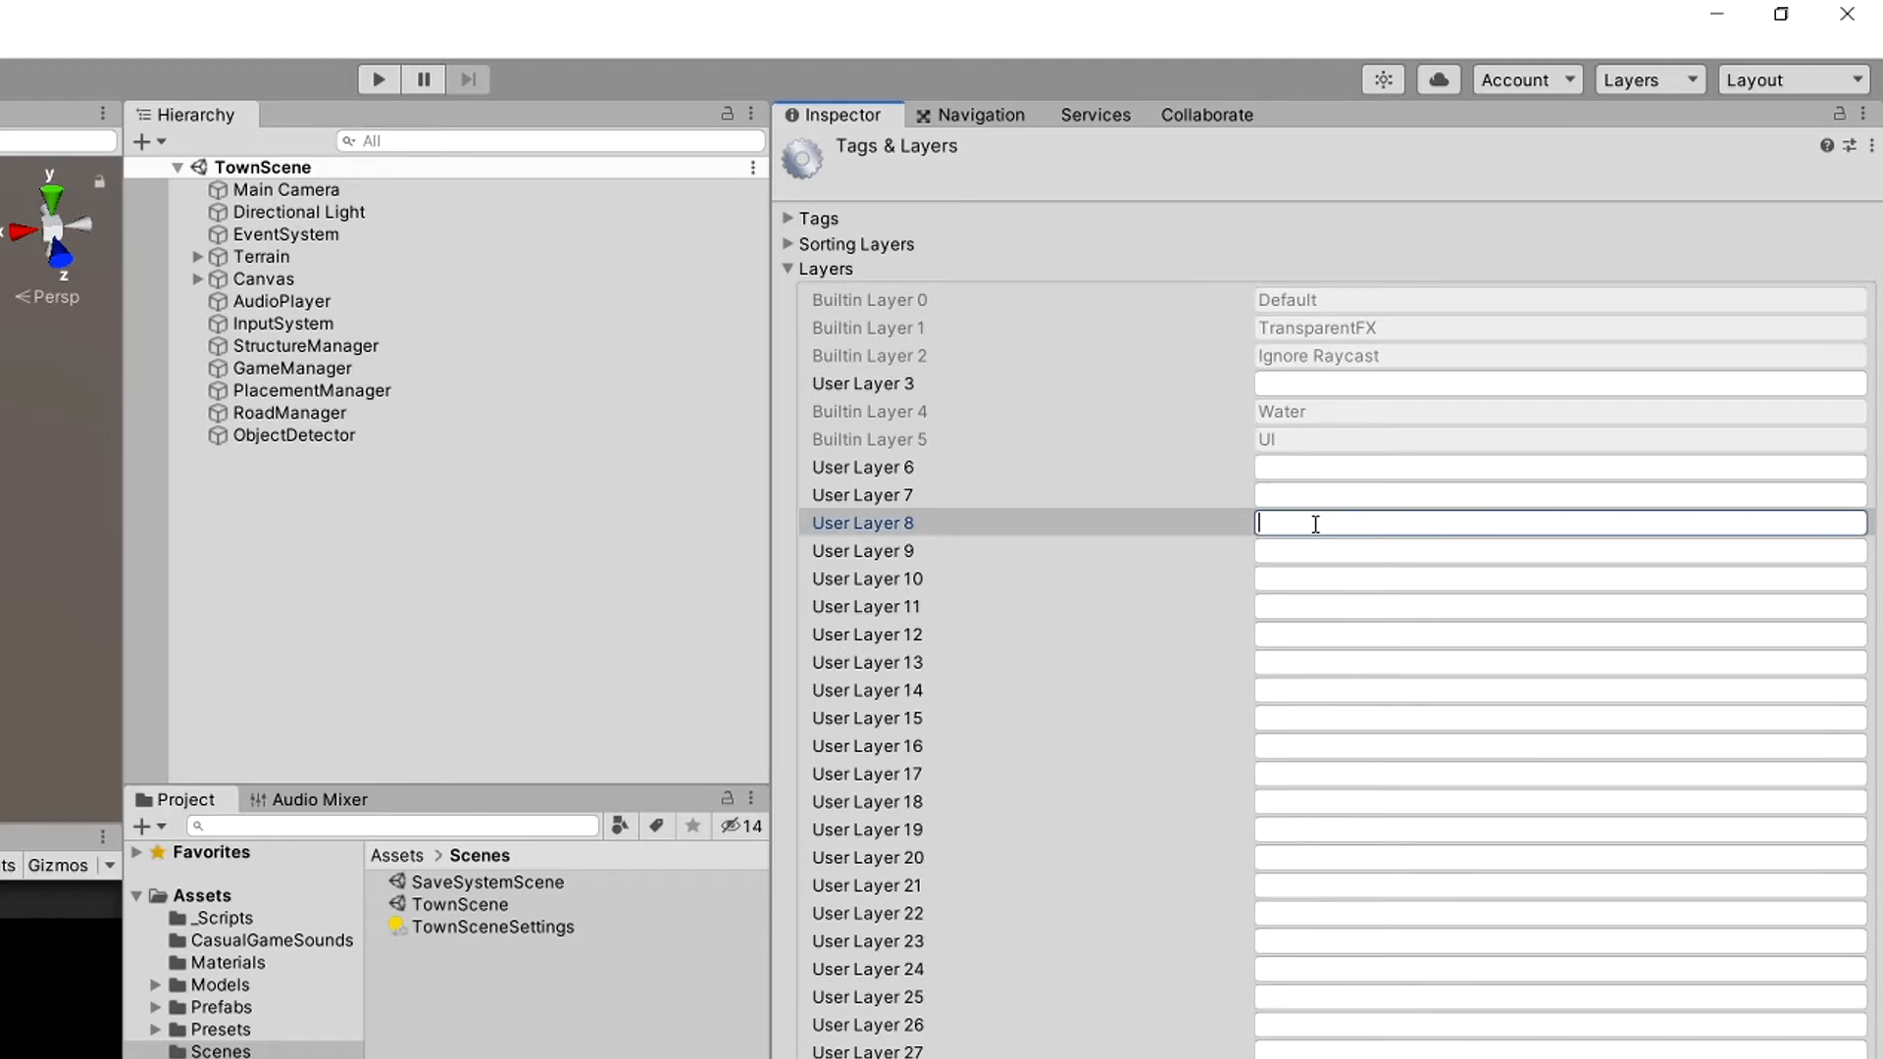
{"action": "type", "text": "Nature"}
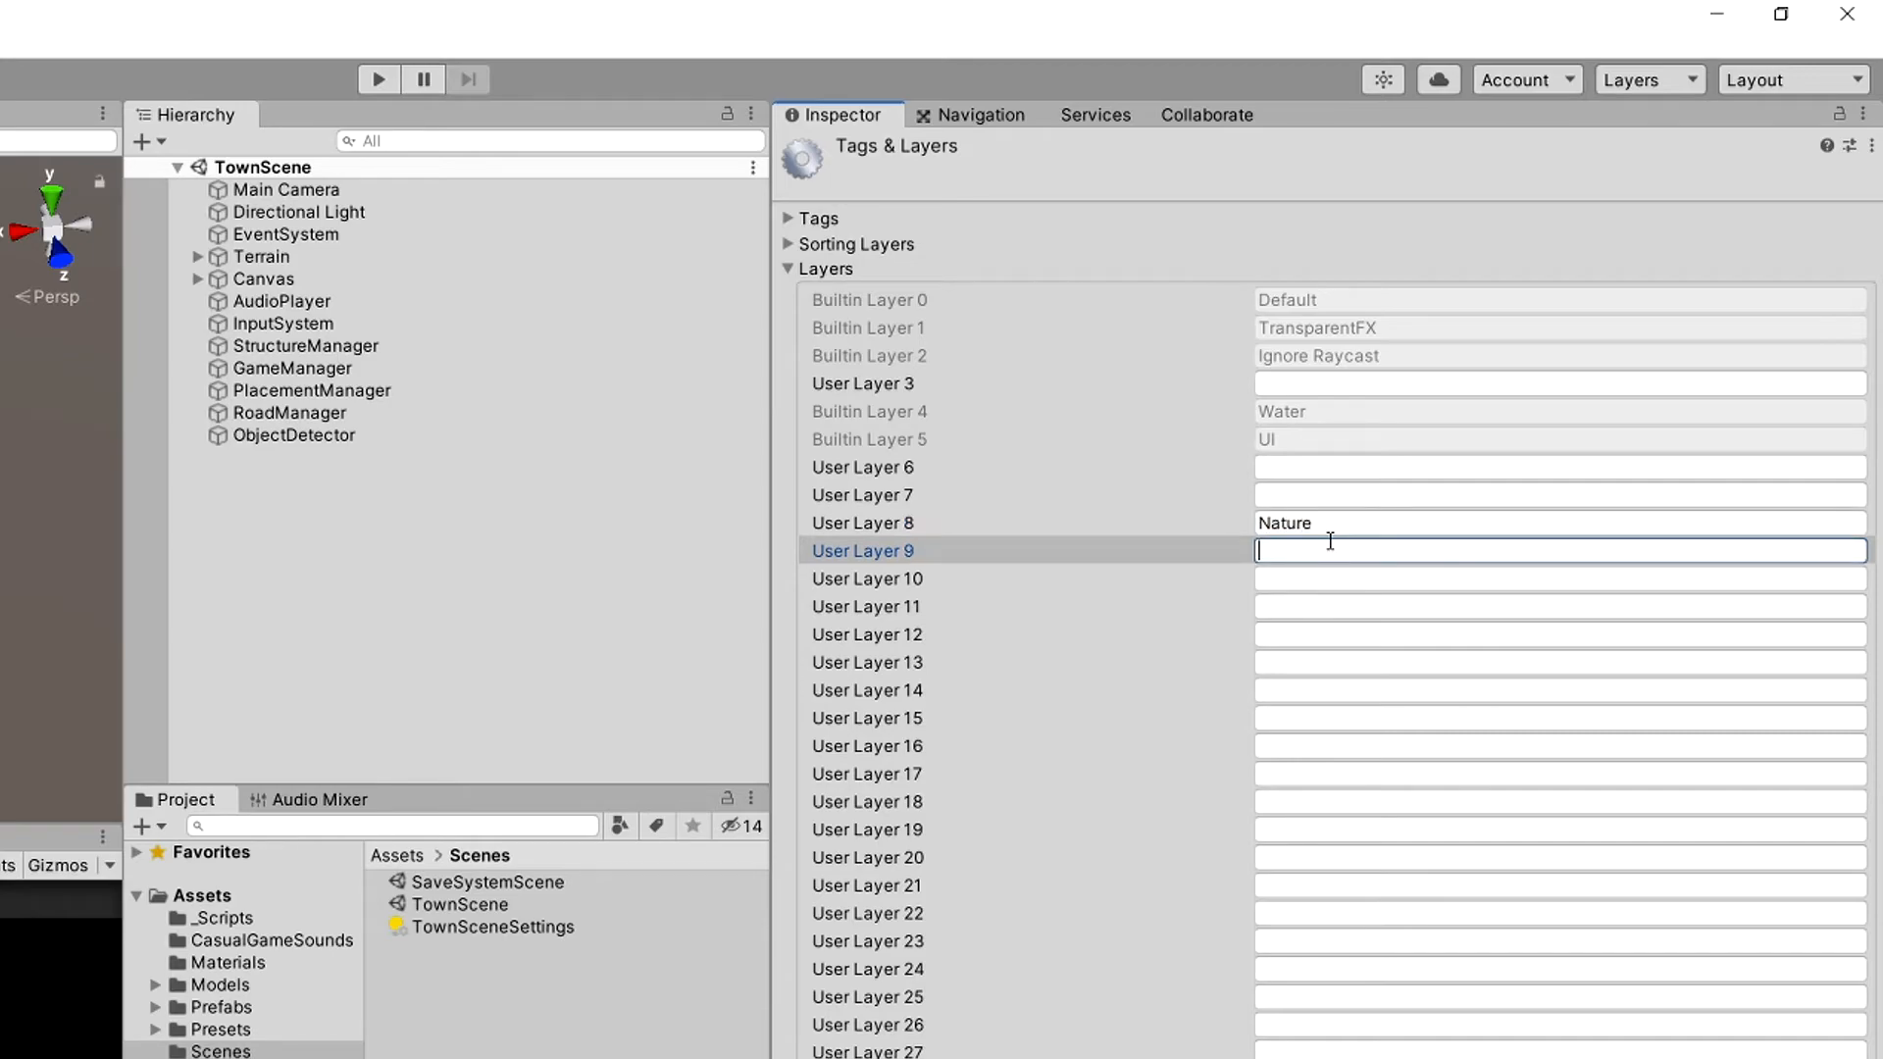
{"action": "type", "text": "Ground"}
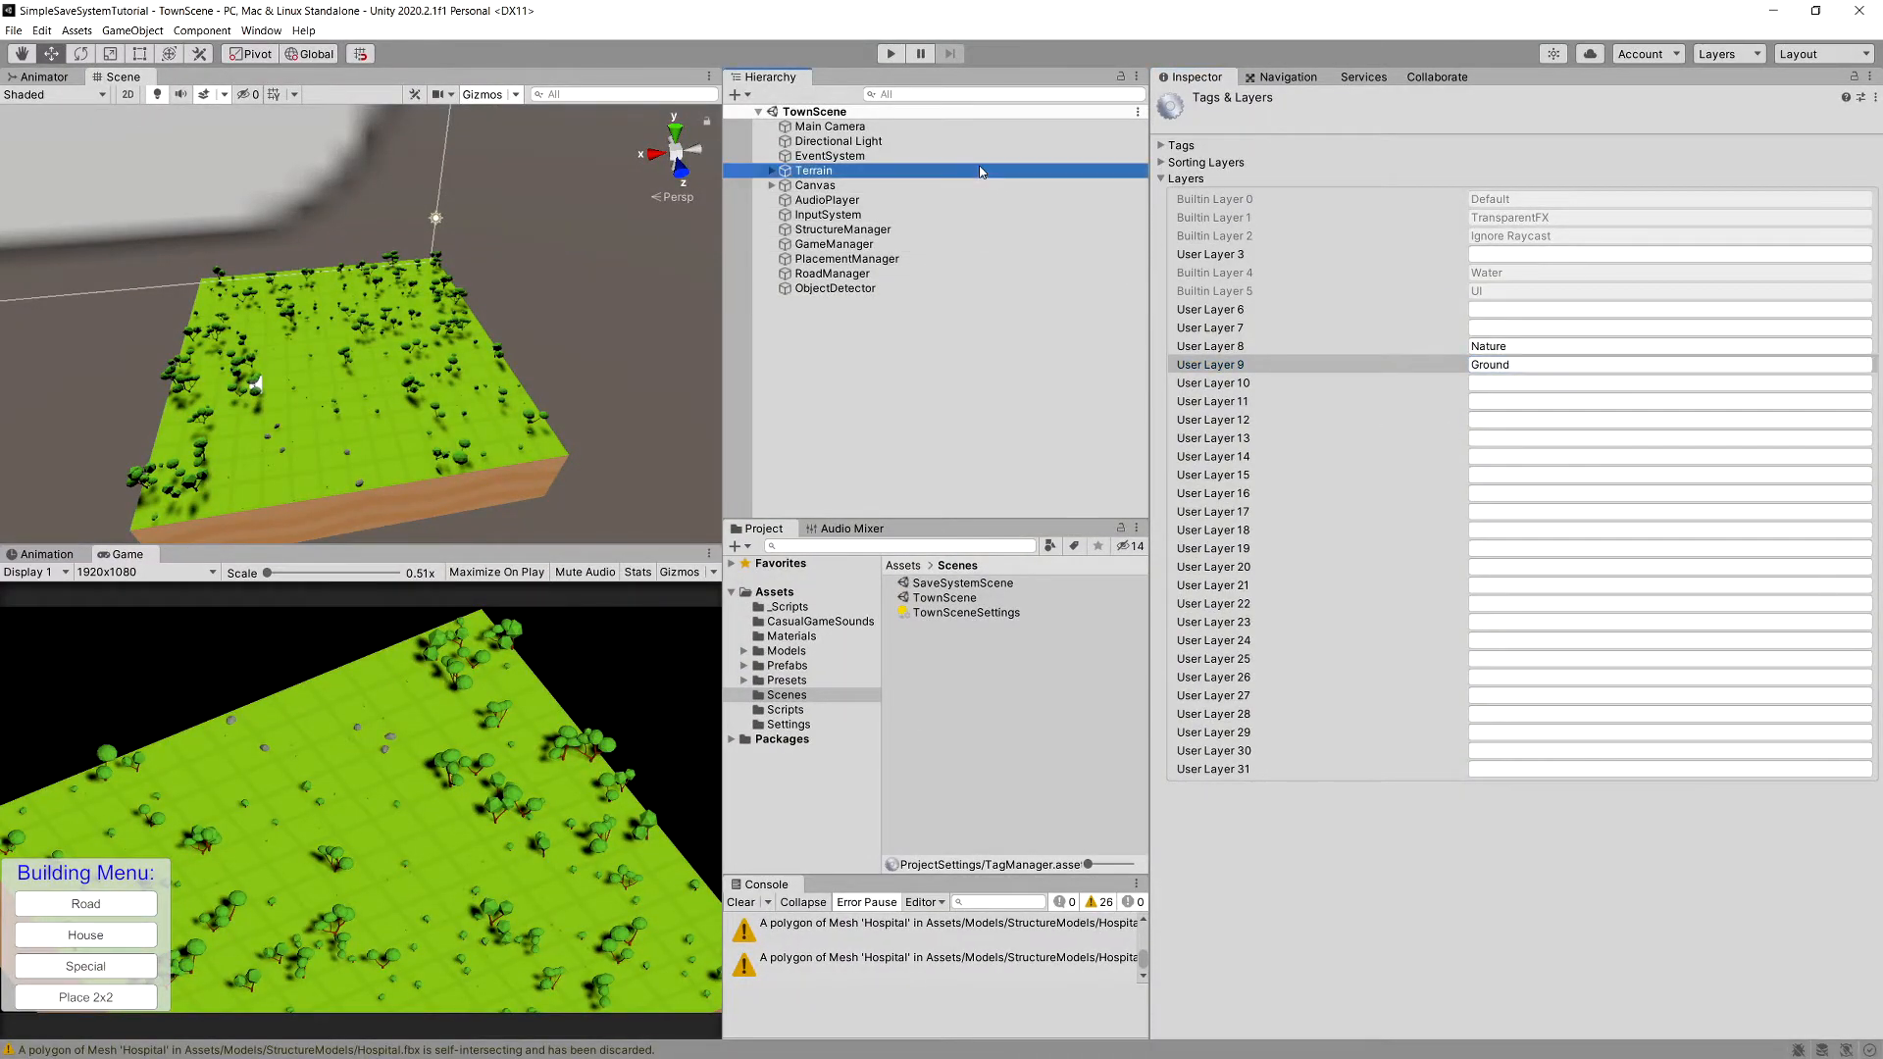
Verify Terrain's Nature children use the Nature layer and the Plane uses Ground
{"action": "left_click", "coordinate": [773, 169]}
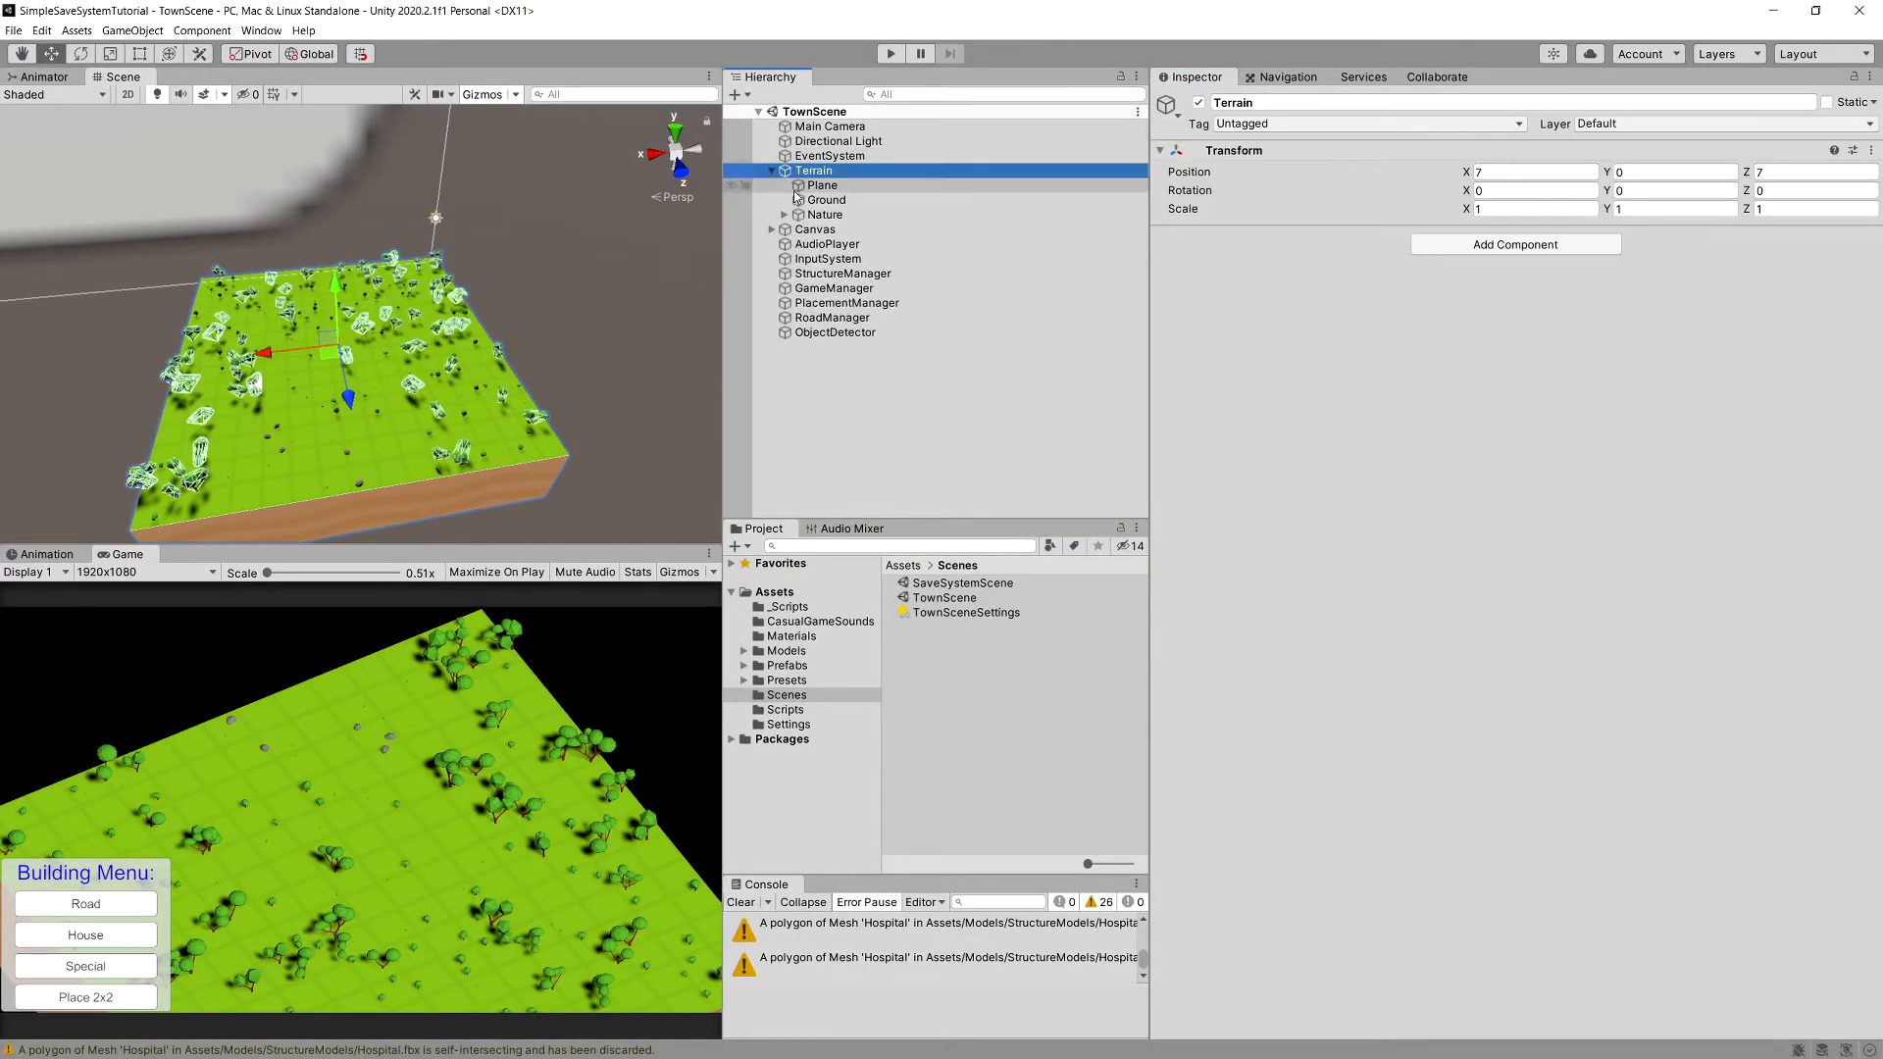
{"action": "left_click", "coordinate": [784, 214]}
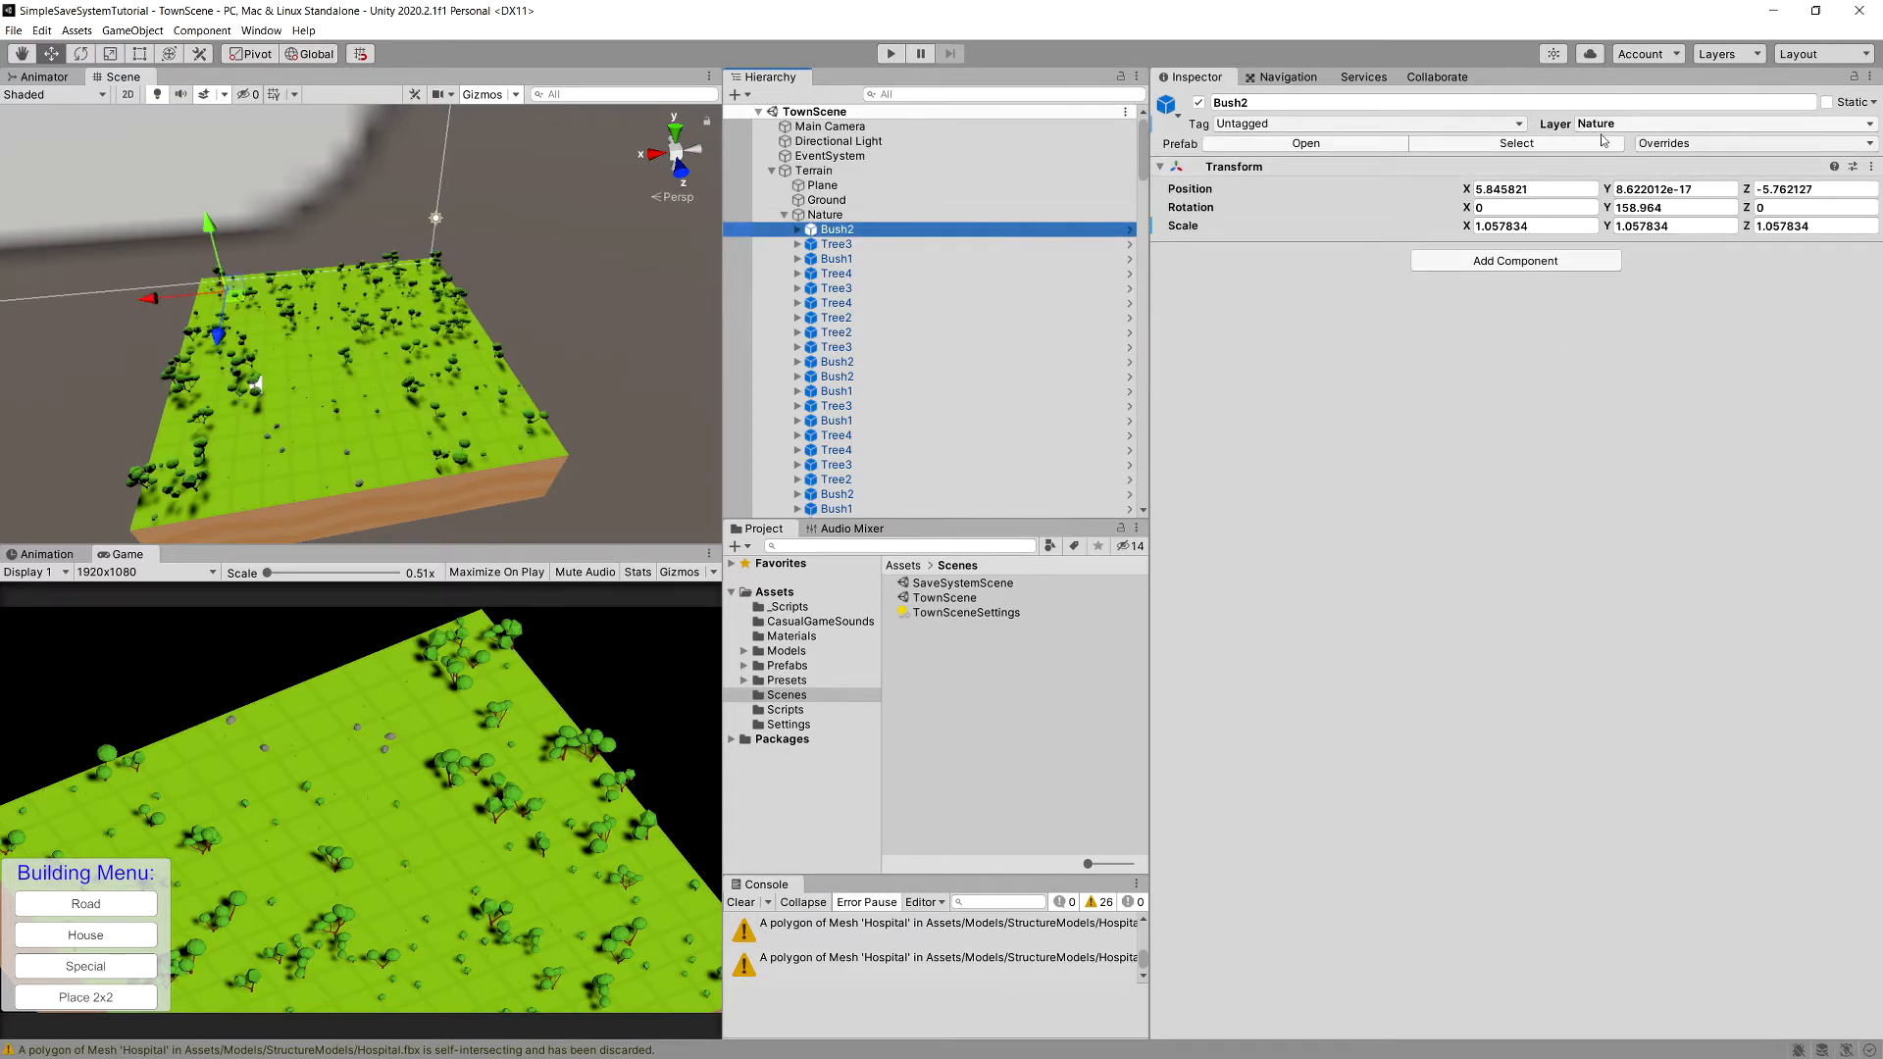
{"action": "left_click", "coordinate": [822, 185]}
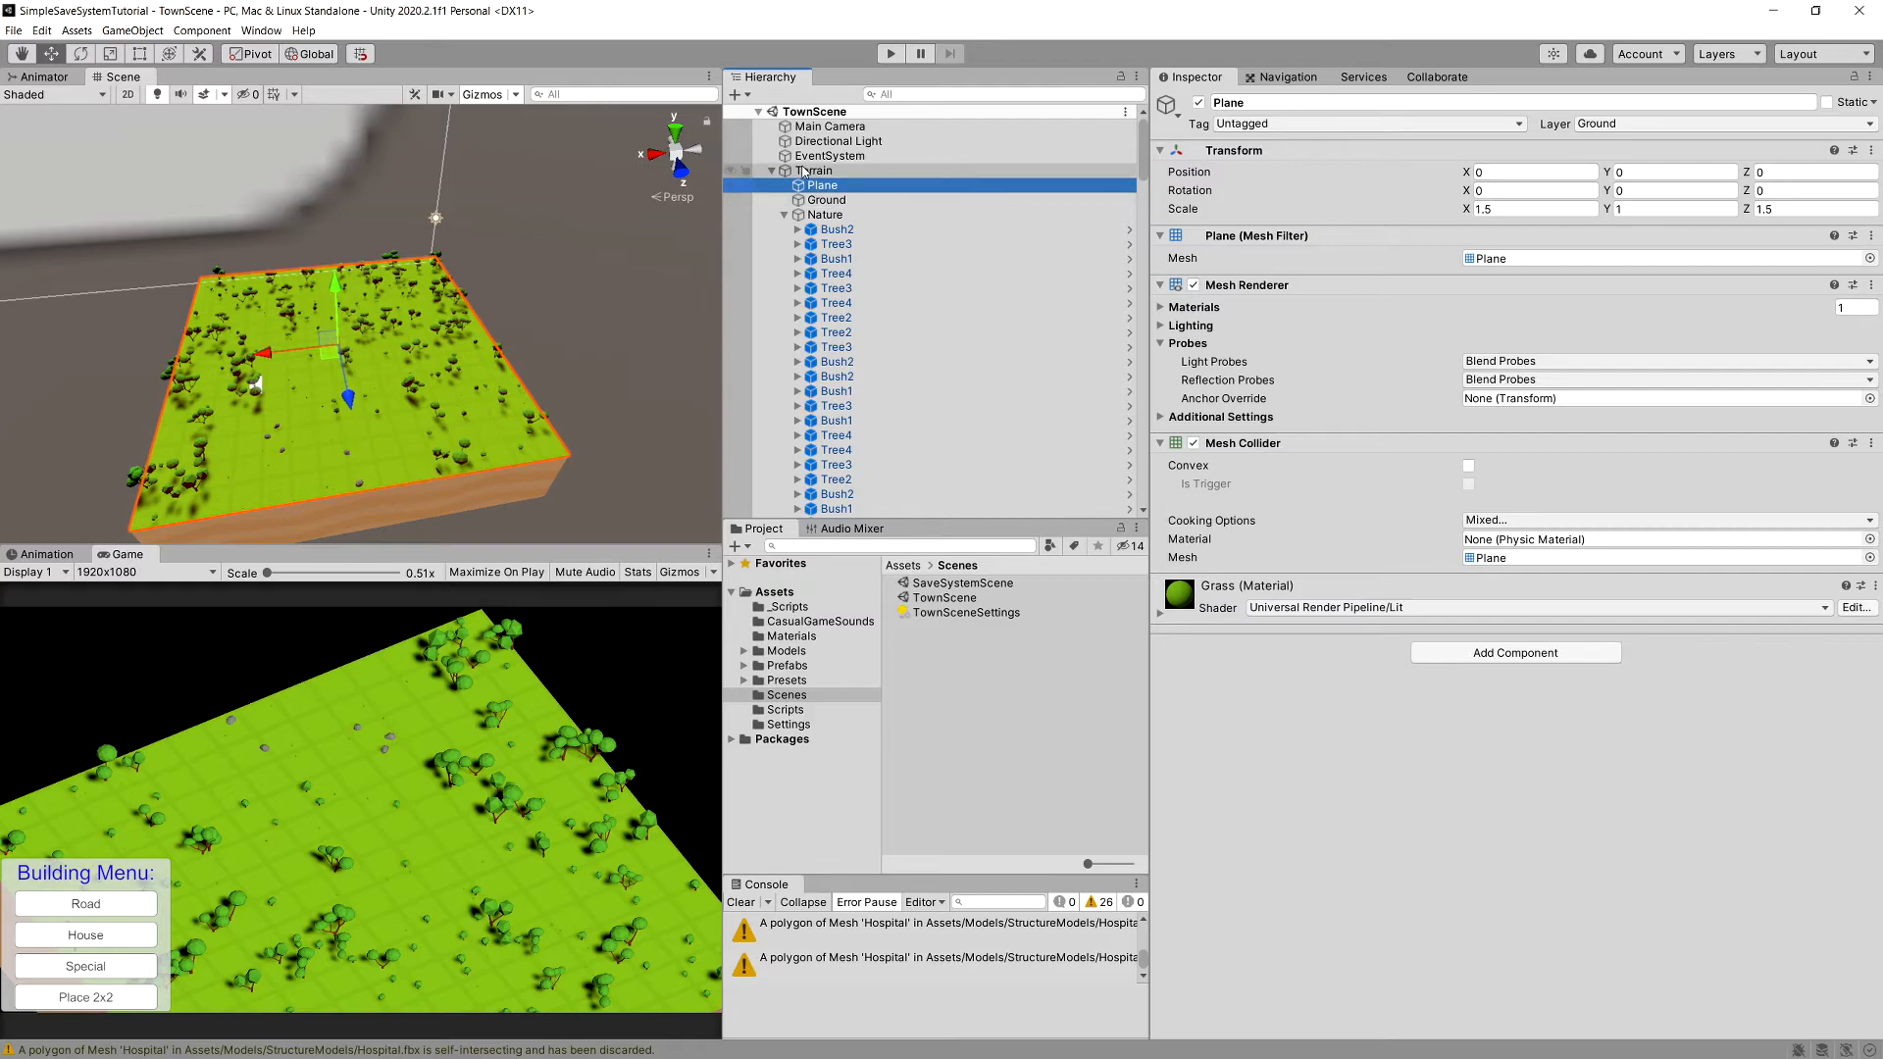
{"action": "left_click", "coordinate": [888, 53]}
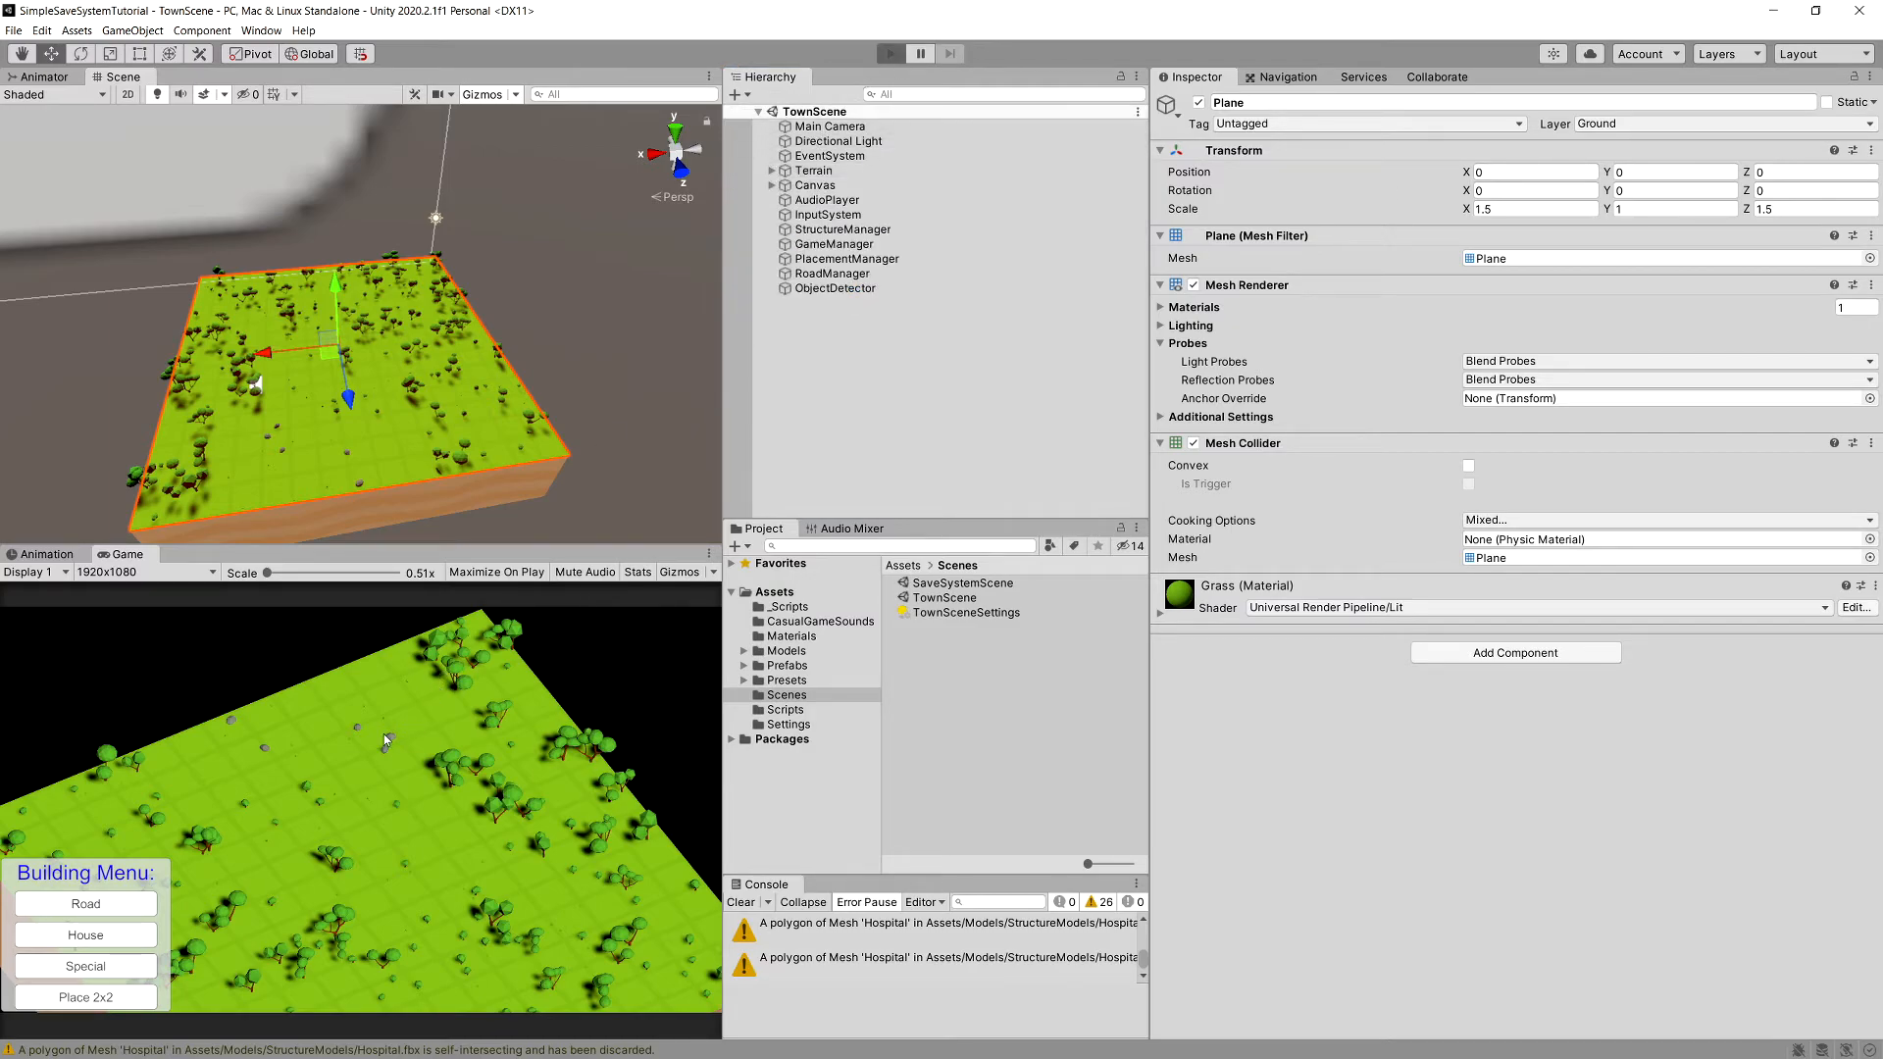
Enter play mode, lay a road on the grass and select StructureManager
{"action": "left_click", "coordinate": [891, 53]}
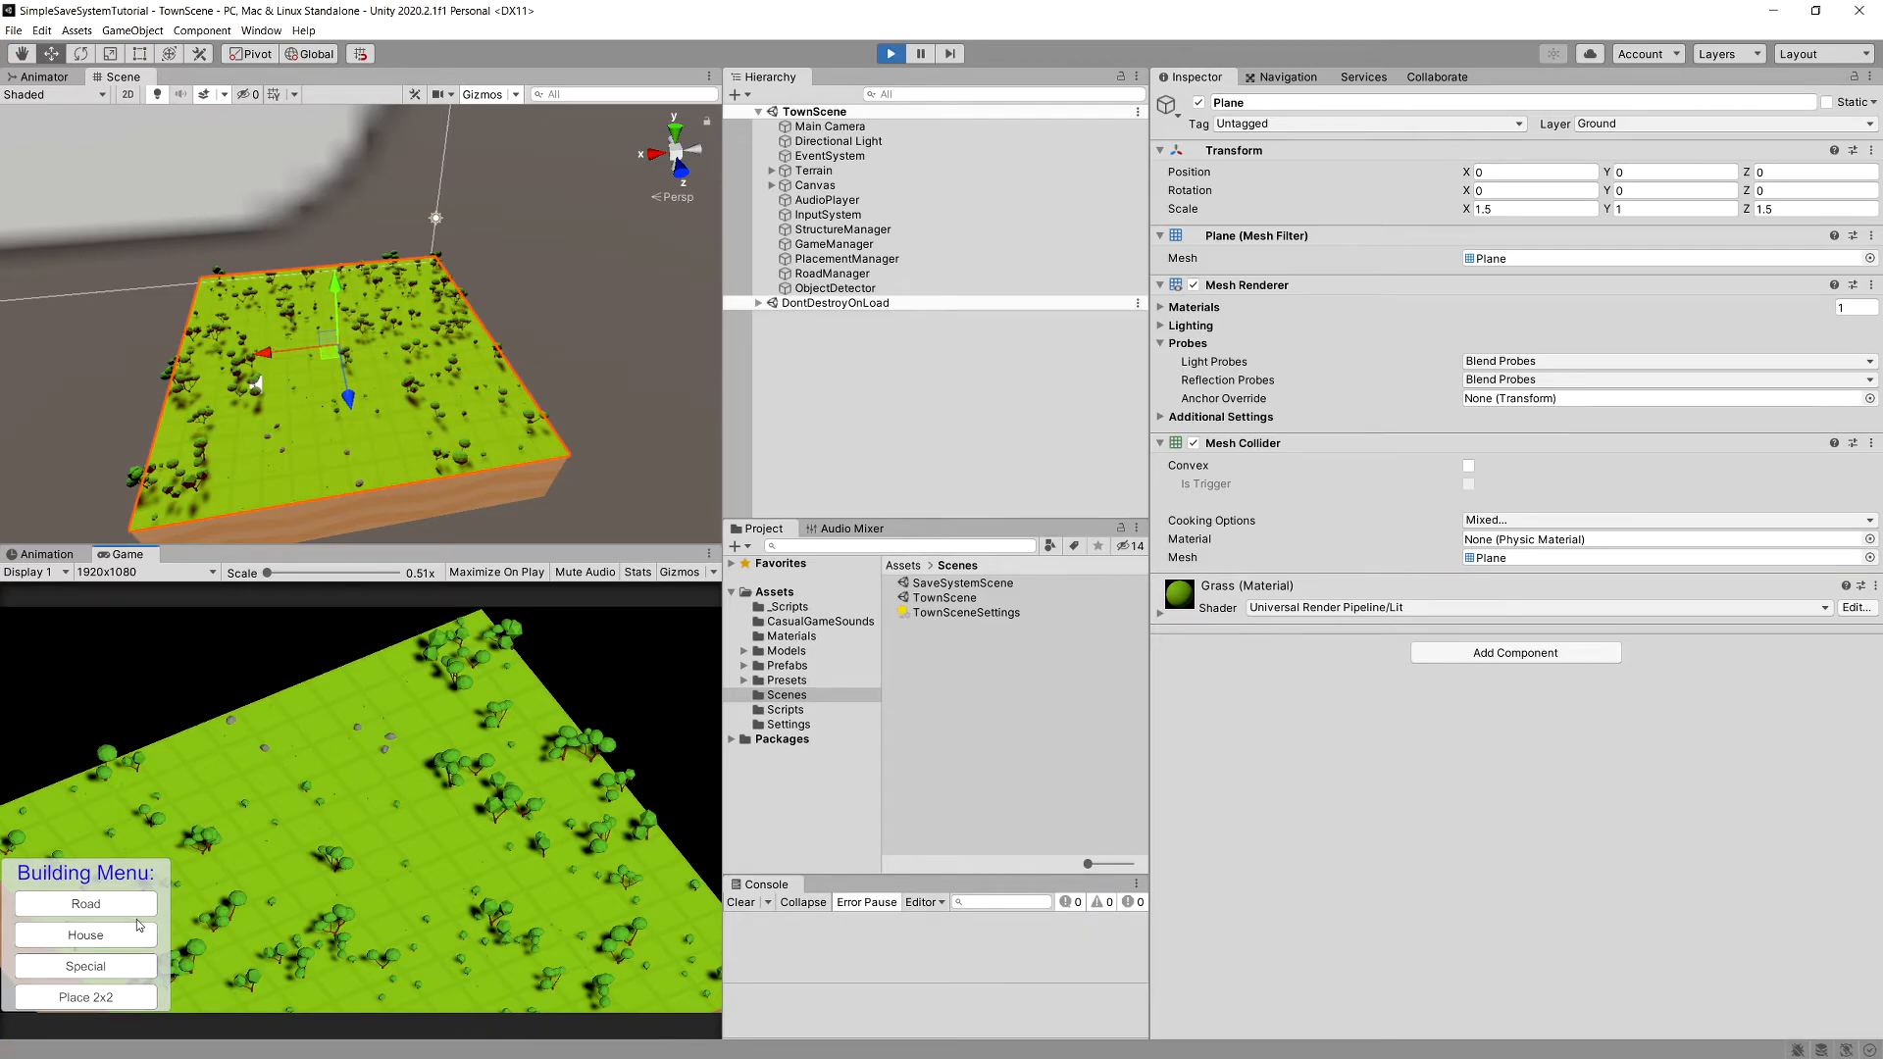
{"action": "mouse_move", "coordinate": [92, 888]}
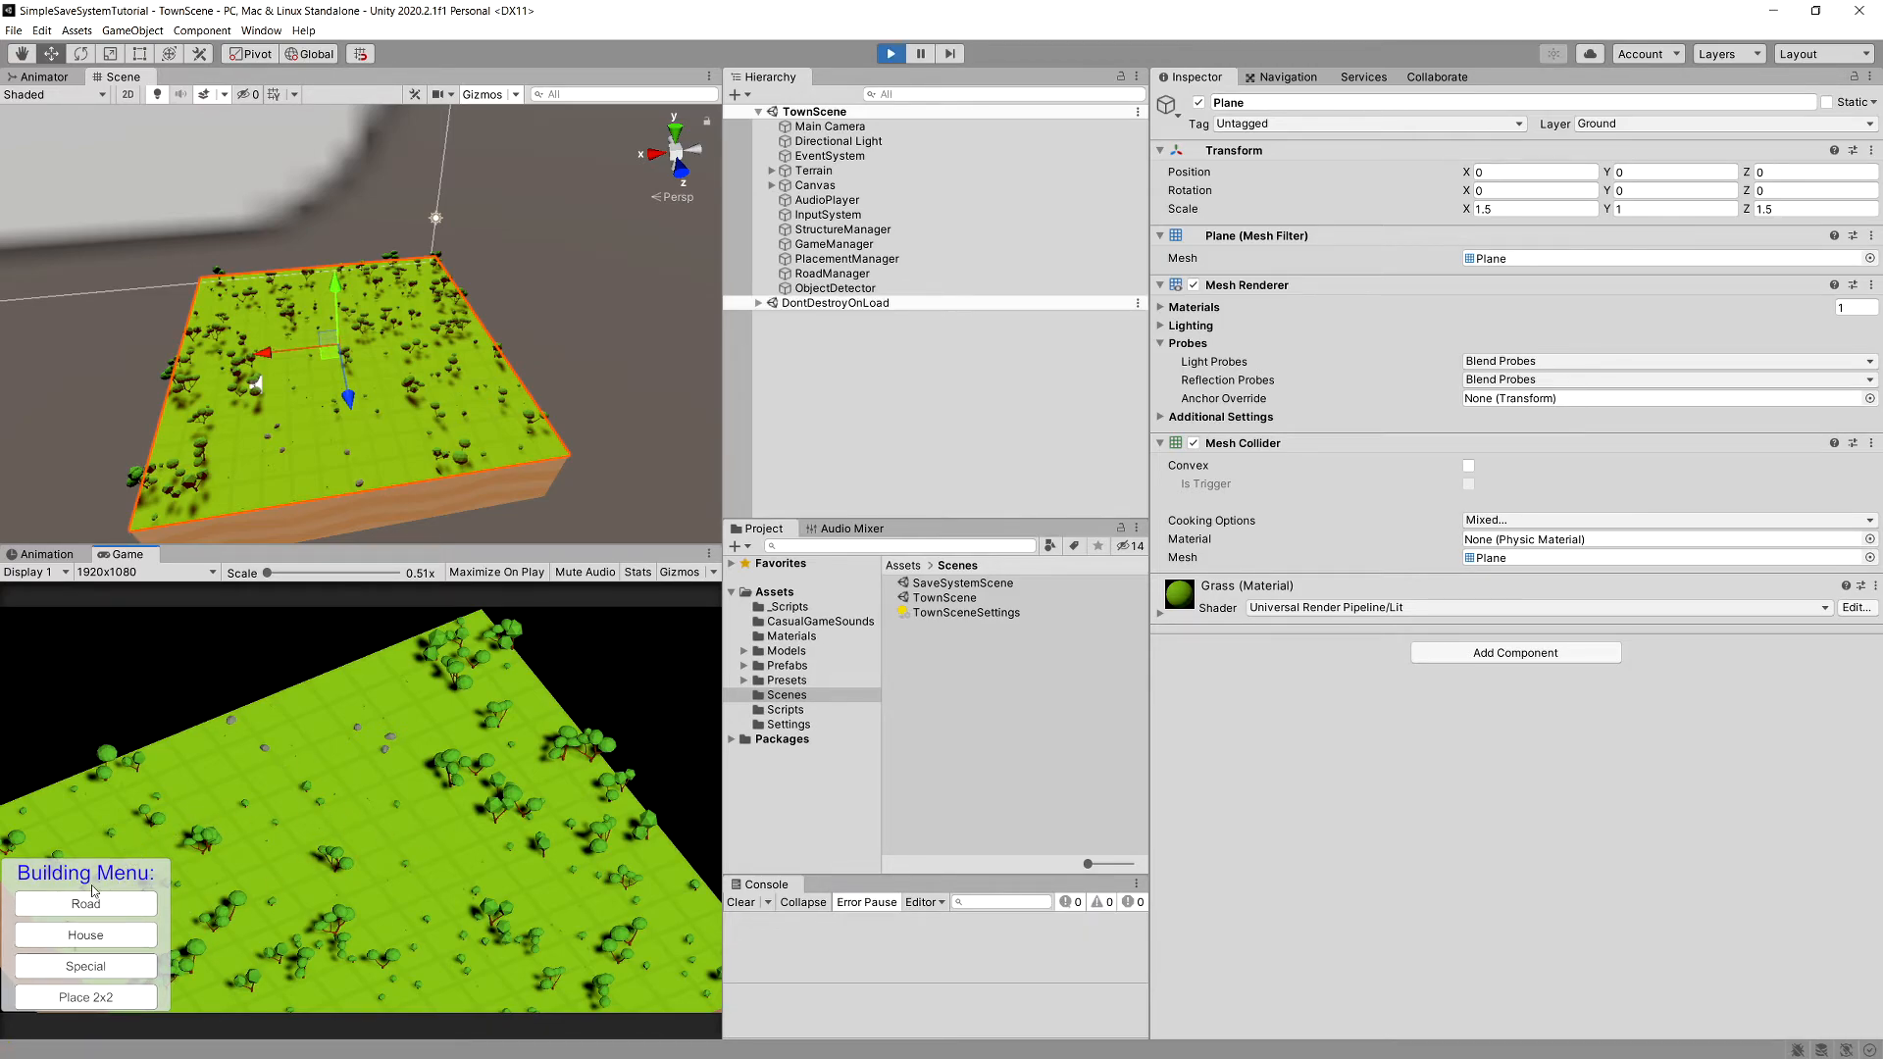
{"action": "left_click", "coordinate": [84, 903]}
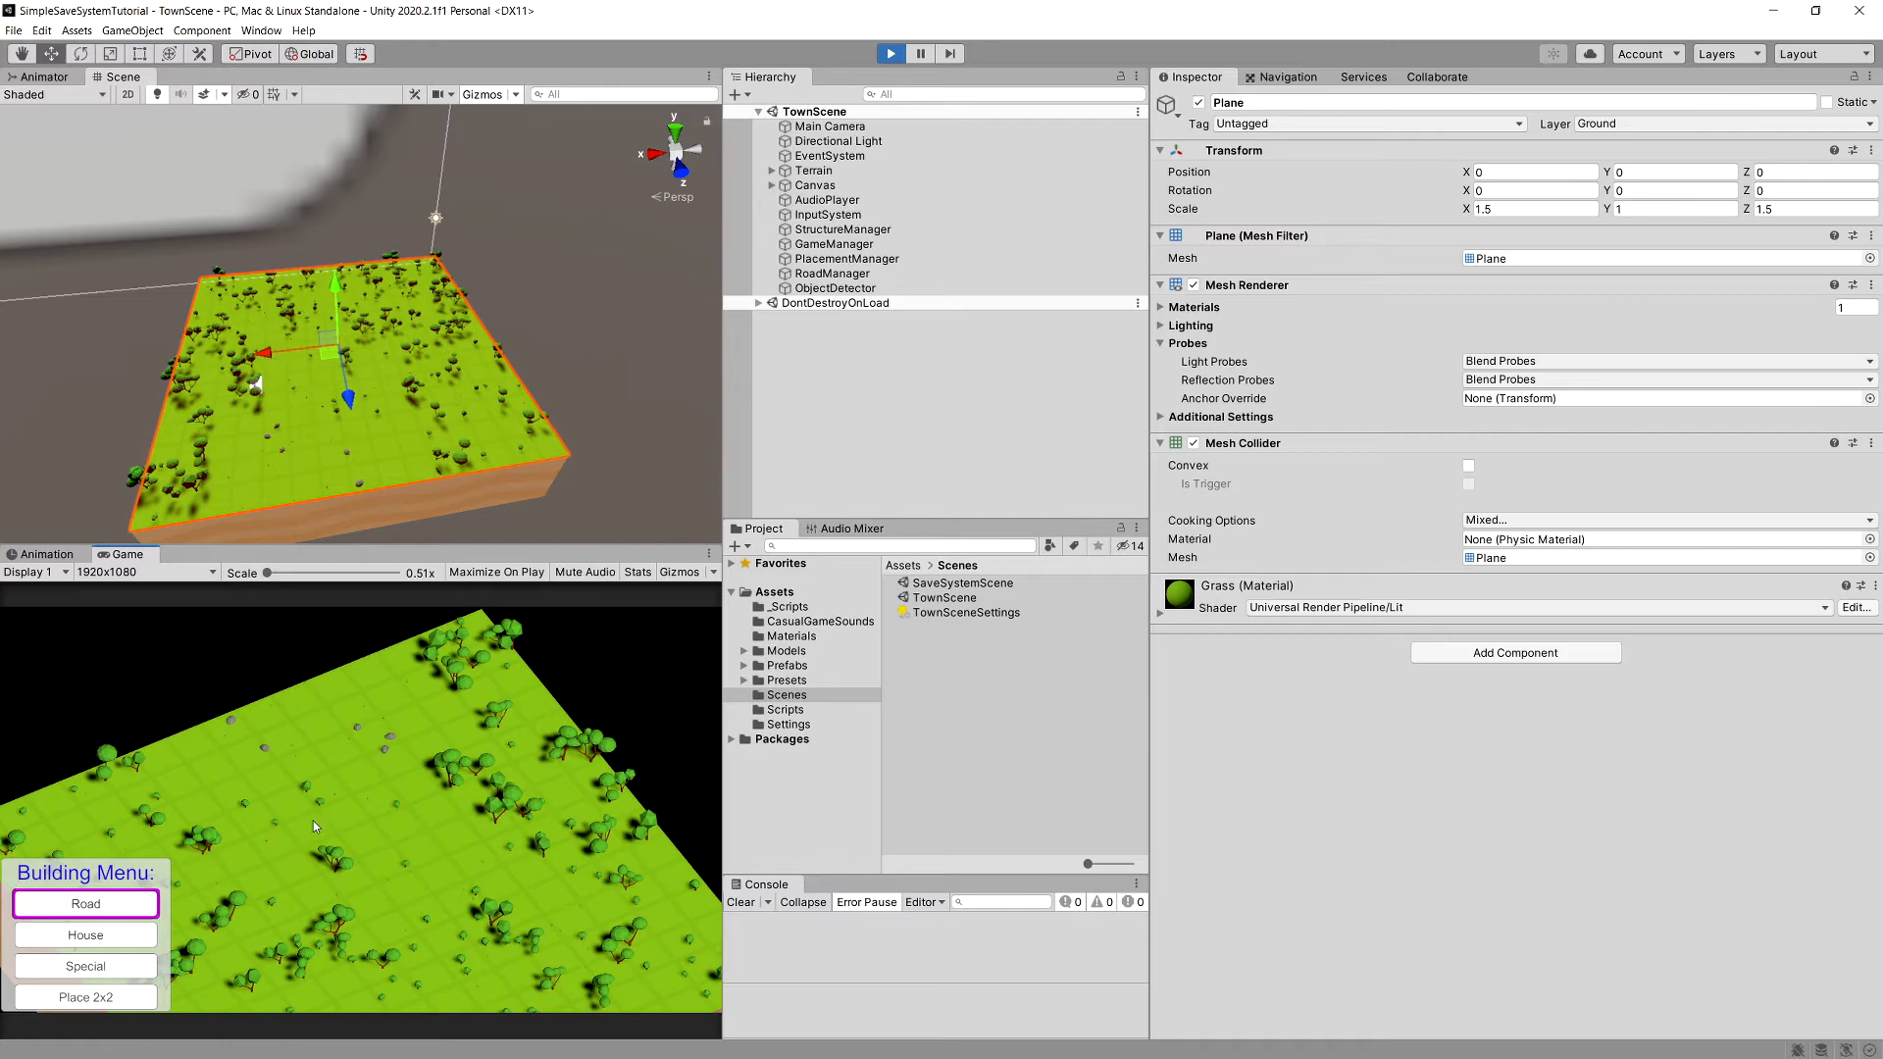
{"action": "left_click", "coordinate": [314, 777]}
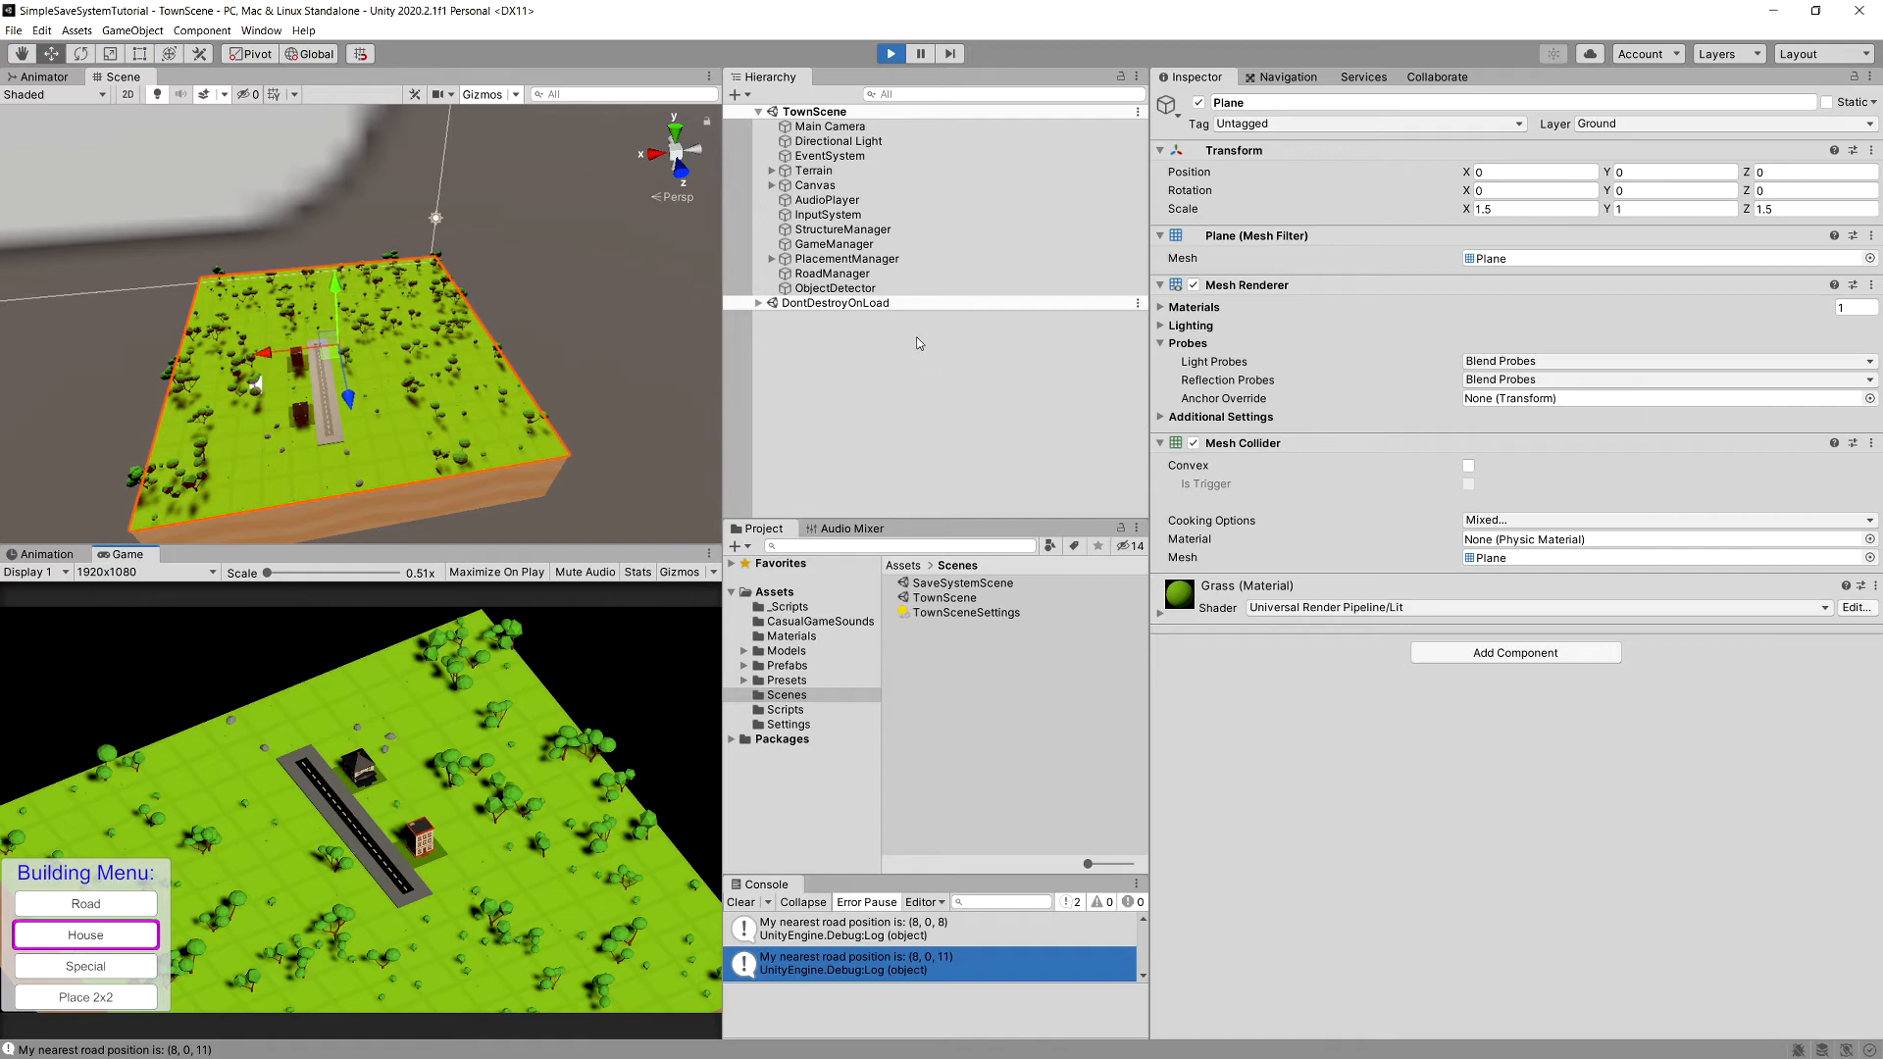
{"action": "left_click", "coordinate": [846, 259]}
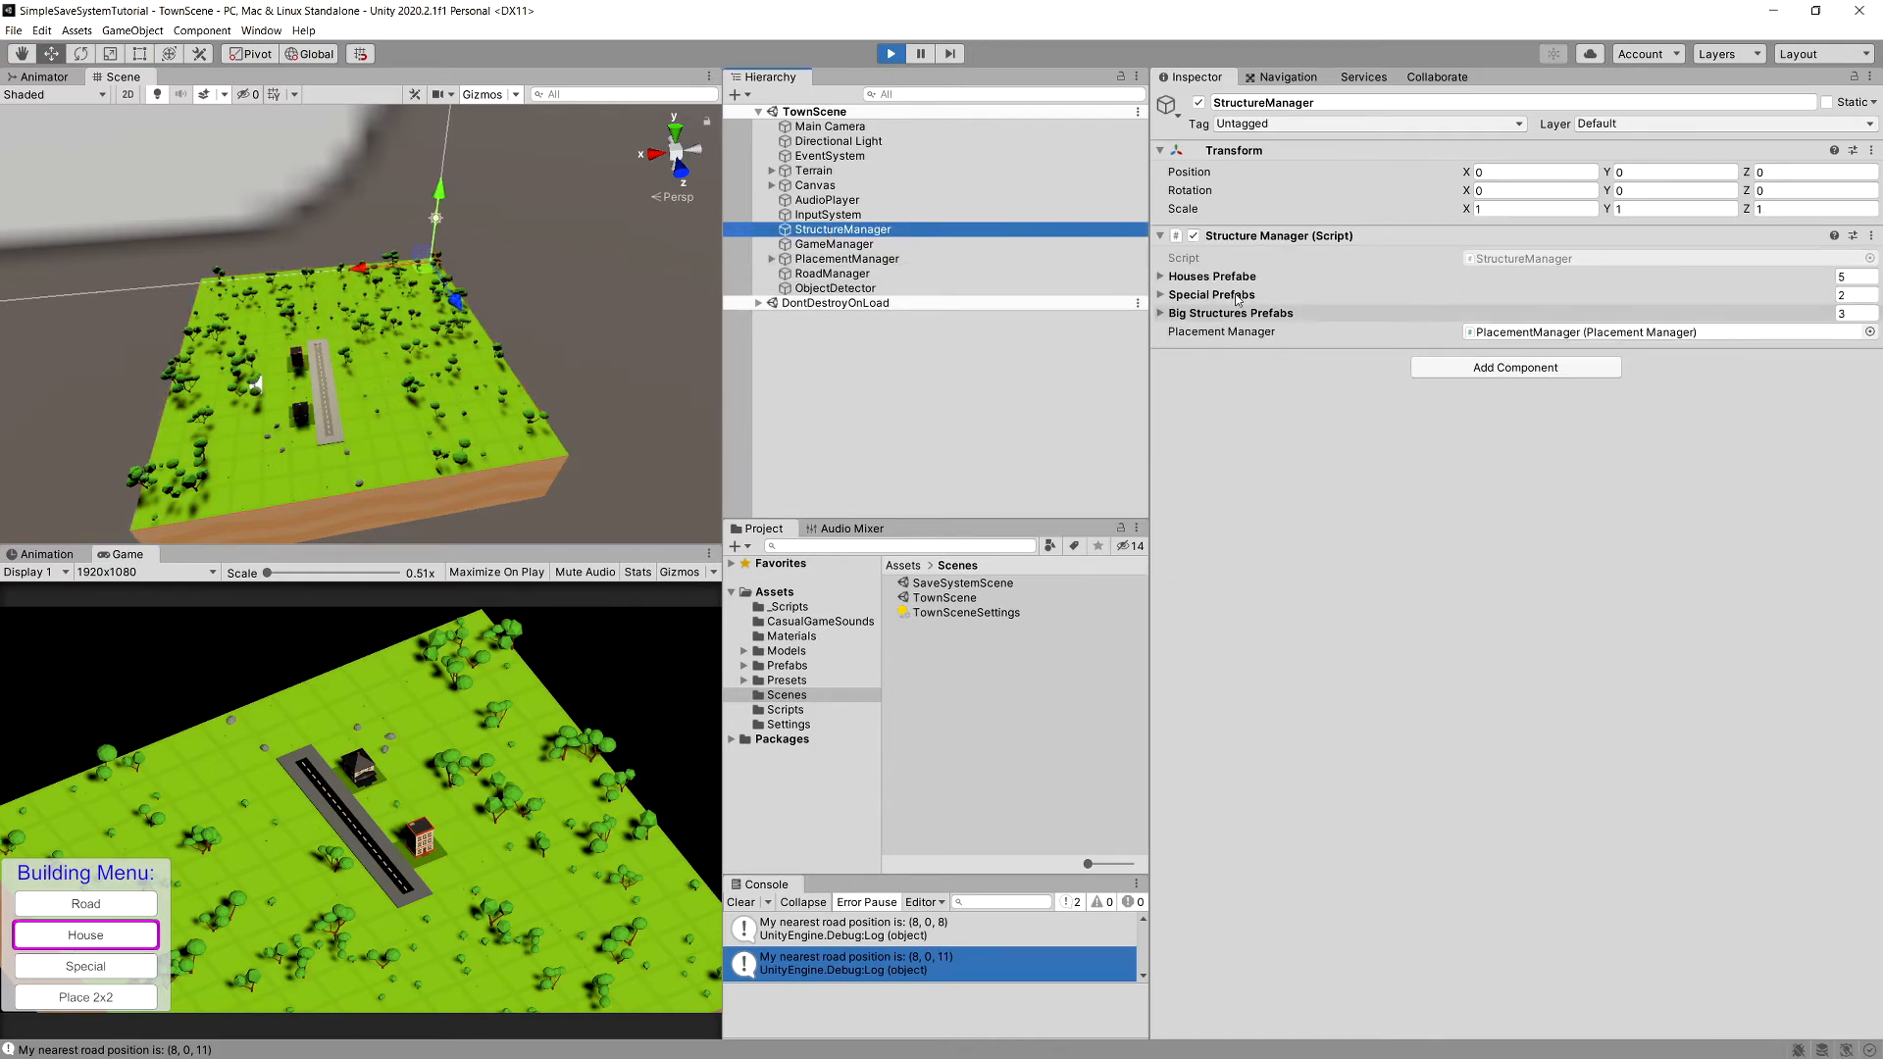
Inspect the house prefab weights, then place a big 2x2 building beside the road
{"action": "left_click", "coordinate": [1159, 277]}
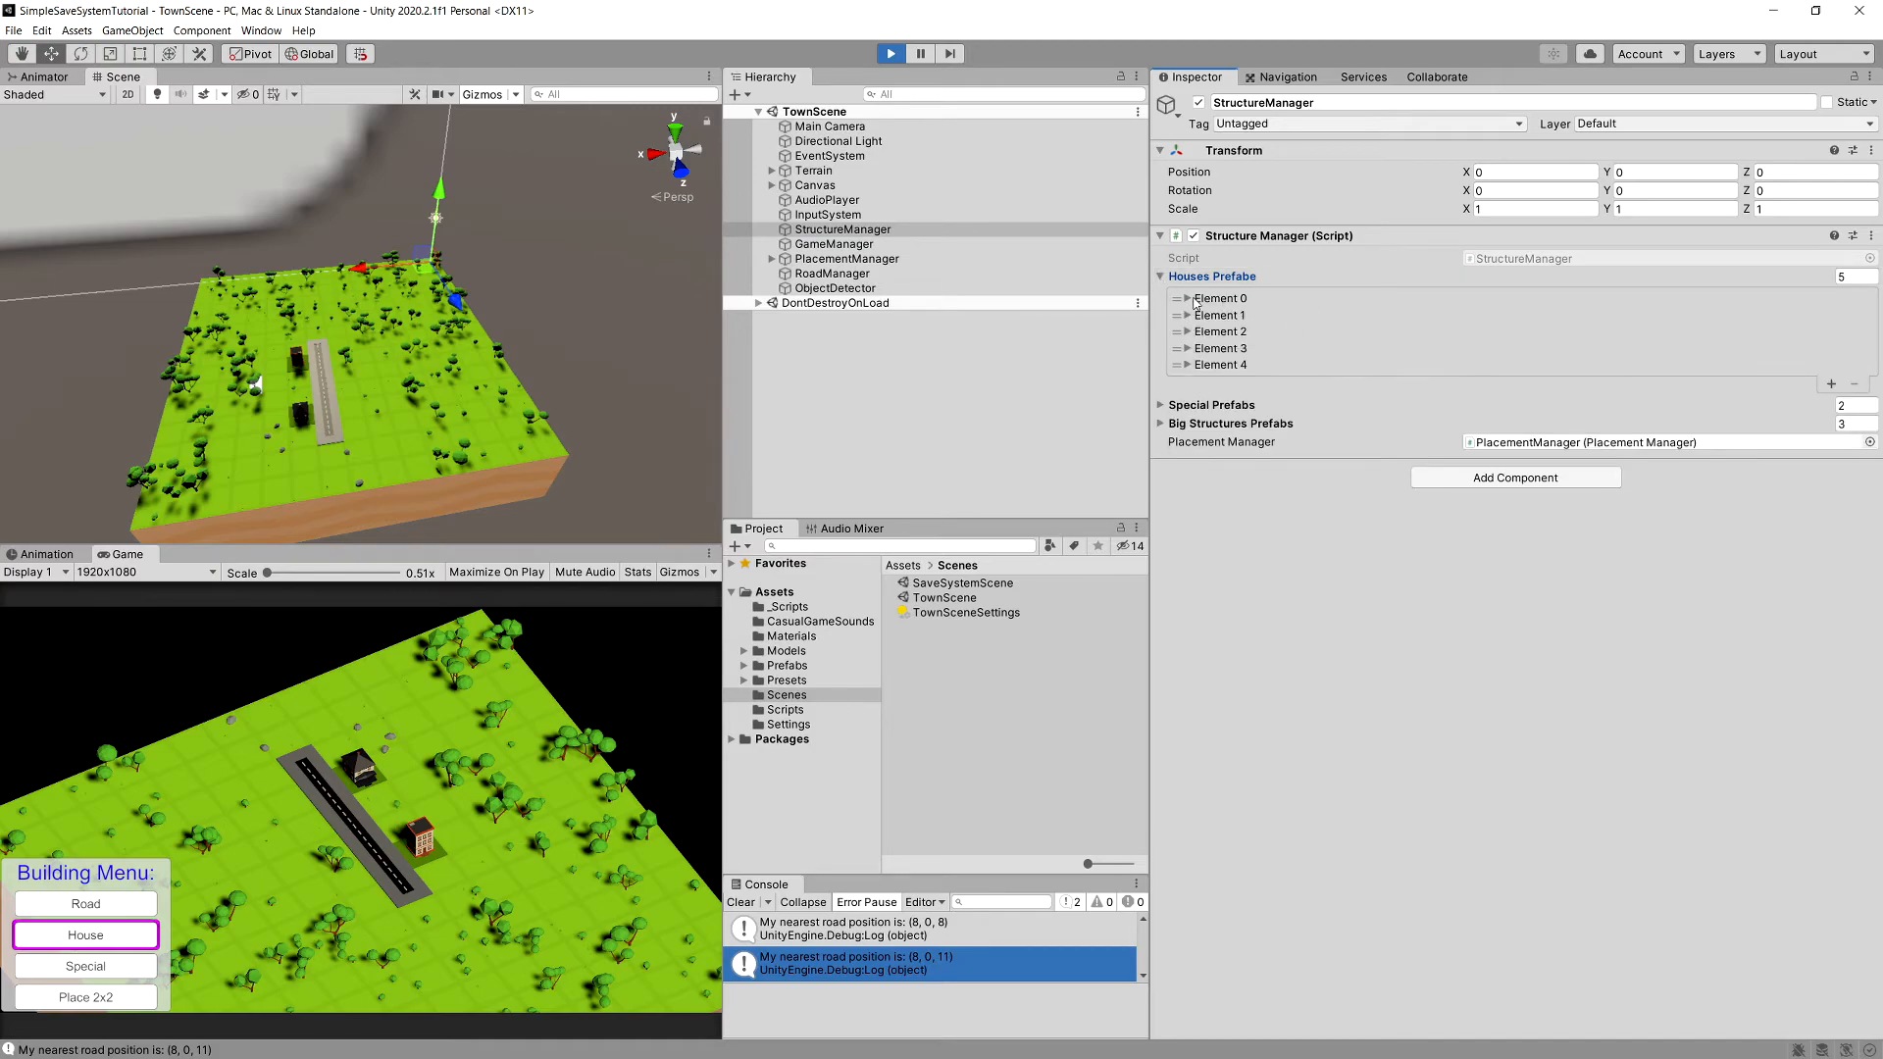
{"action": "left_click", "coordinate": [1185, 298]}
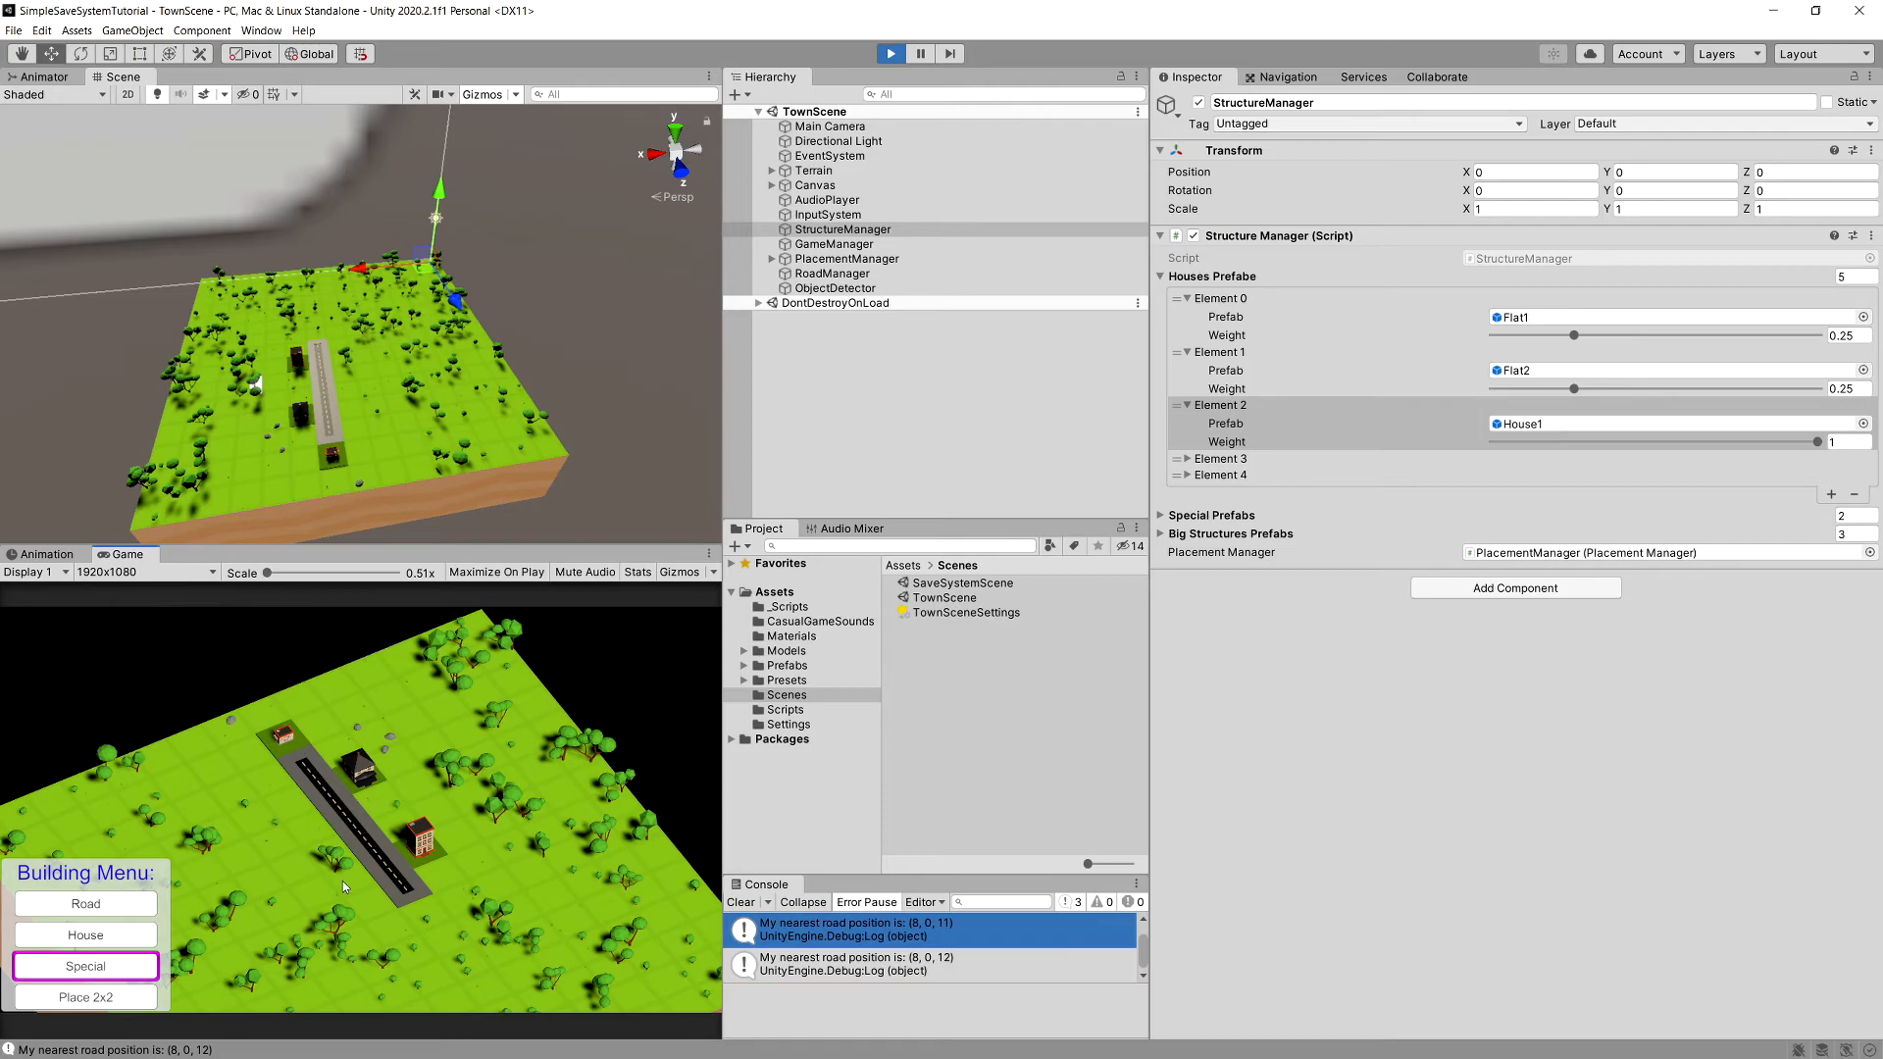
{"action": "left_click", "coordinate": [84, 997]}
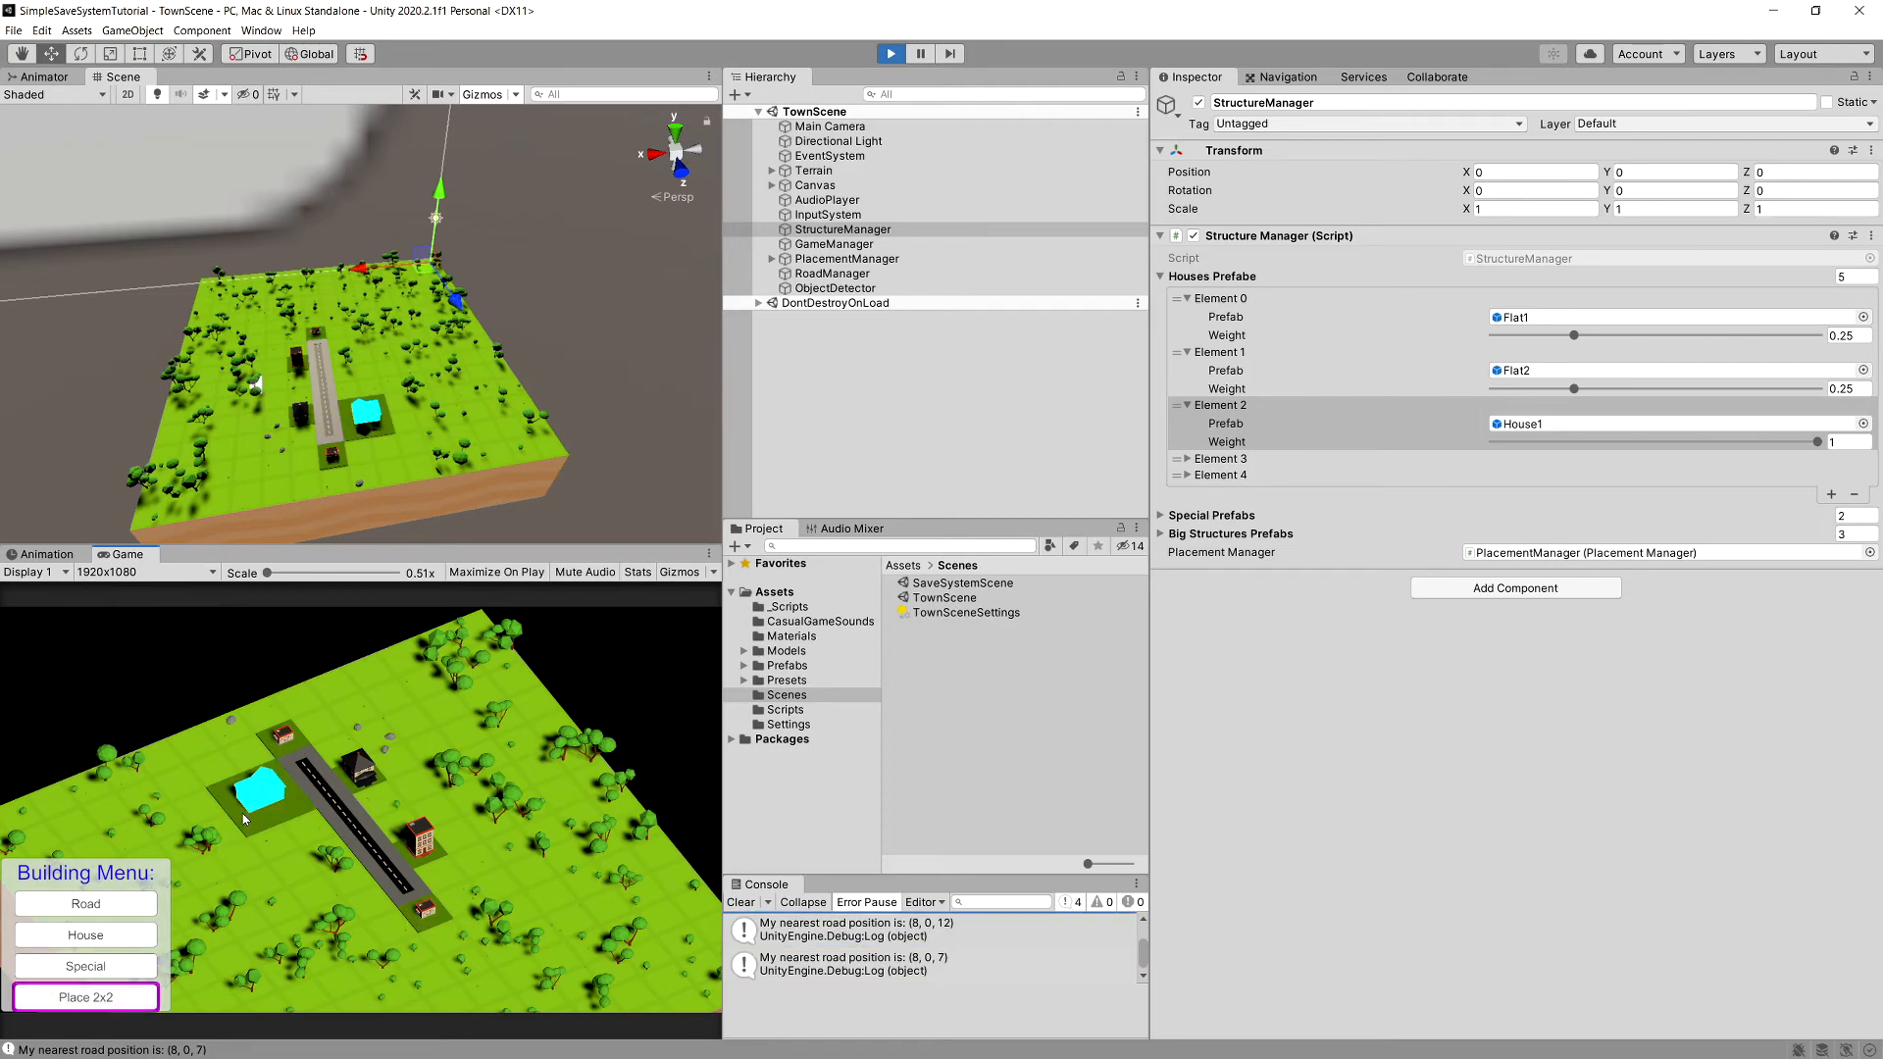
{"action": "left_click", "coordinate": [258, 786]}
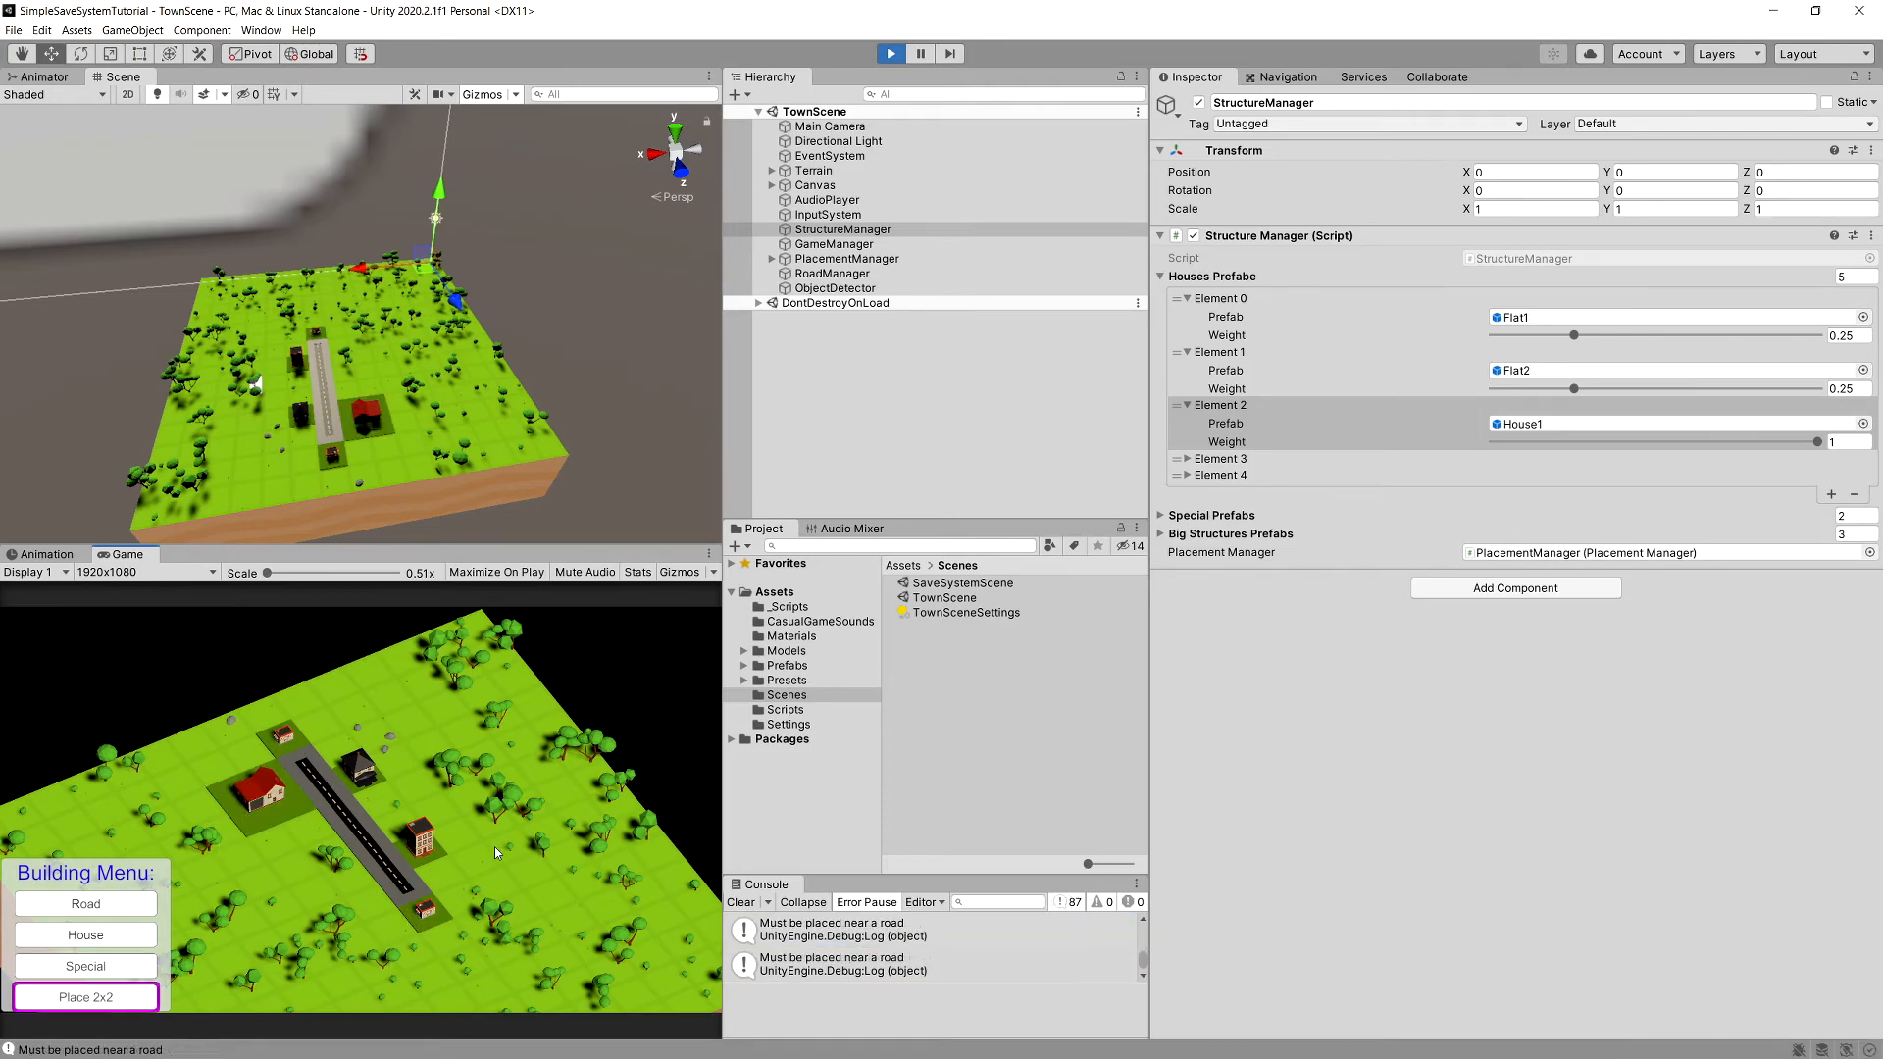
{"action": "mouse_move", "coordinate": [473, 813]}
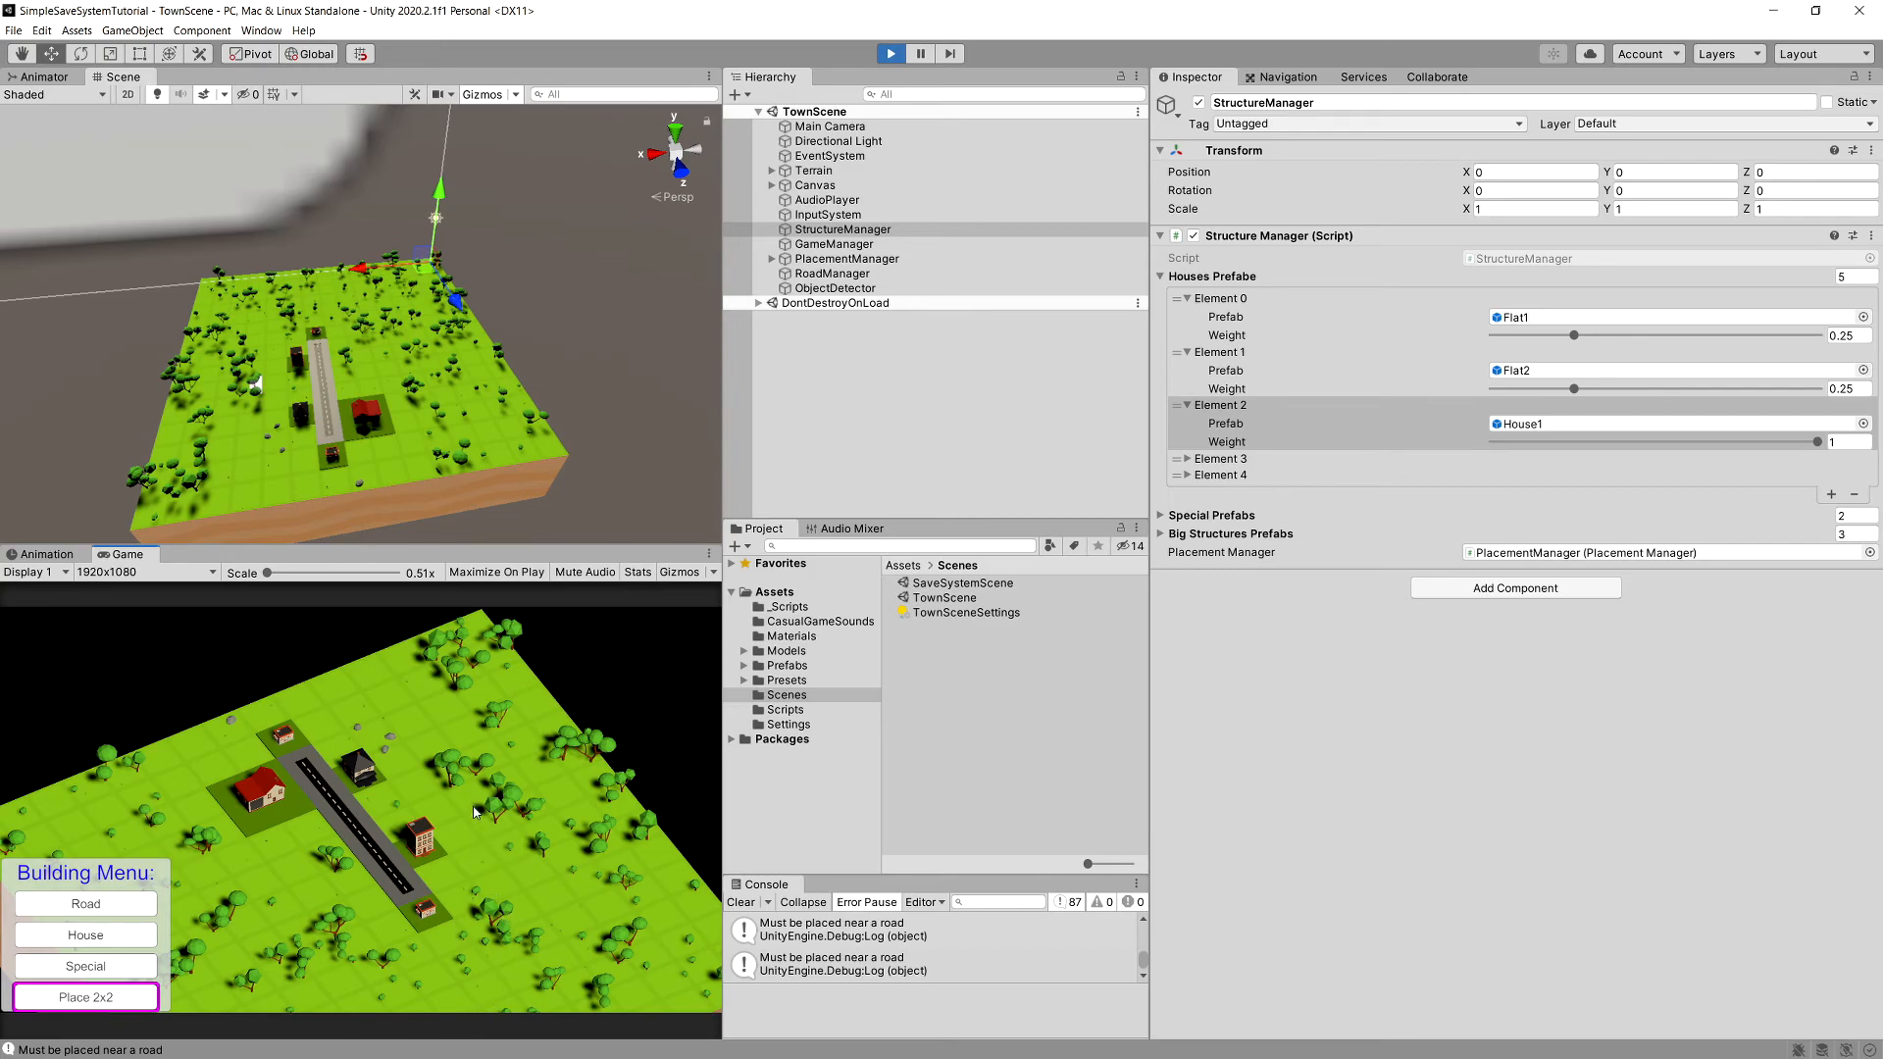
{"action": "mouse_move", "coordinate": [459, 813]}
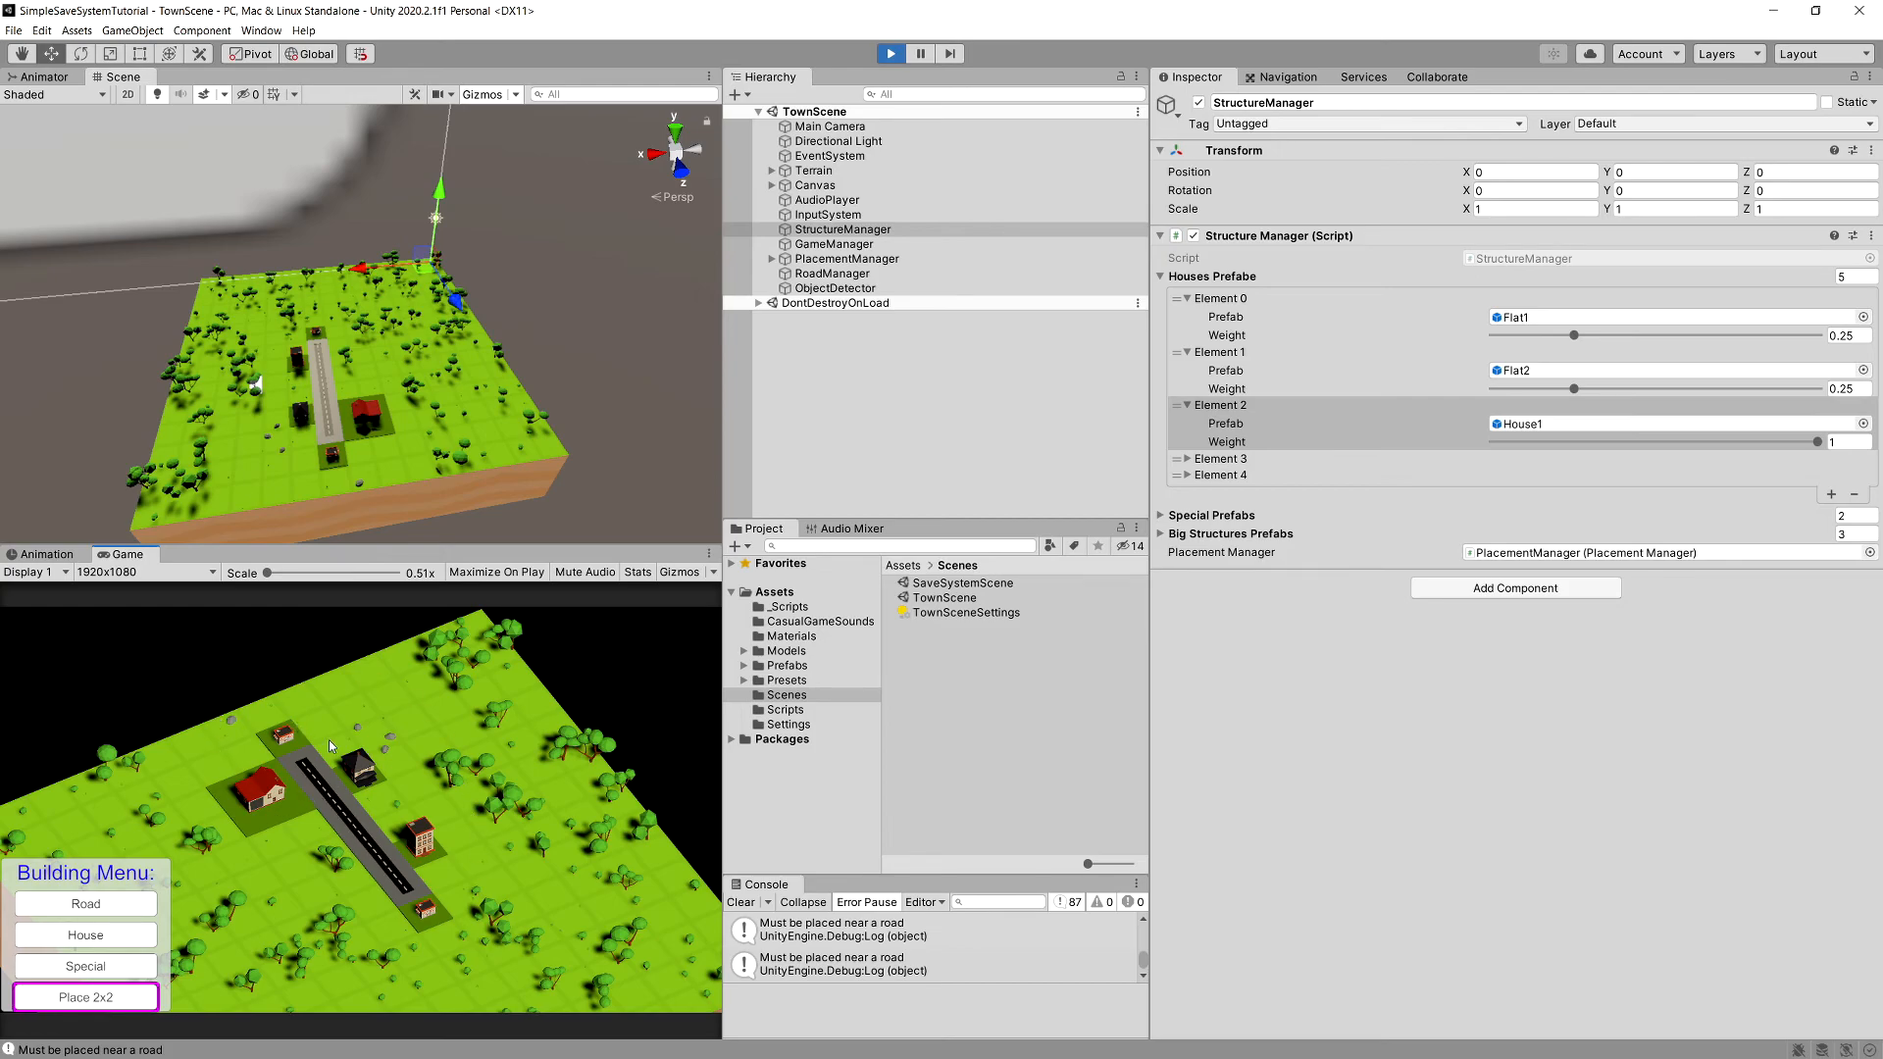
{"action": "mouse_move", "coordinate": [435, 822]}
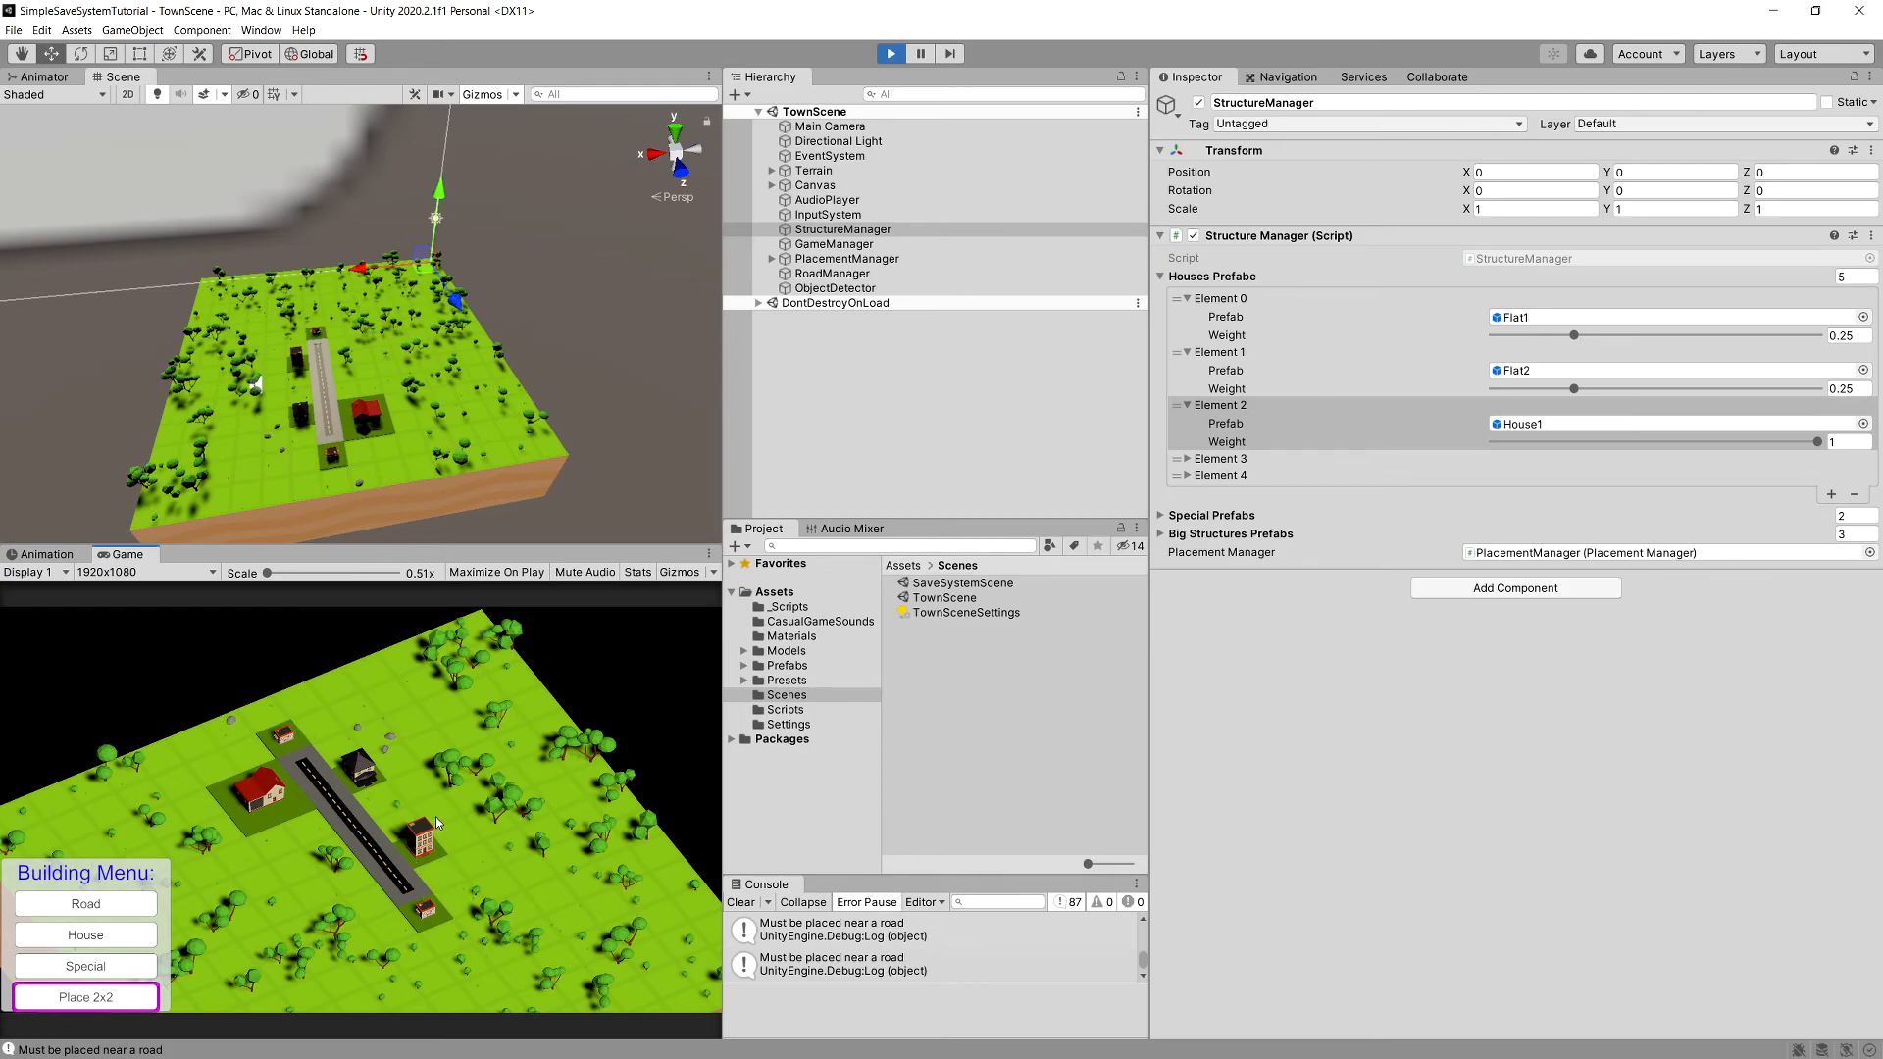
{"action": "mouse_move", "coordinate": [435, 778]}
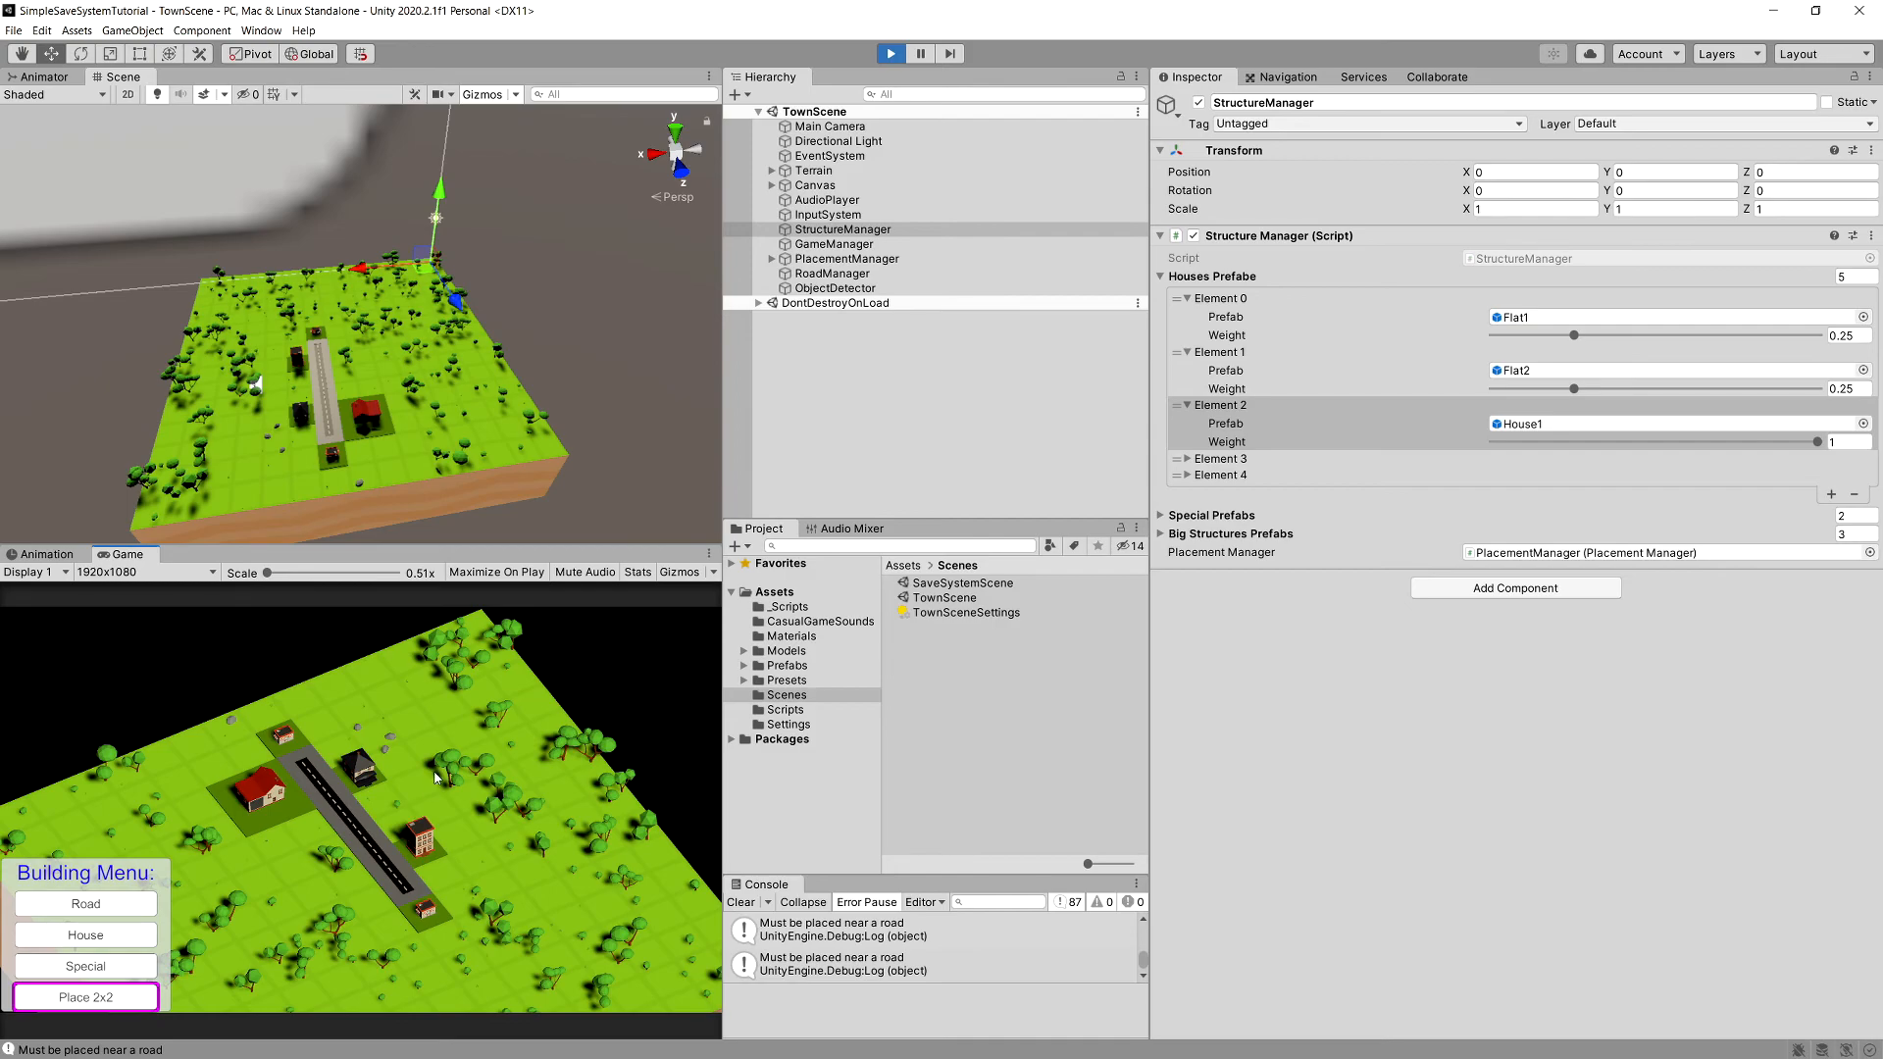
{"action": "mouse_move", "coordinate": [453, 775]}
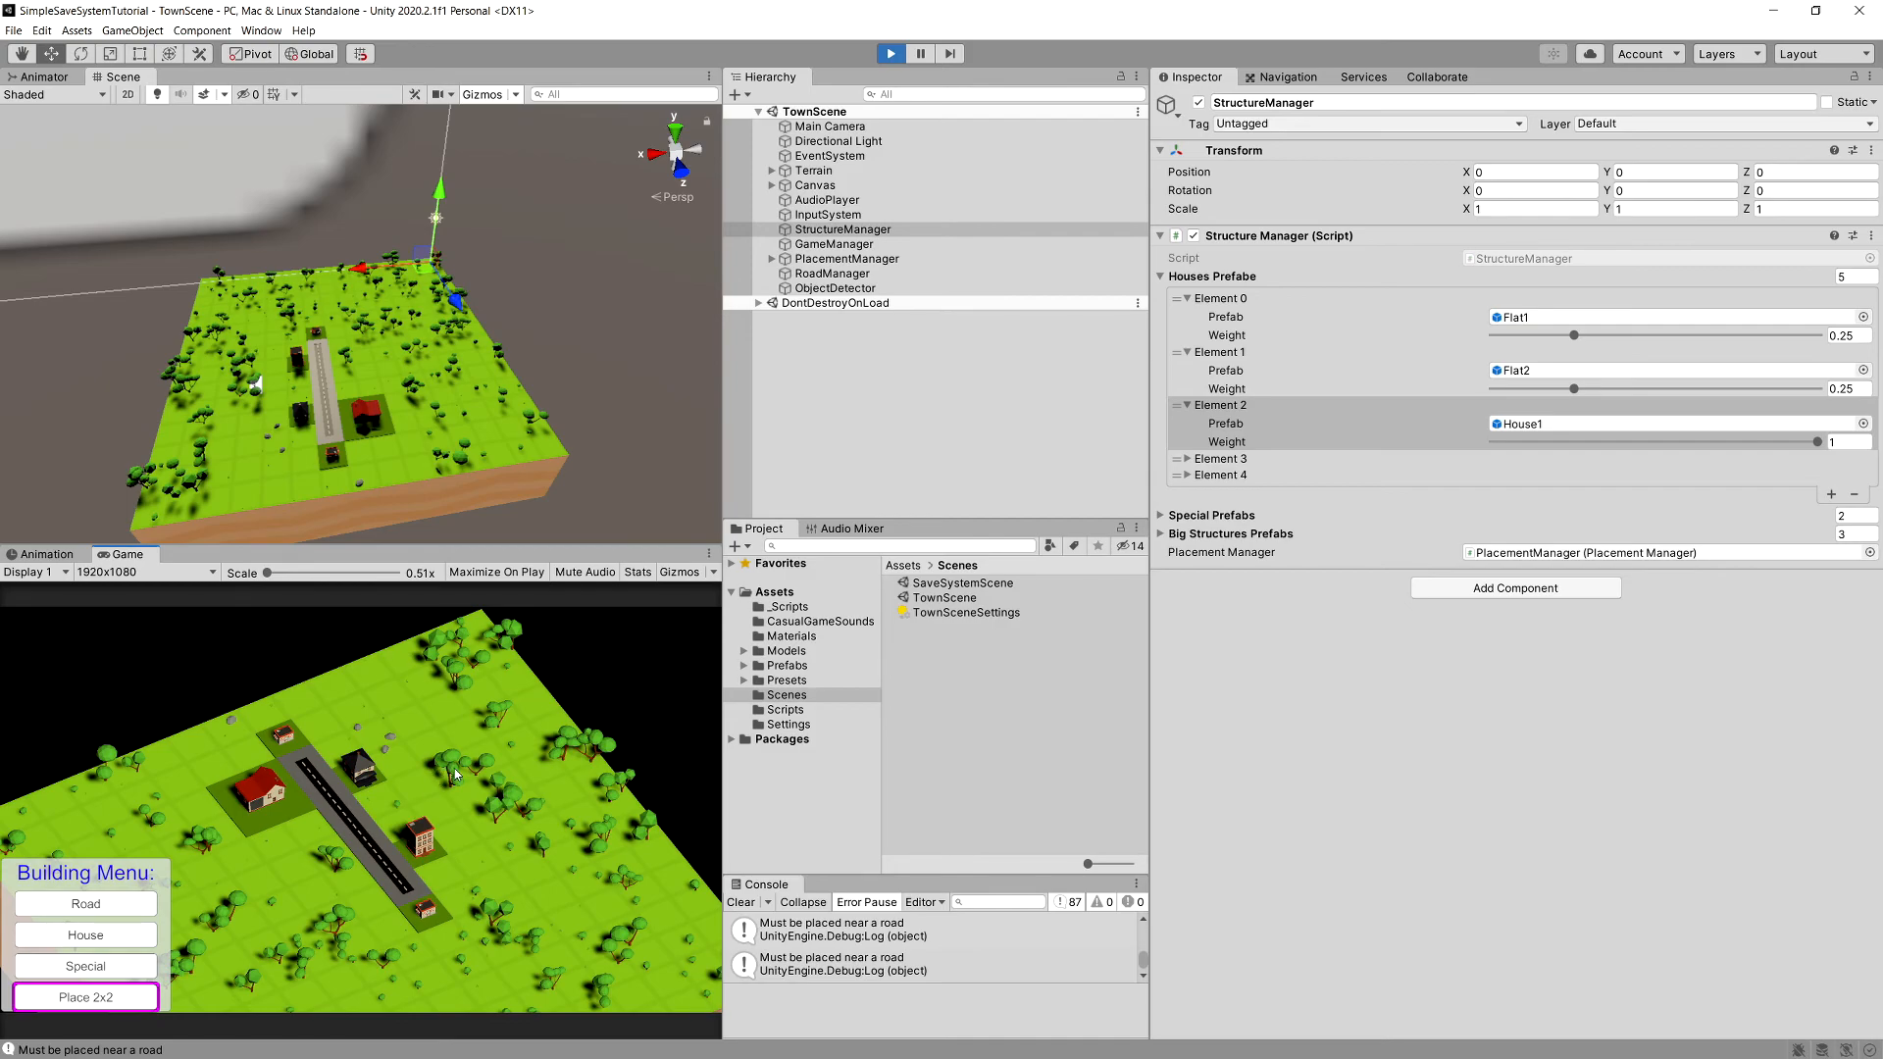
{"action": "mouse_move", "coordinate": [448, 429]}
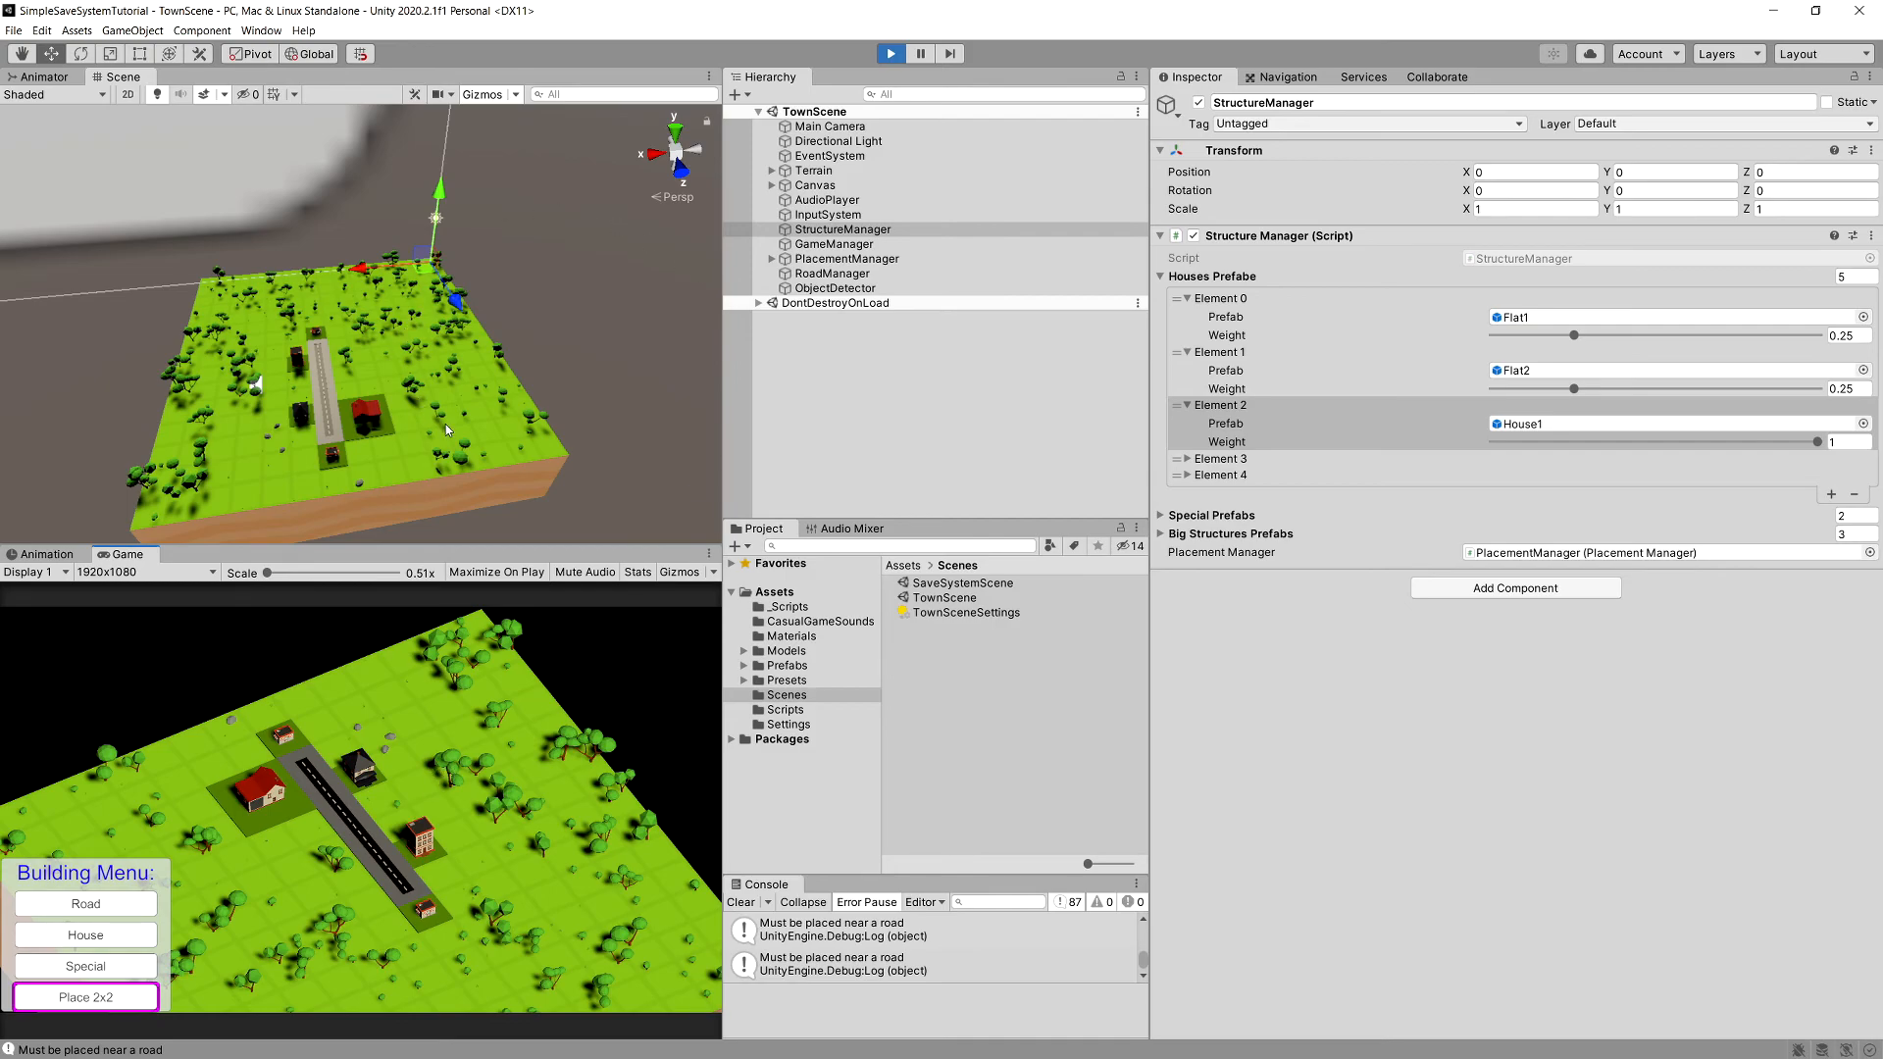